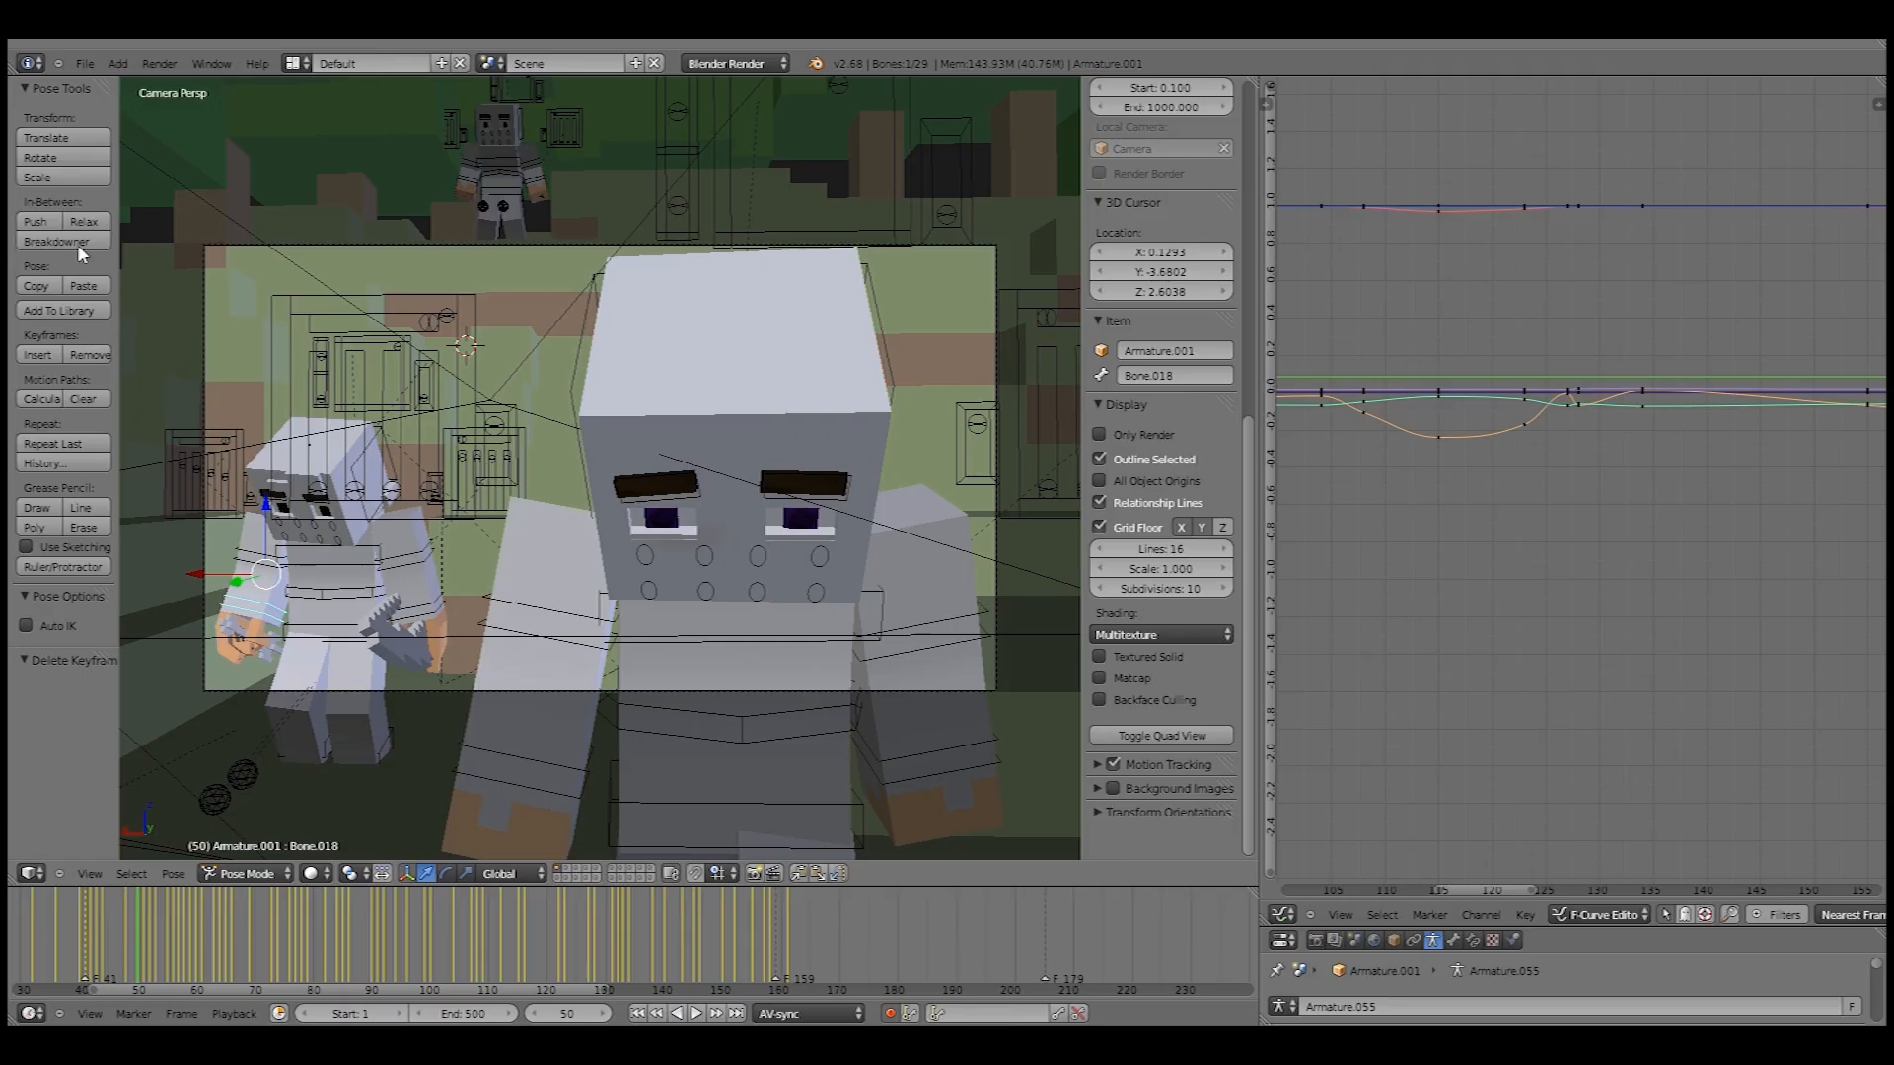
{"action": "mouse_move", "coordinate": [1123, 447]}
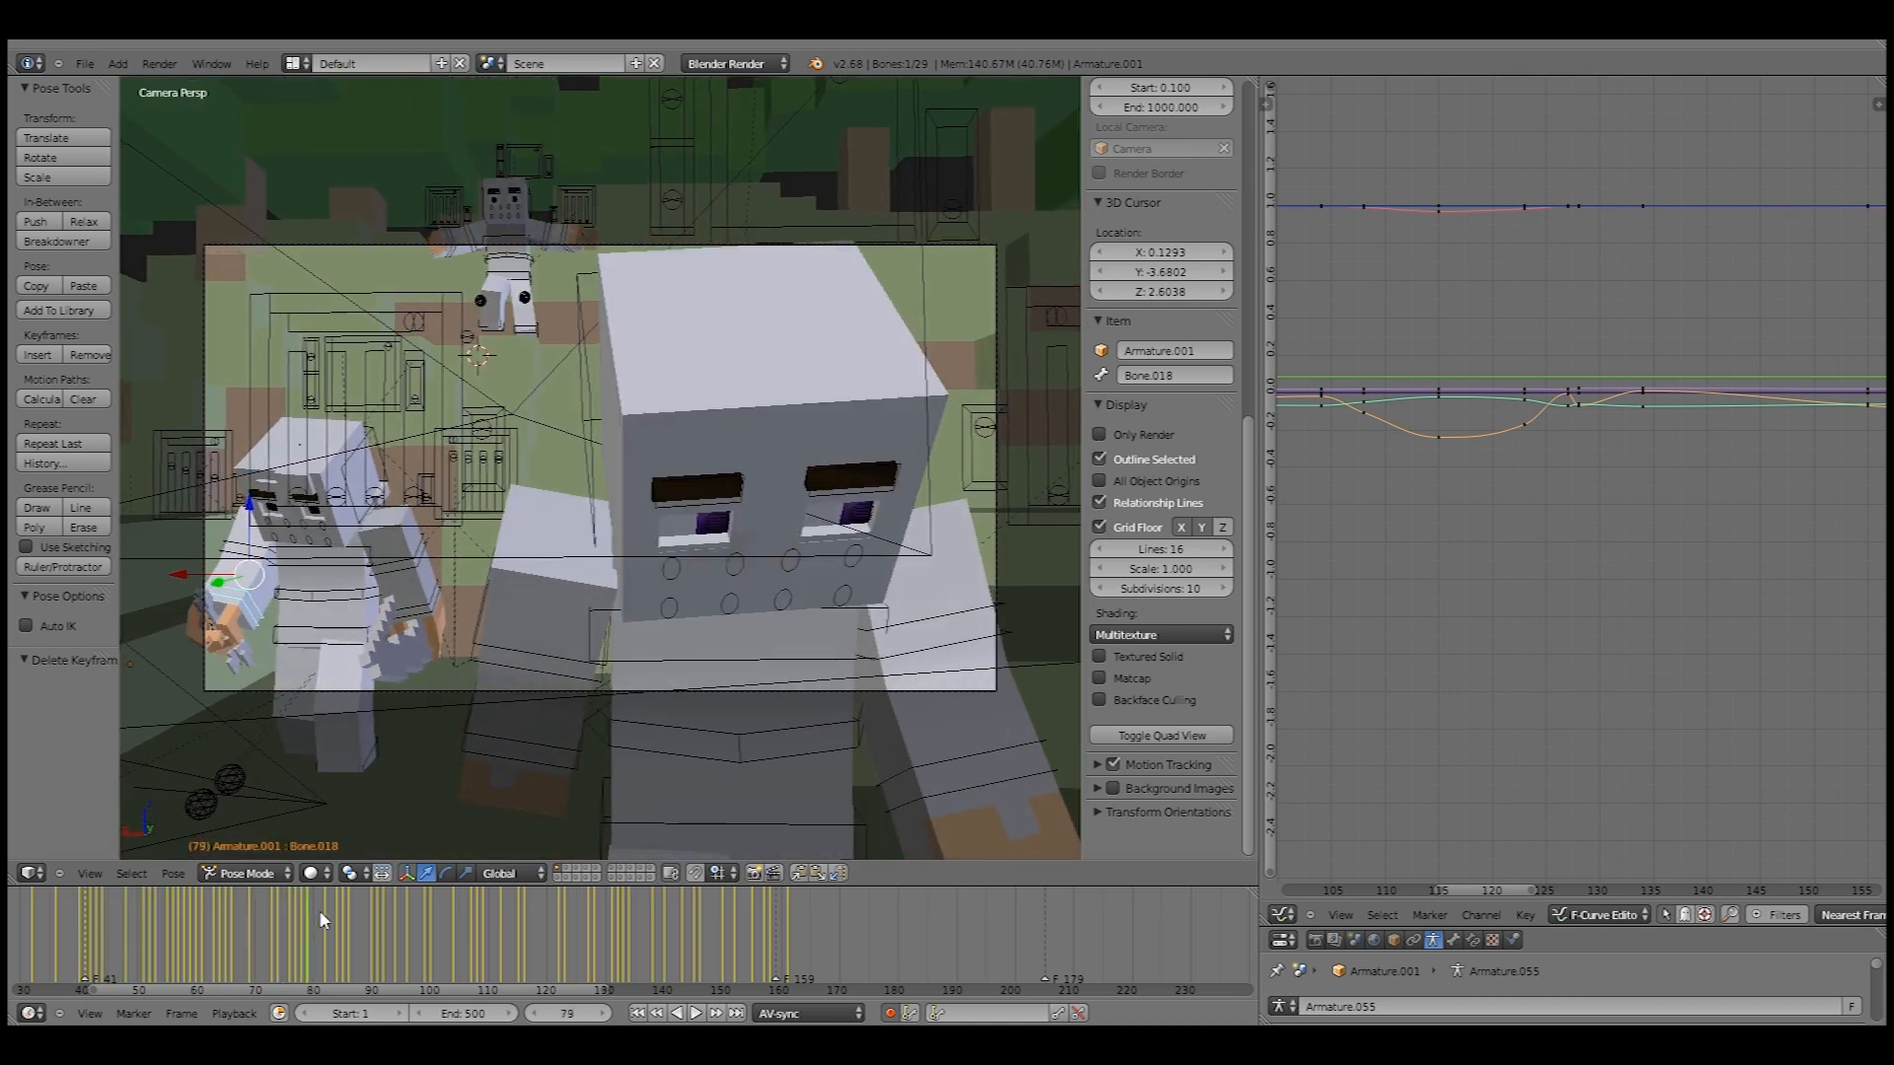
- Scrub the timeline back and forth to review poses between frames 83 and 110
{"action": "left_click", "coordinate": [370, 916]}
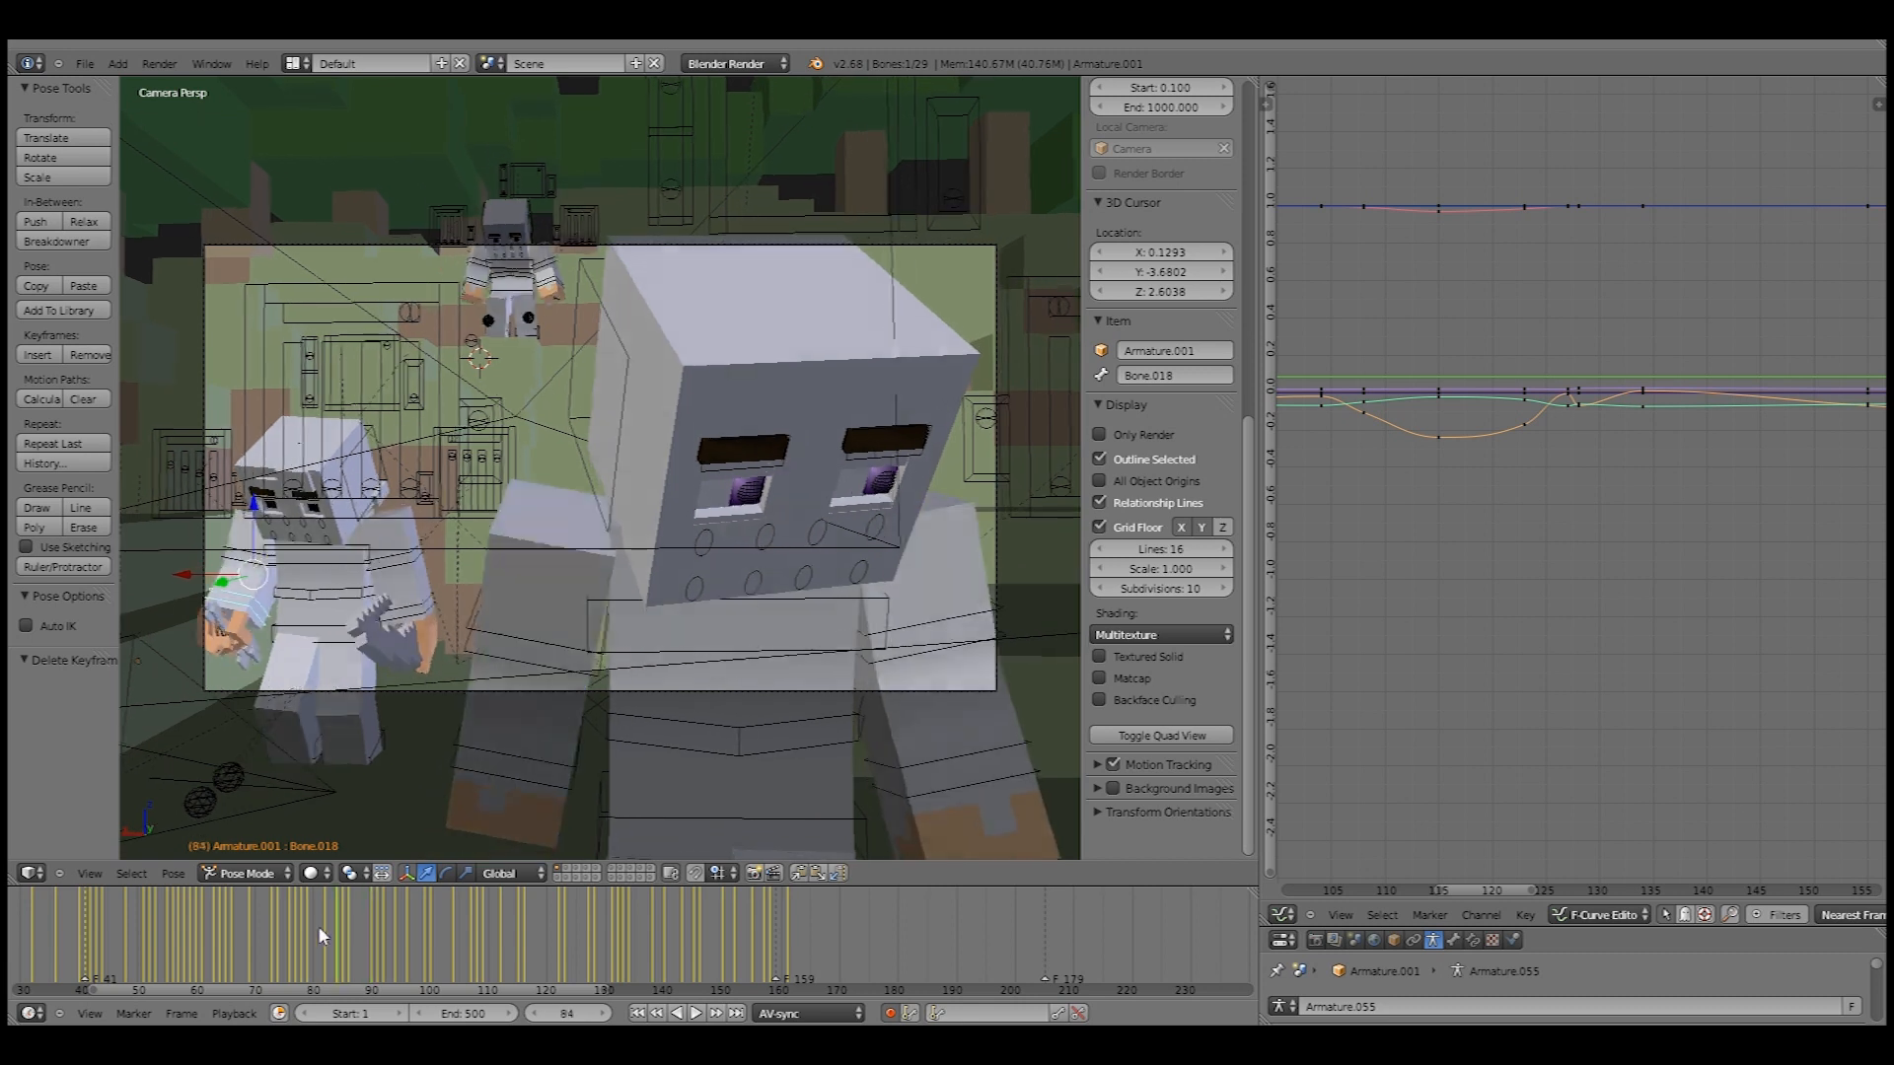
{"action": "left_click", "coordinate": [308, 954]}
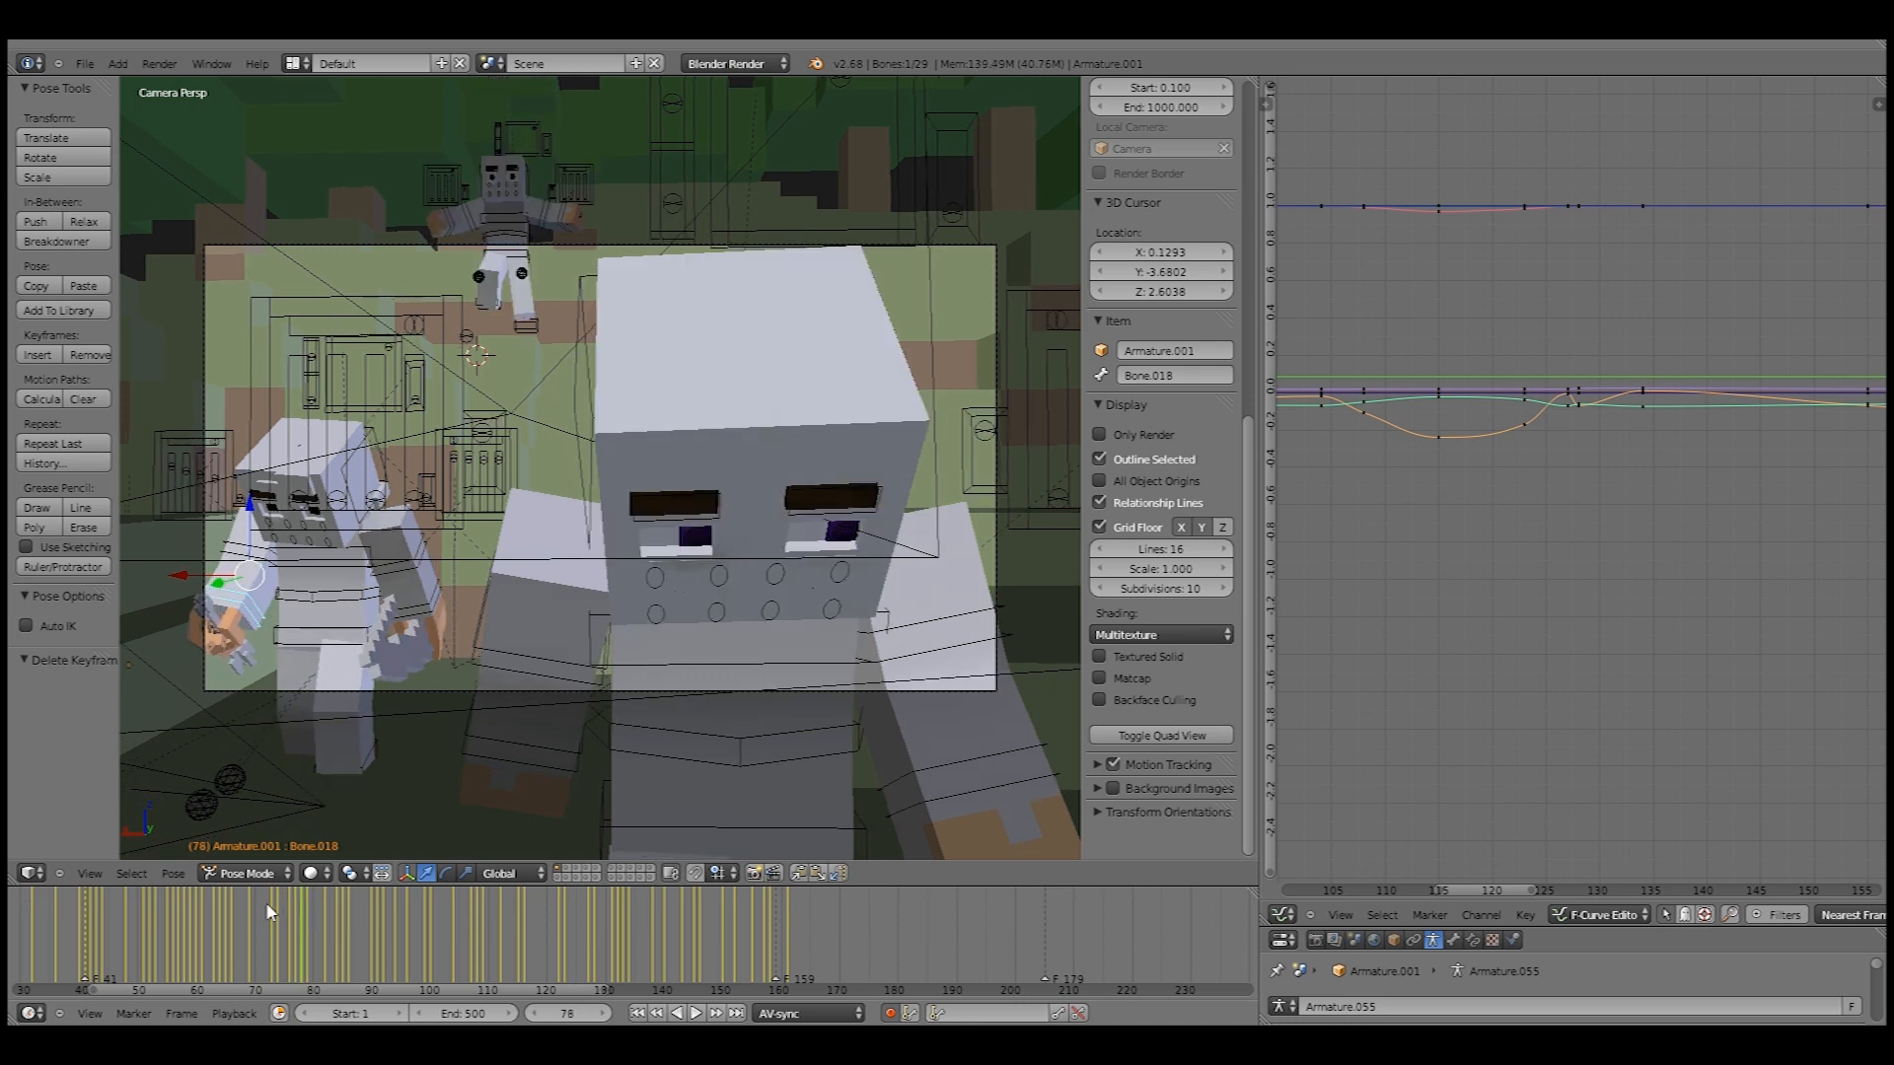
{"action": "left_click", "coordinate": [302, 903]}
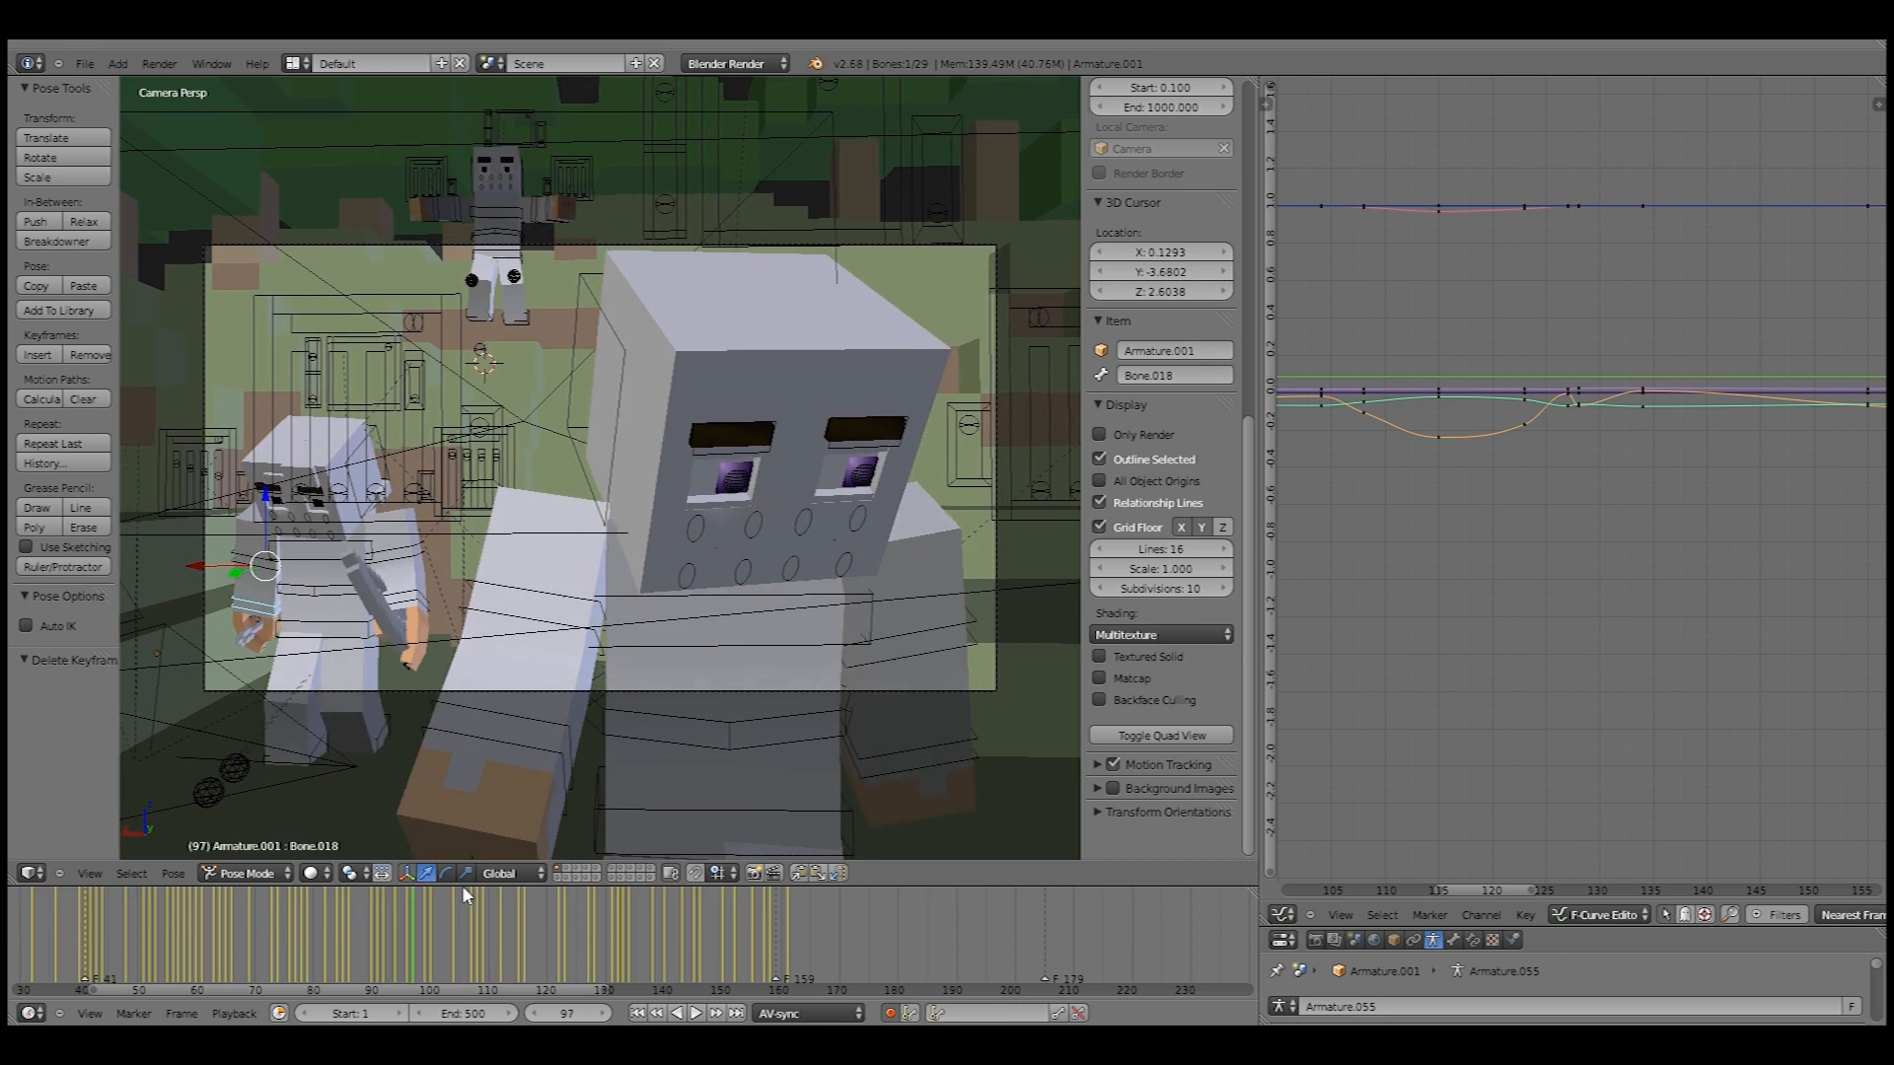
{"action": "left_click", "coordinate": [495, 954]}
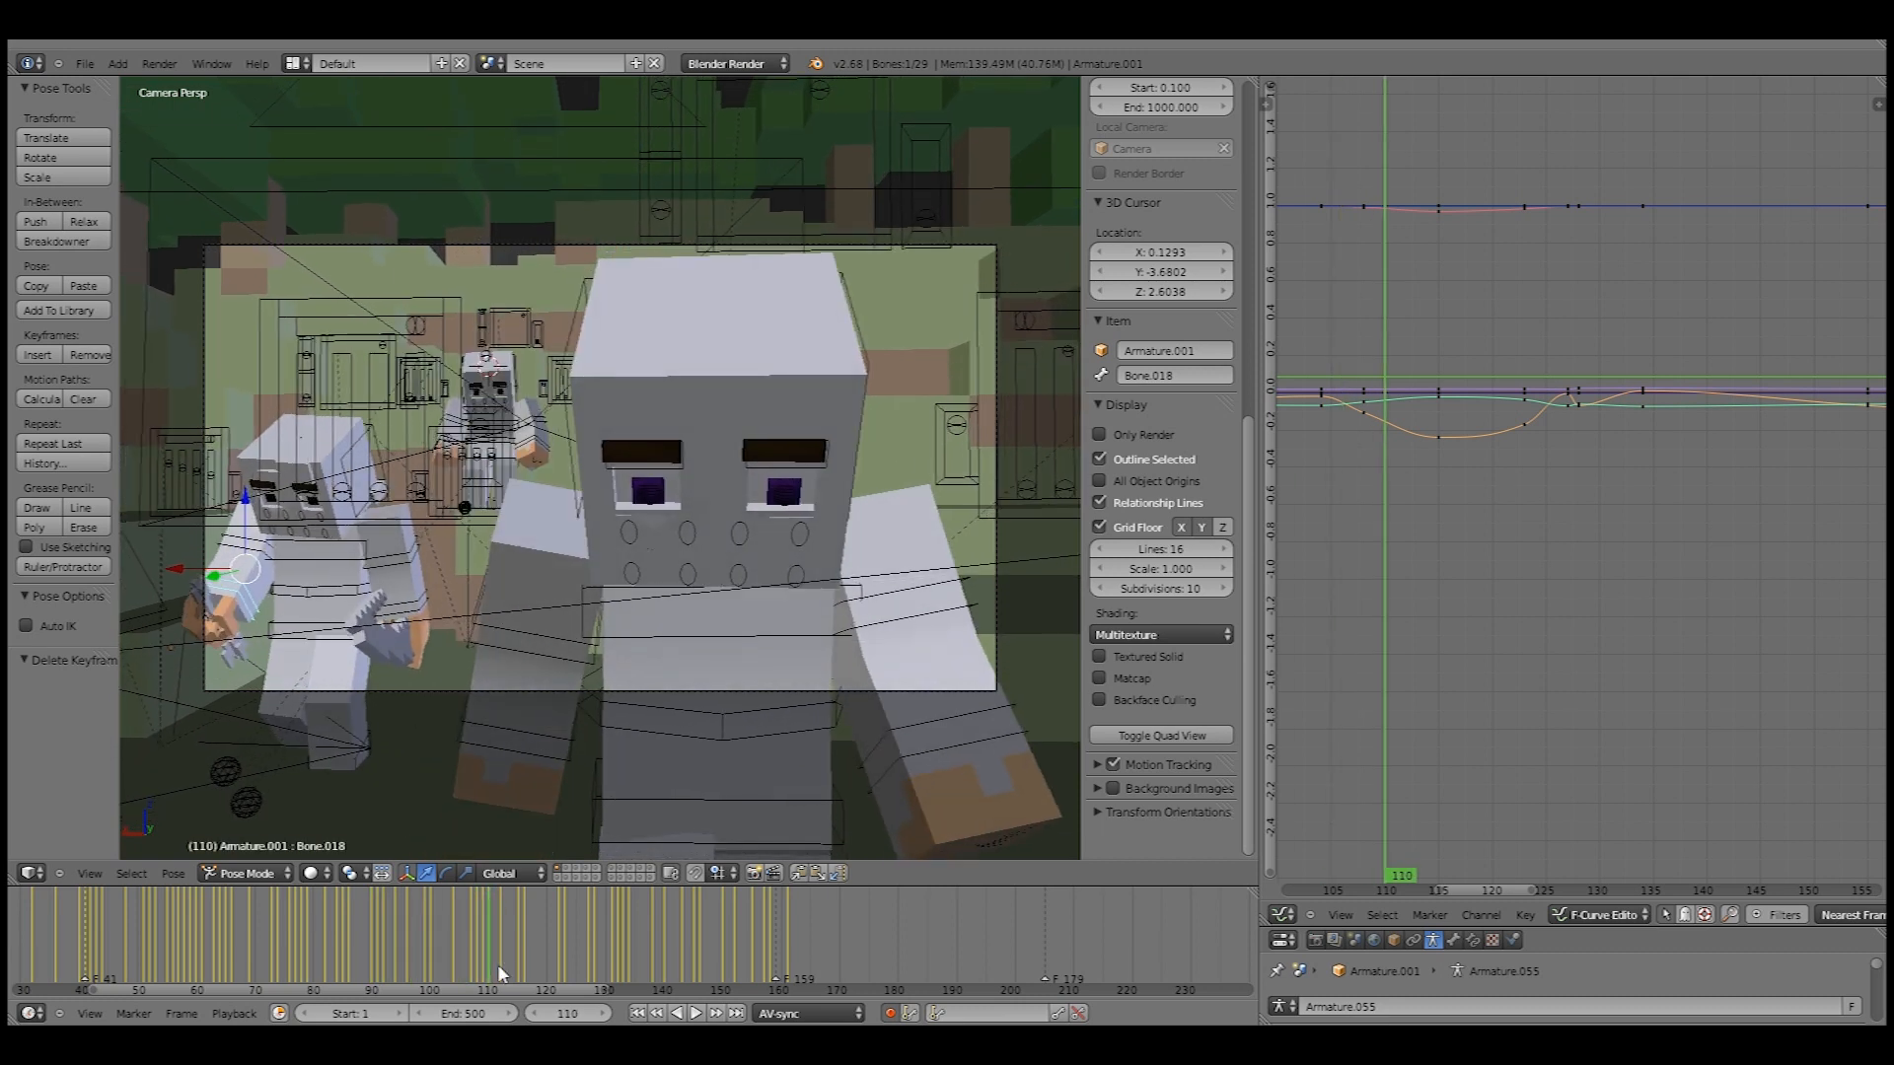
{"action": "left_click", "coordinate": [344, 948]}
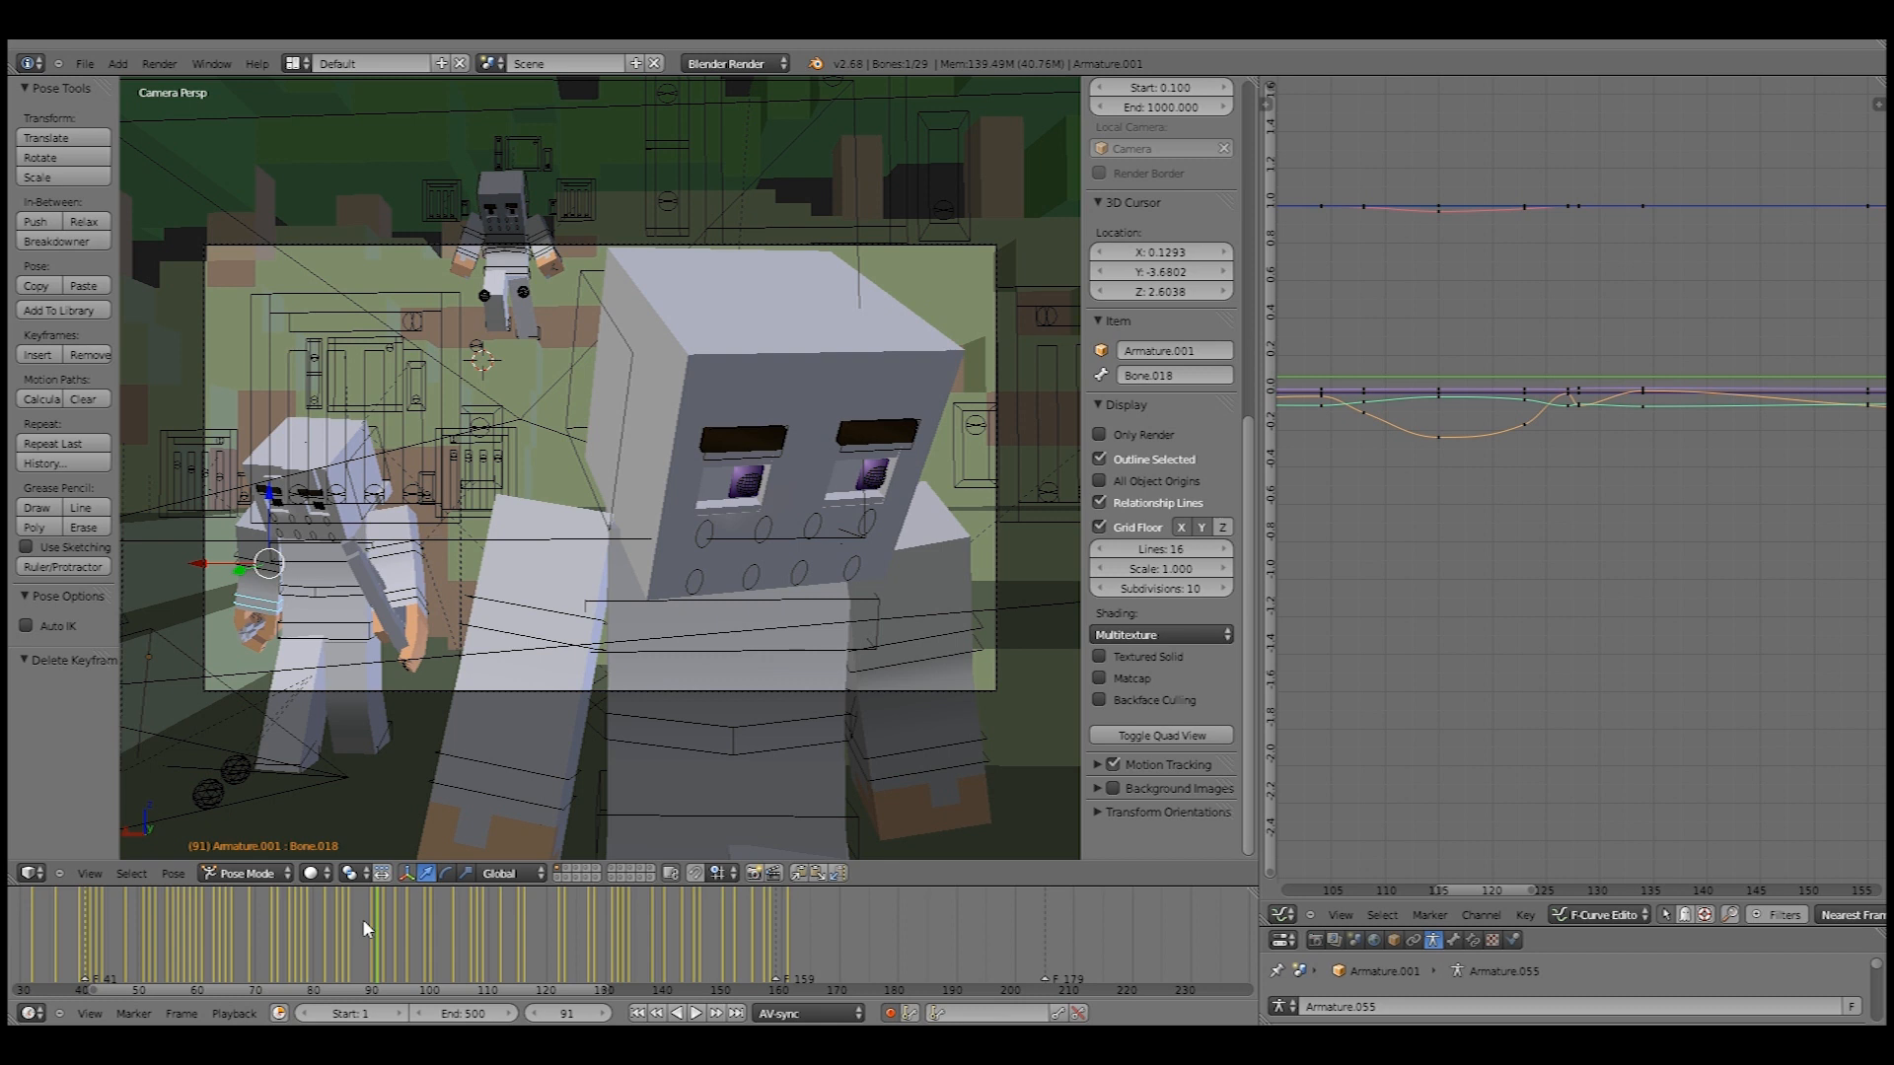
{"action": "left_click", "coordinate": [660, 1012]}
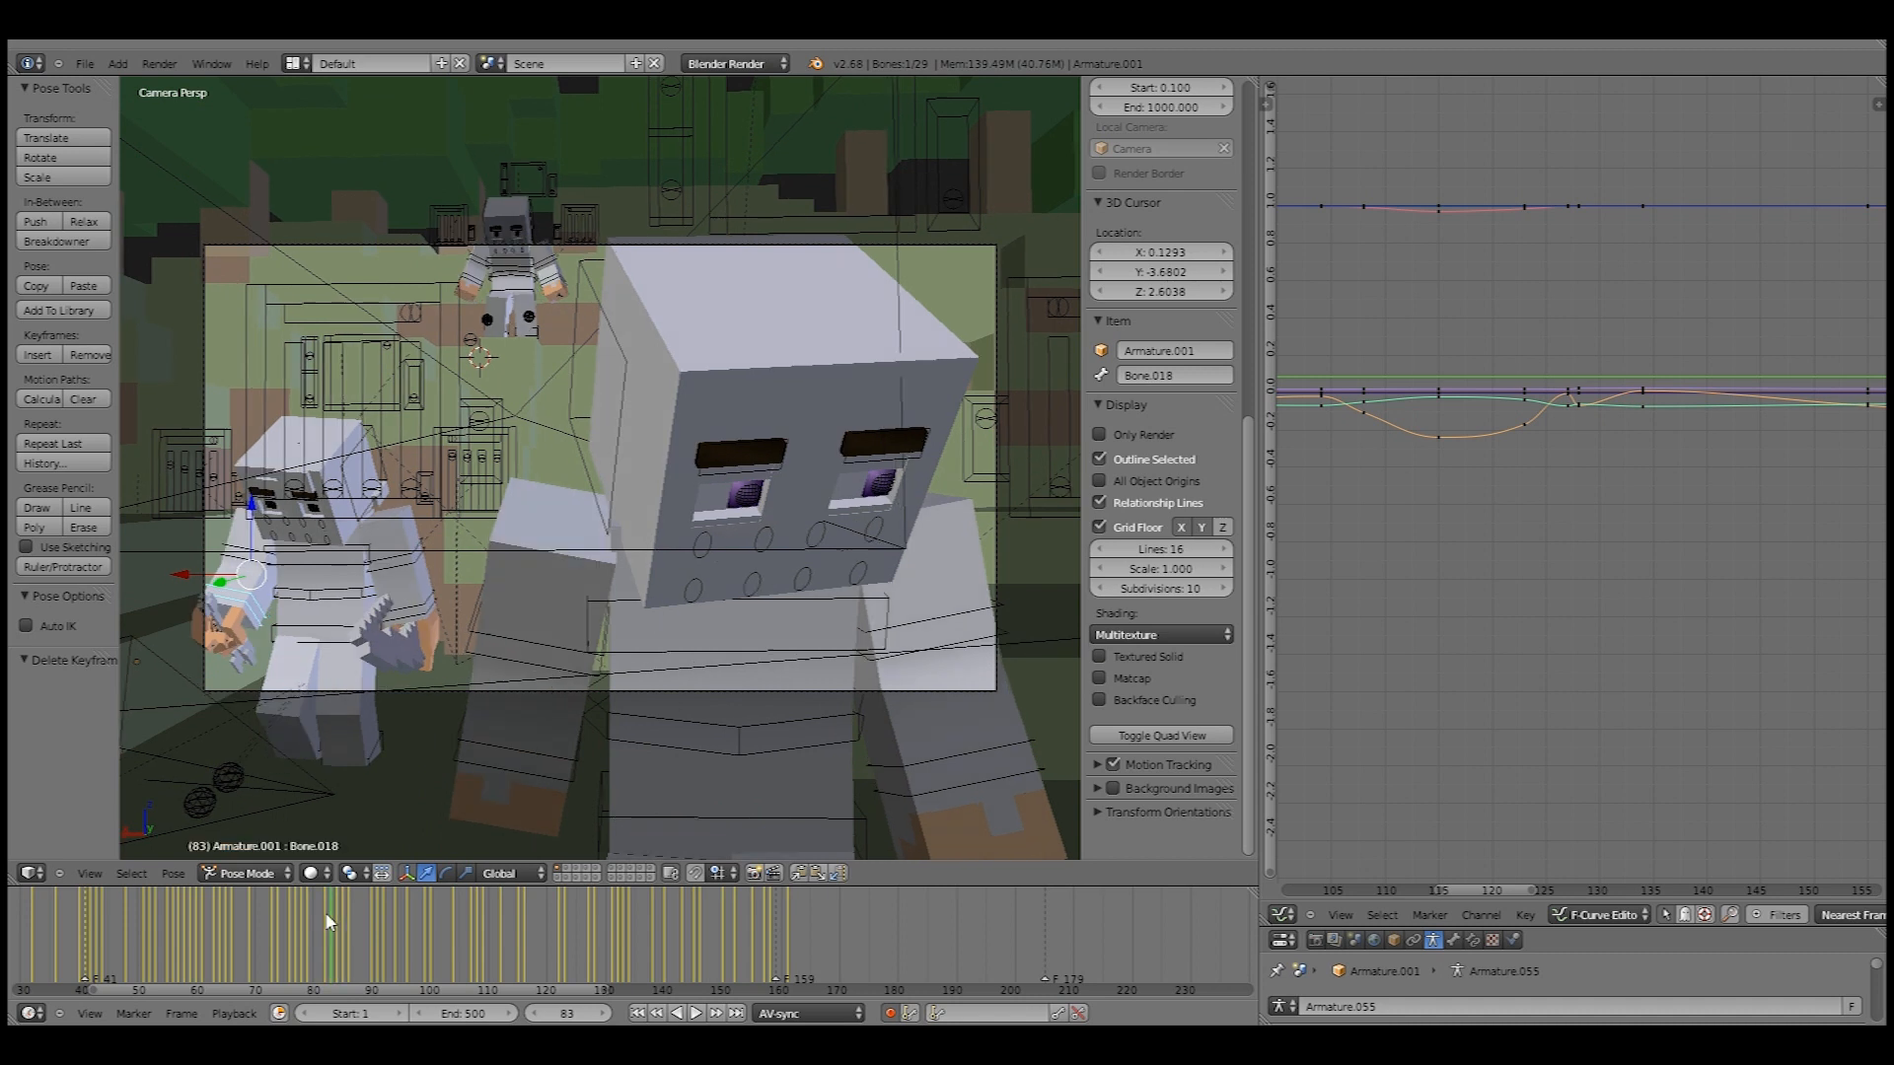
{"action": "left_click", "coordinate": [675, 1012]}
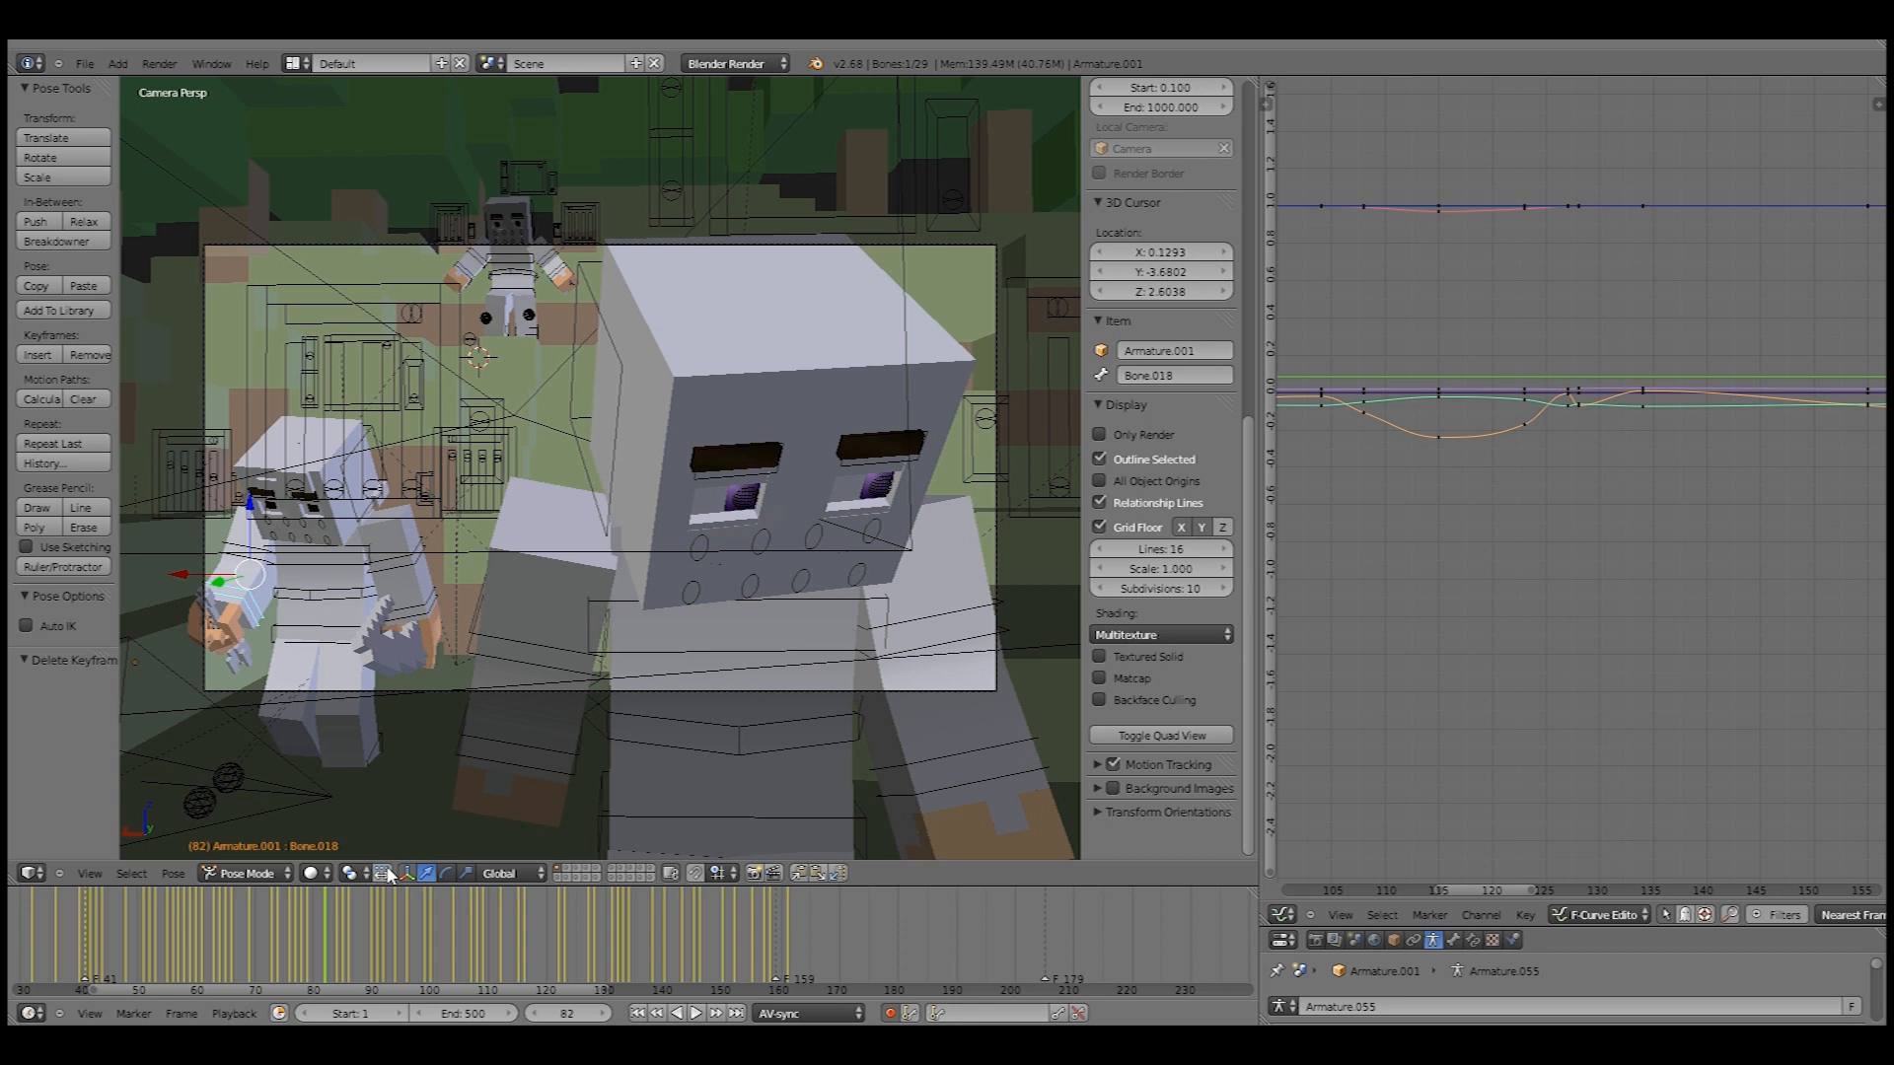
{"action": "mouse_move", "coordinate": [563, 900]}
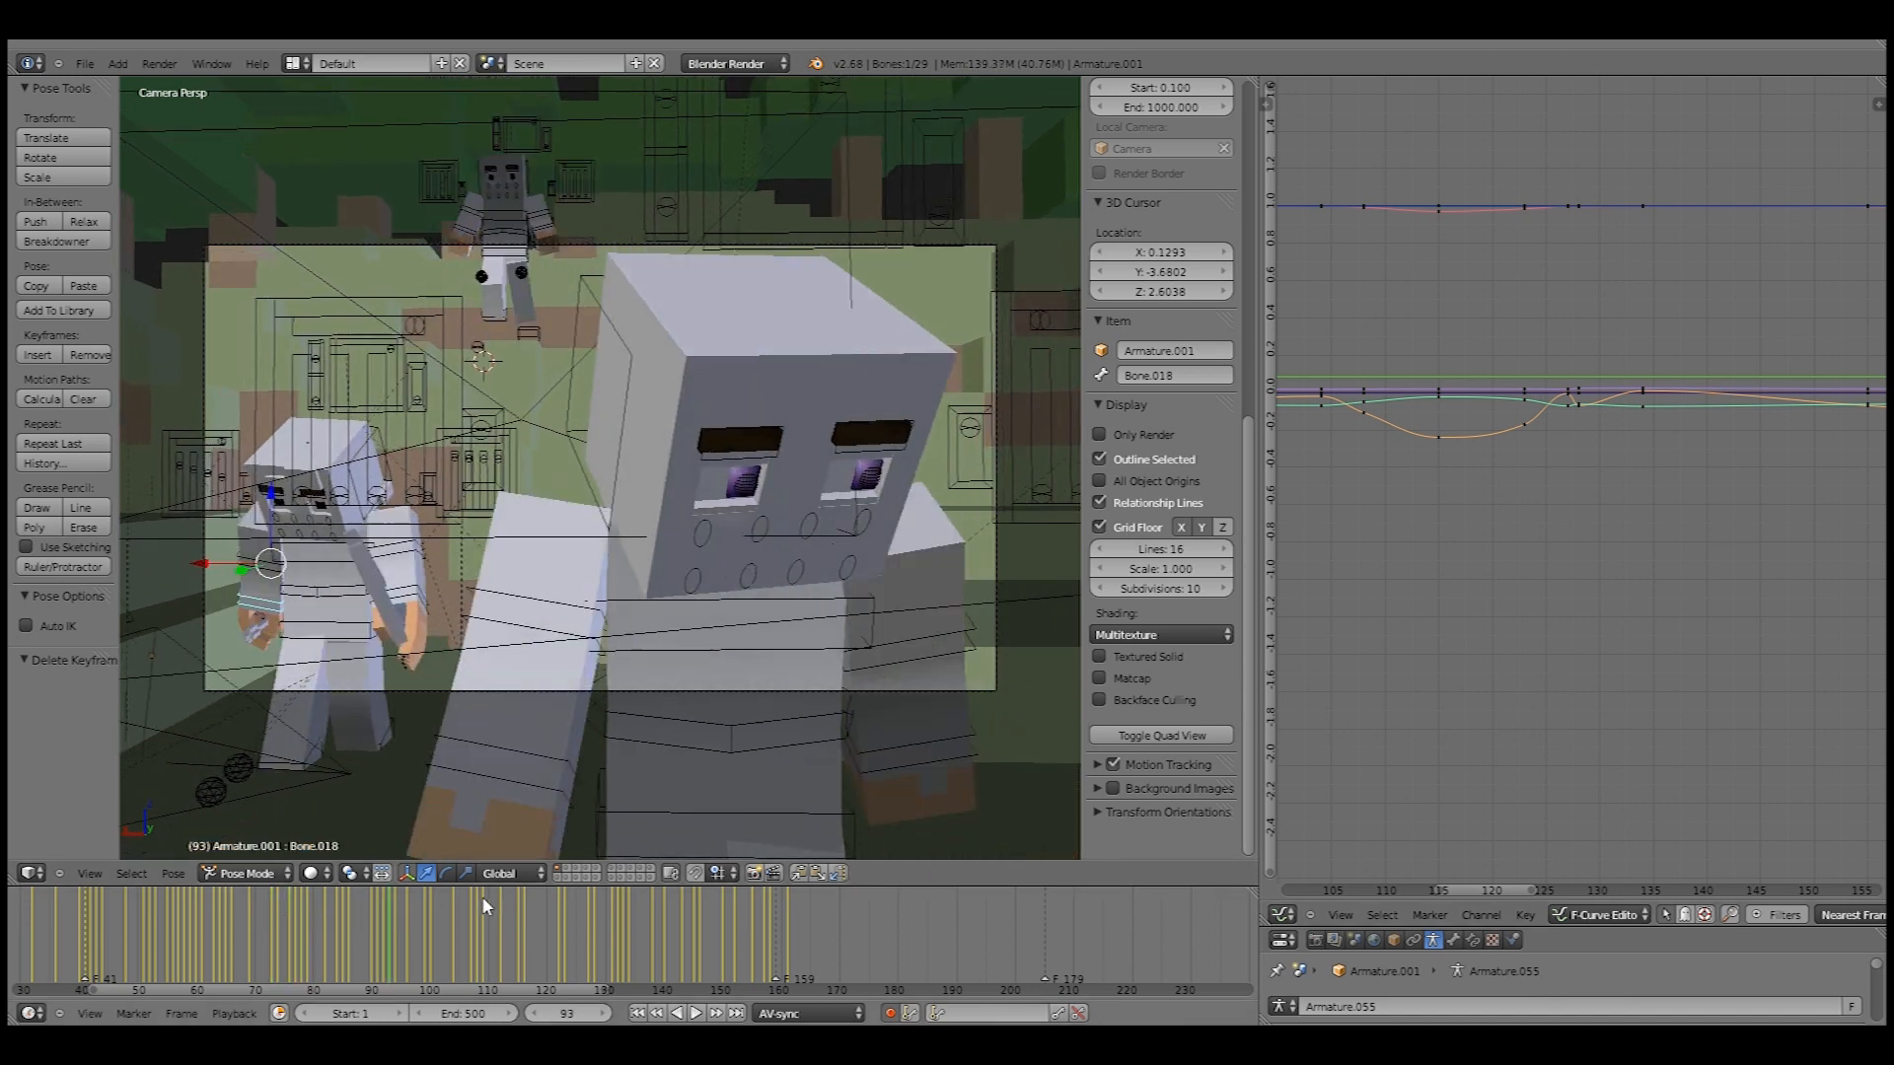
- Step through frames 108, 91 and 120 to inspect the later motion
{"action": "left_click", "coordinate": [206, 936]}
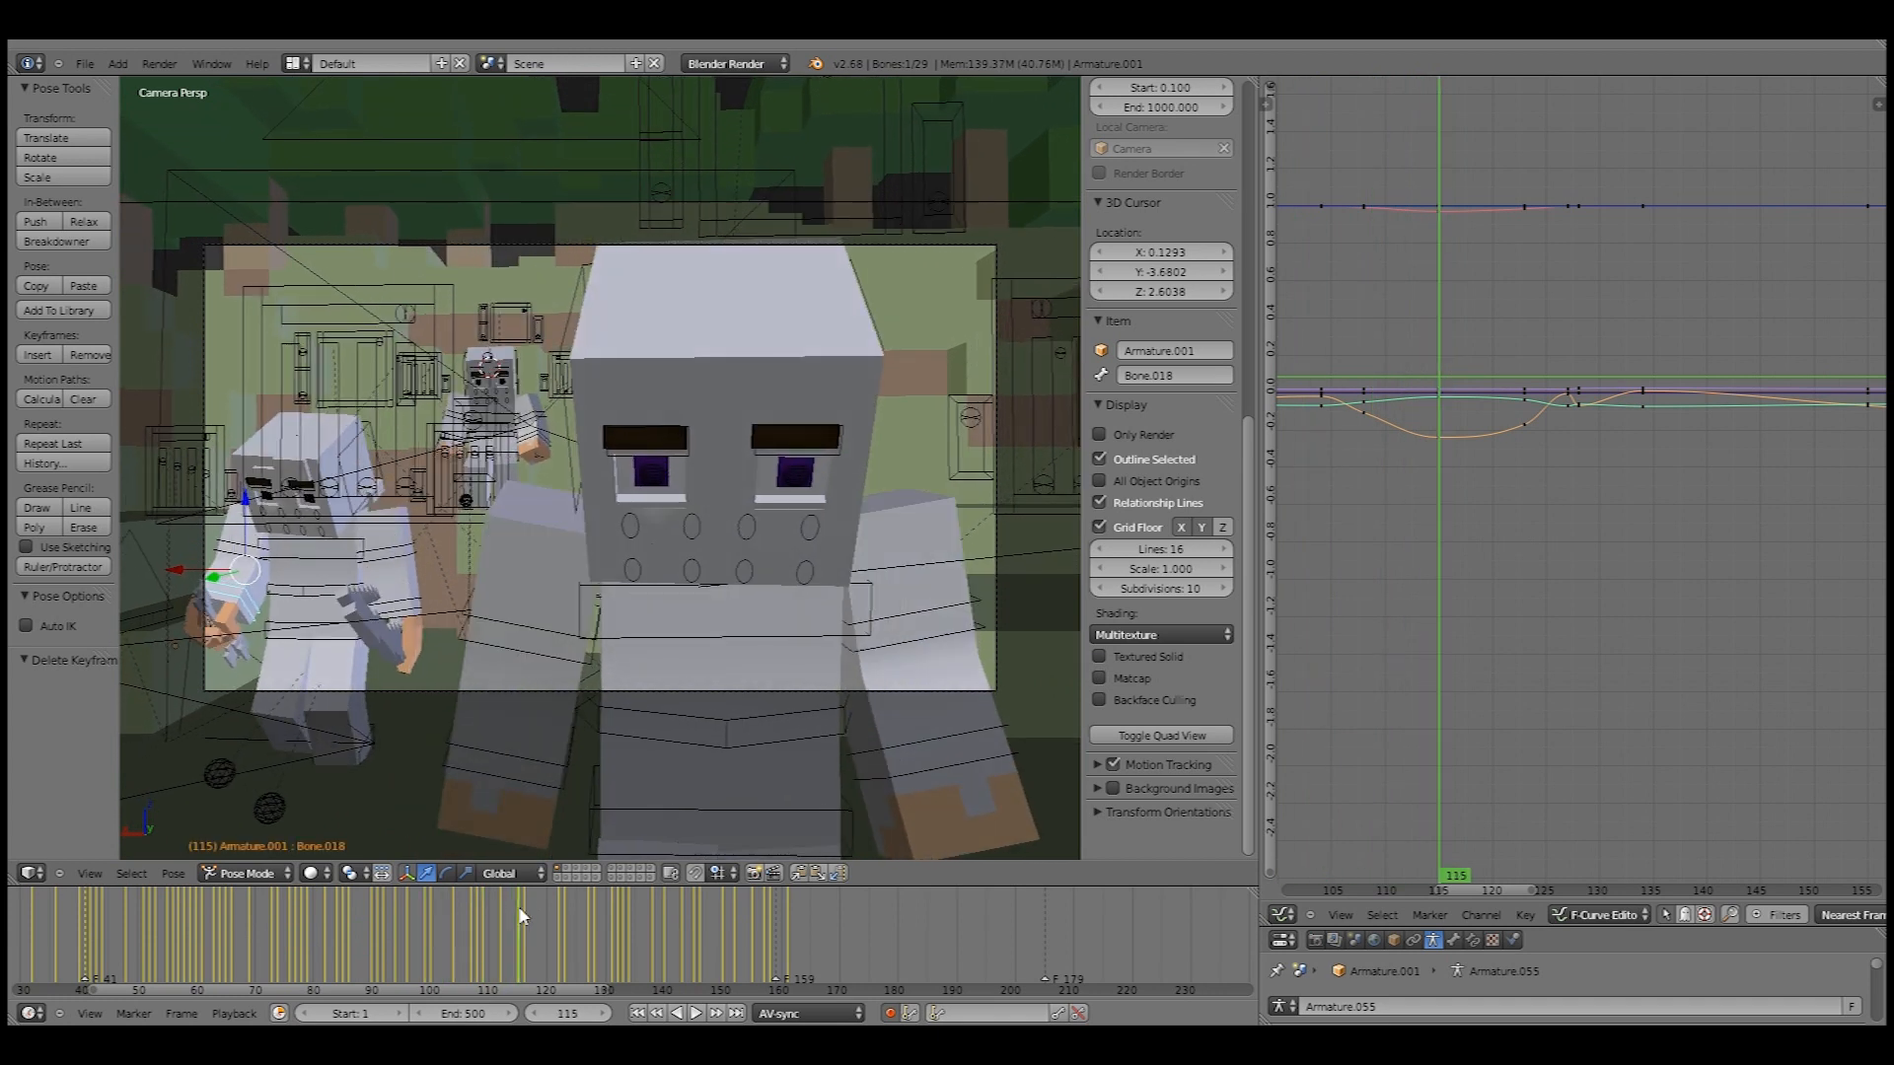
{"action": "key", "text": "Right"}
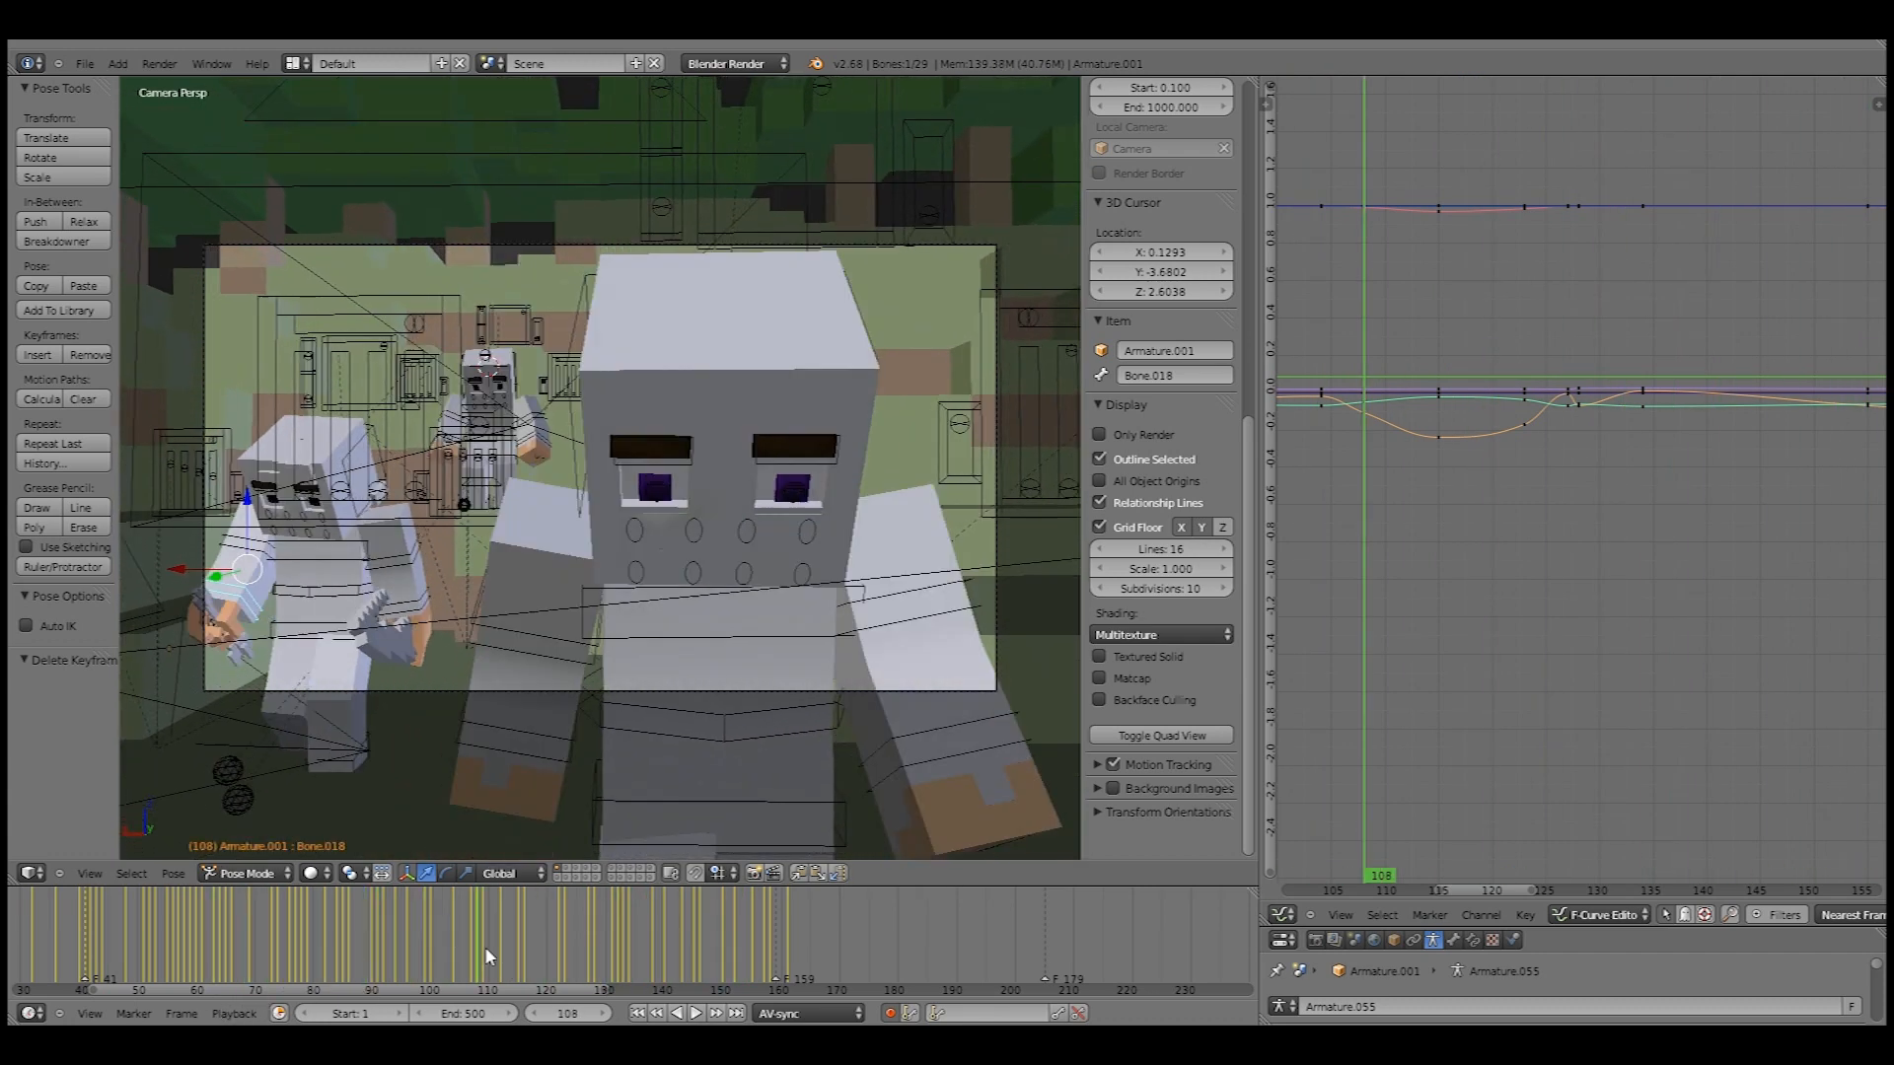
{"action": "left_click", "coordinate": [483, 942]}
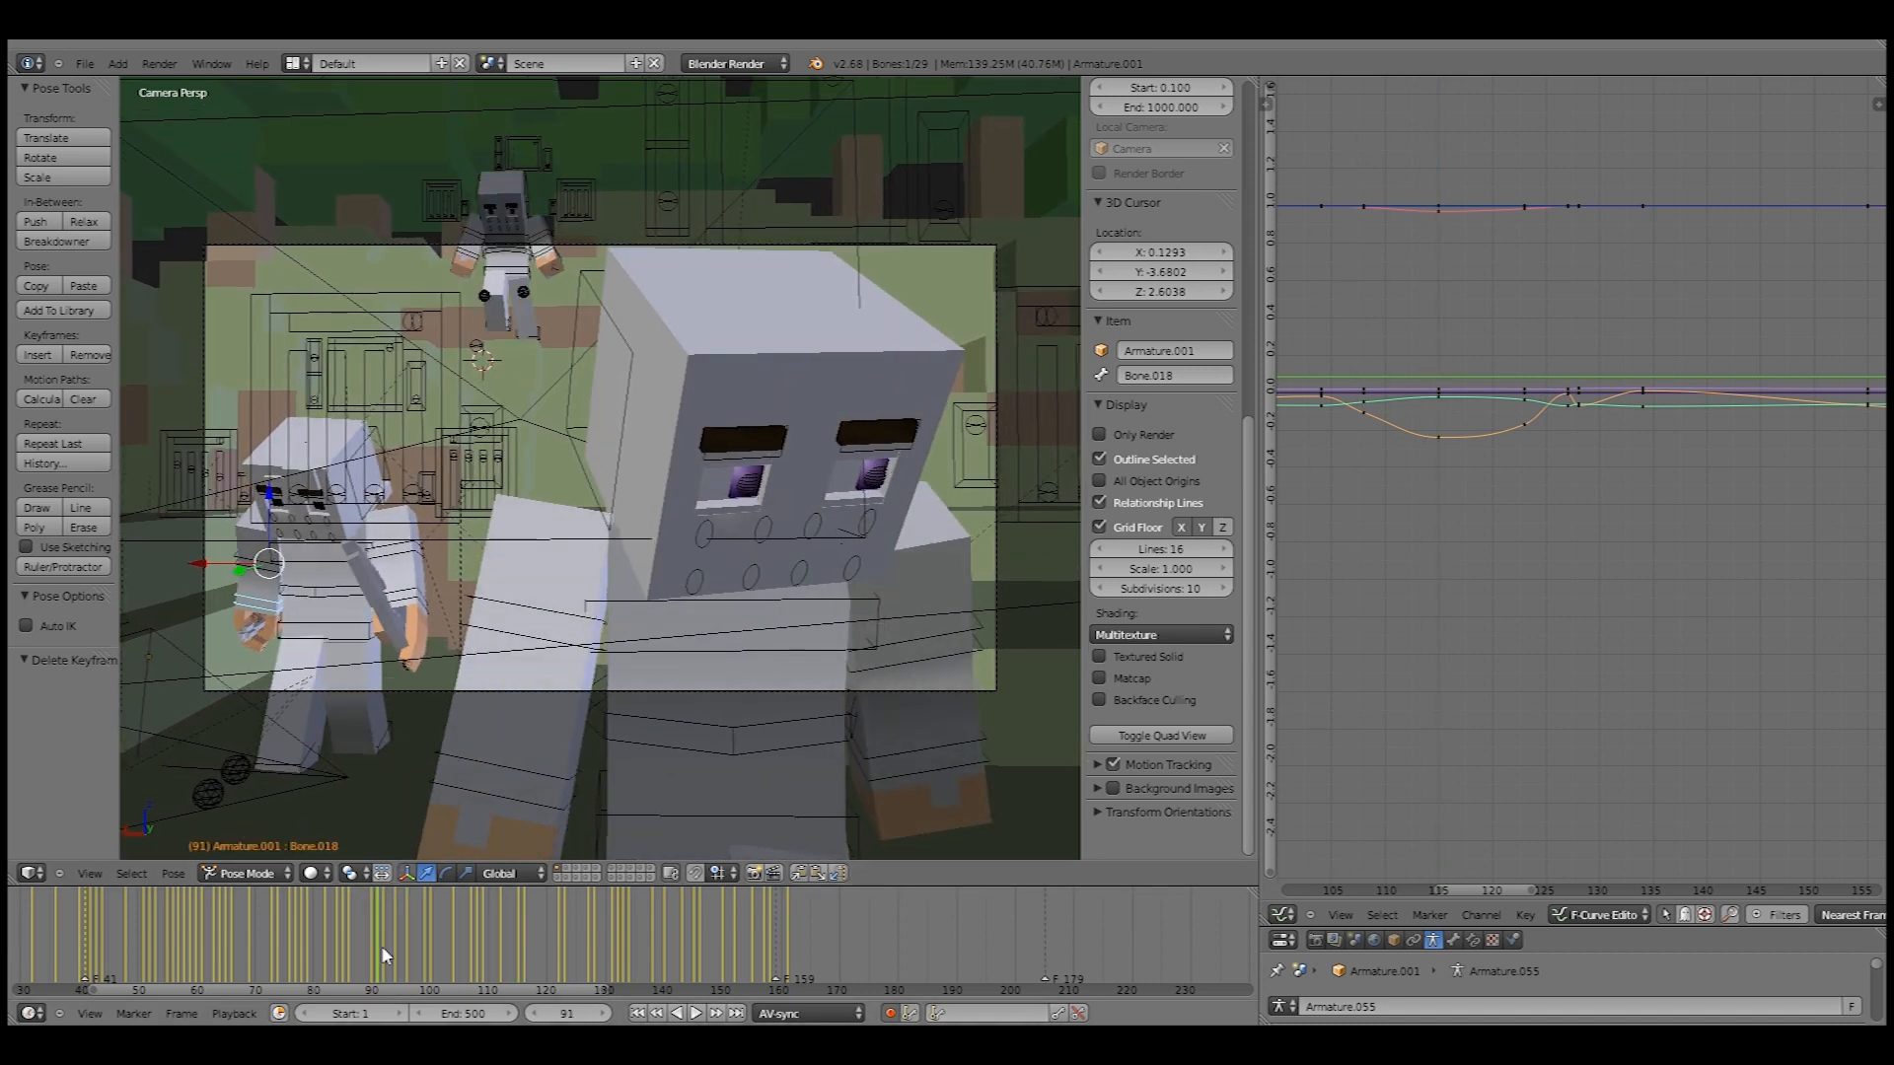
{"action": "left_click", "coordinate": [550, 924]}
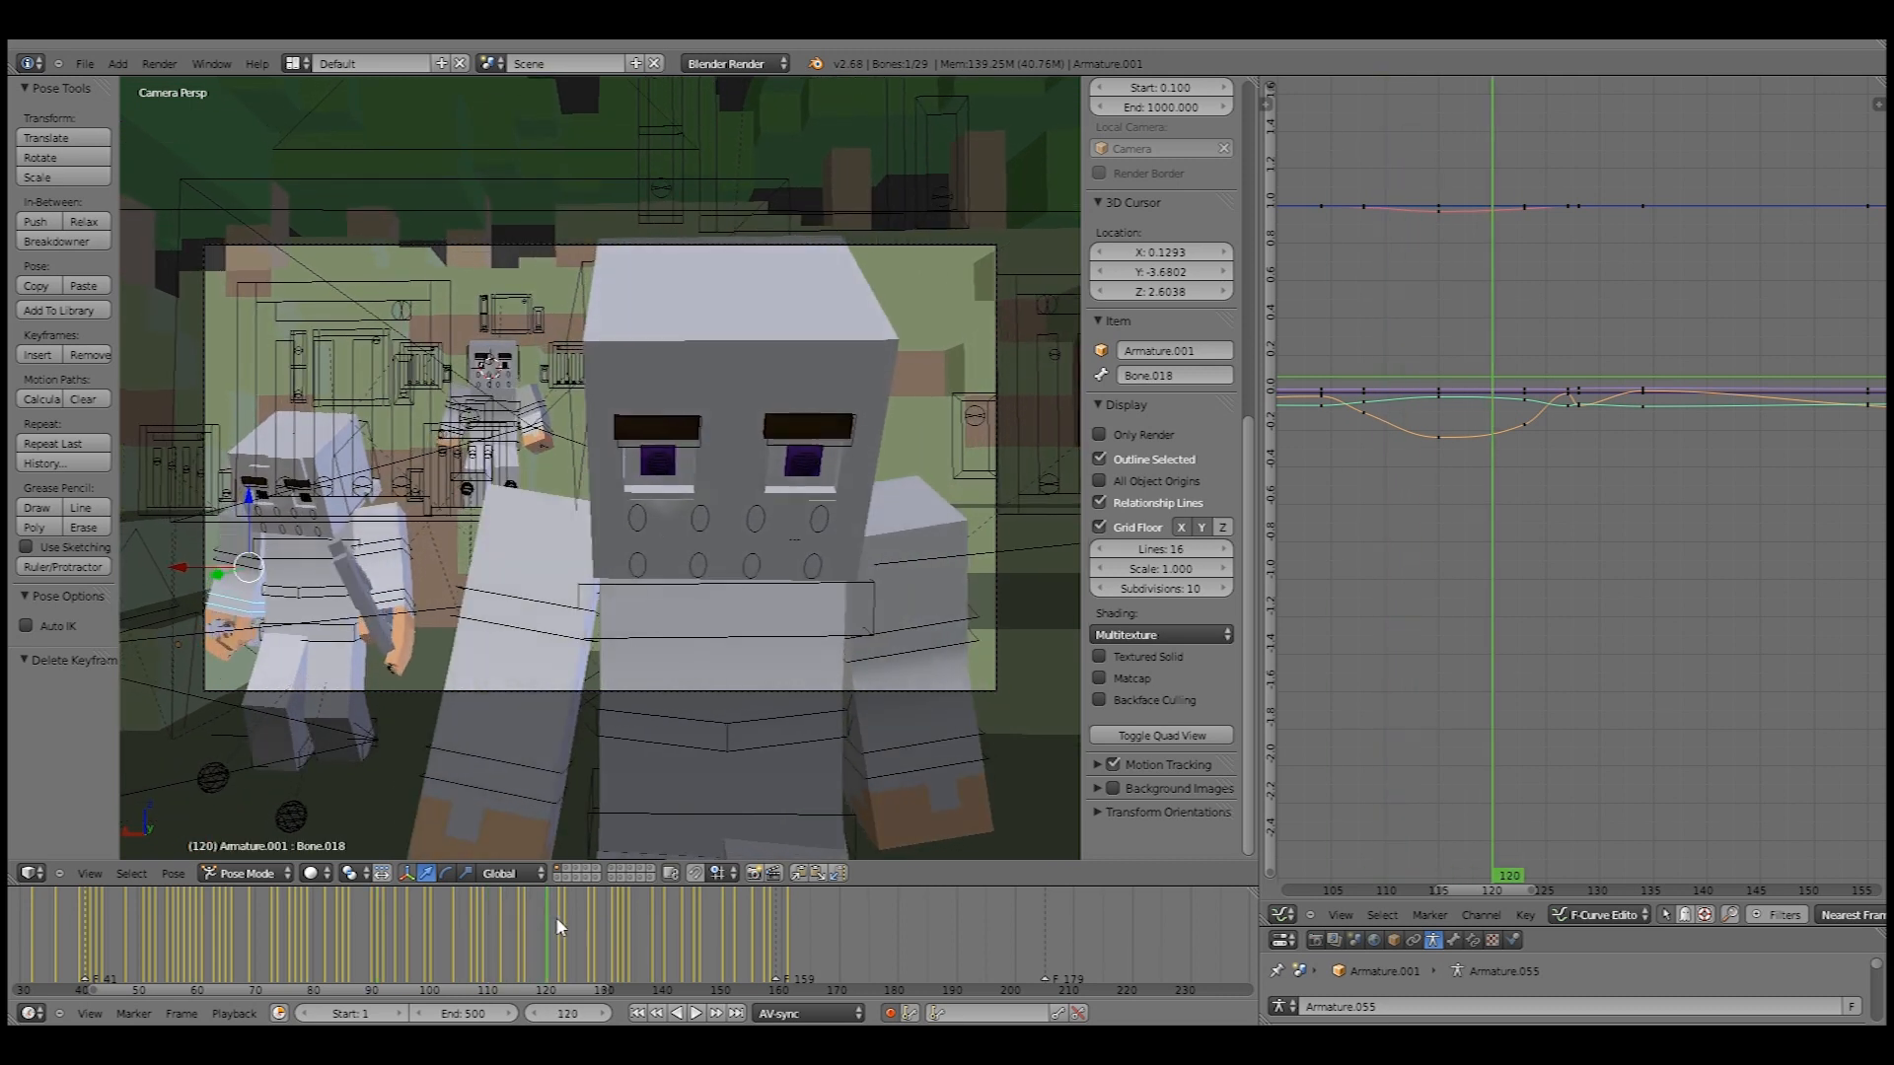
{"action": "left_click", "coordinate": [591, 924]}
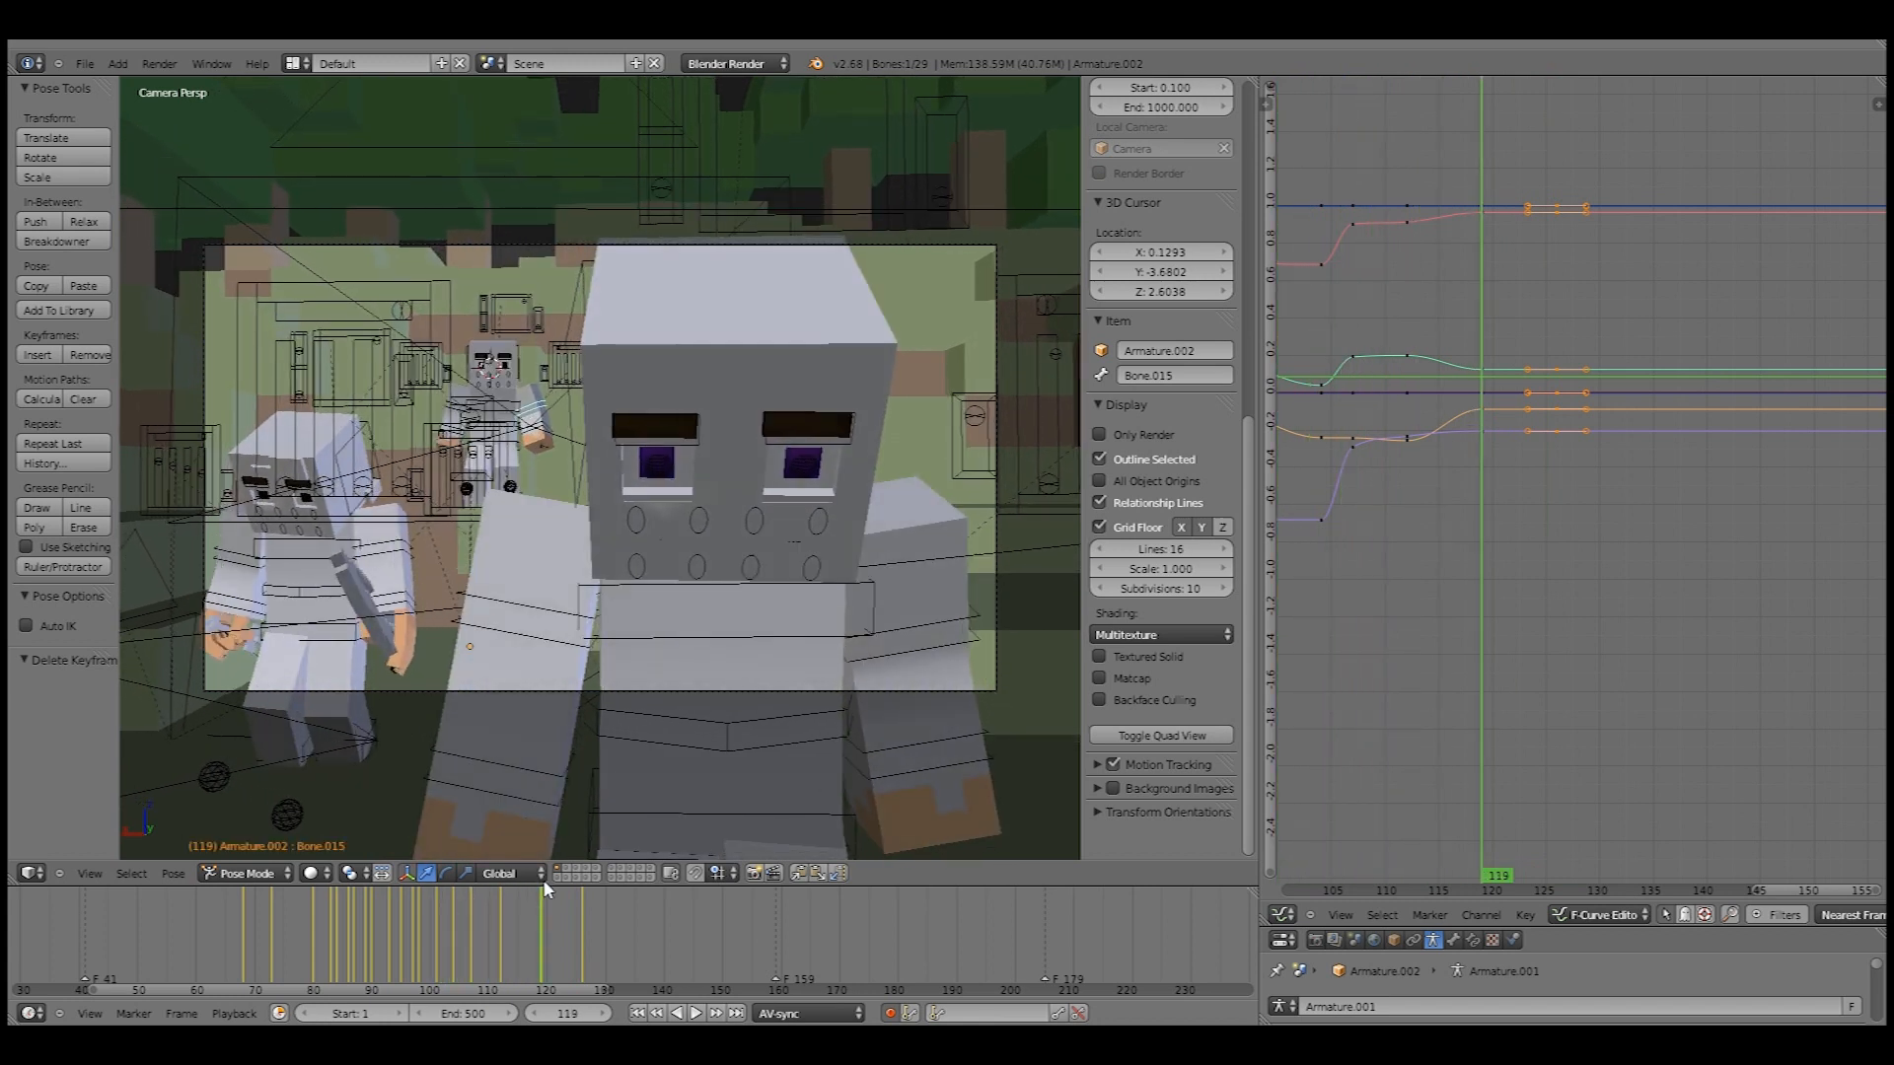
{"action": "mouse_move", "coordinate": [525, 930]}
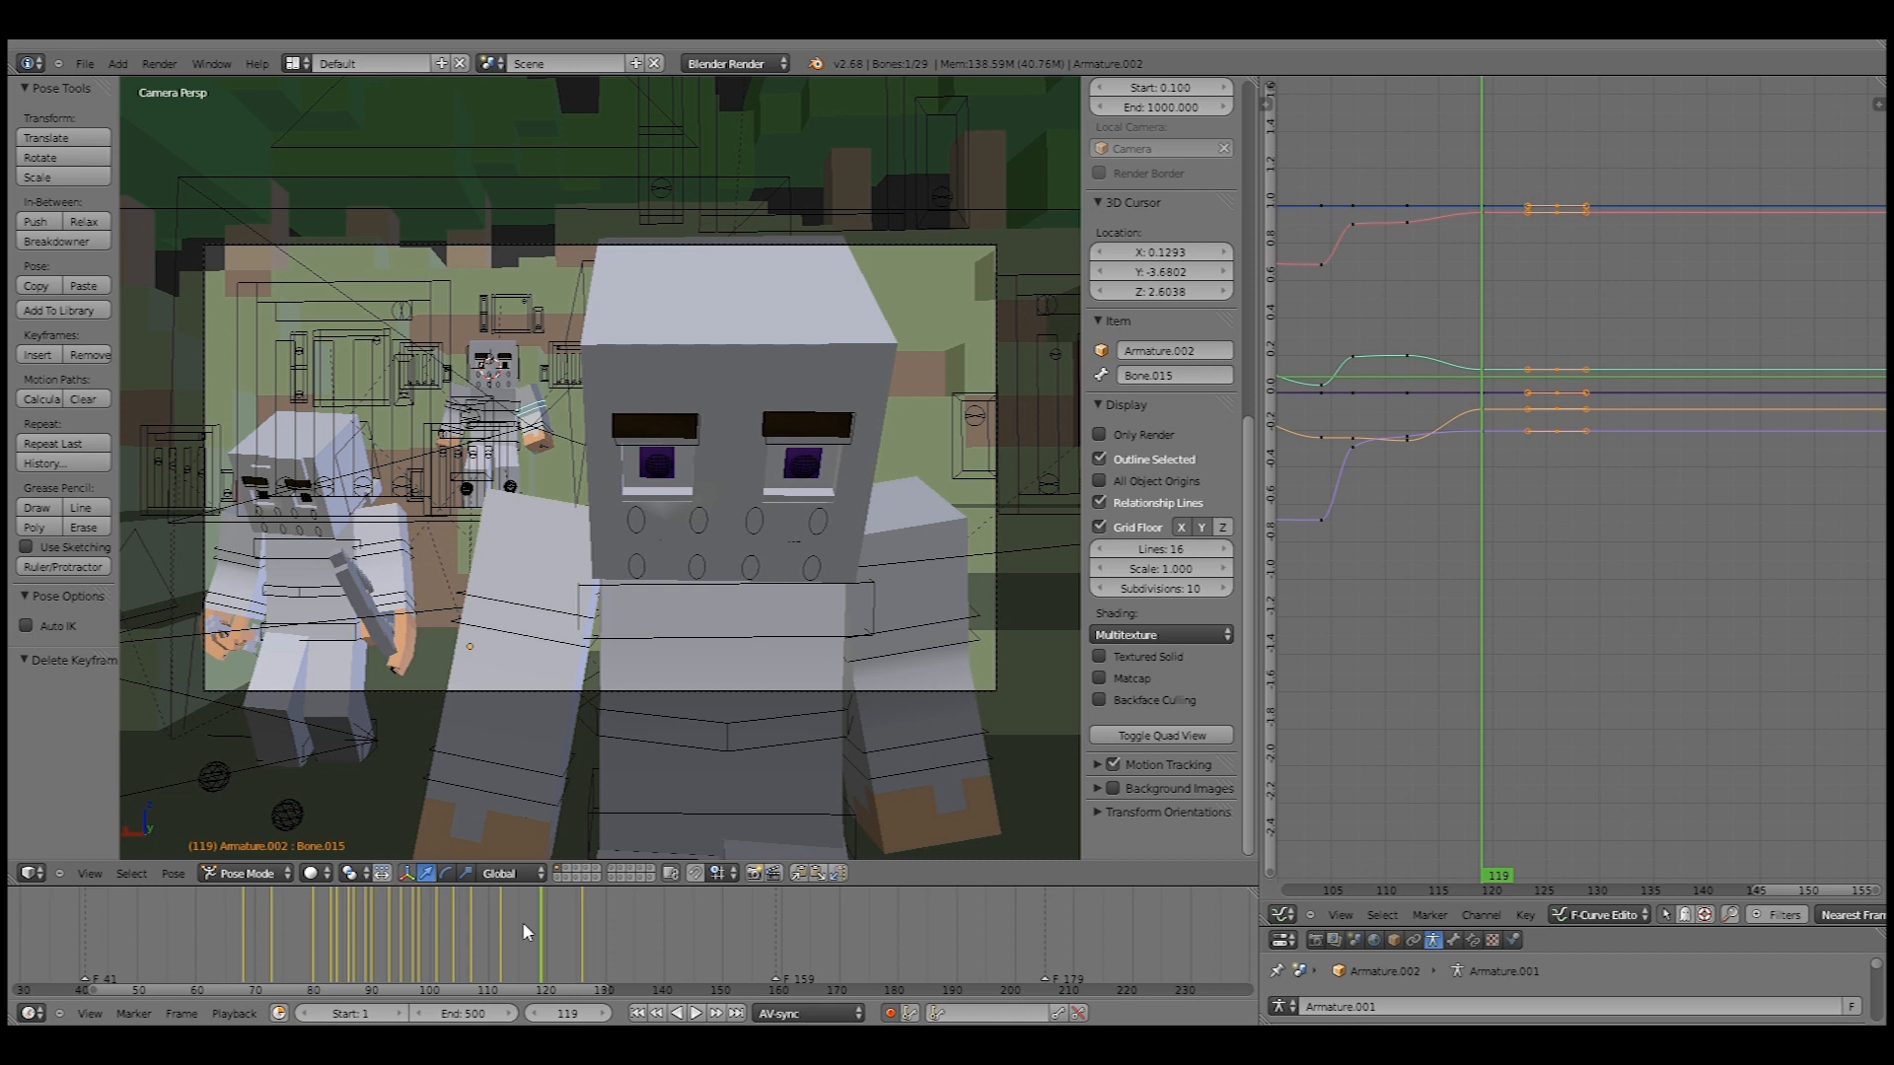
- At frame 119, rotate the small character's bone about -71° and keyframe it
{"action": "left_click", "coordinate": [522, 936]}
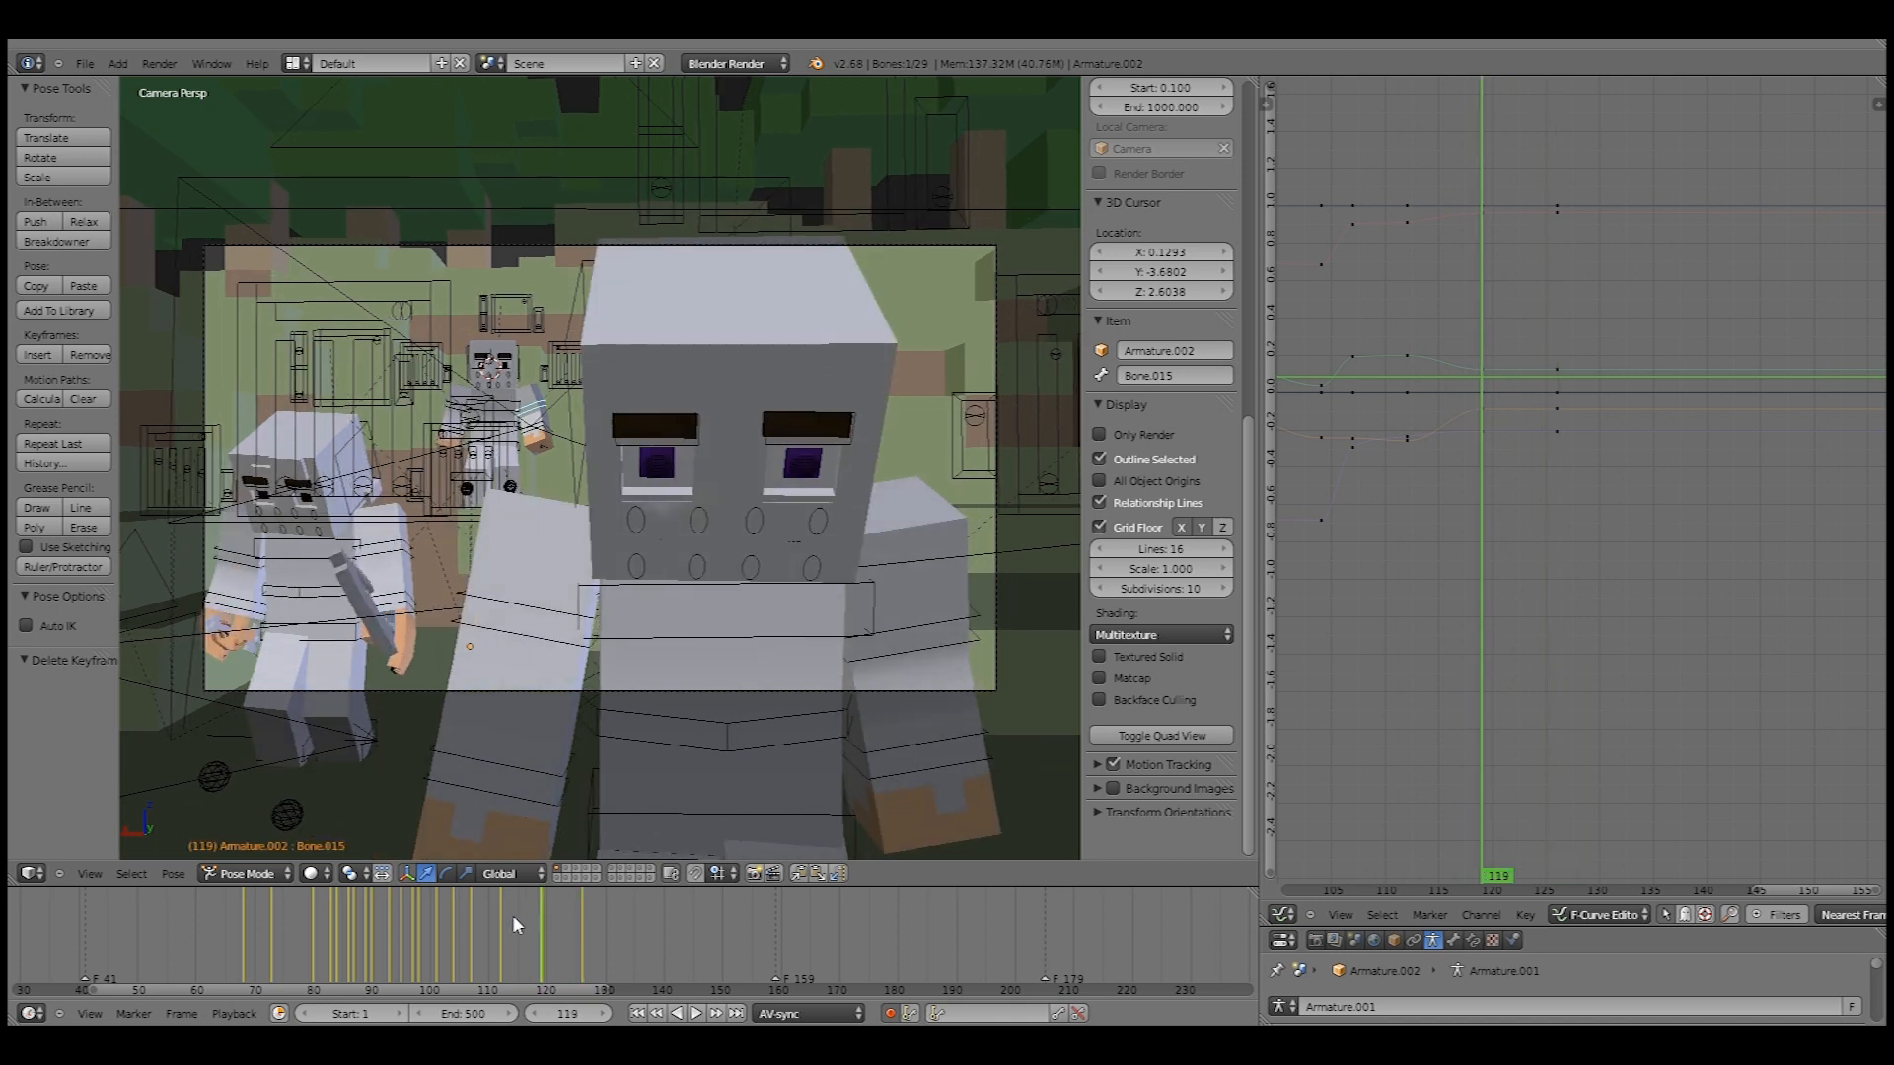
{"action": "left_click", "coordinate": [507, 936]}
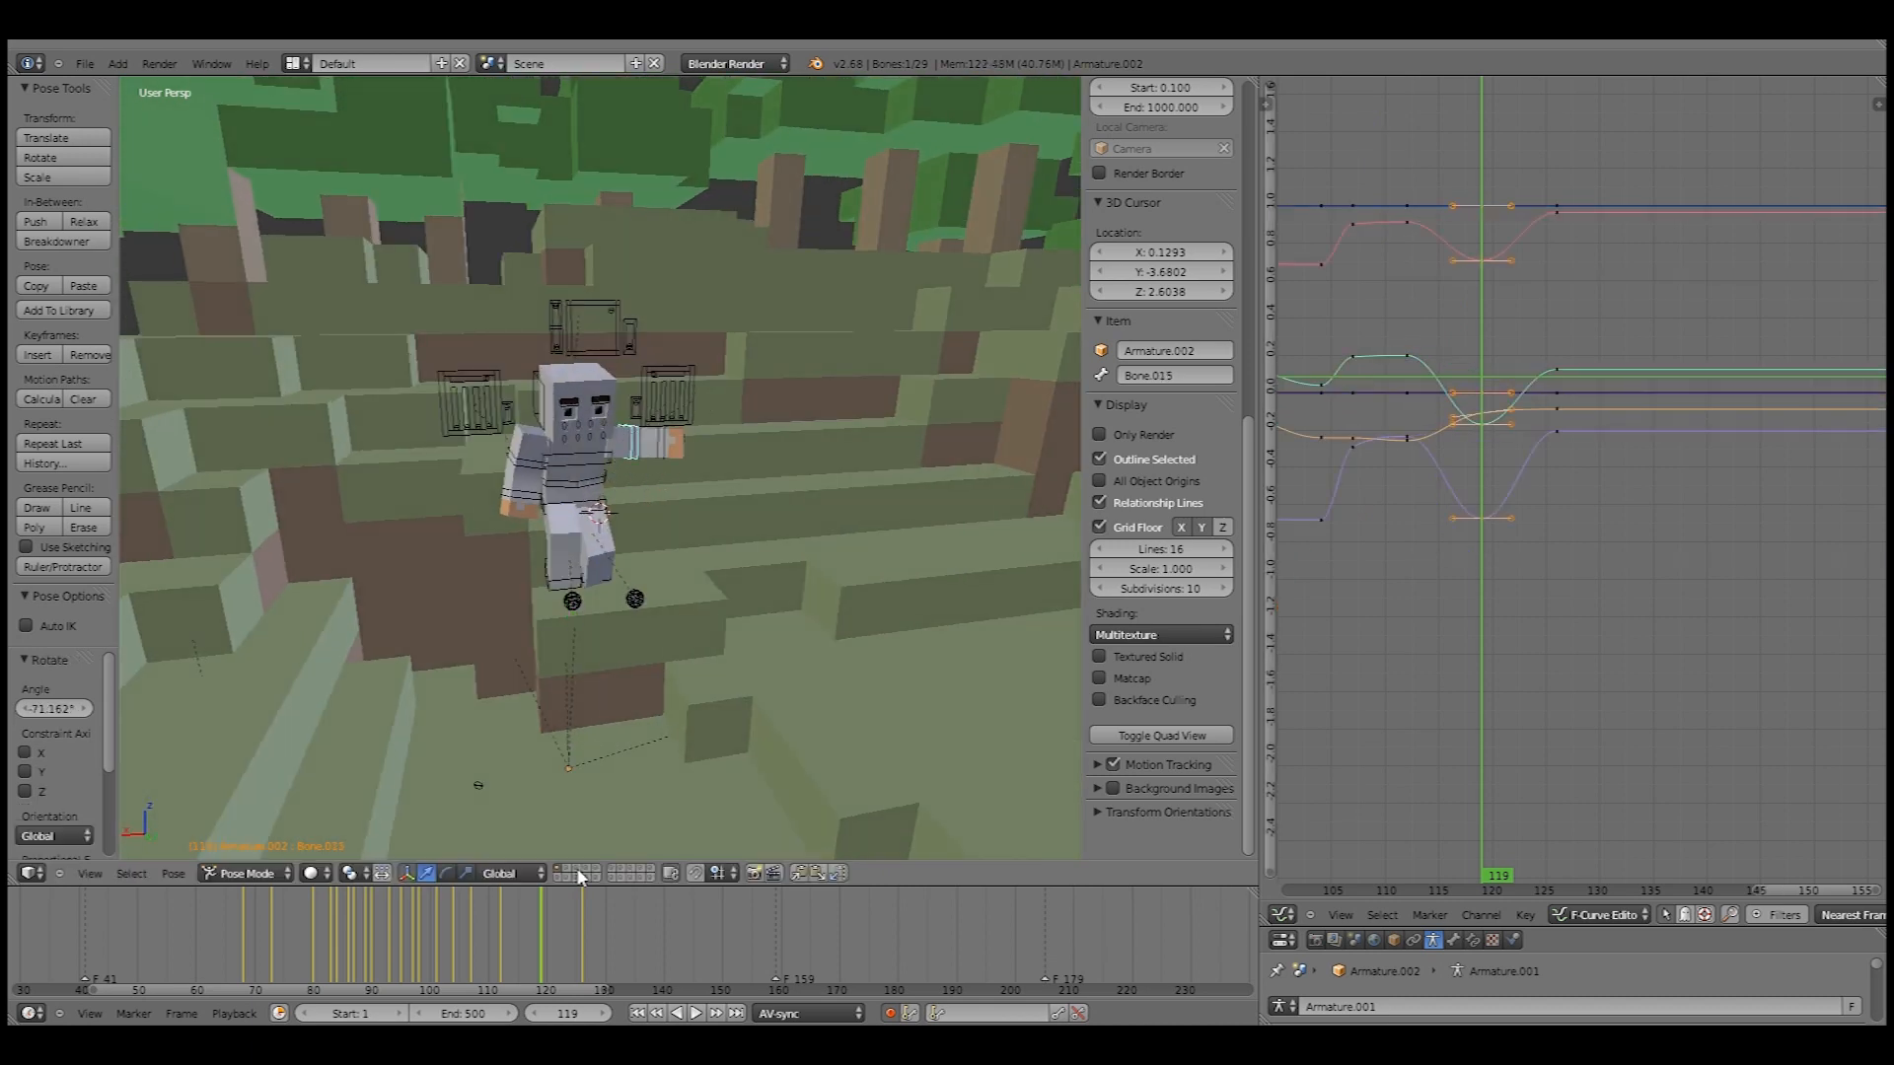
- Key a rotated arm pose at frame 126 and play back the motion
{"action": "left_click", "coordinate": [538, 921]}
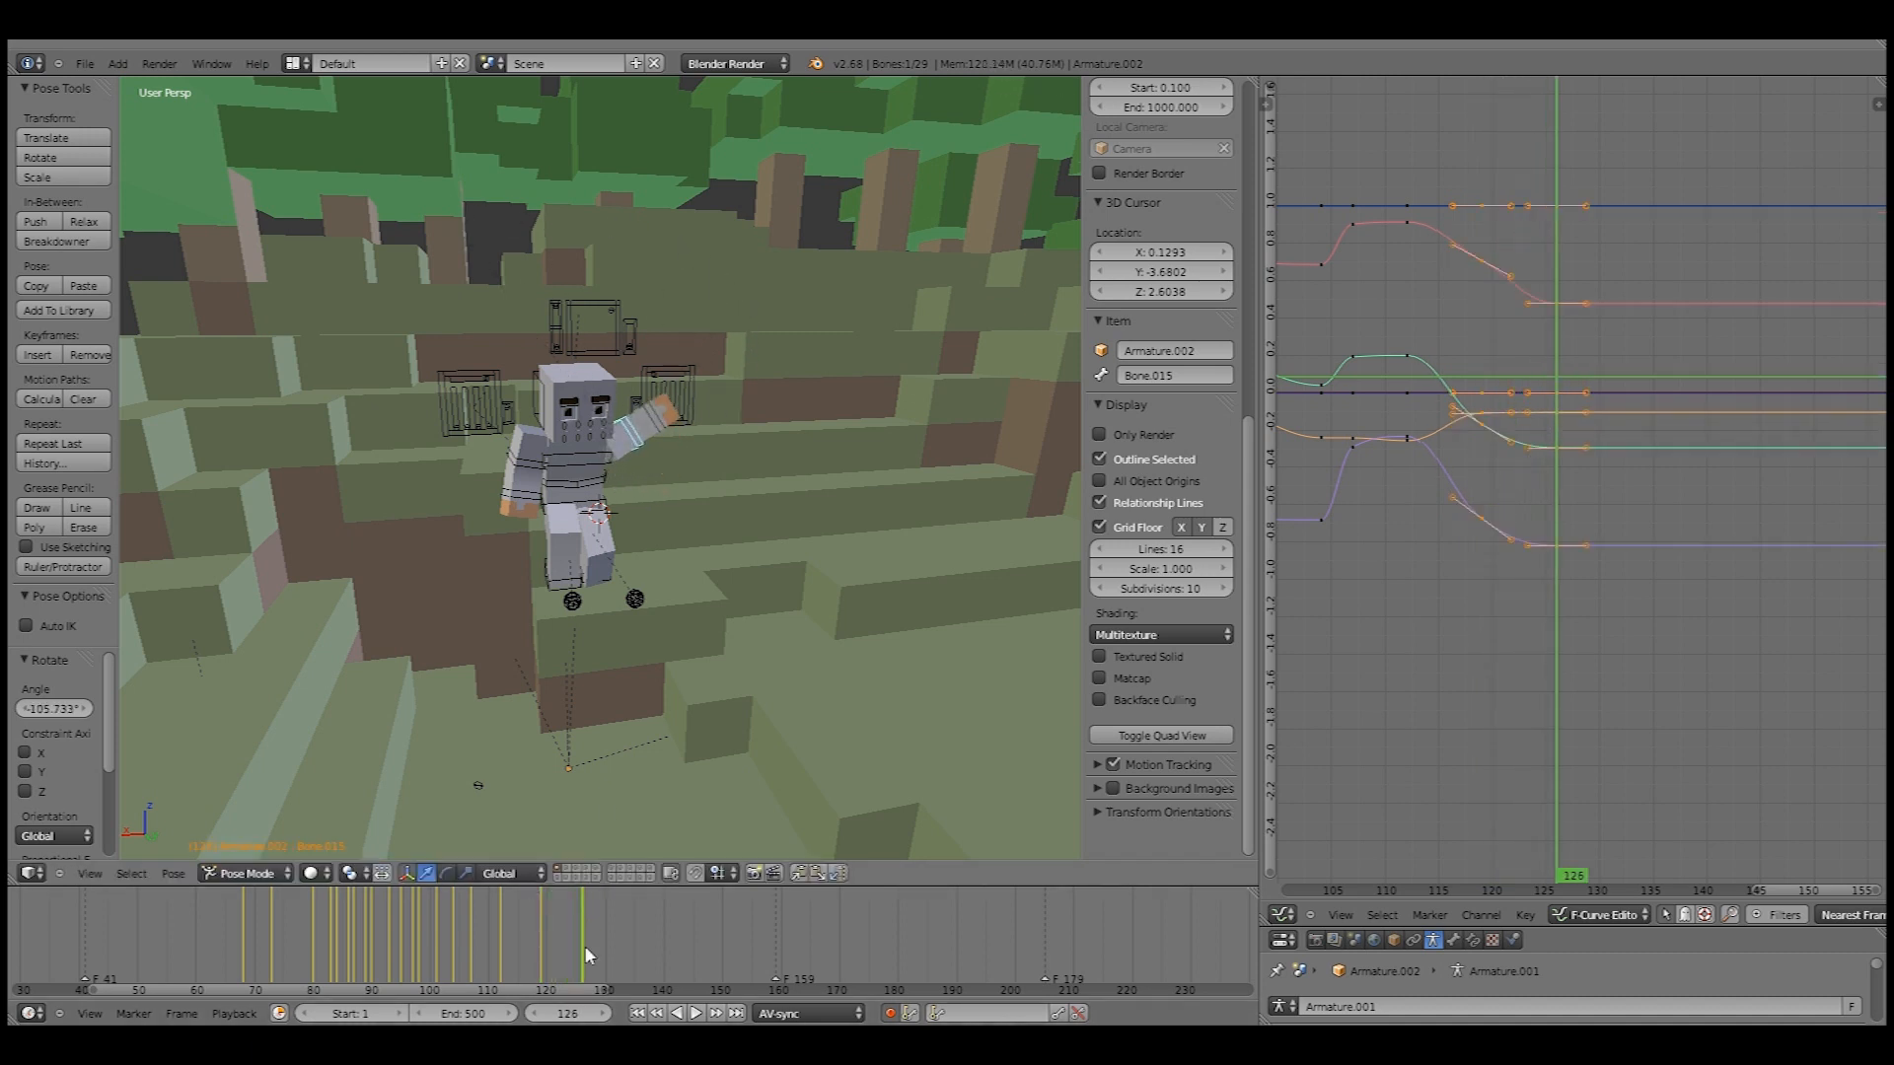
{"action": "left_click", "coordinate": [543, 954]}
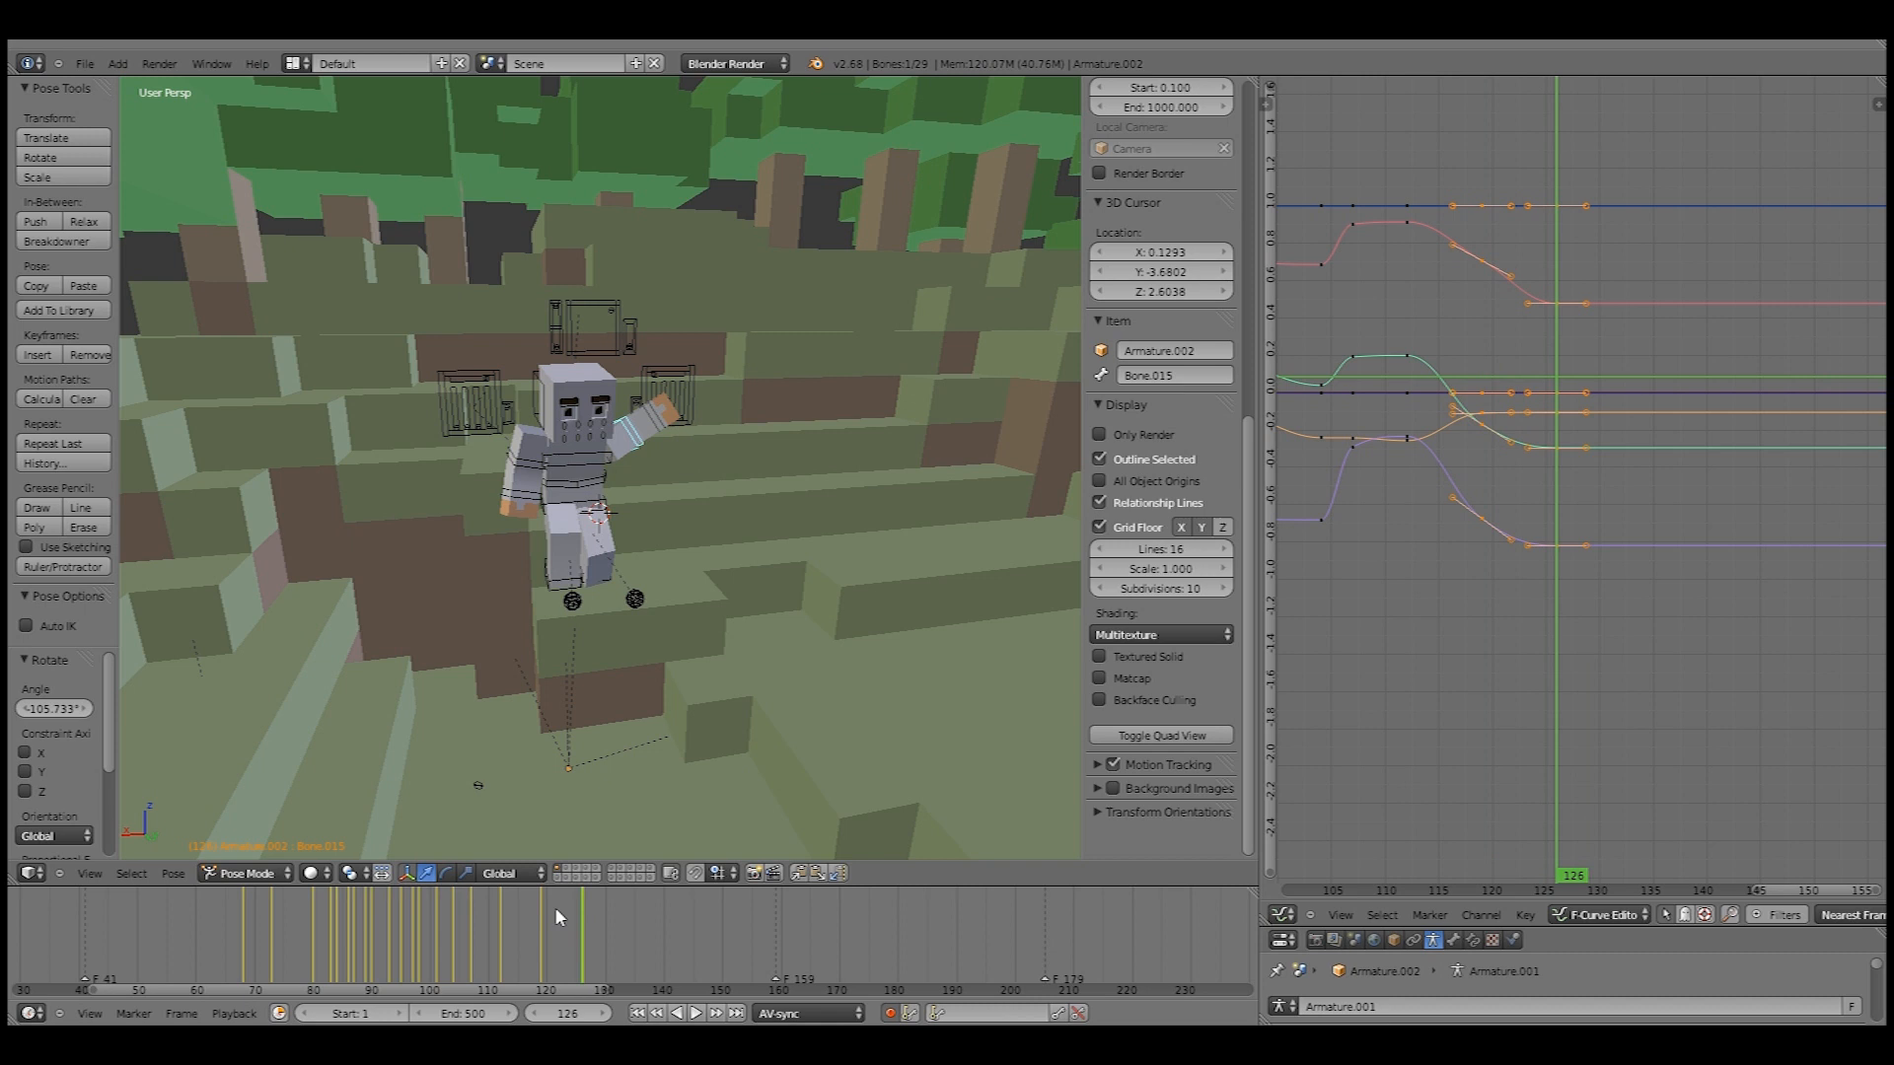
{"action": "left_click", "coordinate": [694, 1013]}
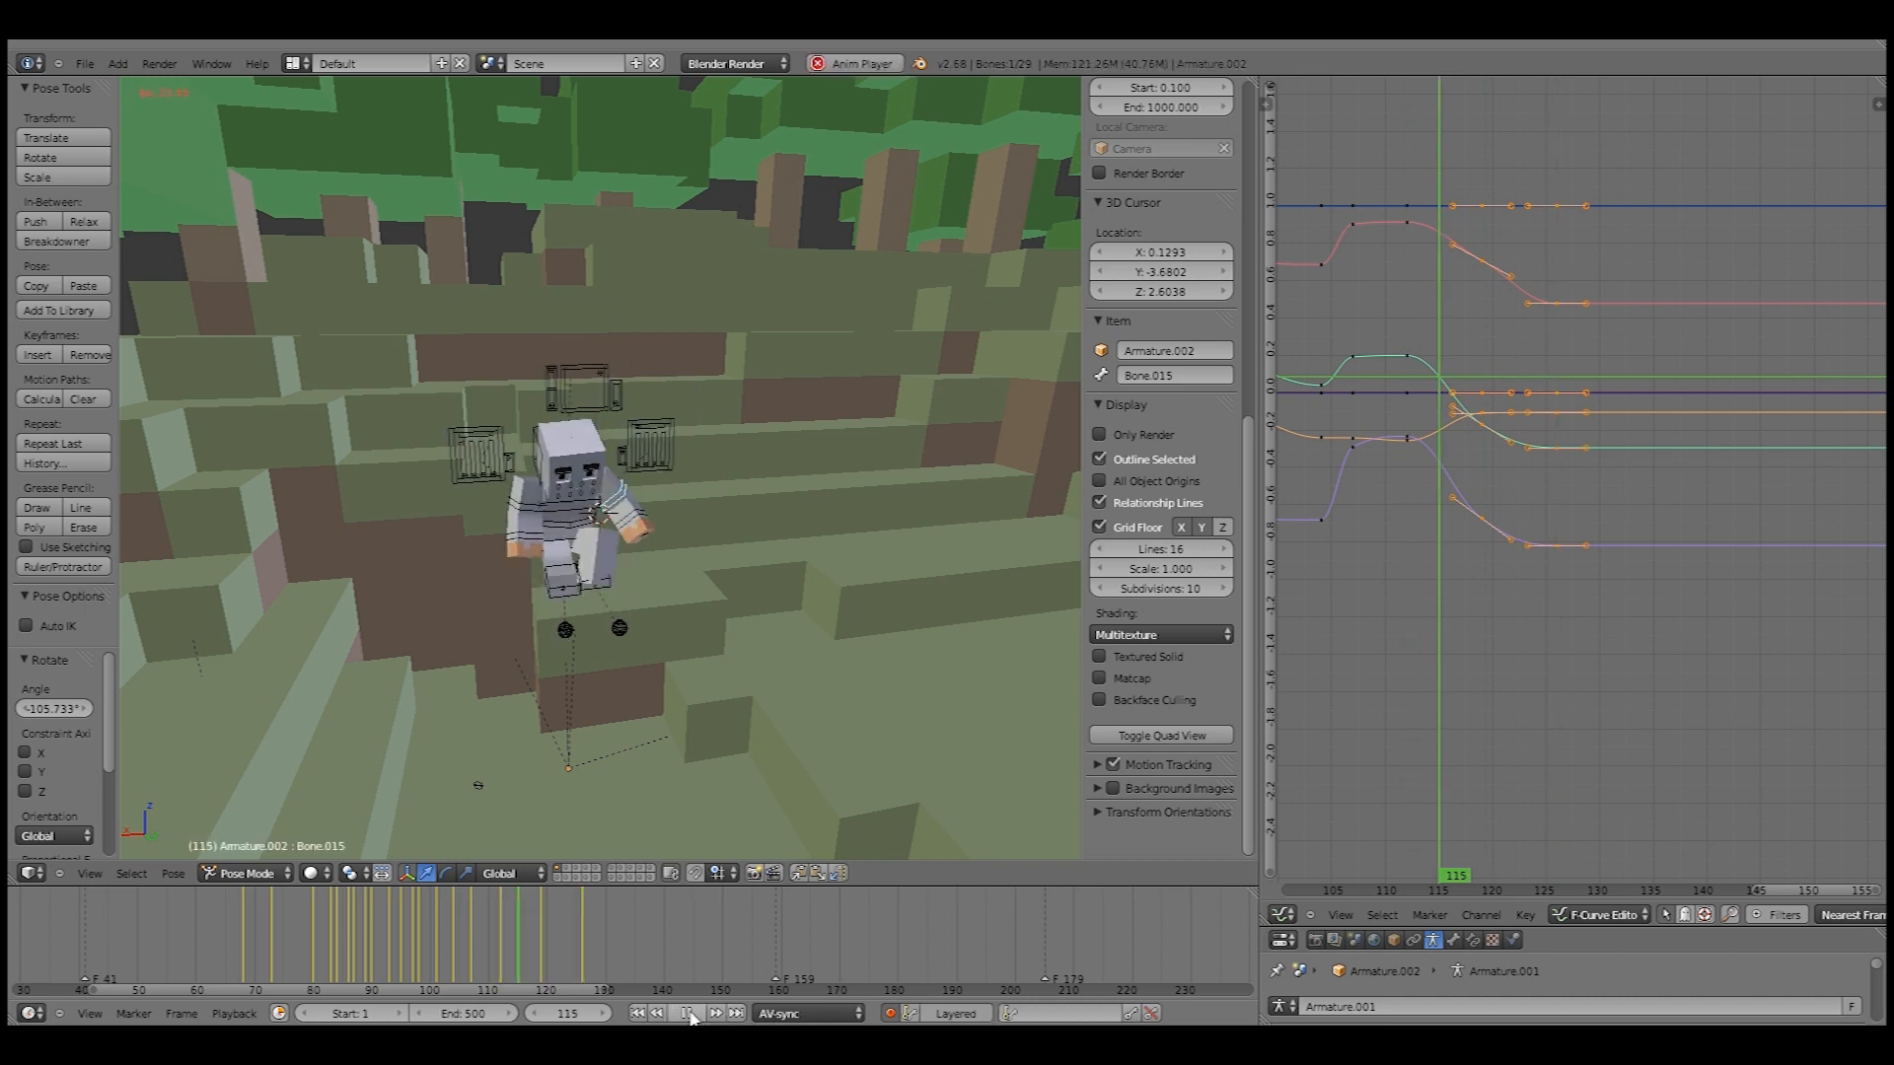
{"action": "left_click", "coordinate": [692, 1011]}
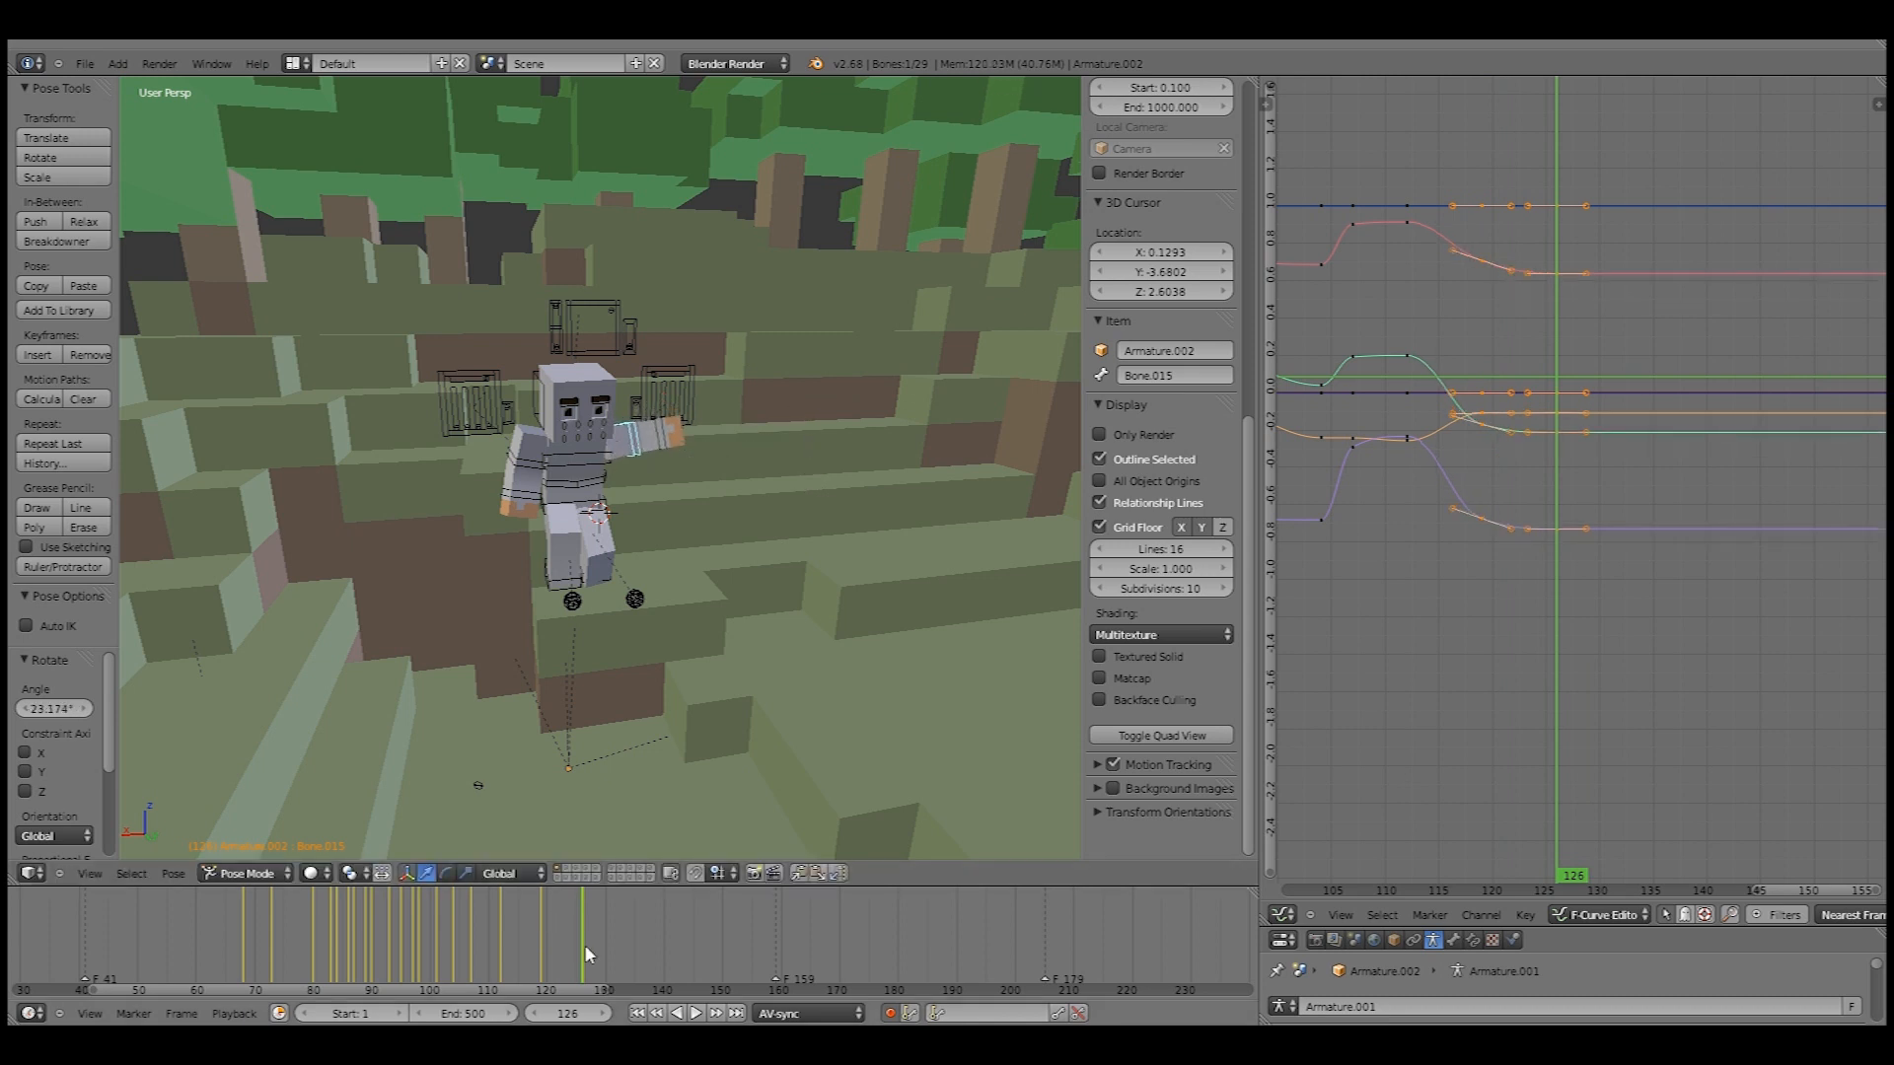
{"action": "left_click", "coordinate": [695, 1013]}
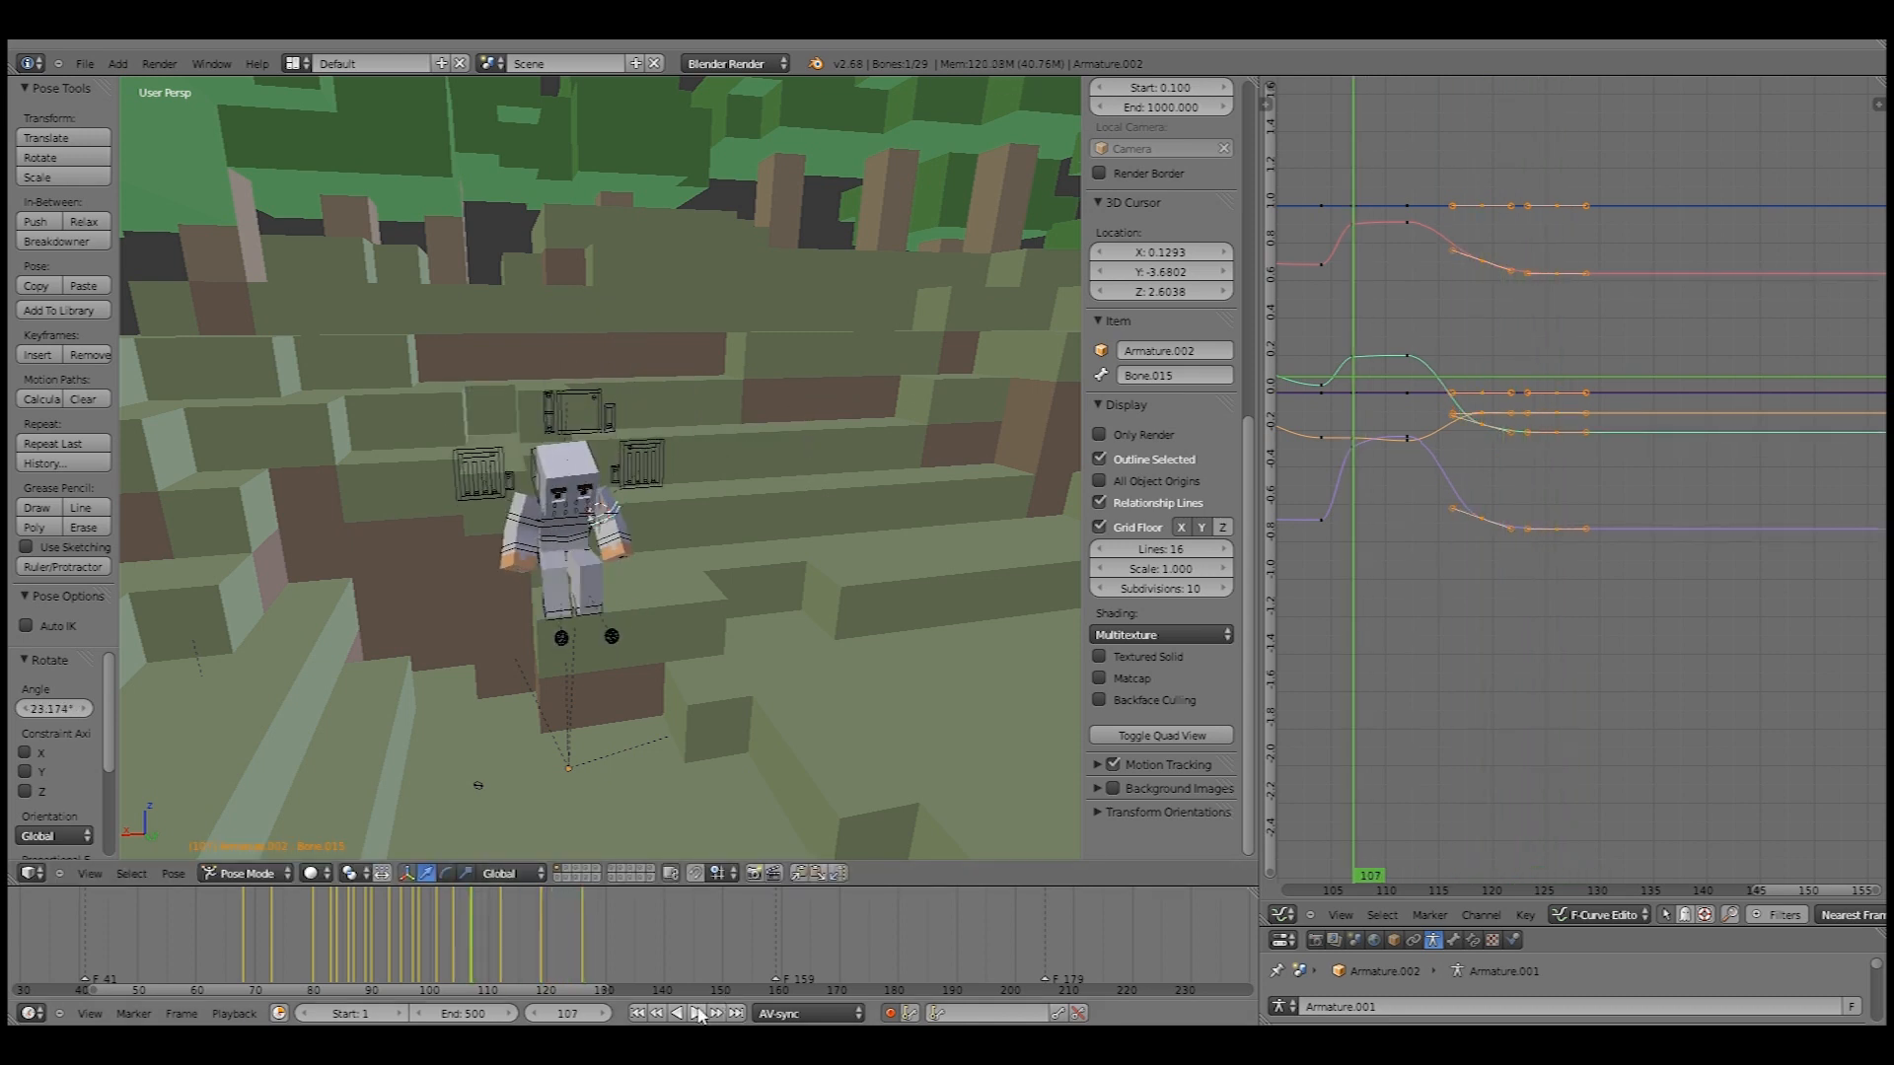
- Compare poses at frames 107, 119, 113 and 116, moving Bone.033 up
{"action": "left_click", "coordinate": [695, 1012]}
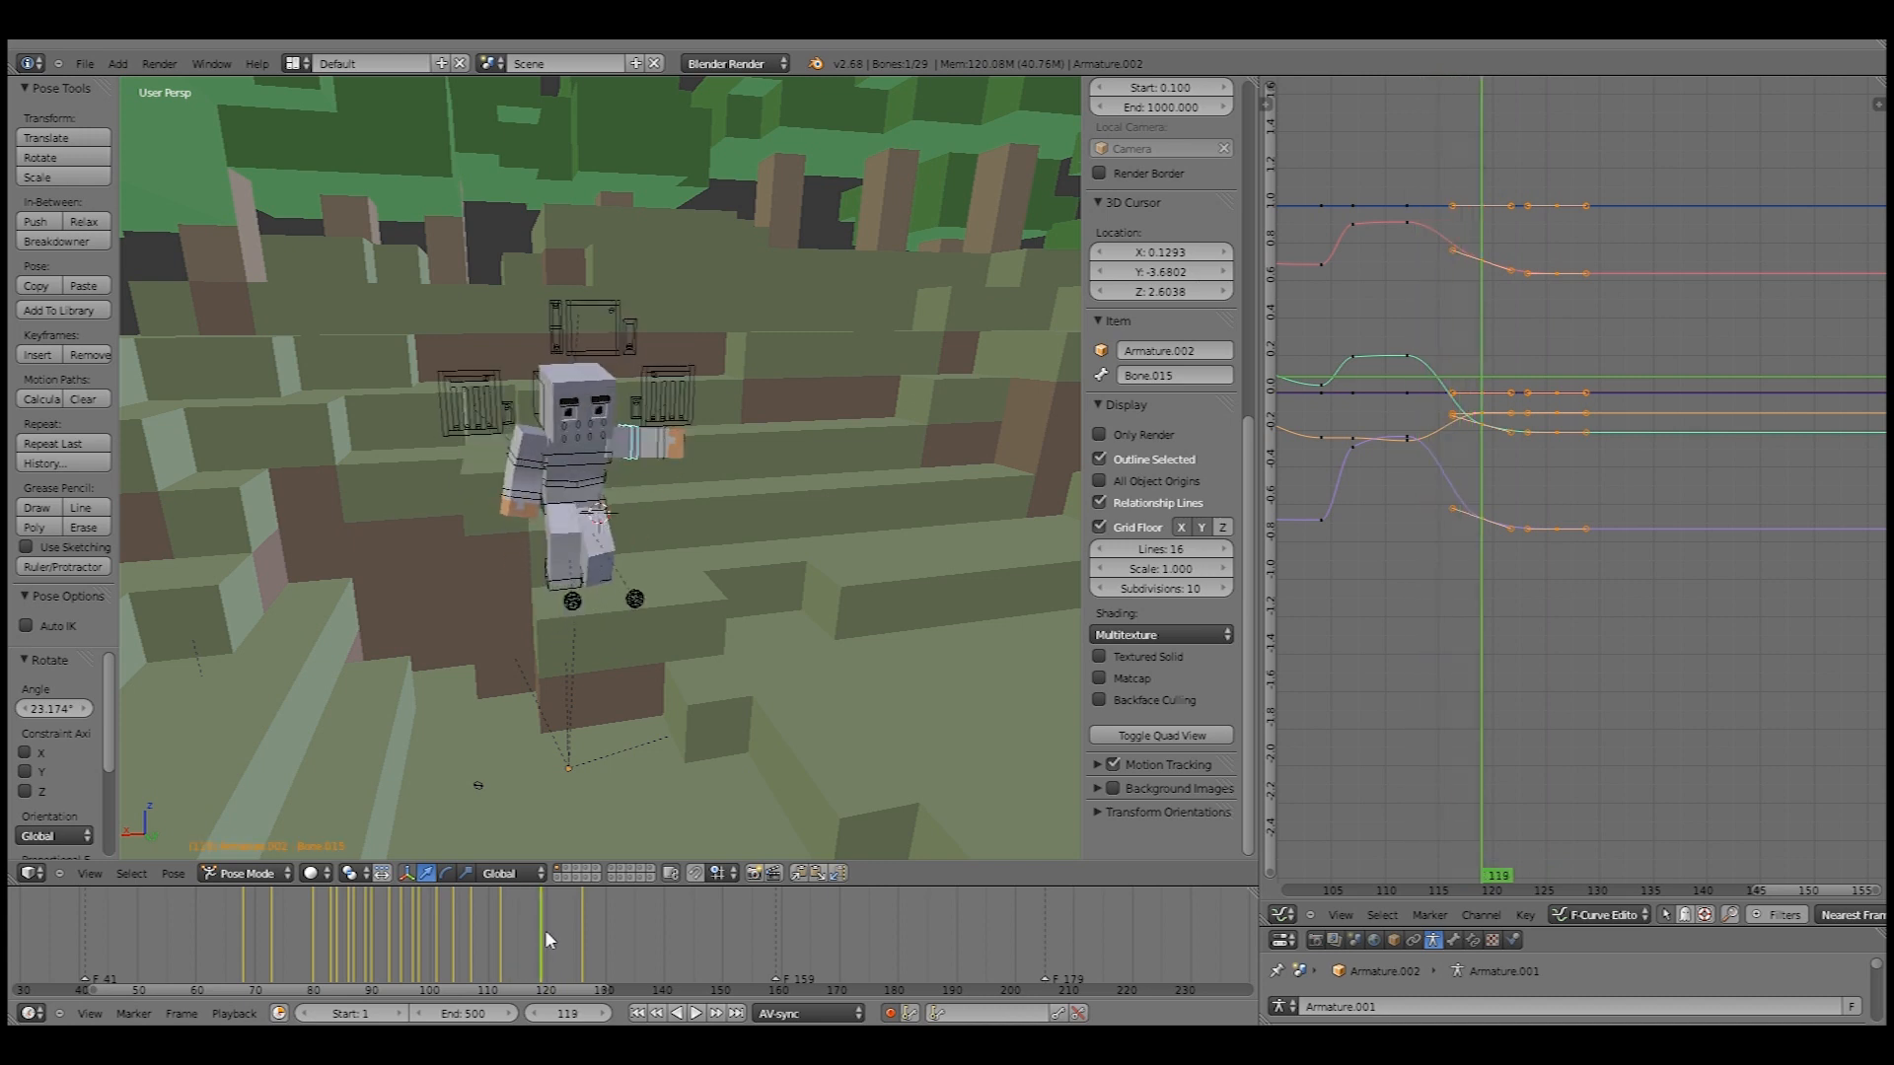
{"action": "left_click", "coordinate": [517, 942]}
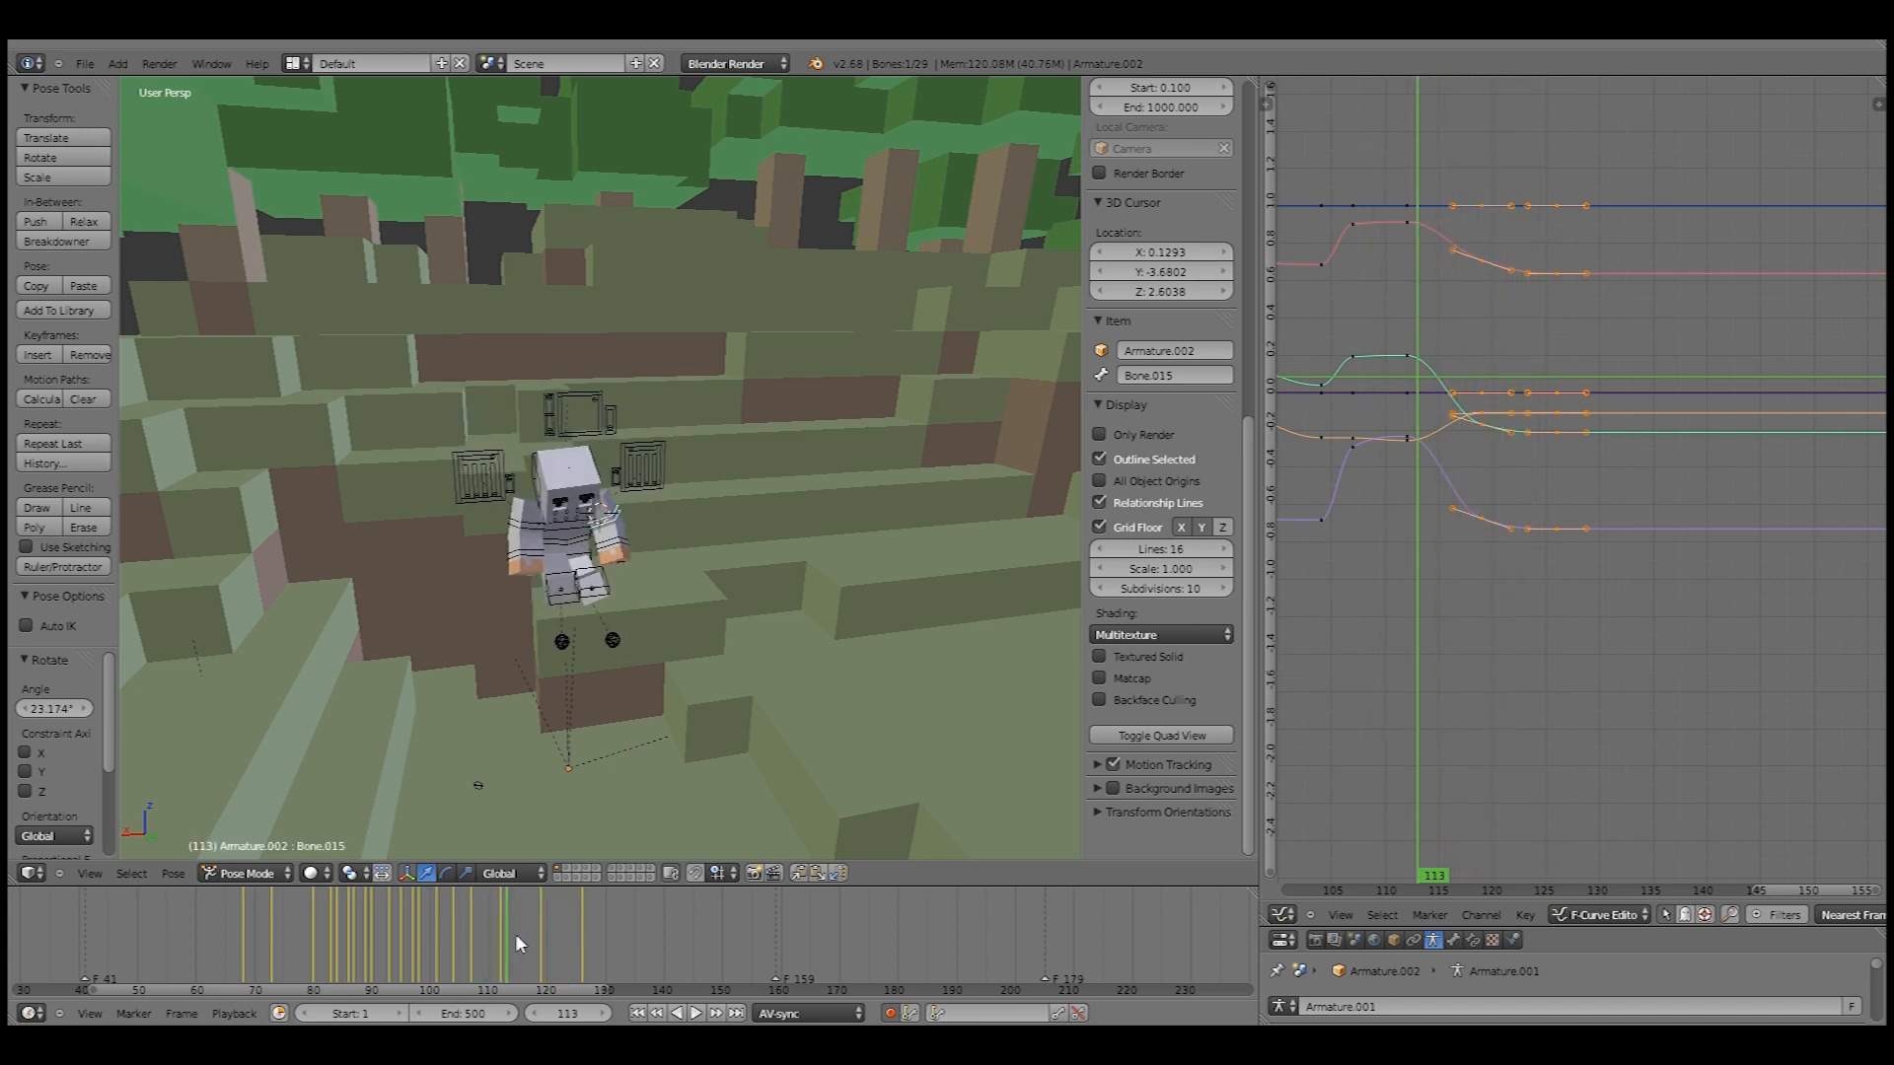
{"action": "left_click", "coordinate": [583, 904]}
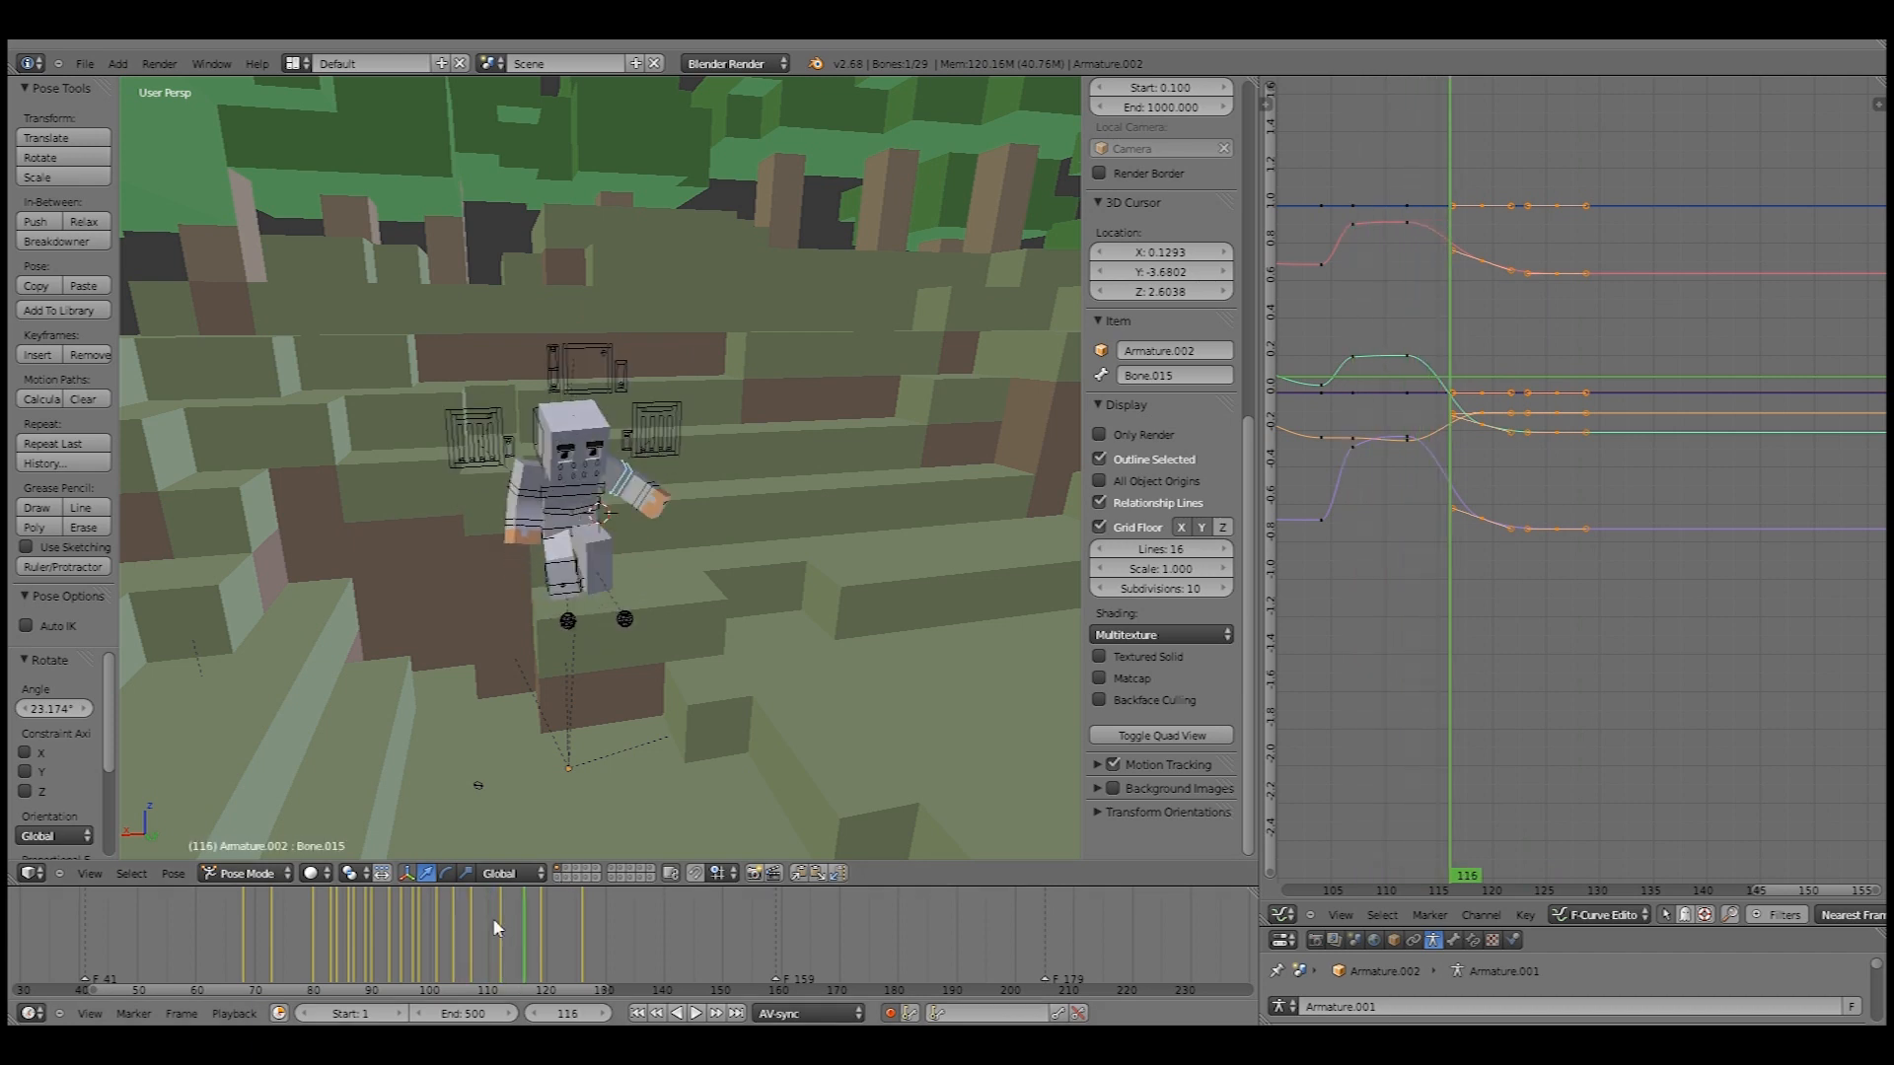
{"action": "left_click", "coordinate": [474, 903]}
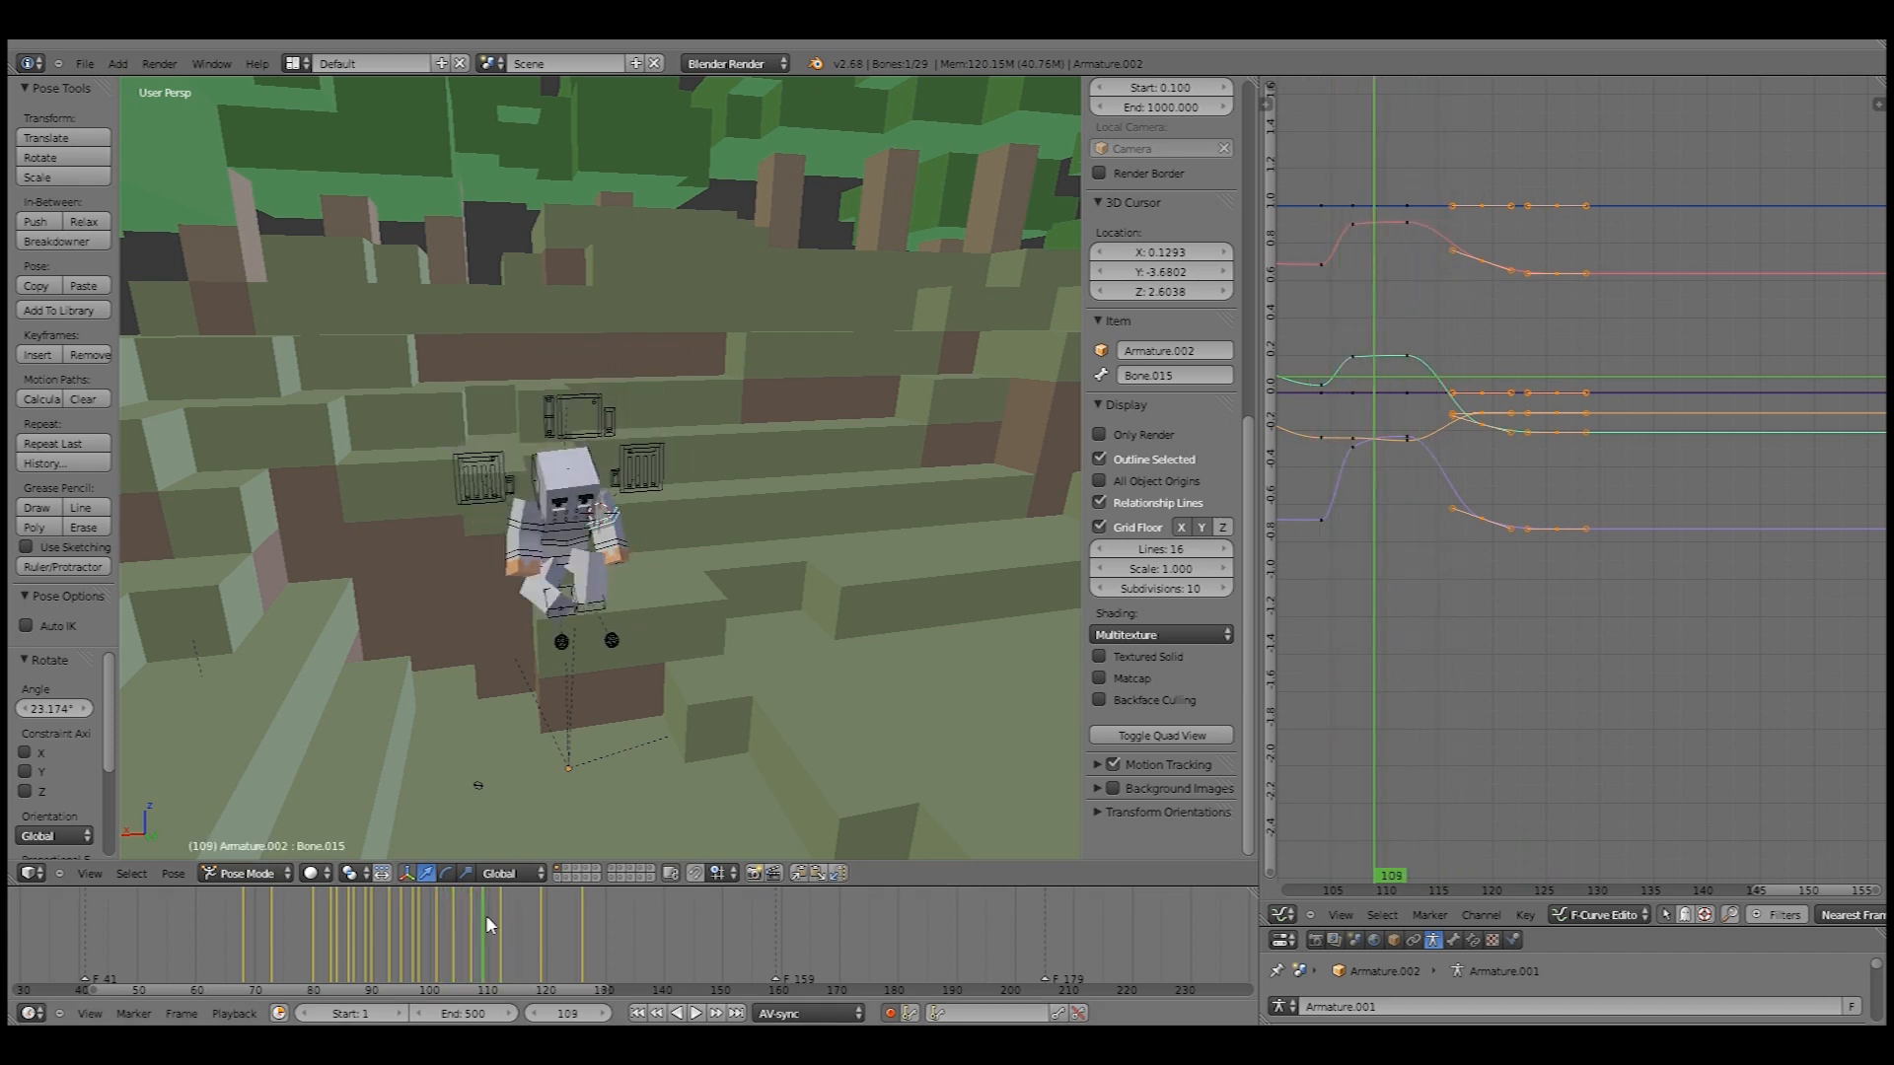
{"action": "key", "text": "Right"}
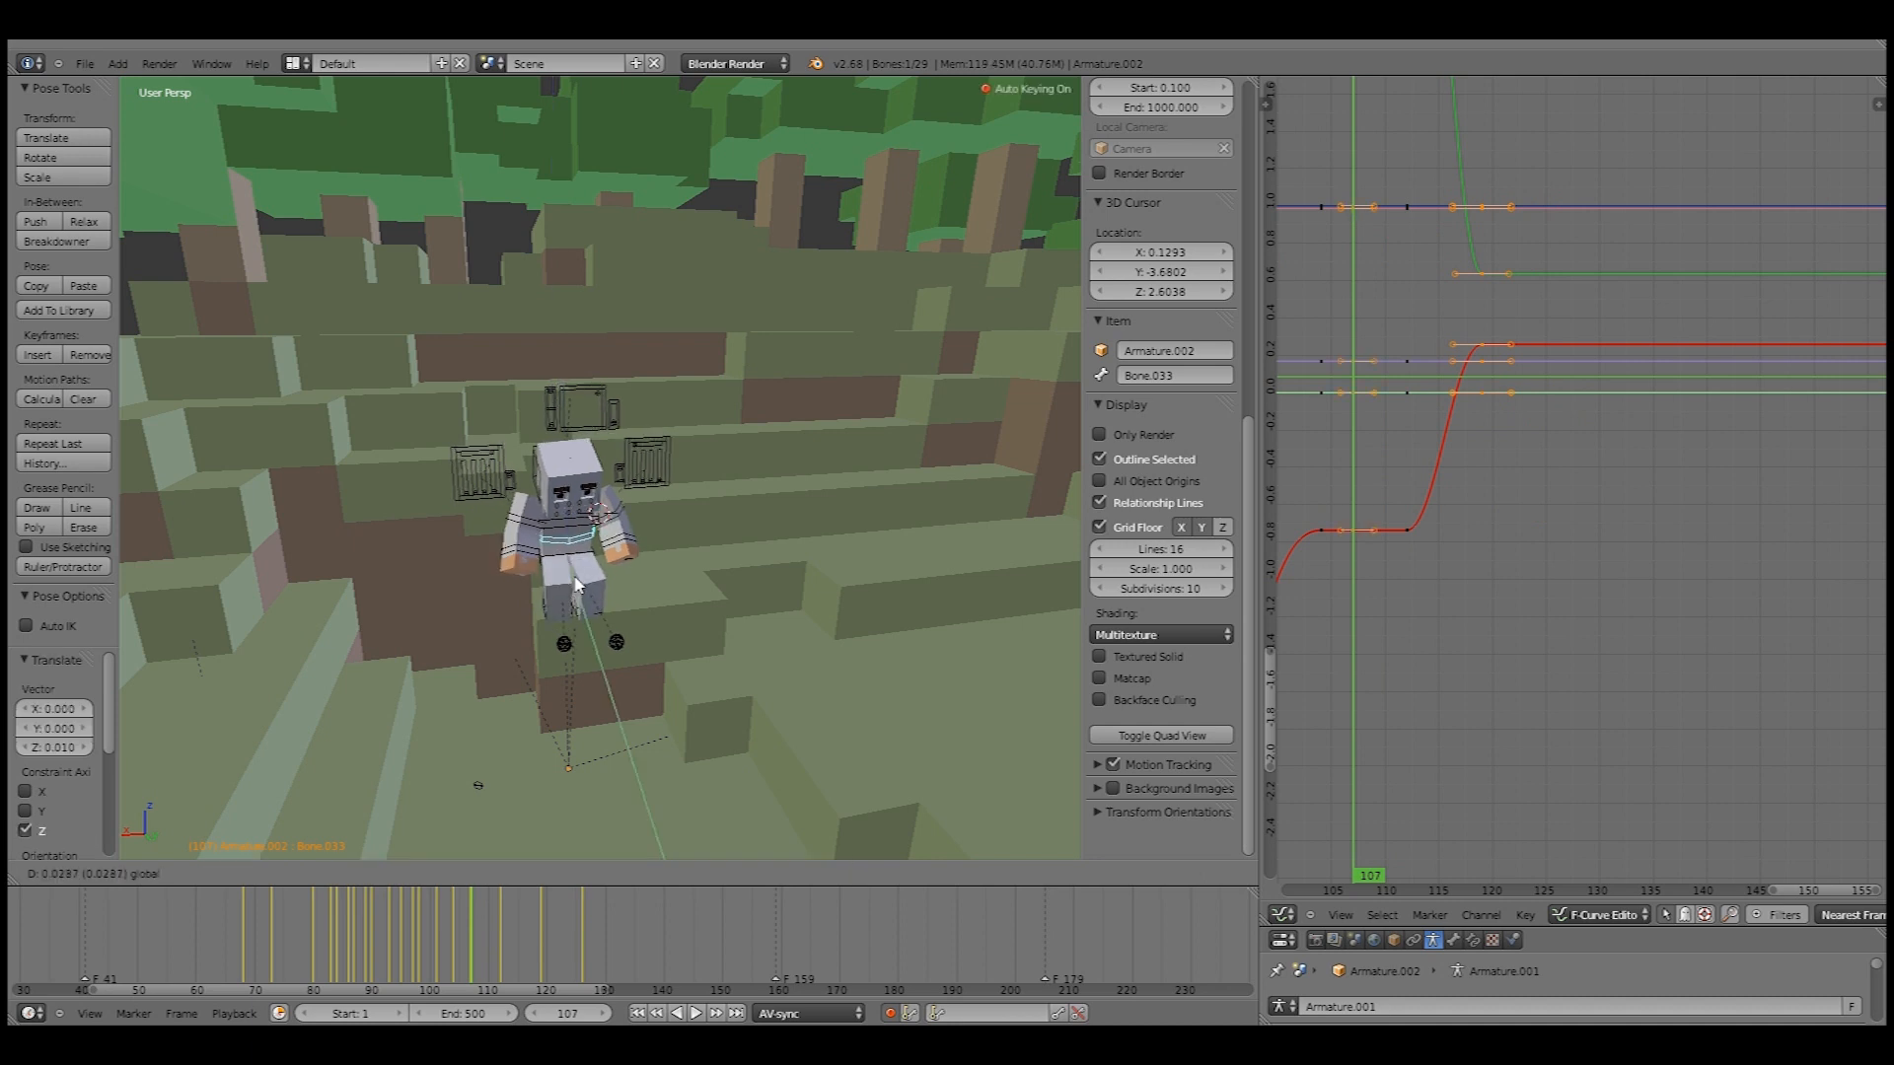
{"action": "mouse_move", "coordinate": [585, 860]}
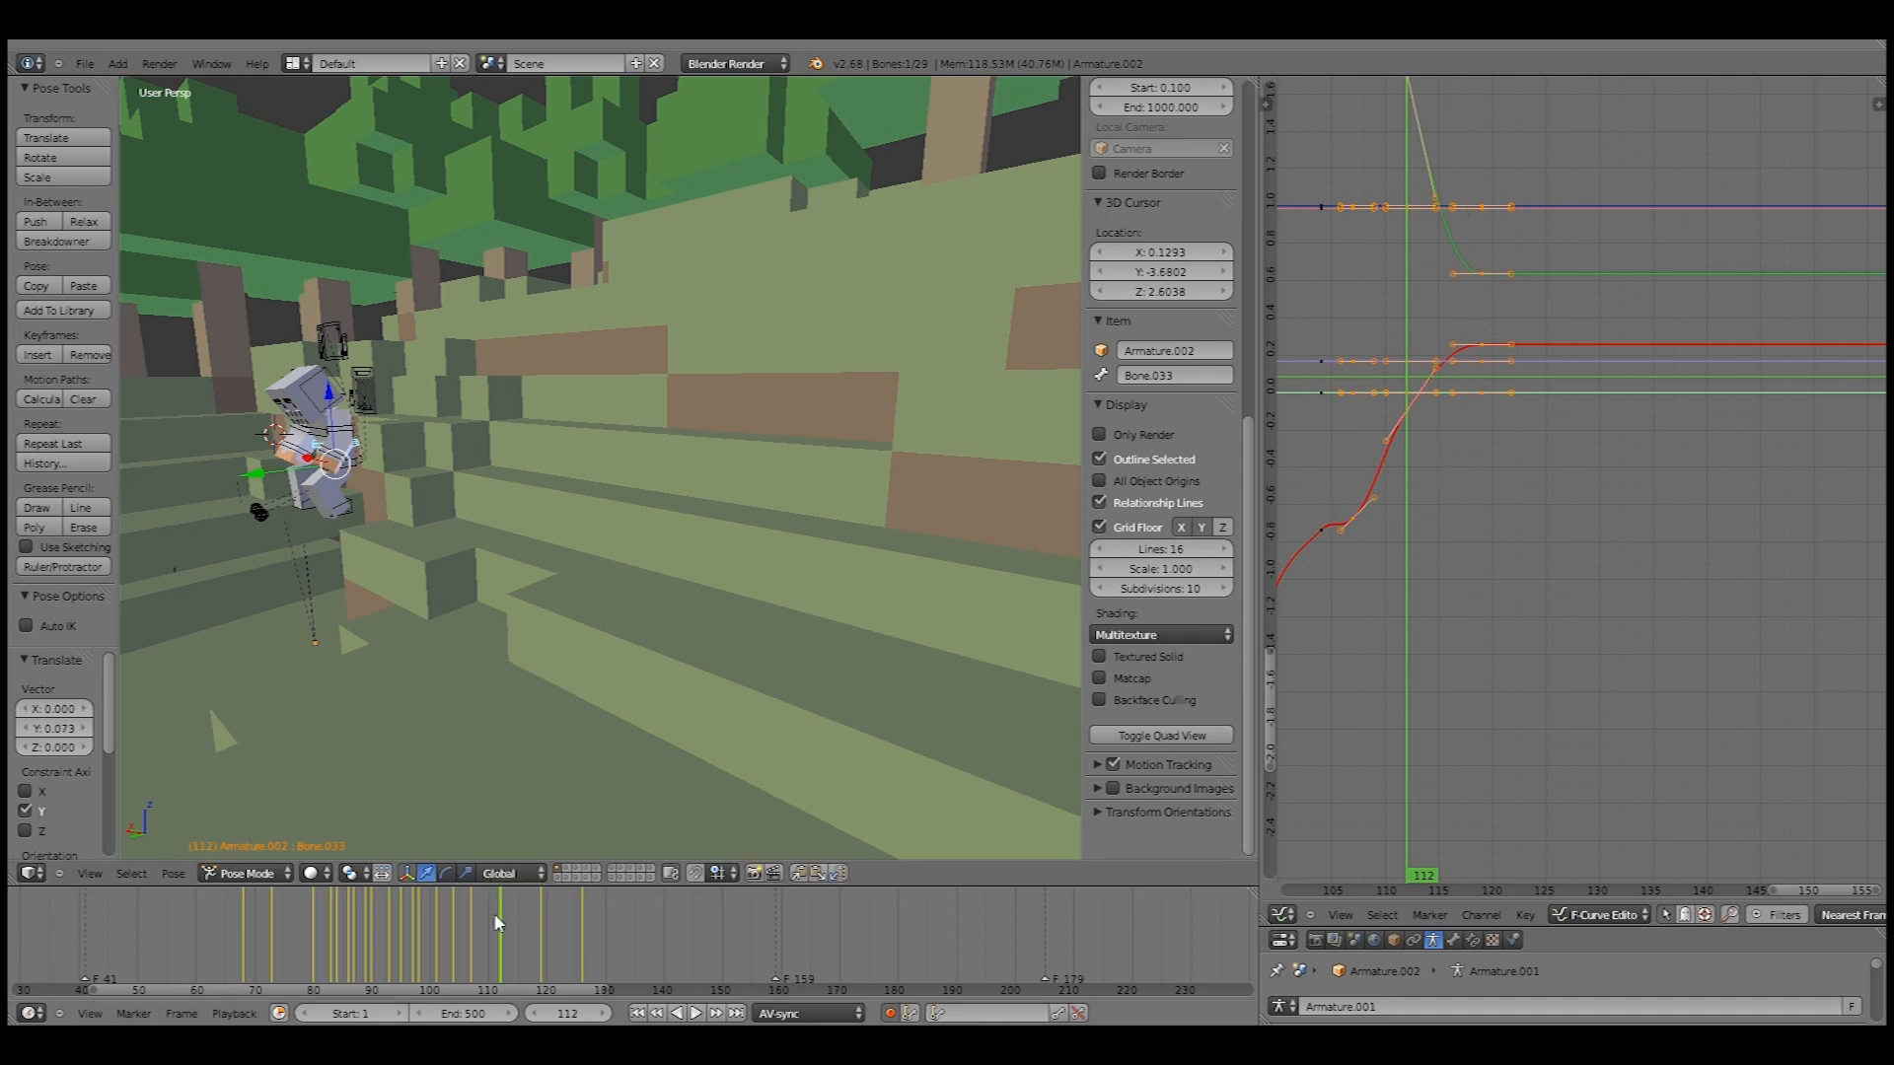
- Select another arm bone to adjust its F-curves, then return to frame 112
{"action": "left_click", "coordinate": [484, 899]}
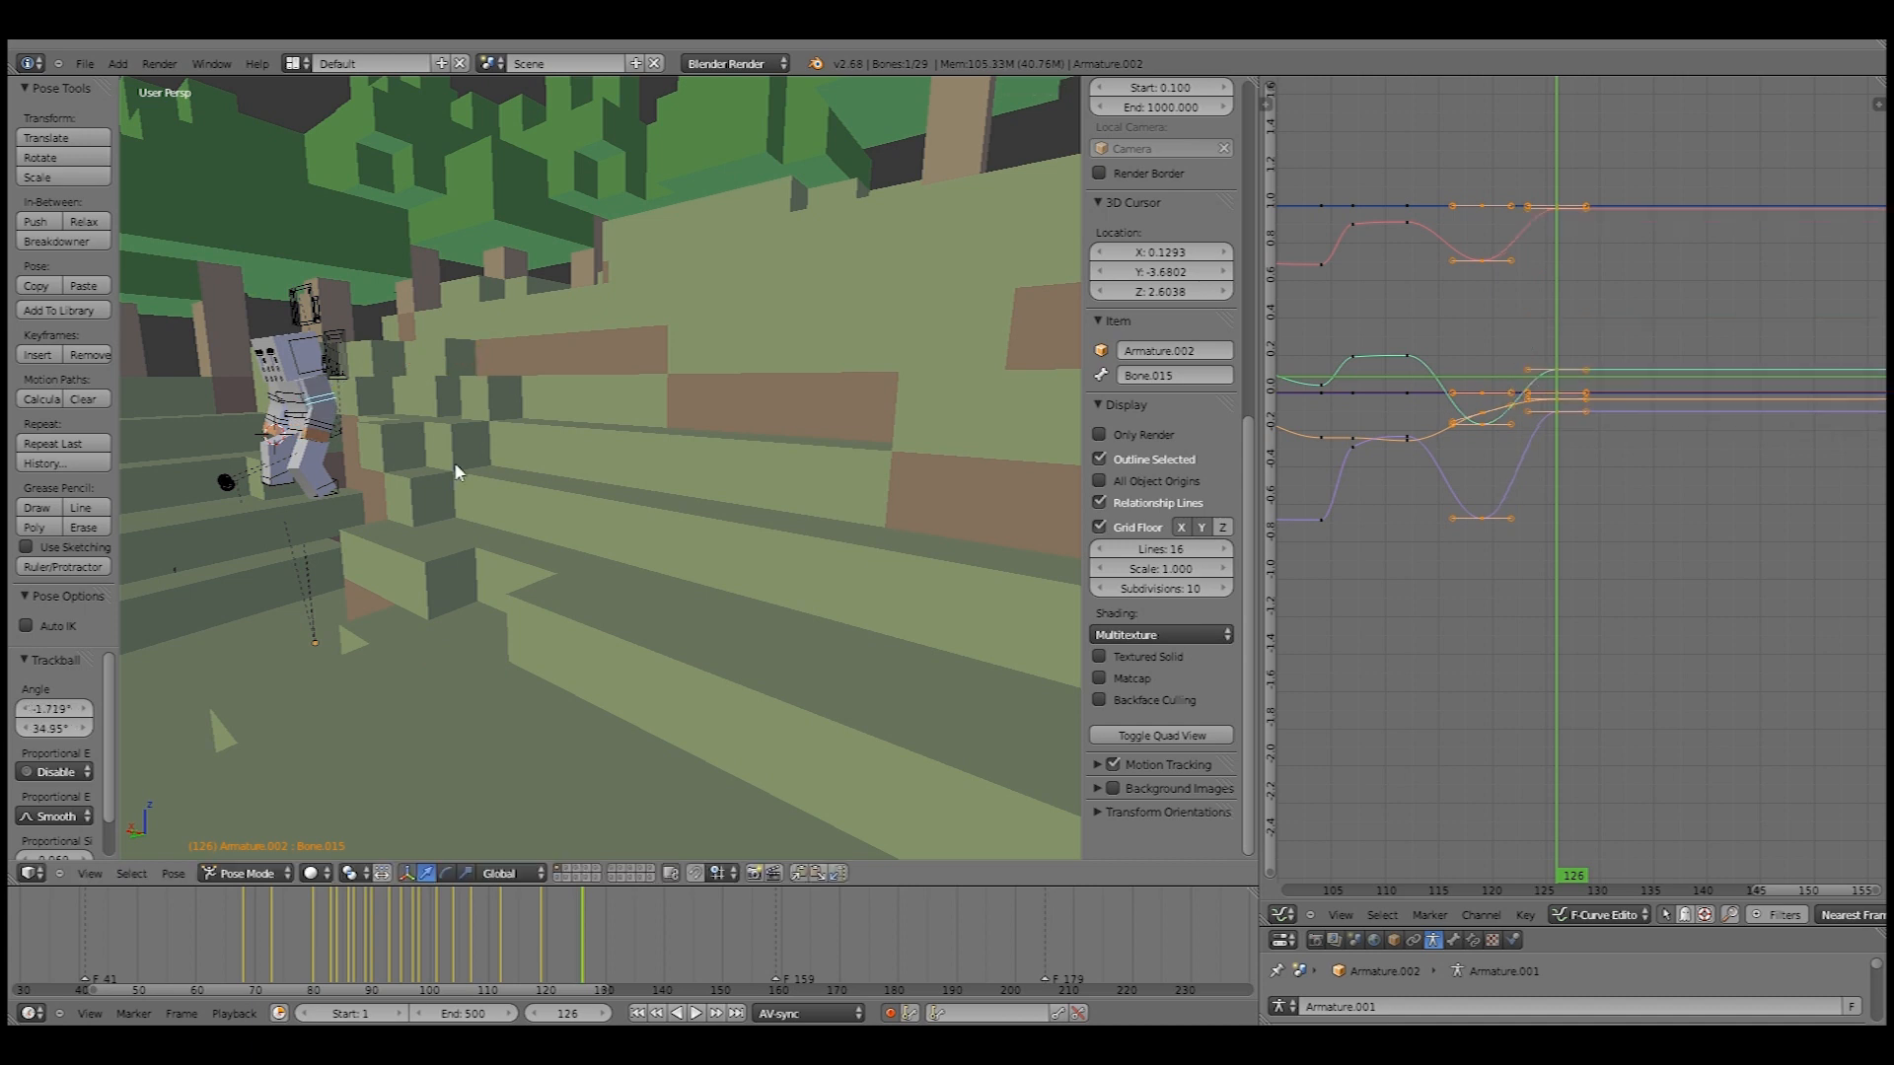
{"action": "left_click", "coordinate": [545, 936]}
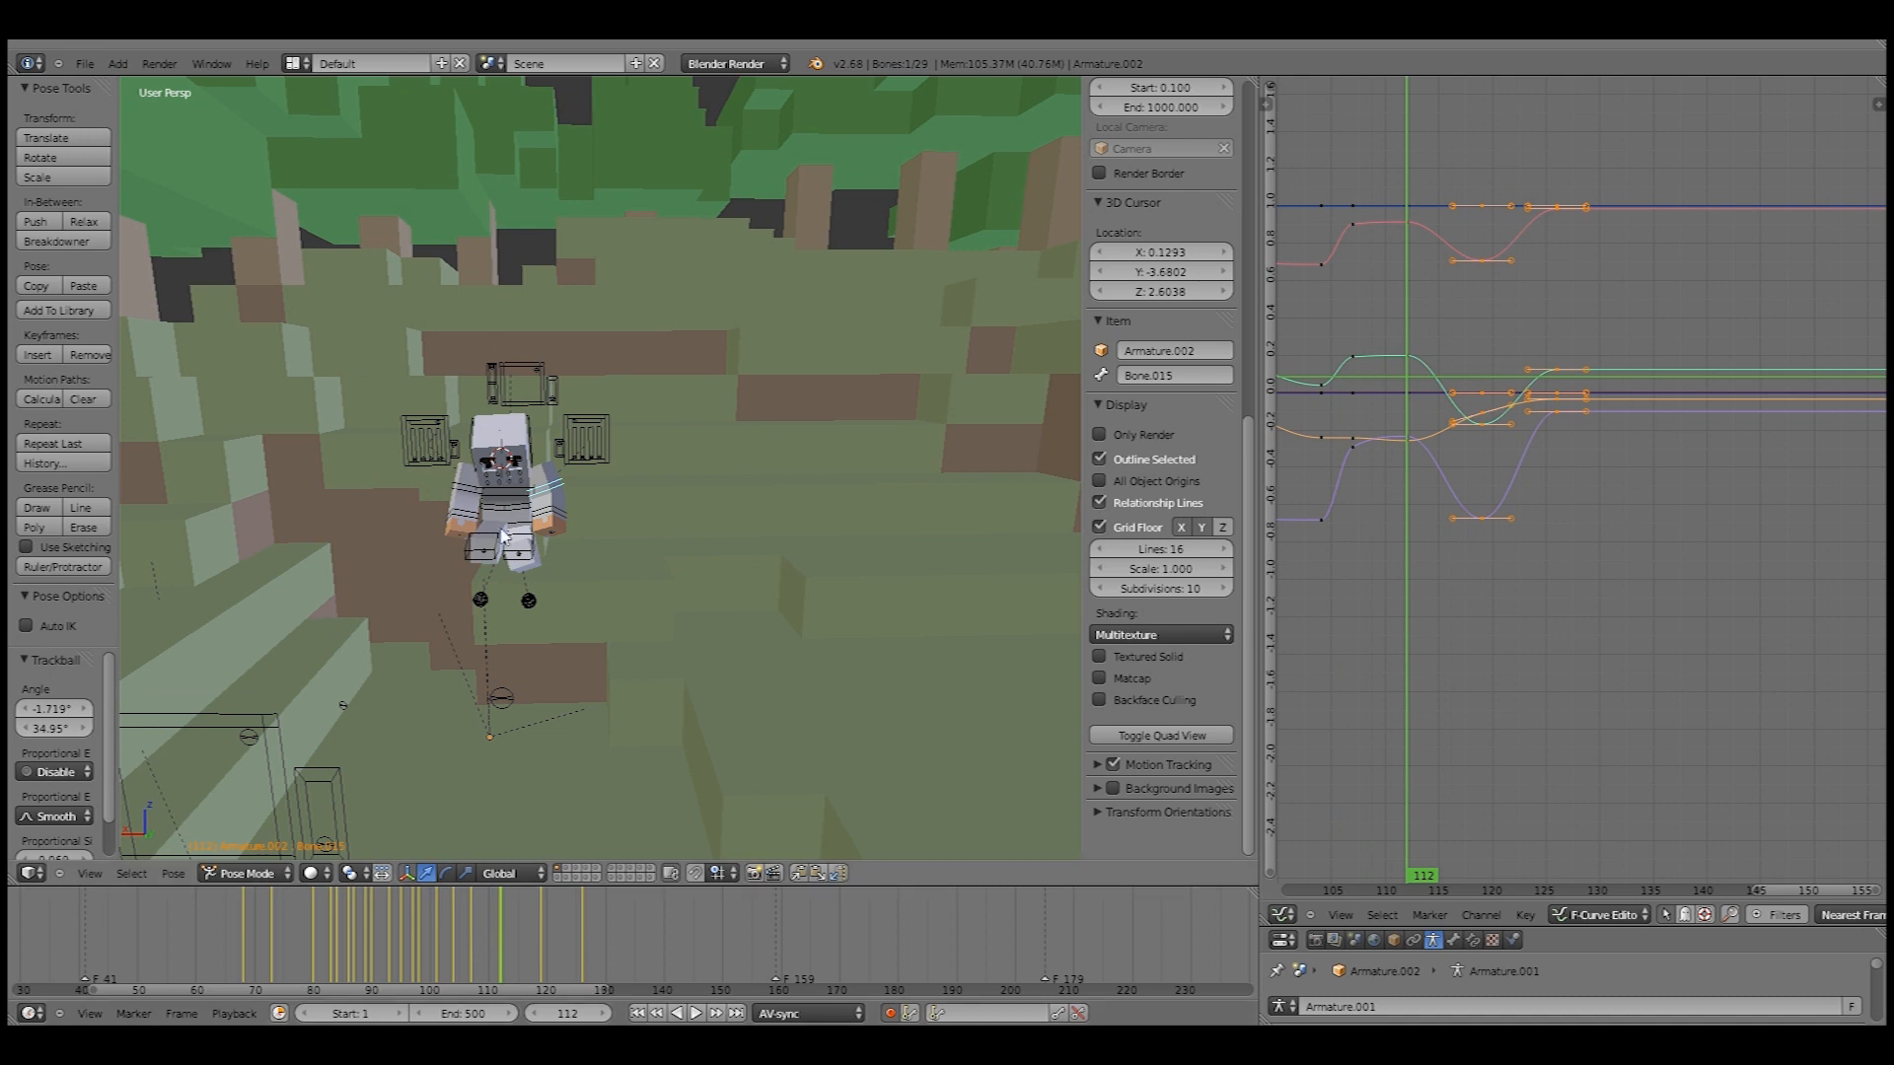
- Select both leg bones and switch the area to the Dope Sheet Action Editor
{"action": "left_click", "coordinate": [513, 554]}
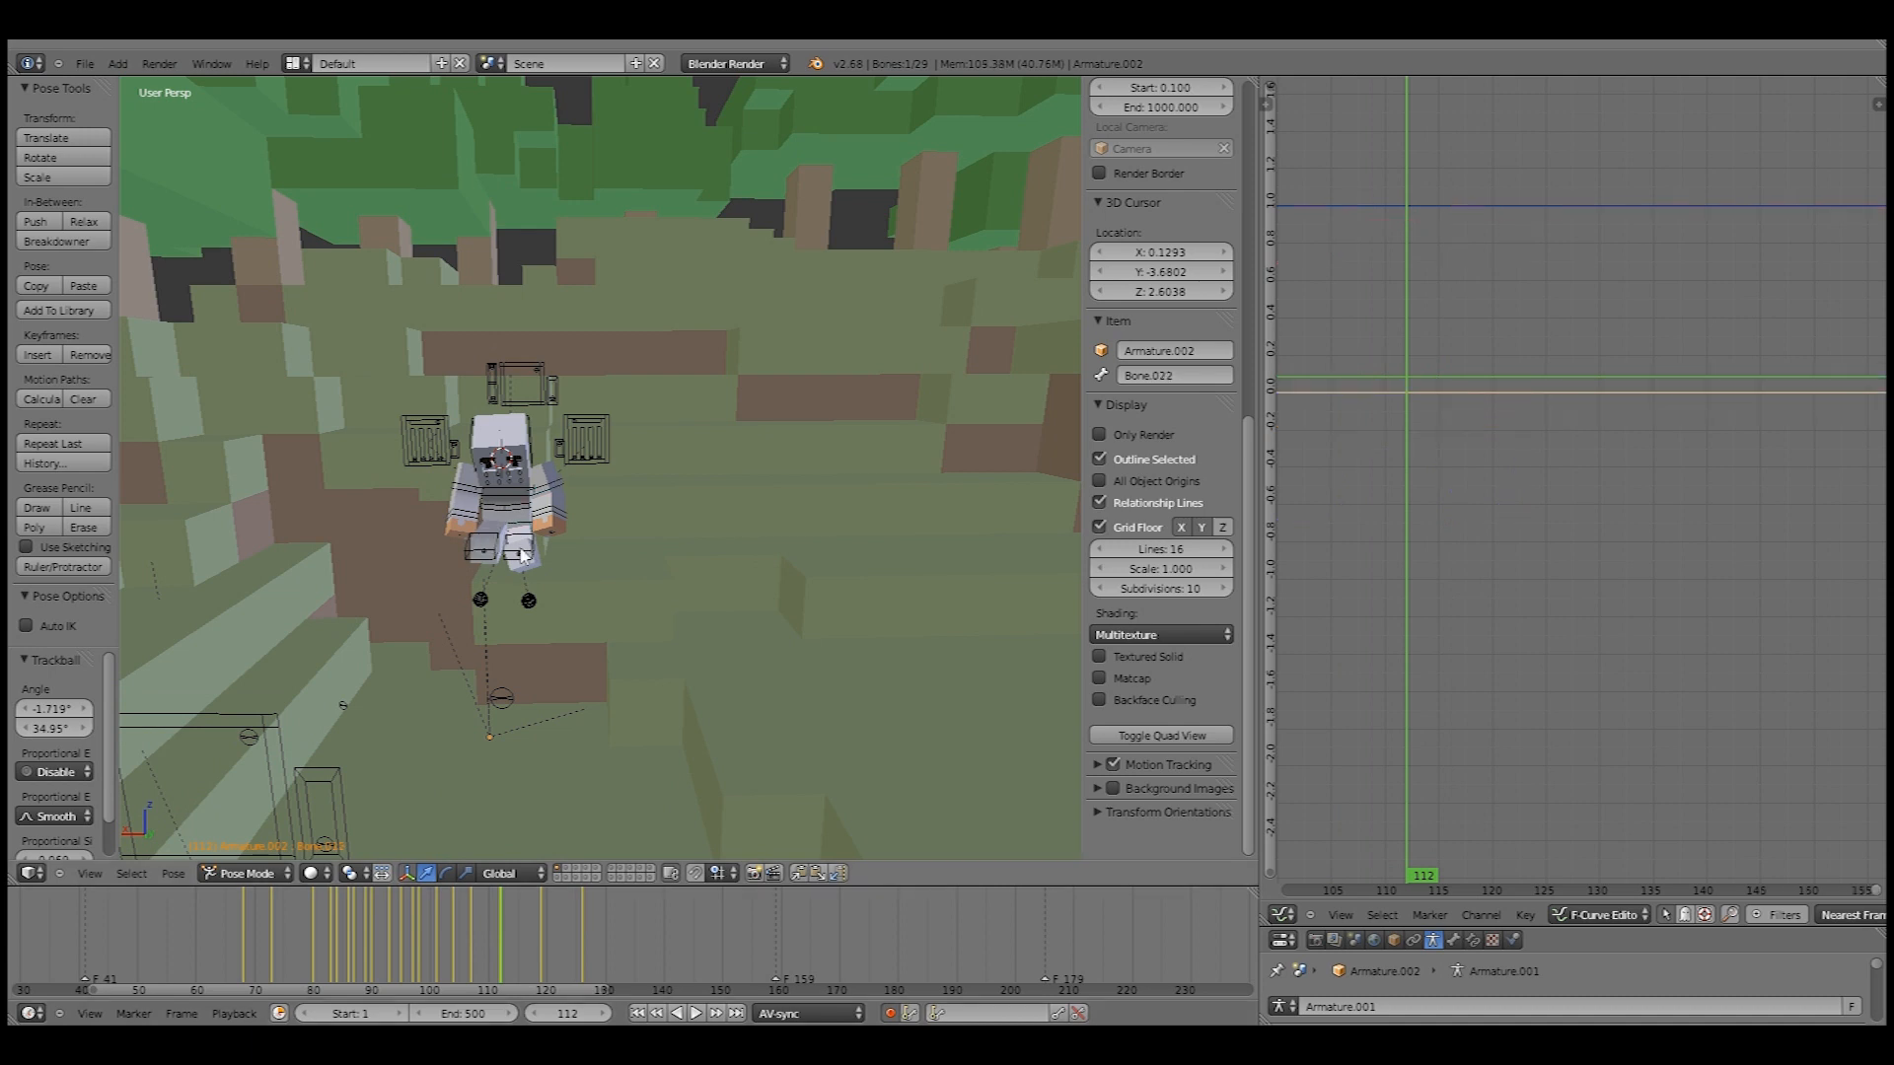
{"action": "left_click", "coordinate": [486, 544]}
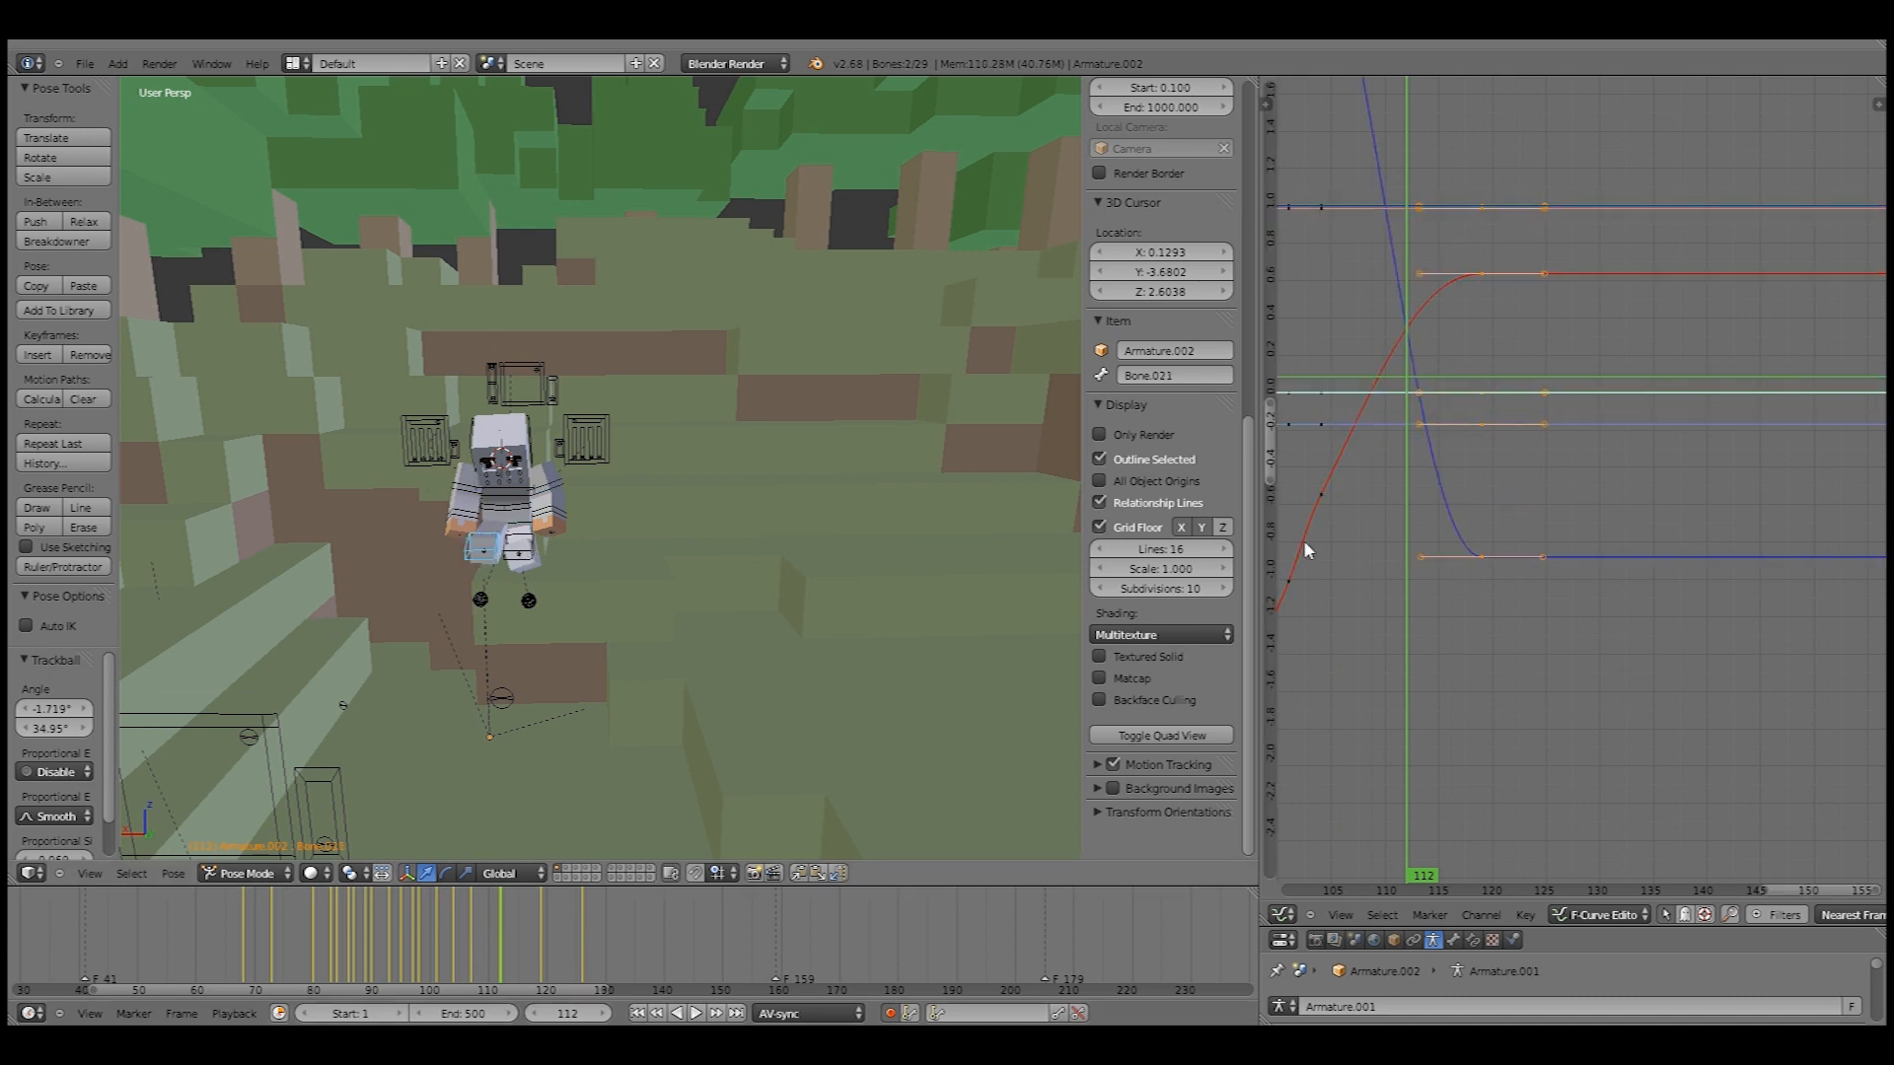
{"action": "left_click", "coordinate": [1276, 915]}
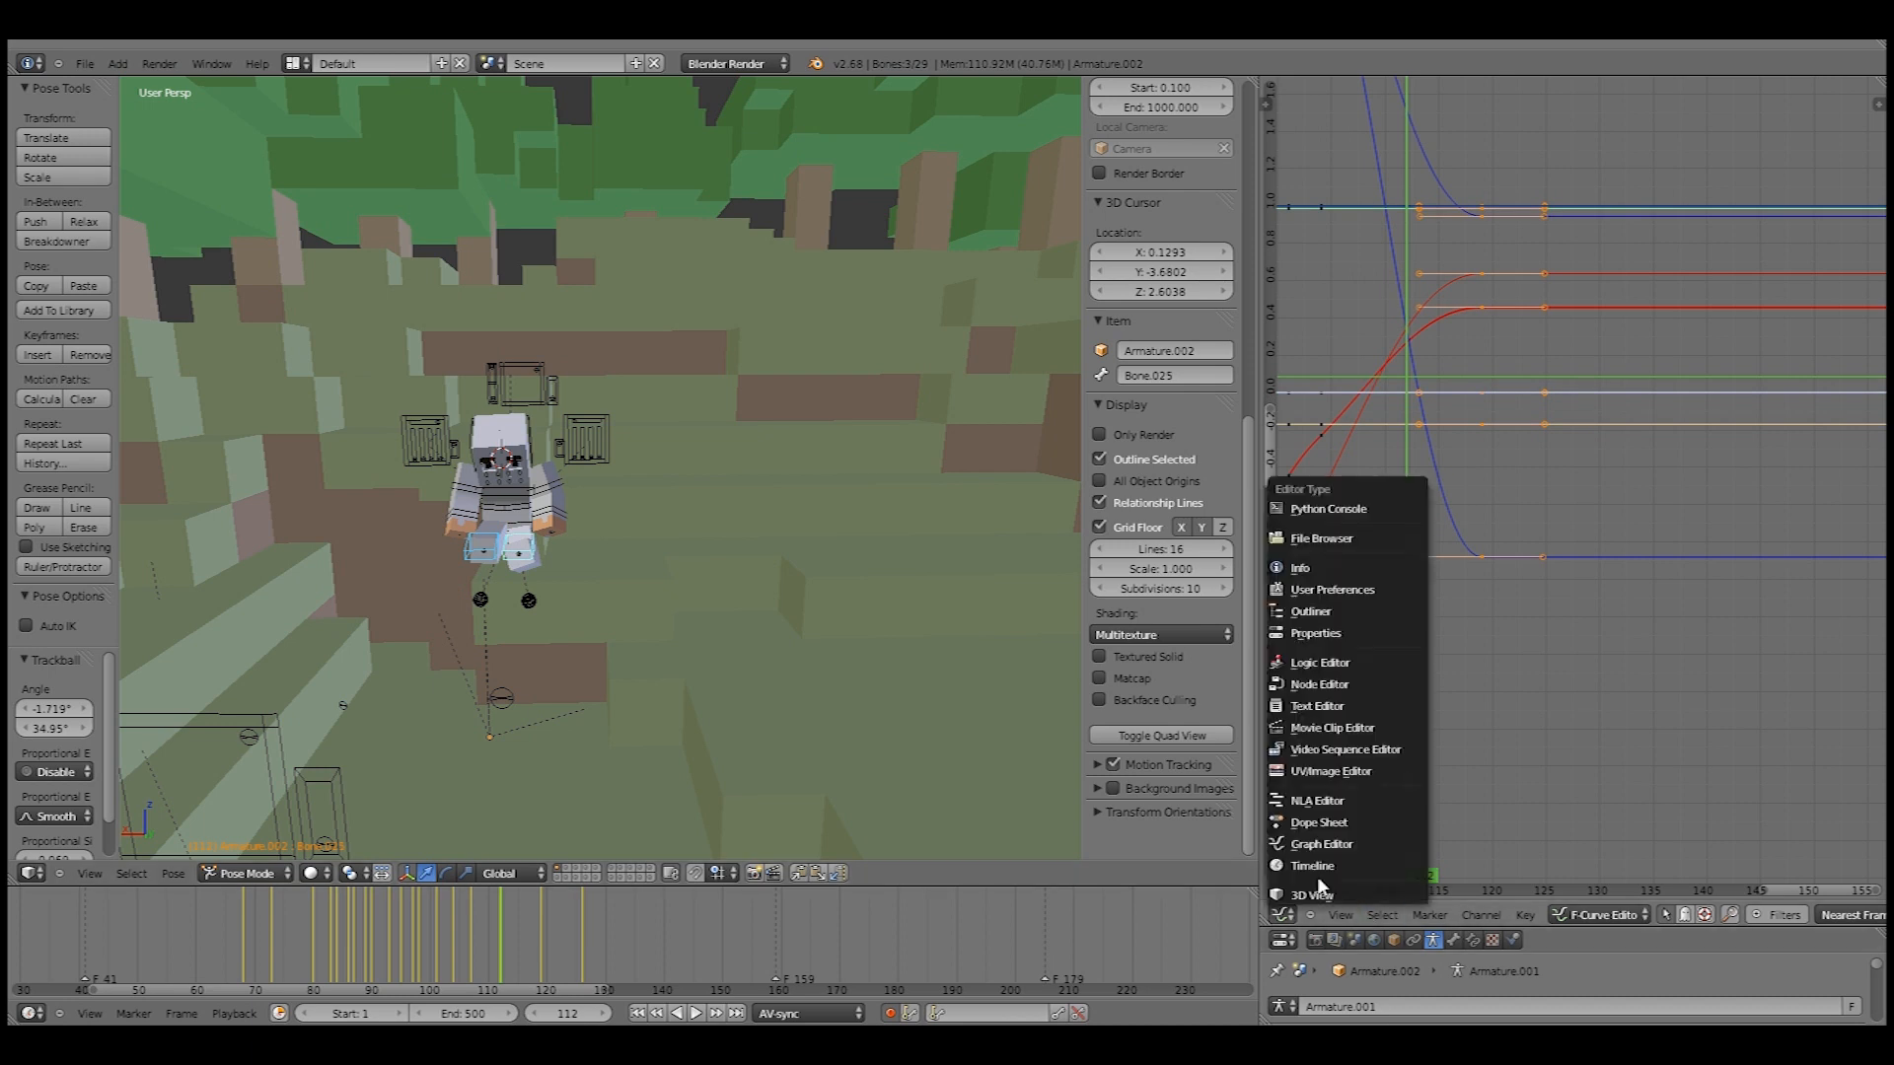
{"action": "left_click", "coordinate": [1319, 821]}
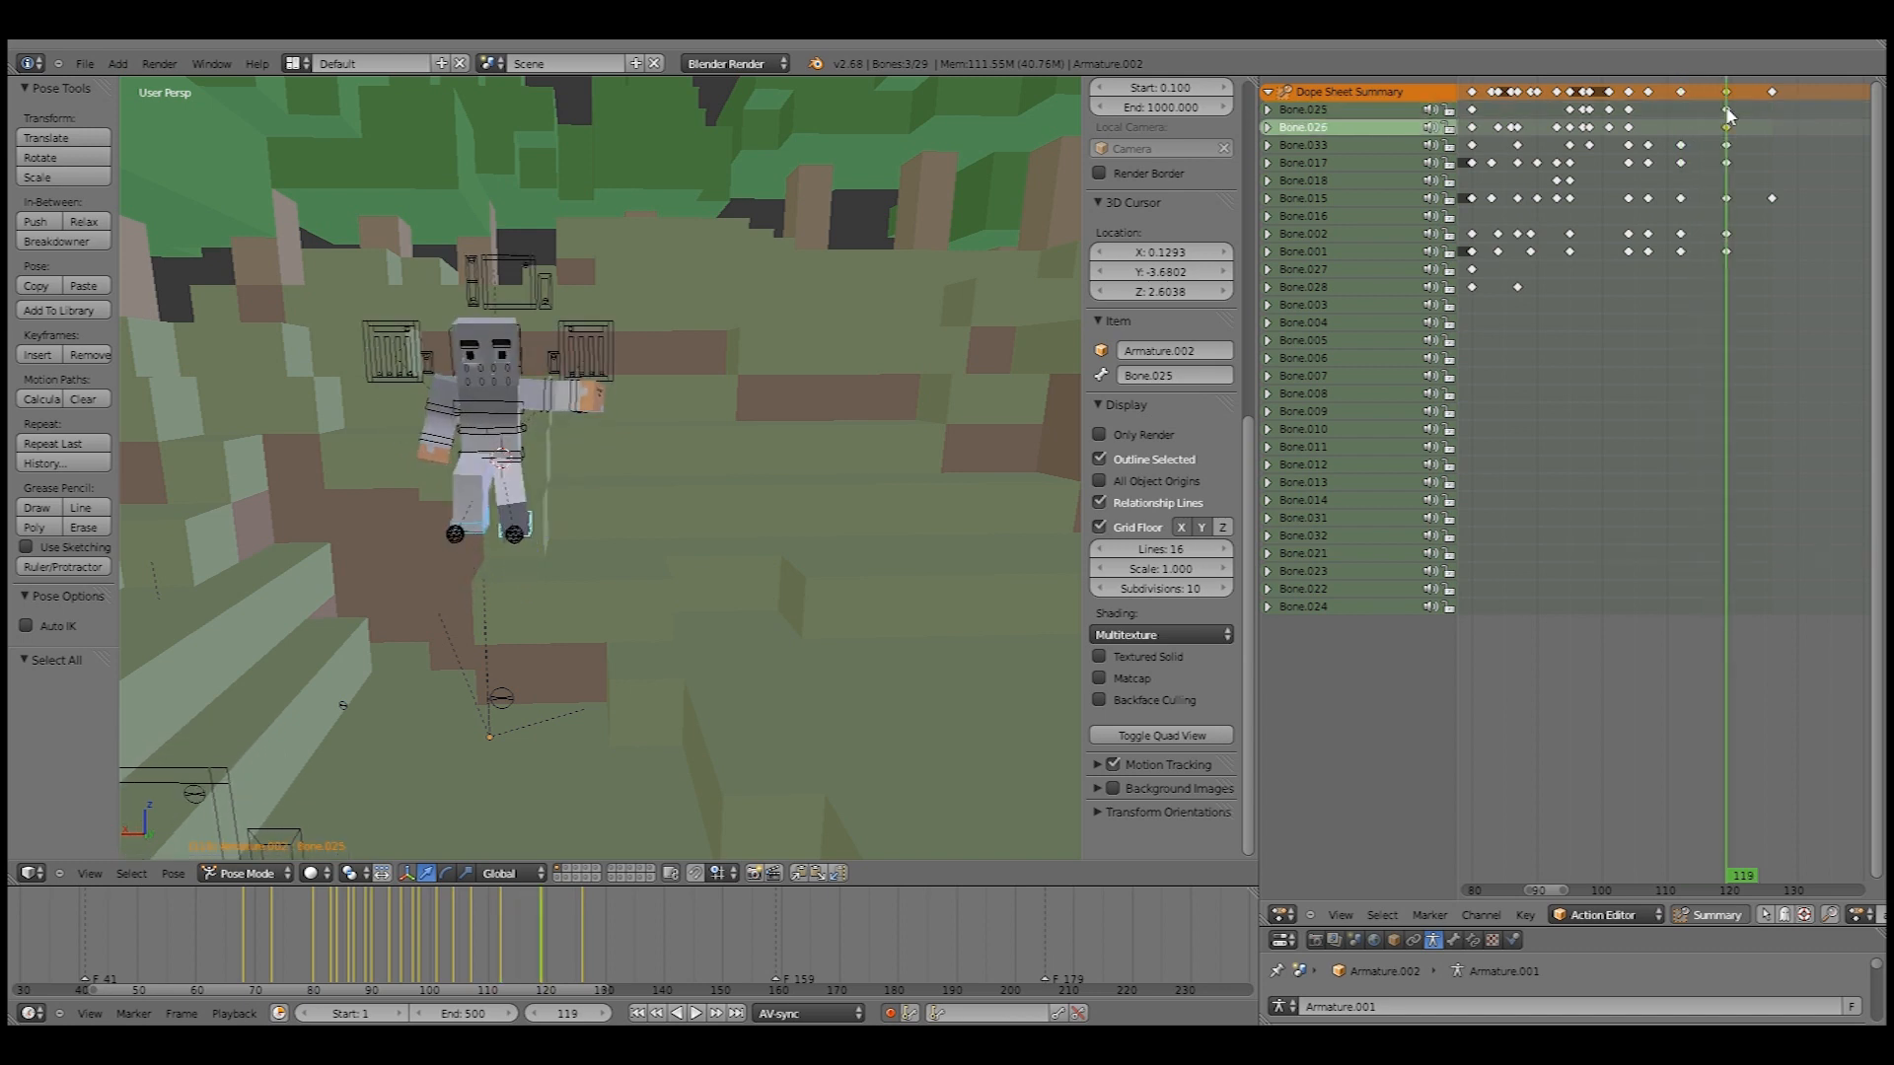
- Key held poses for Bone.021, Bone.025 and Bone.026 at frames 111–112
{"action": "left_click", "coordinate": [1726, 108]}
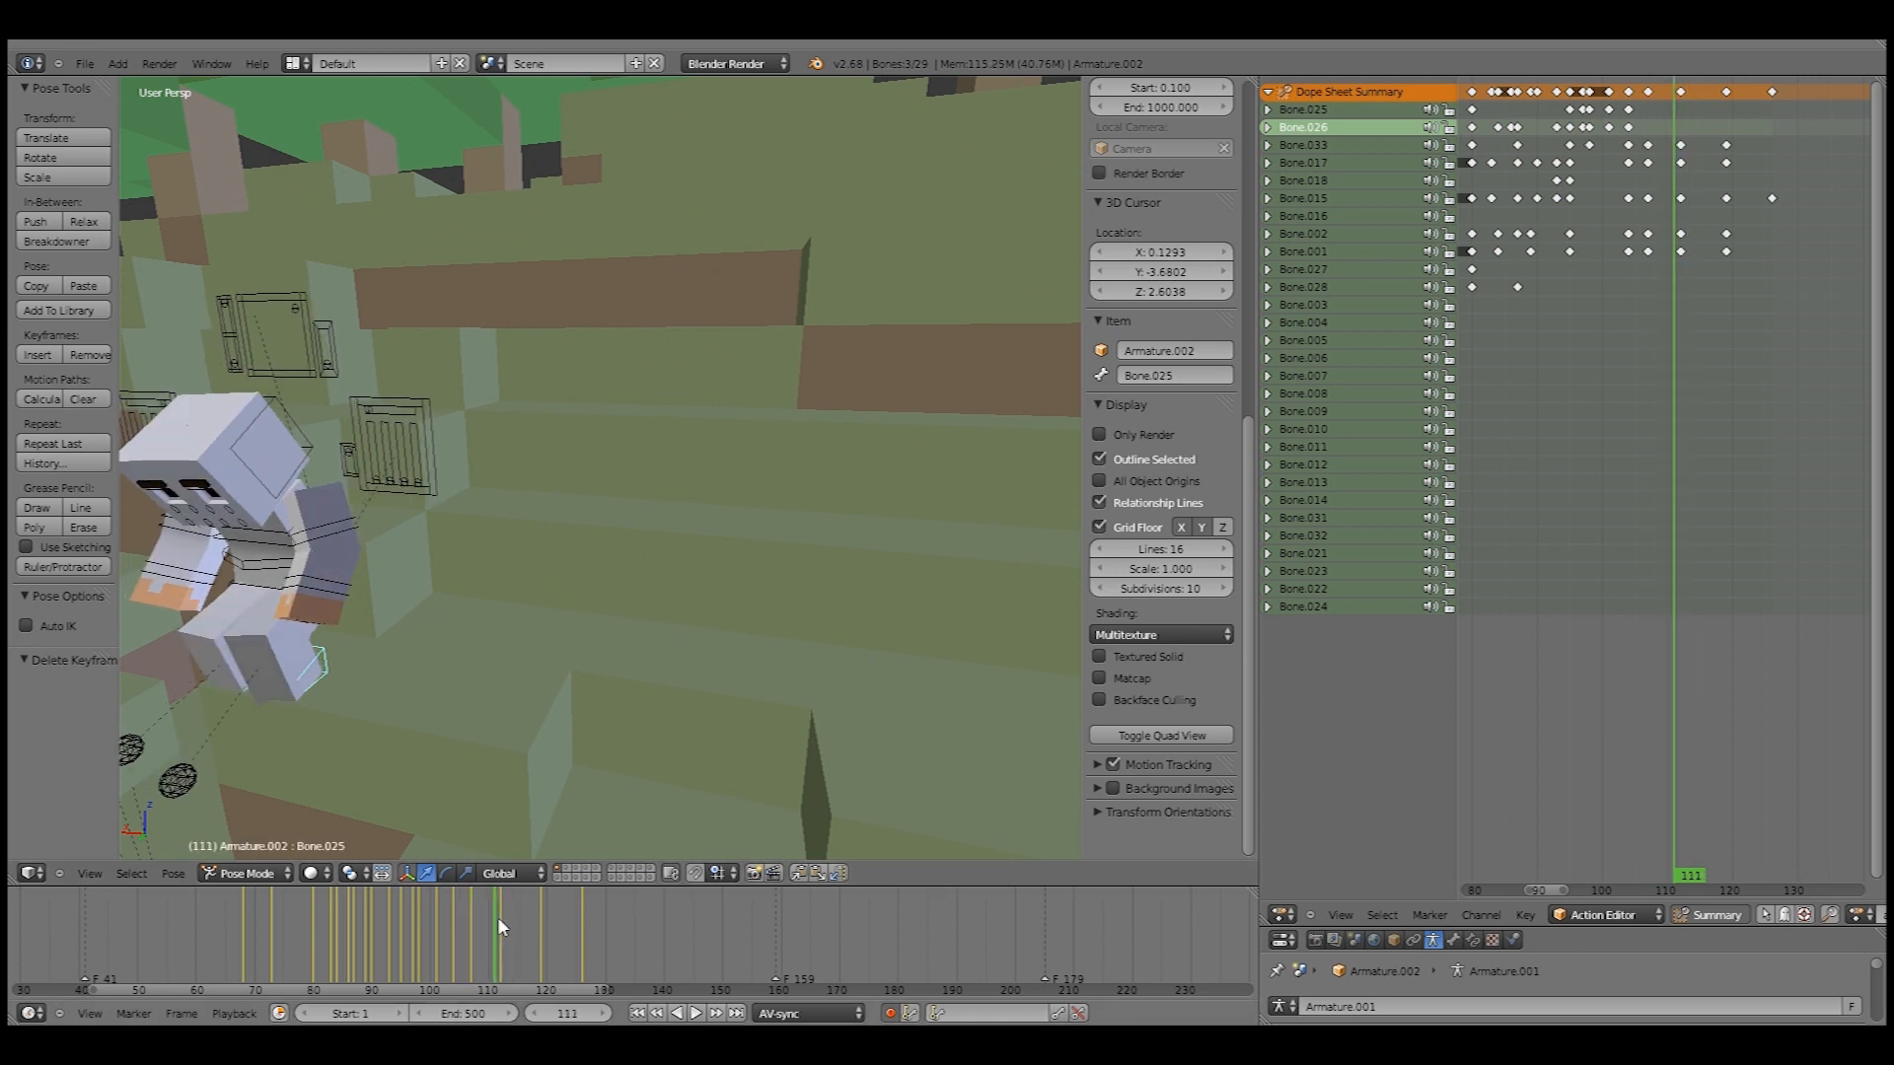
{"action": "left_click", "coordinate": [470, 936]}
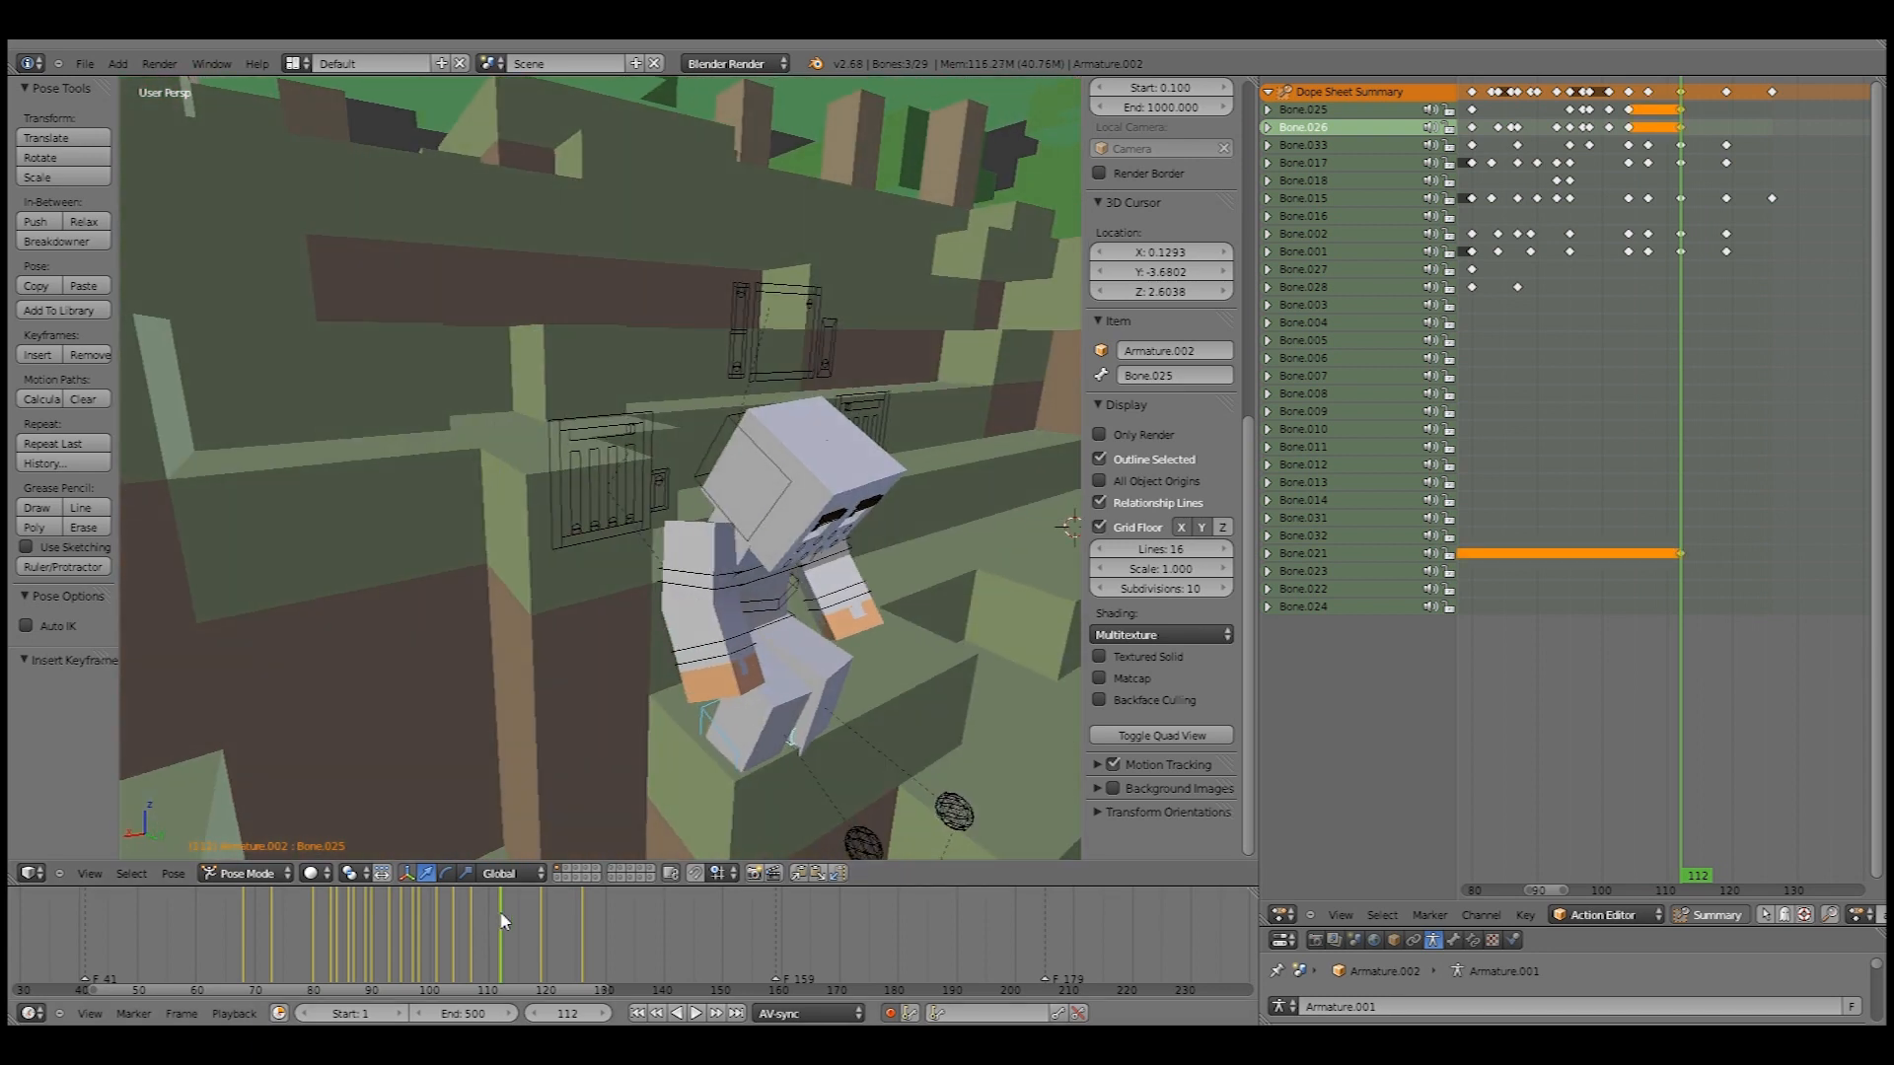
{"action": "left_click", "coordinate": [480, 904]}
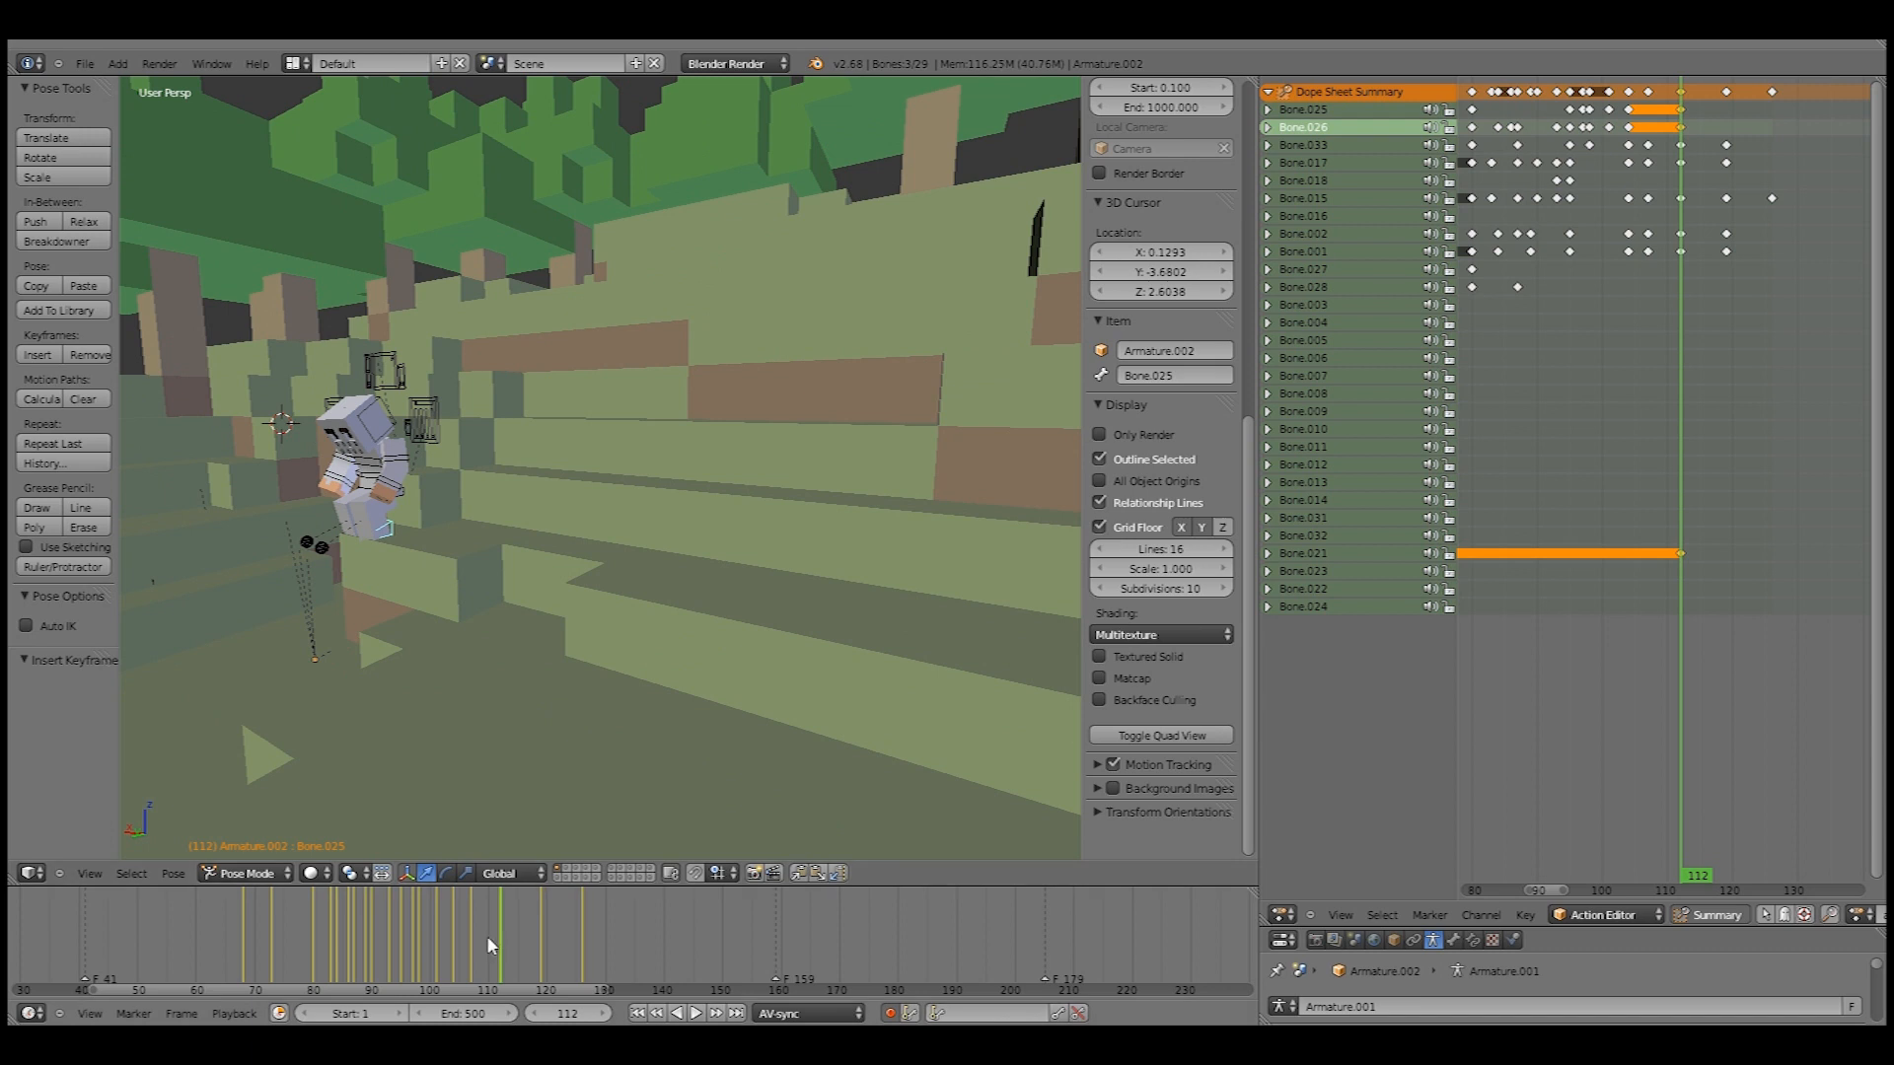
{"action": "left_click", "coordinate": [478, 926]}
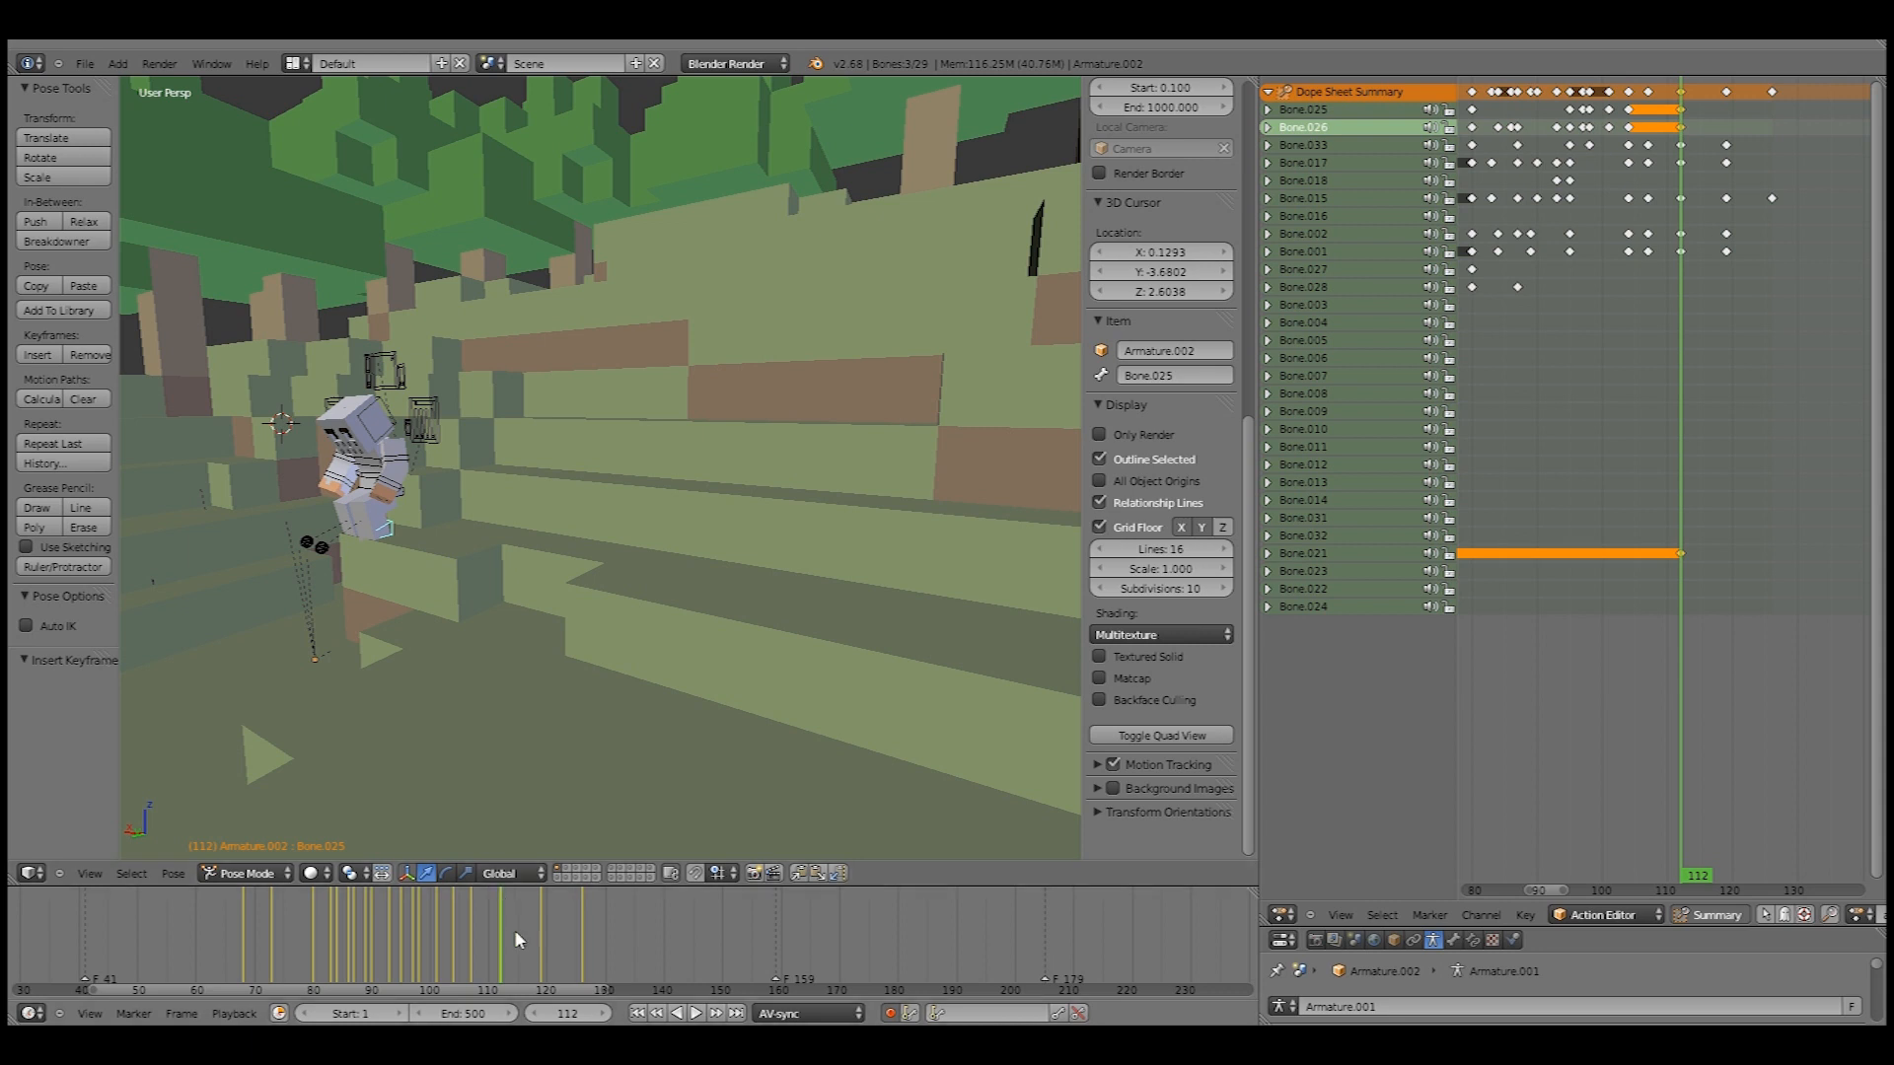
{"action": "left_click", "coordinate": [493, 936]}
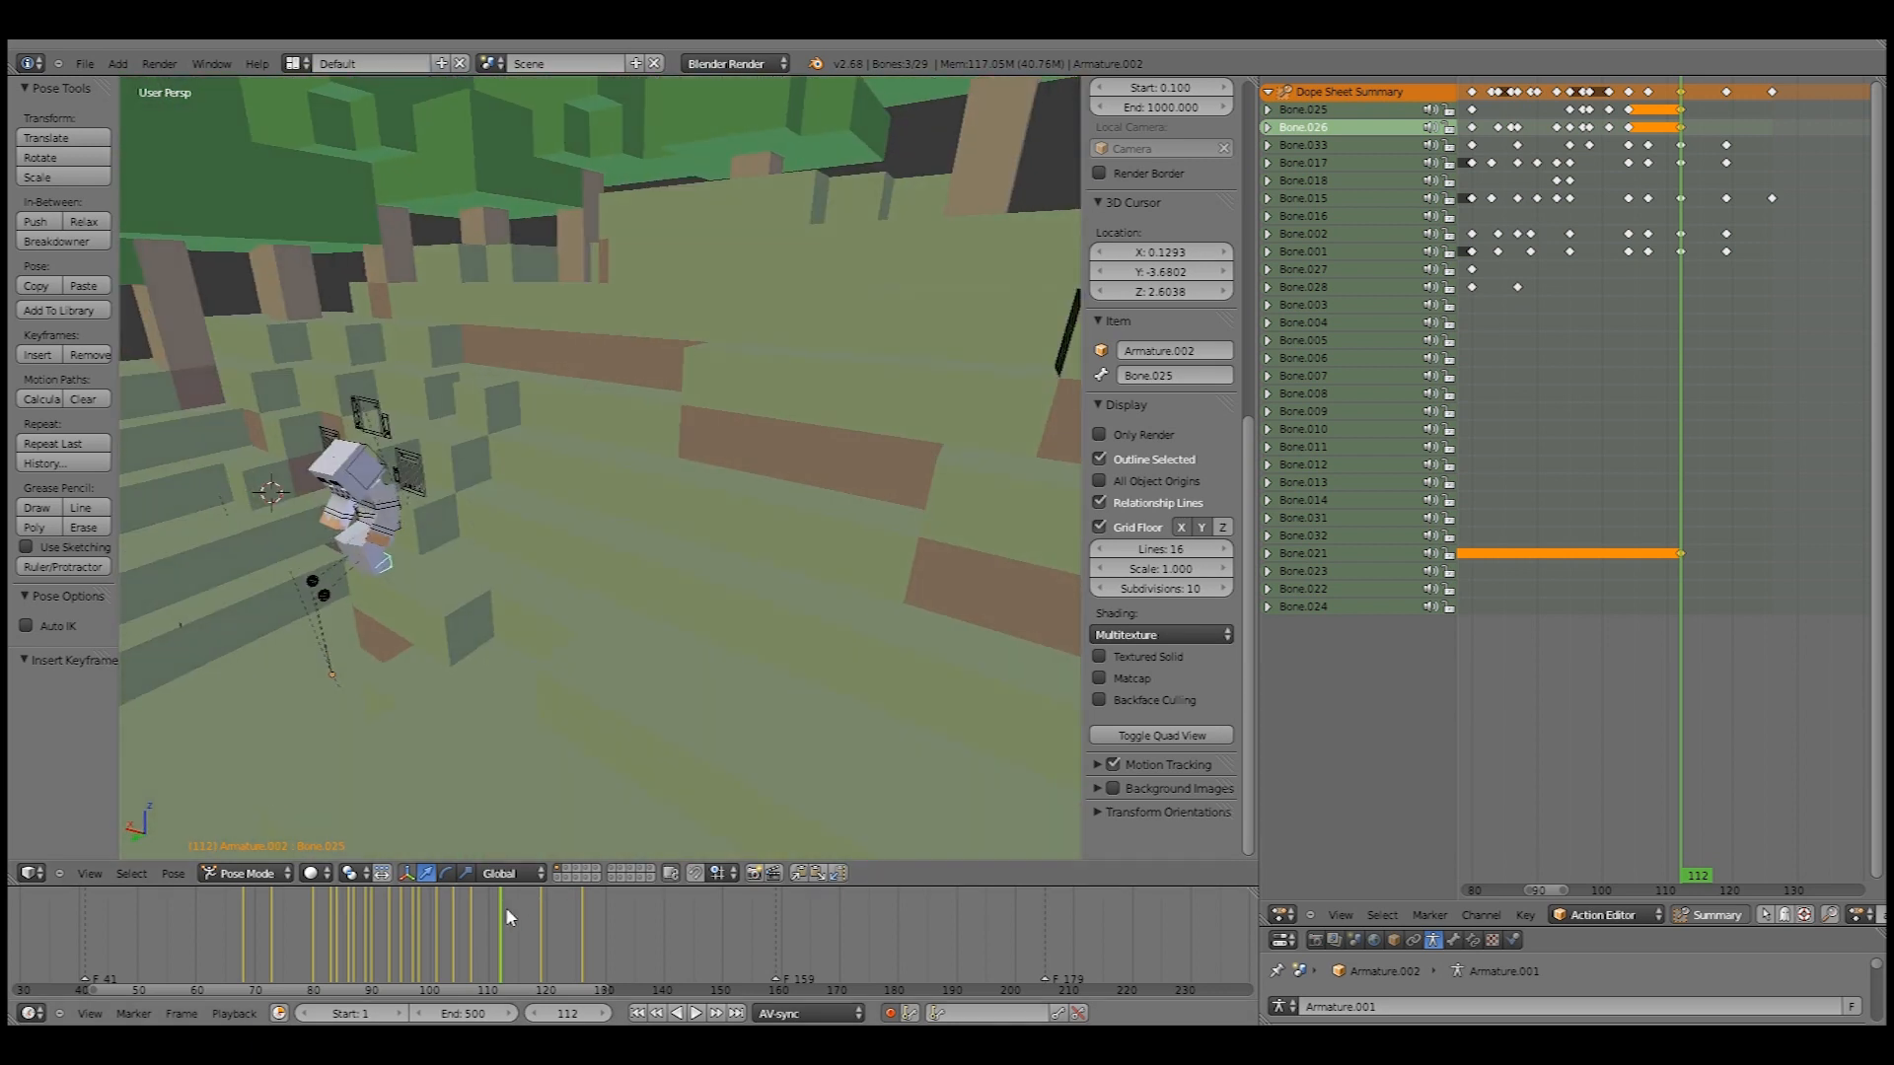
- Scrub past frame 112 and play the animation to check the hold
{"action": "left_click", "coordinate": [512, 906]}
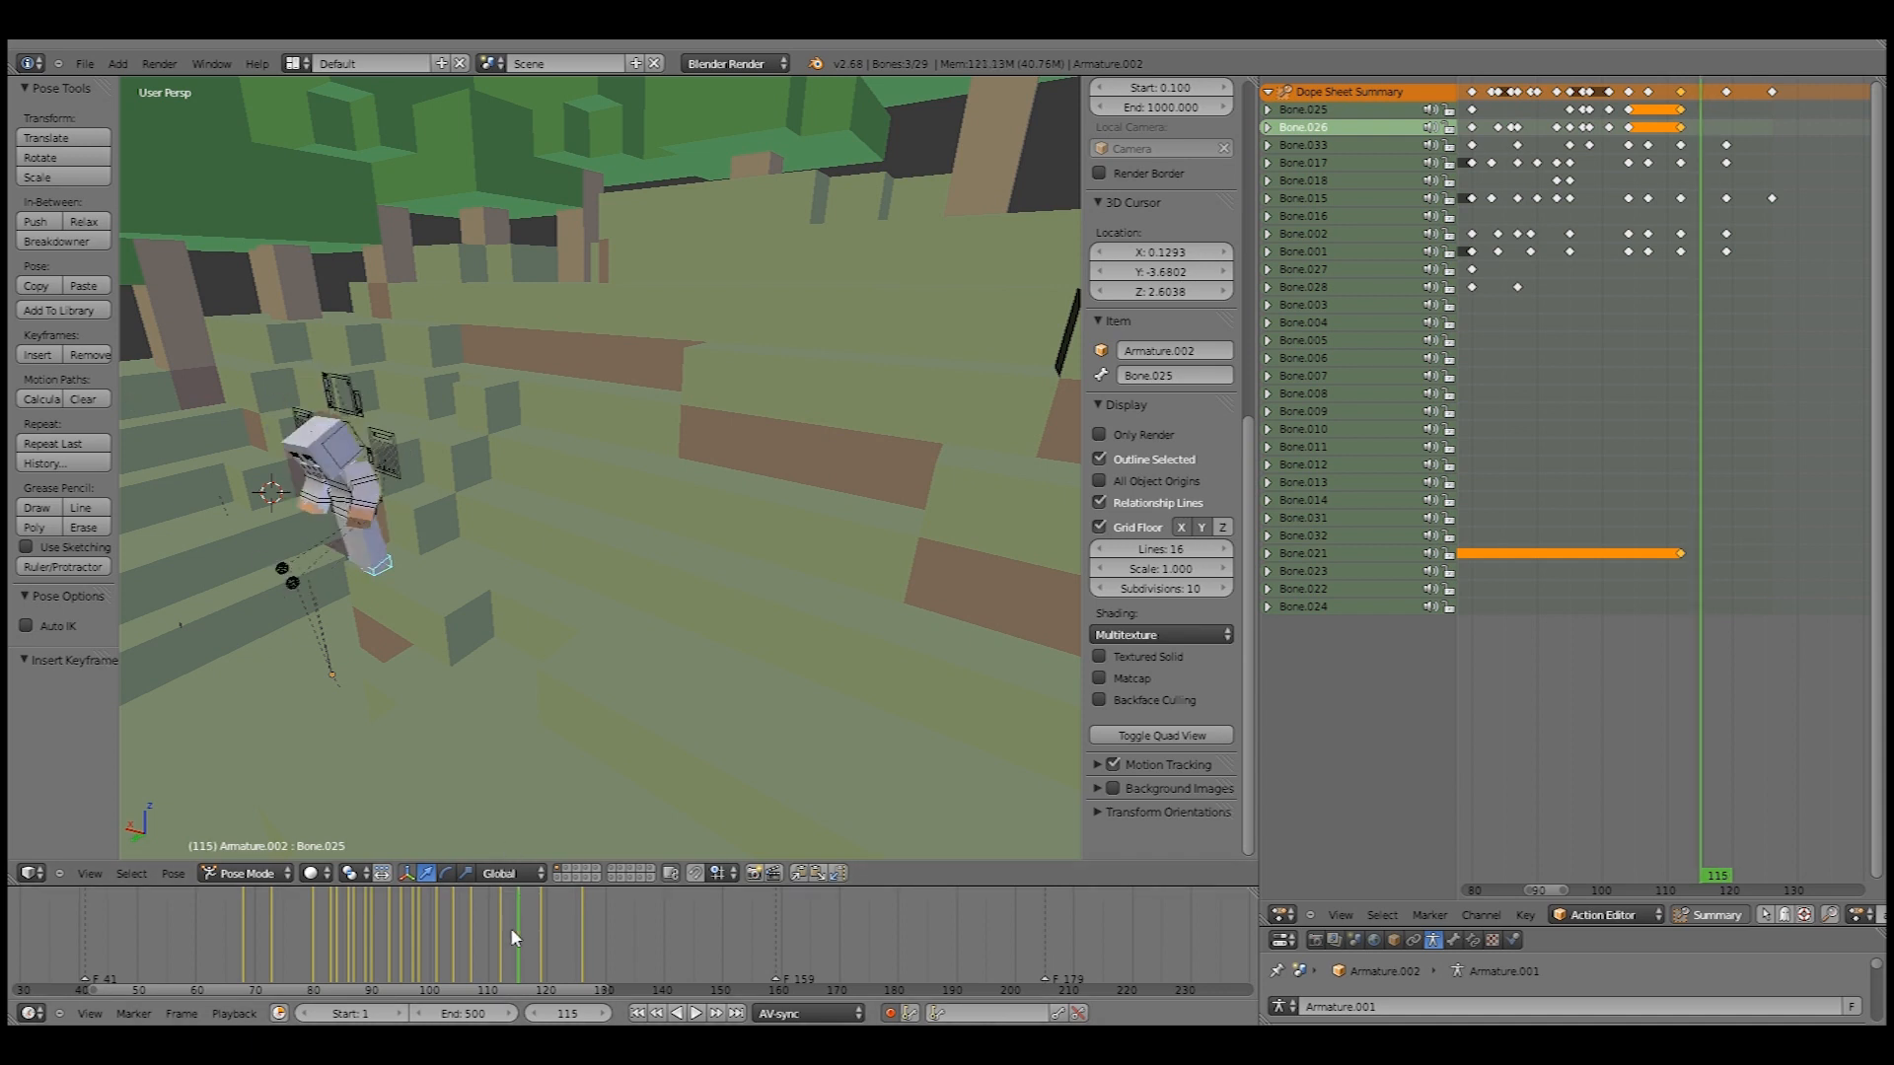
{"action": "left_click", "coordinate": [491, 930]}
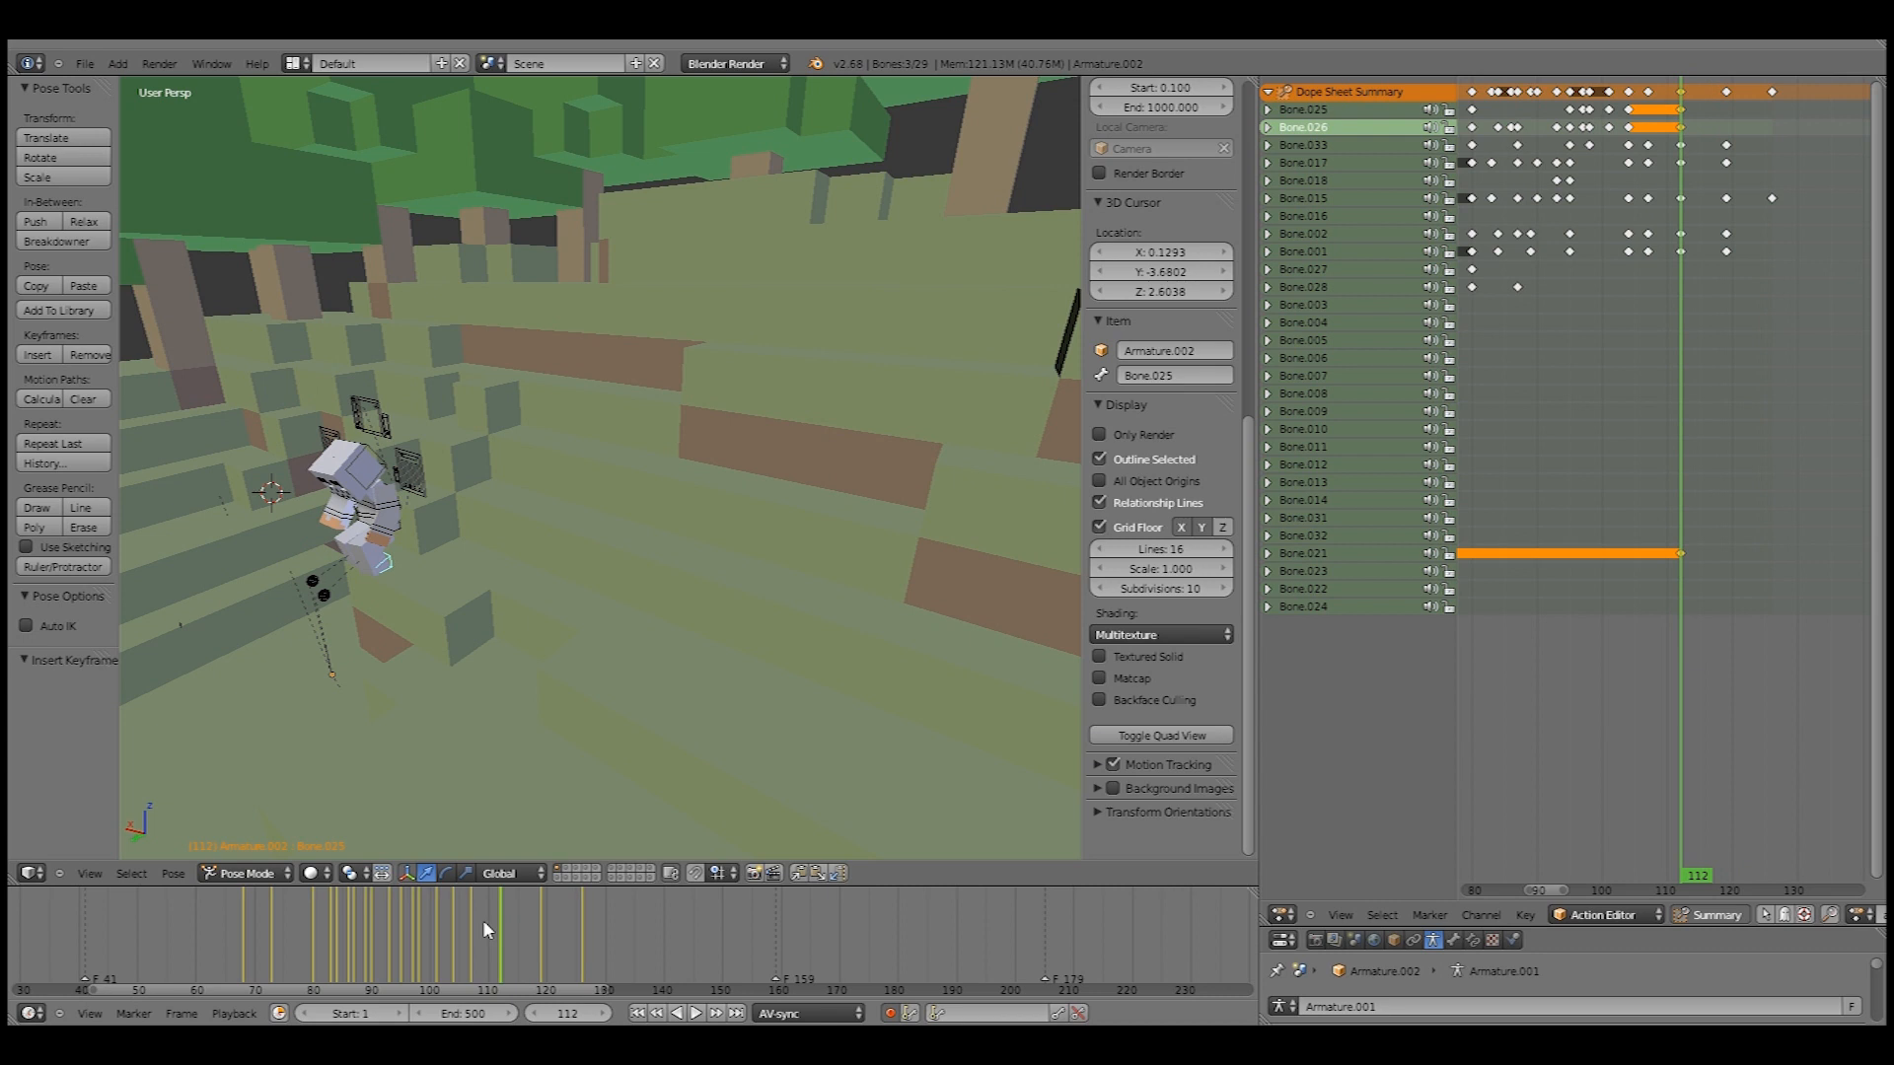
{"action": "left_click", "coordinate": [695, 1012]}
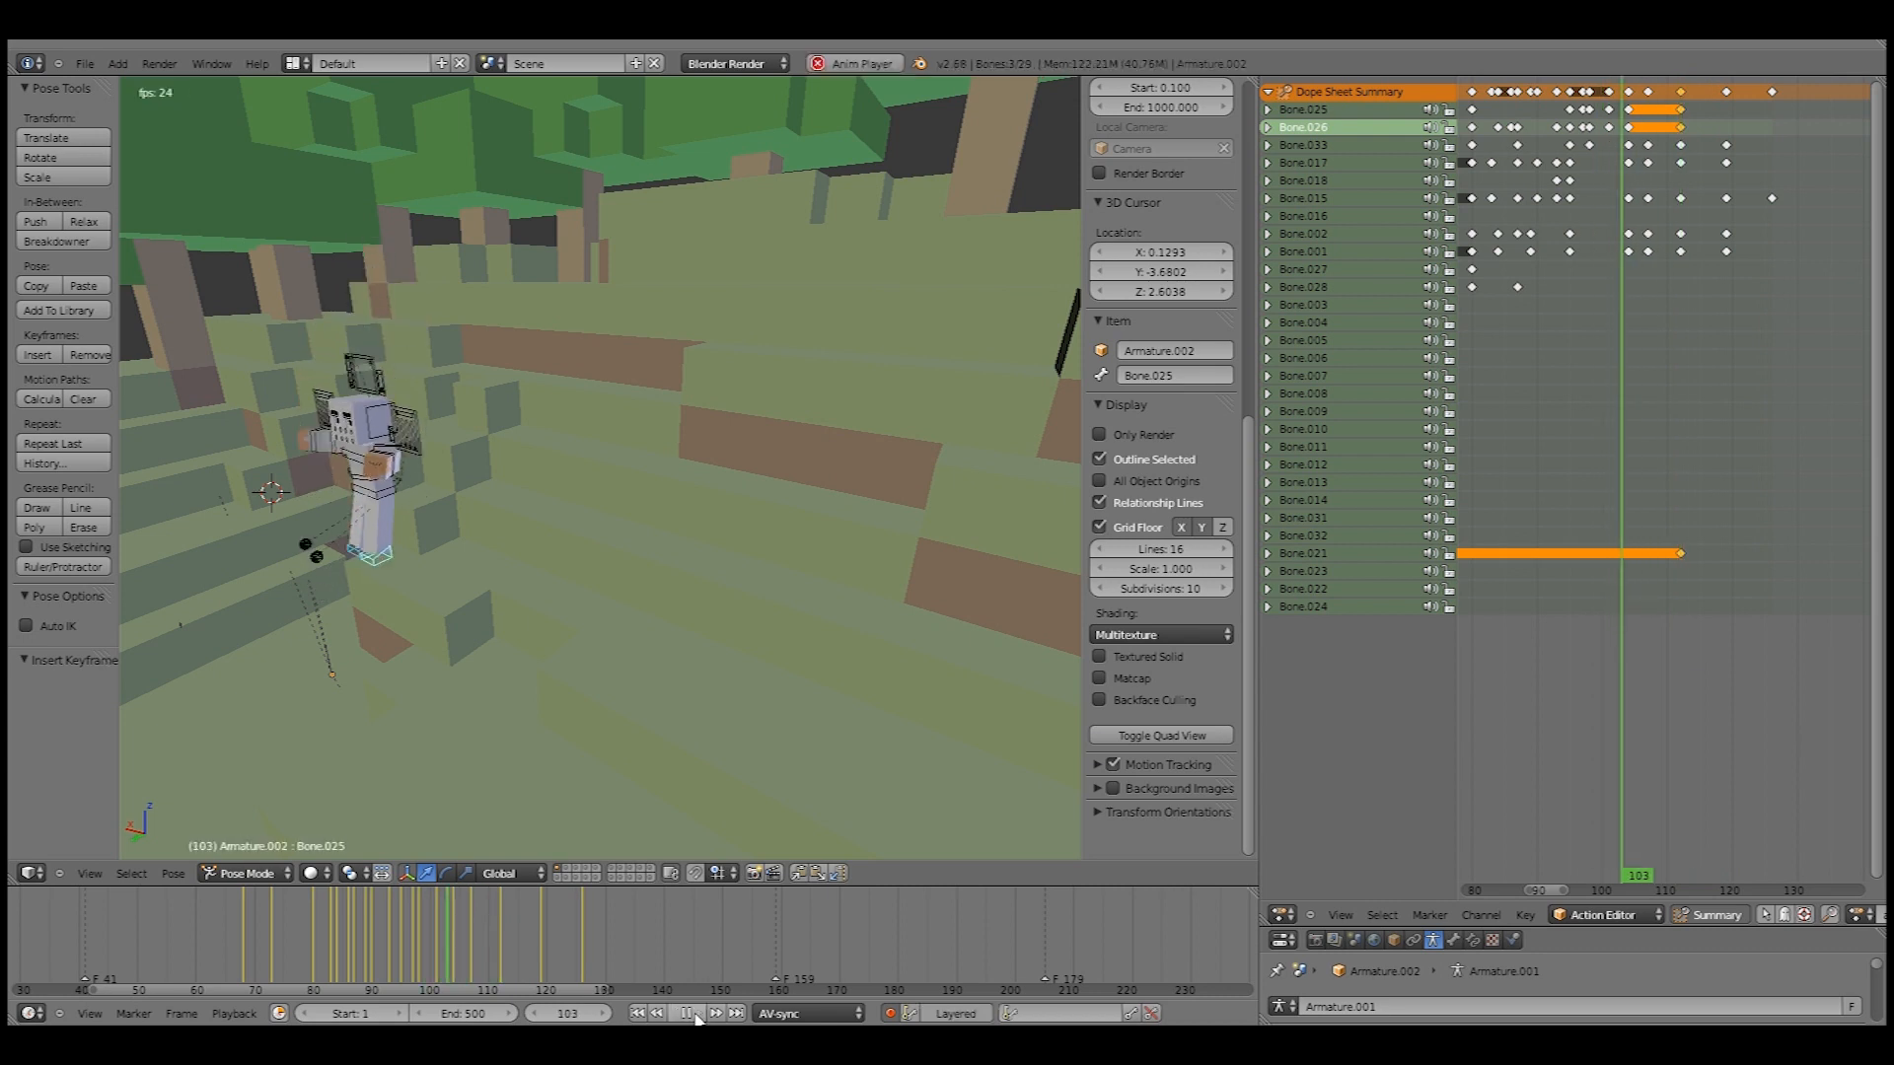
{"action": "left_click", "coordinate": [674, 1013]}
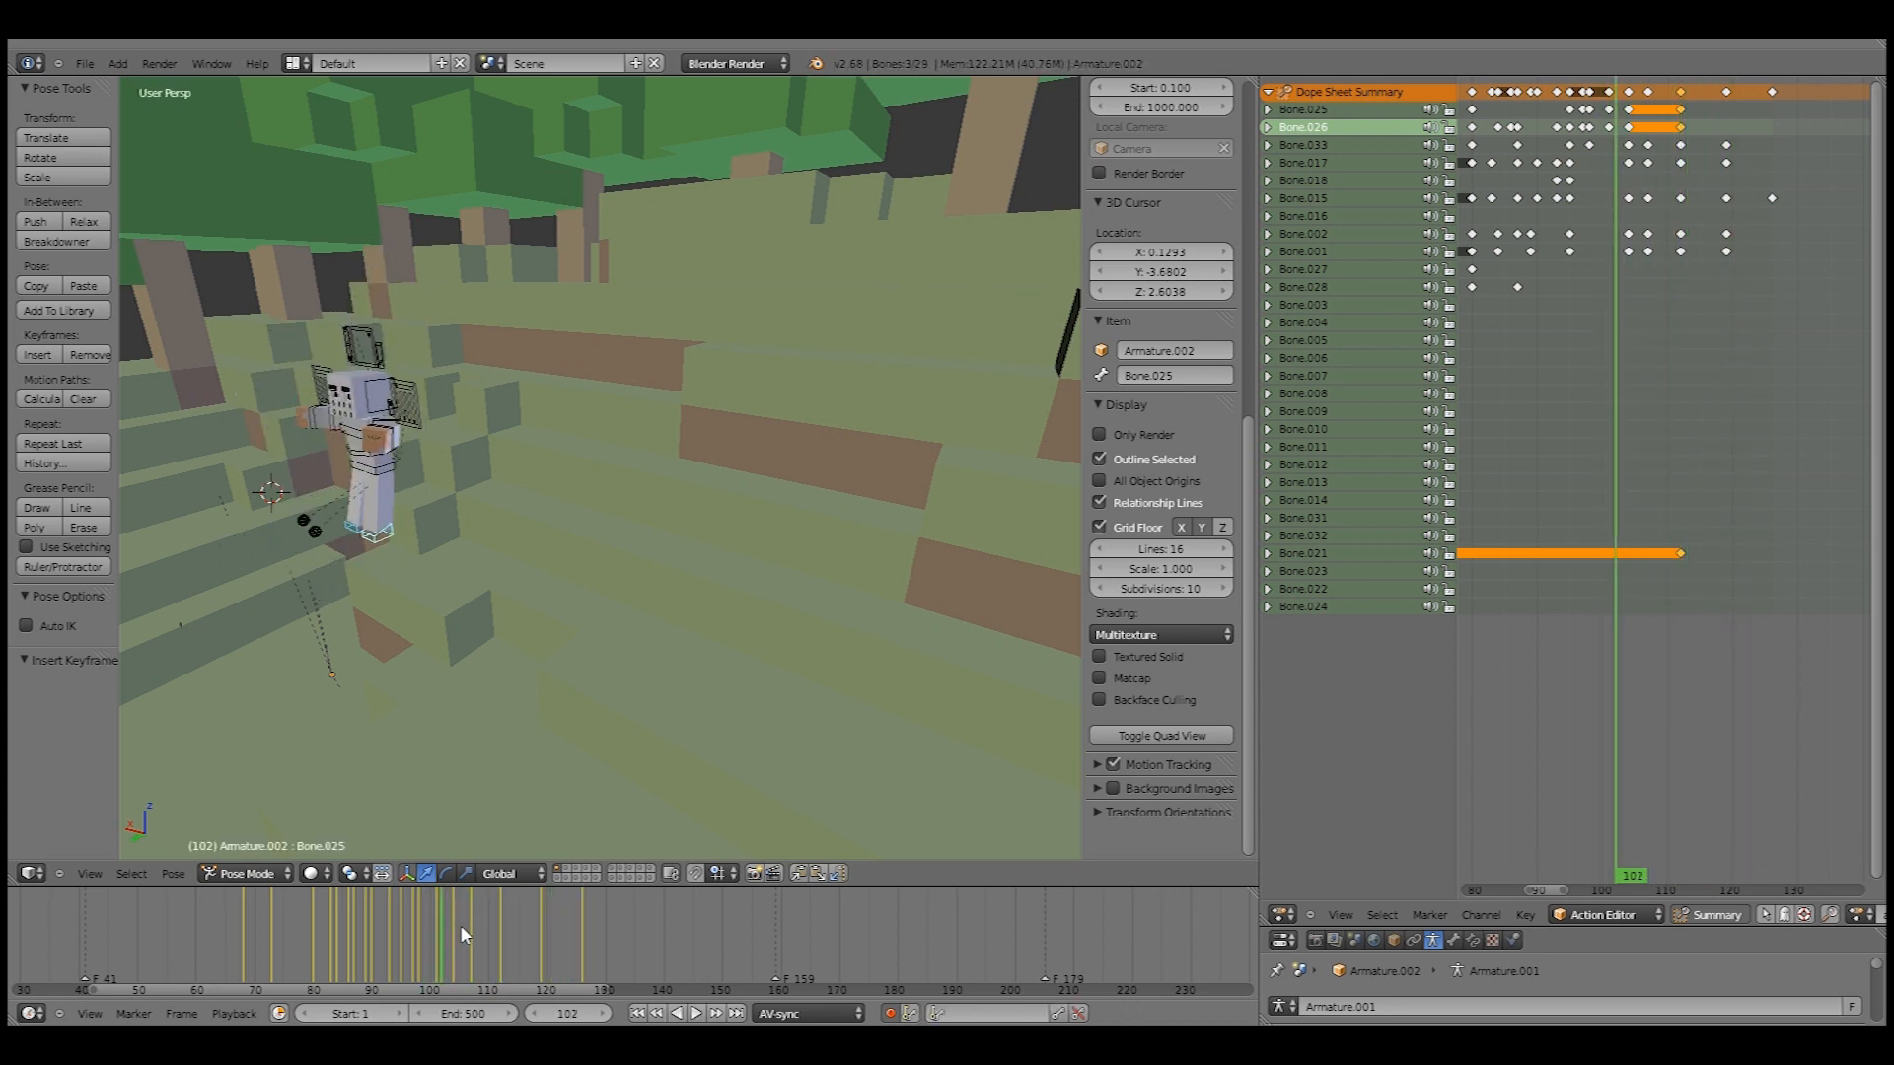
- Review the motion at frames 121, 132, 109, 118 and 108
{"action": "left_click", "coordinate": [554, 924]}
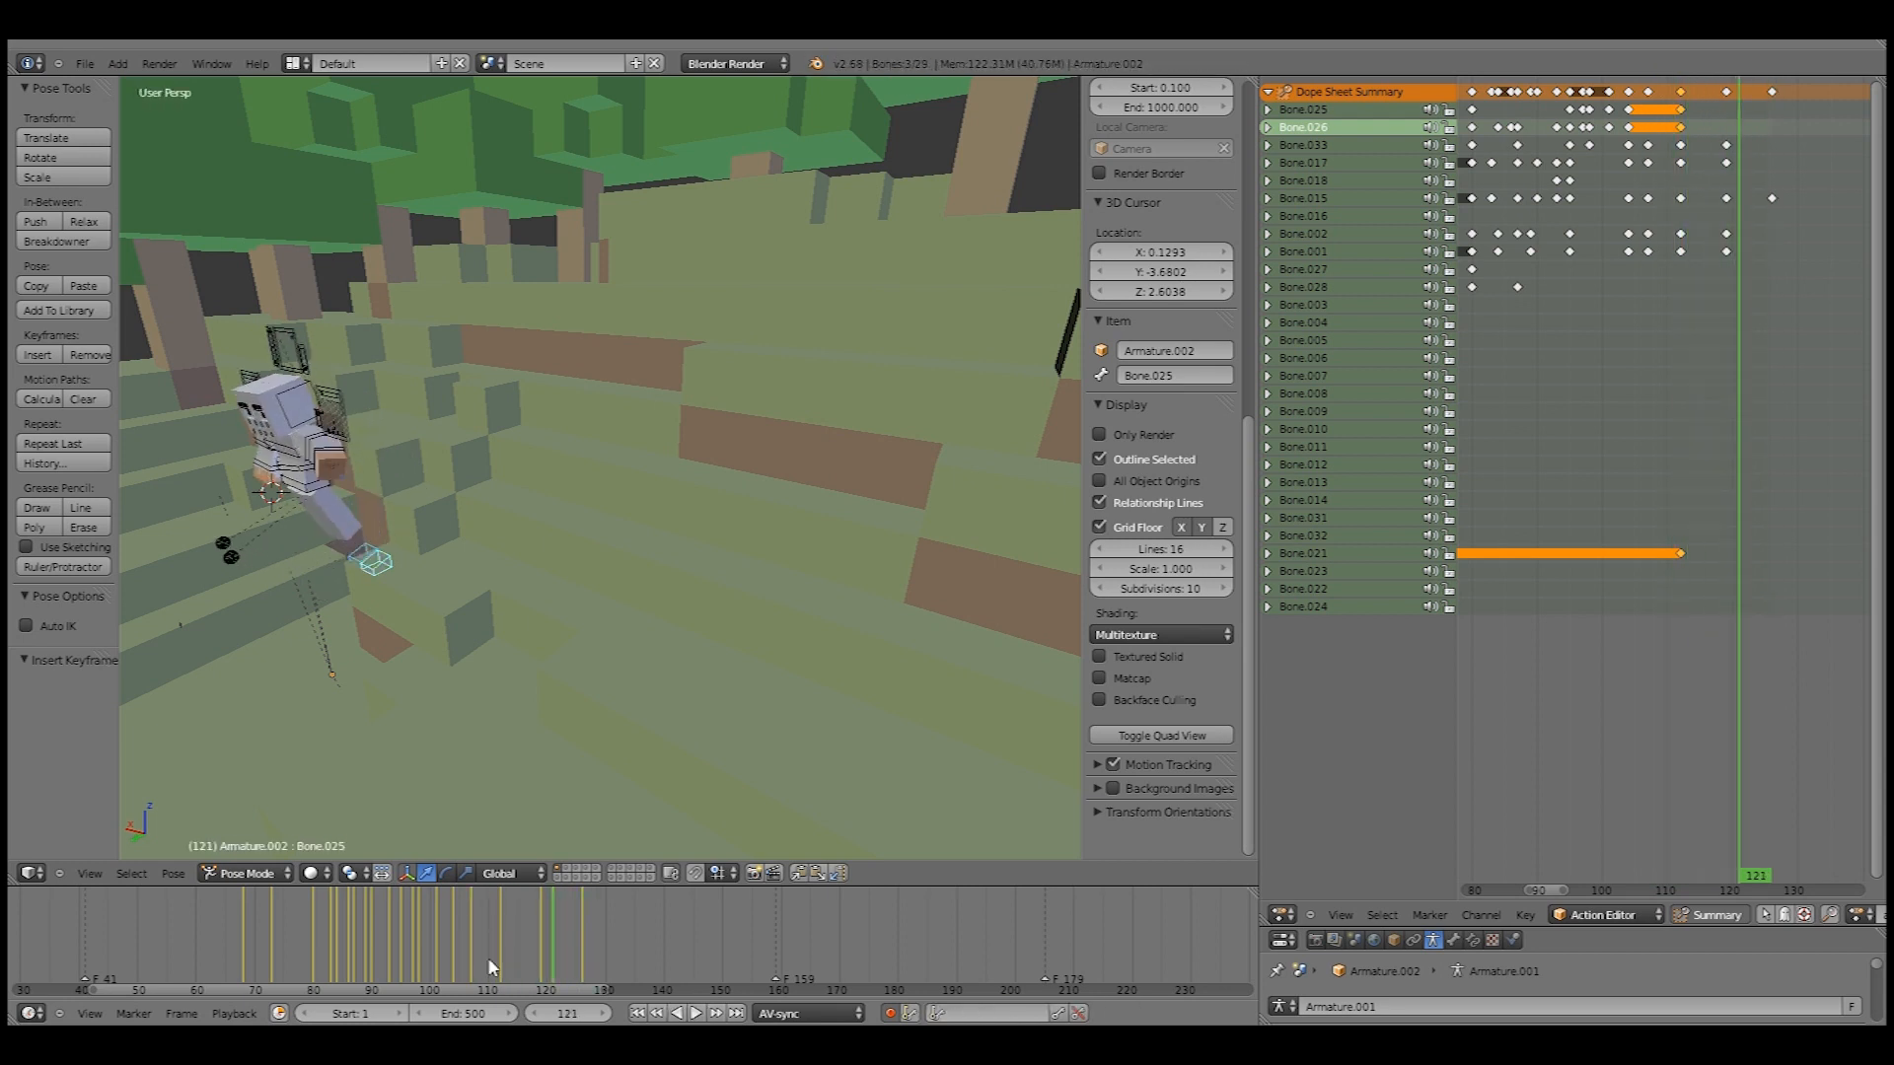
{"action": "left_click", "coordinate": [697, 1012]}
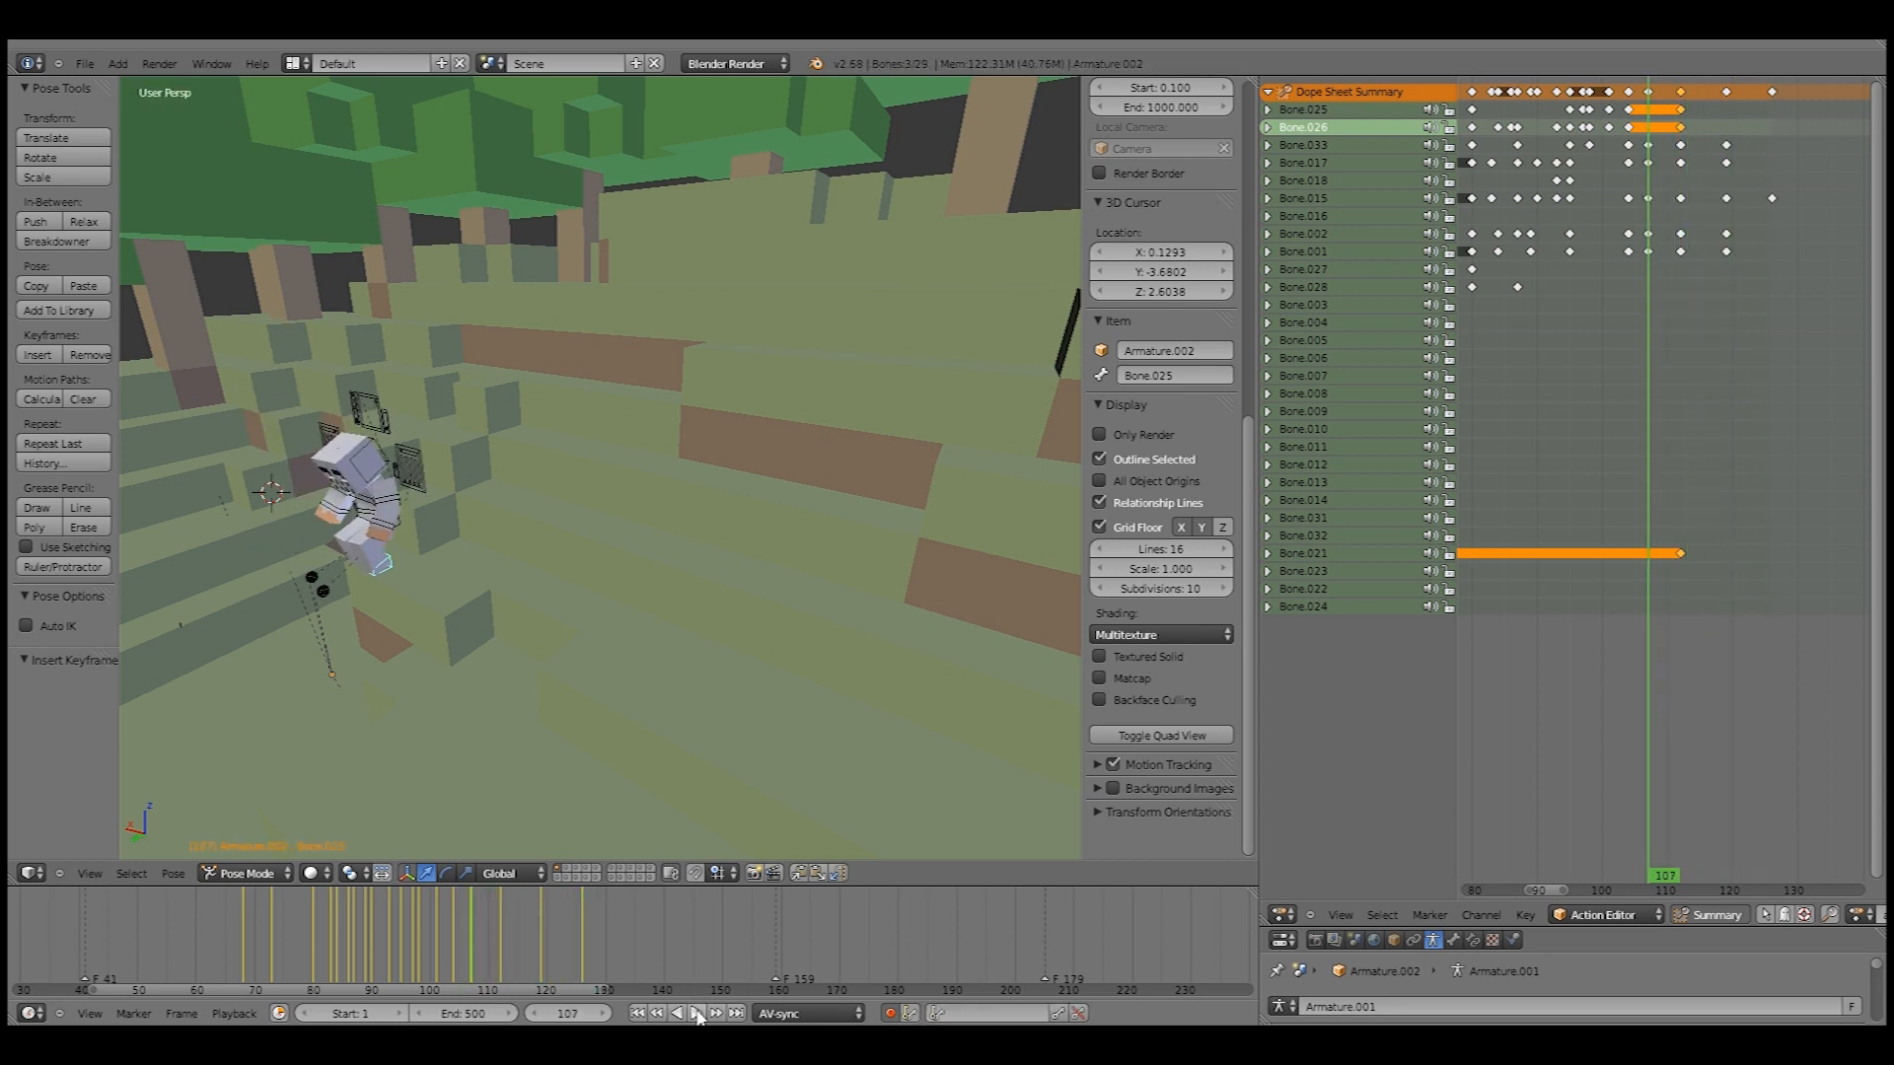
{"action": "left_click", "coordinate": [694, 1012]}
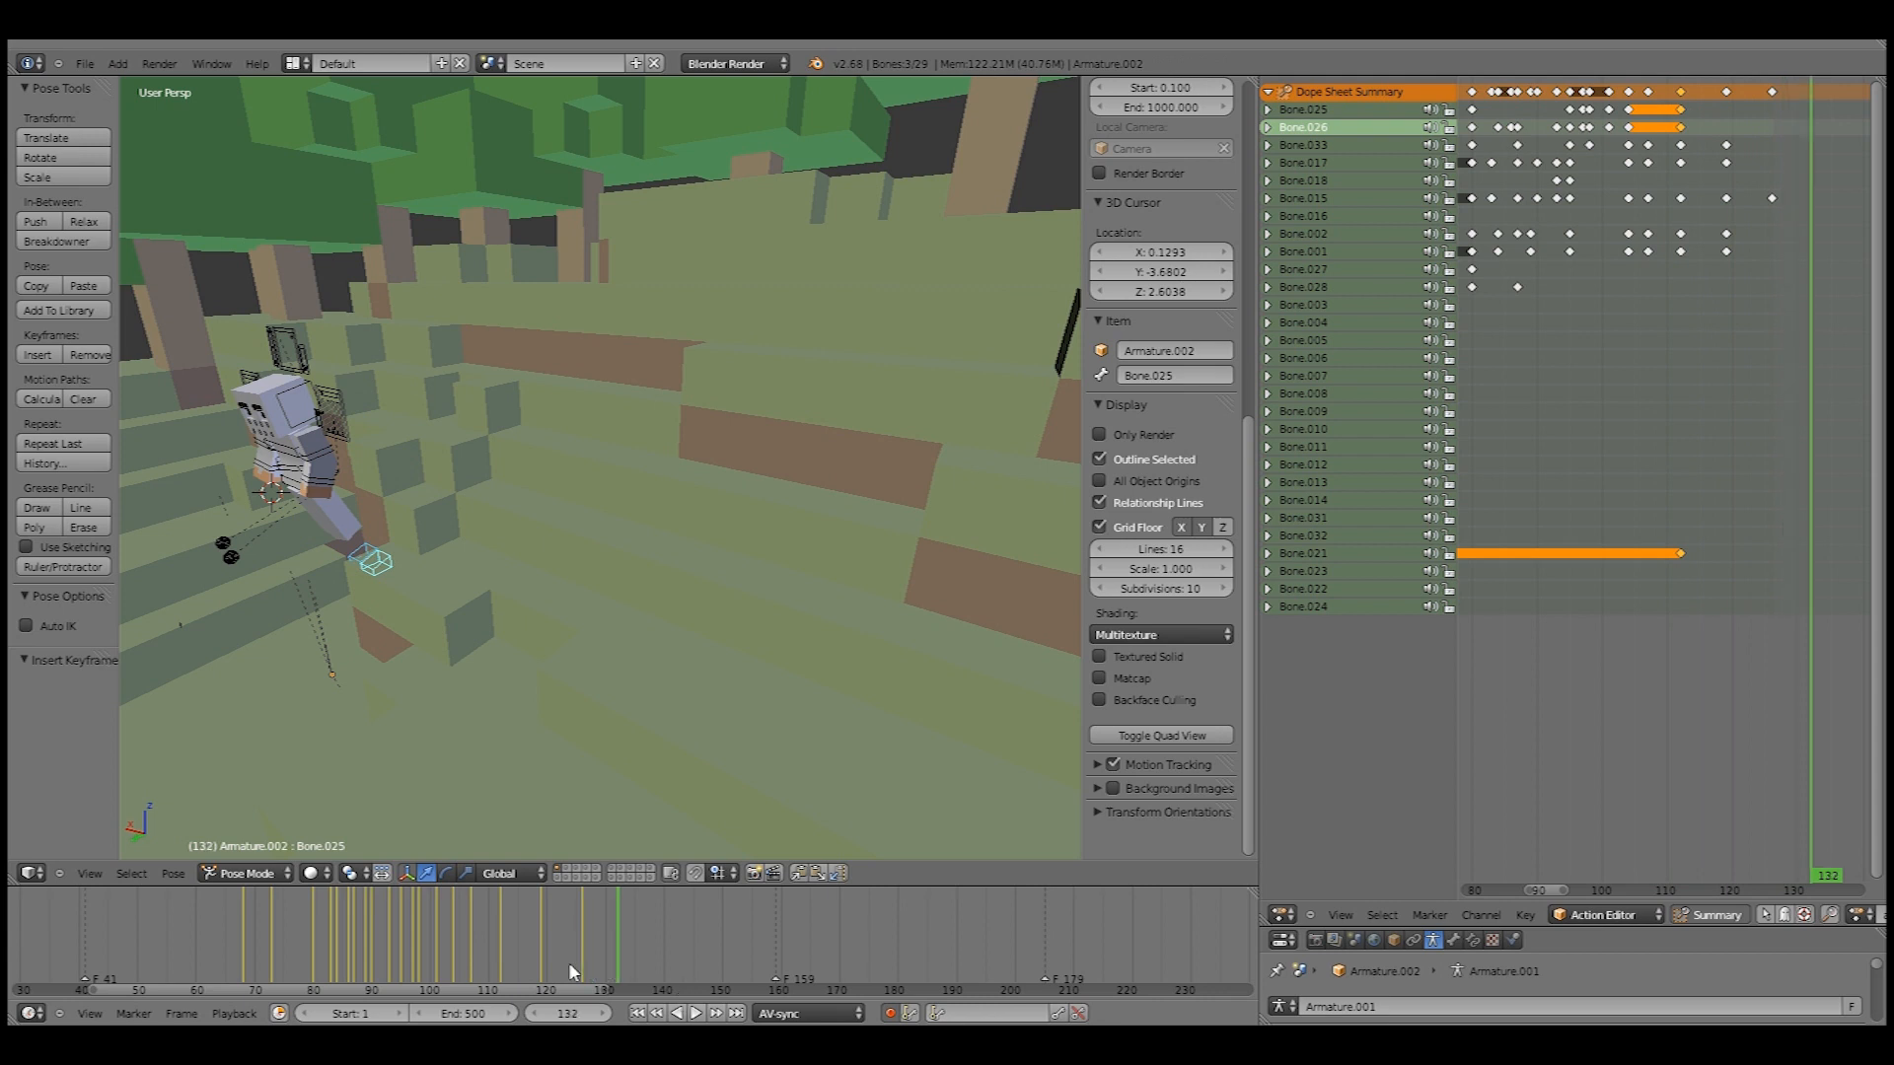
{"action": "left_click", "coordinate": [476, 936]}
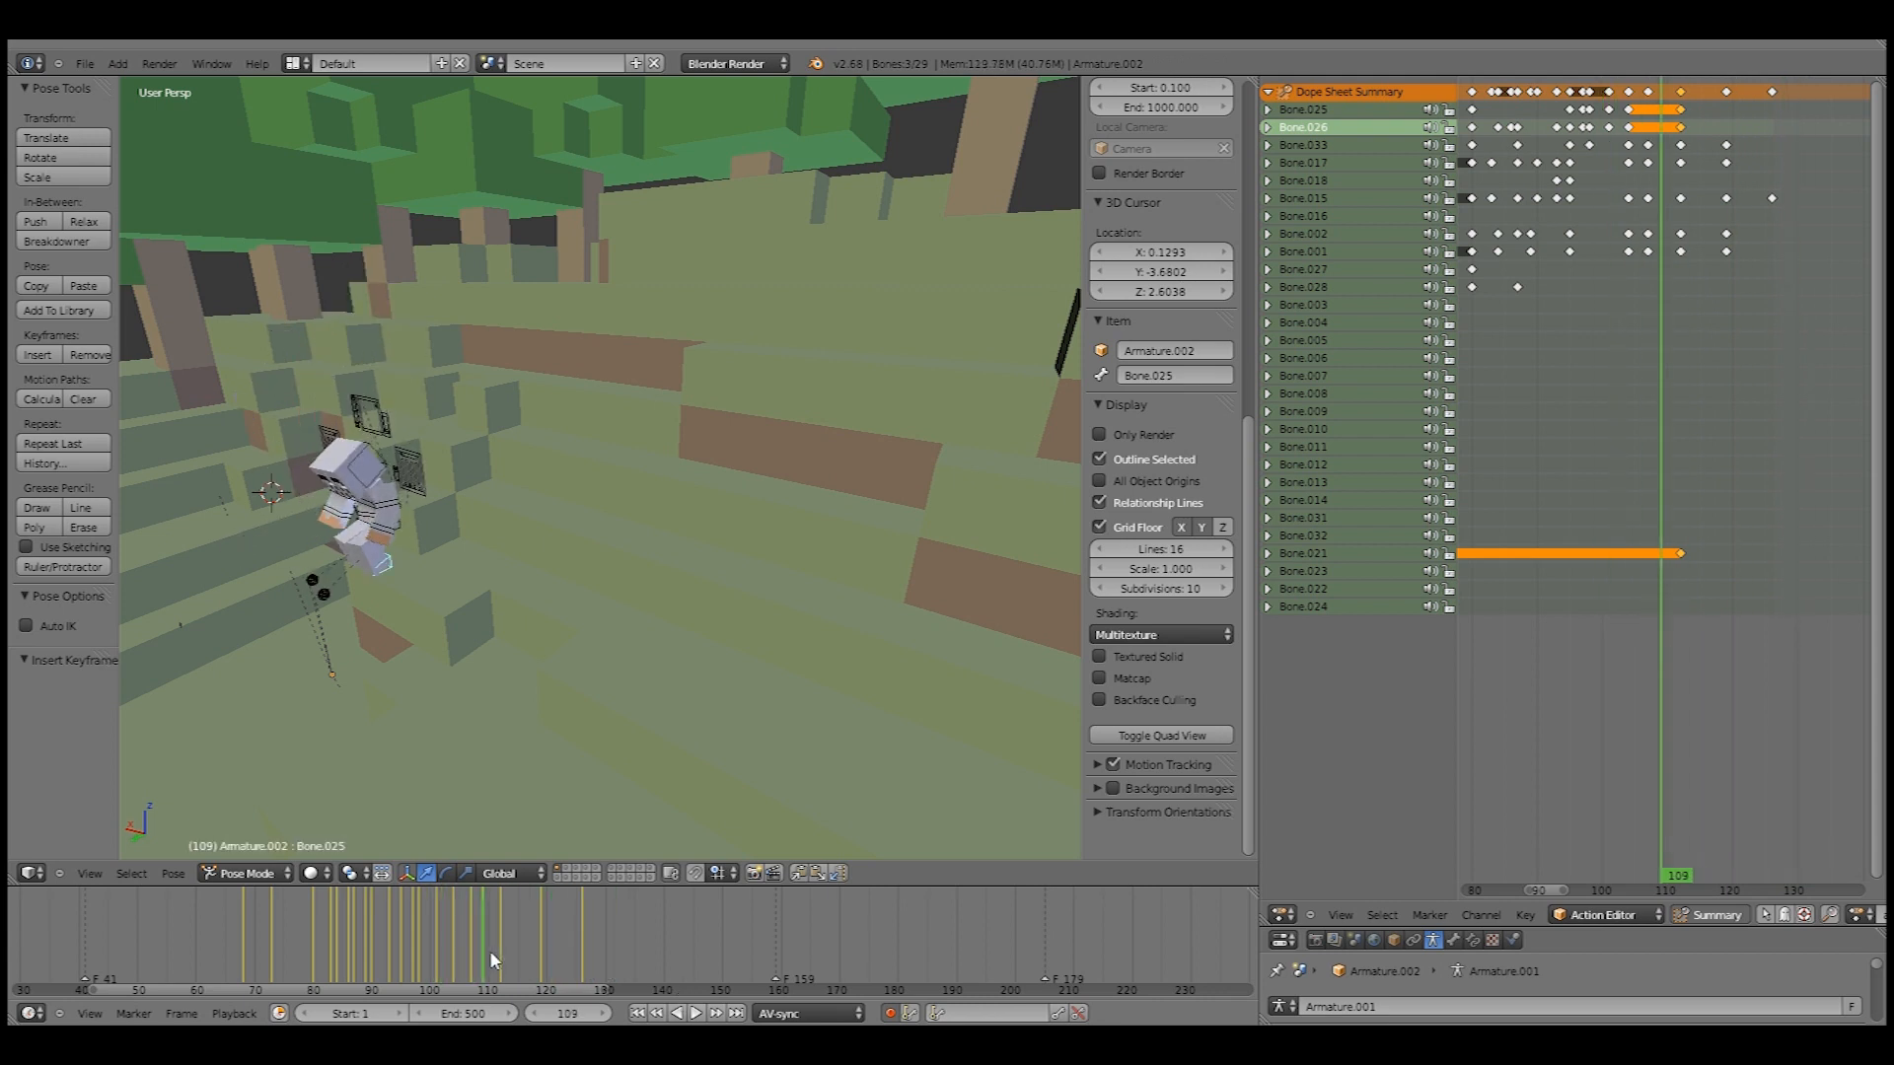
{"action": "left_click", "coordinate": [493, 957]}
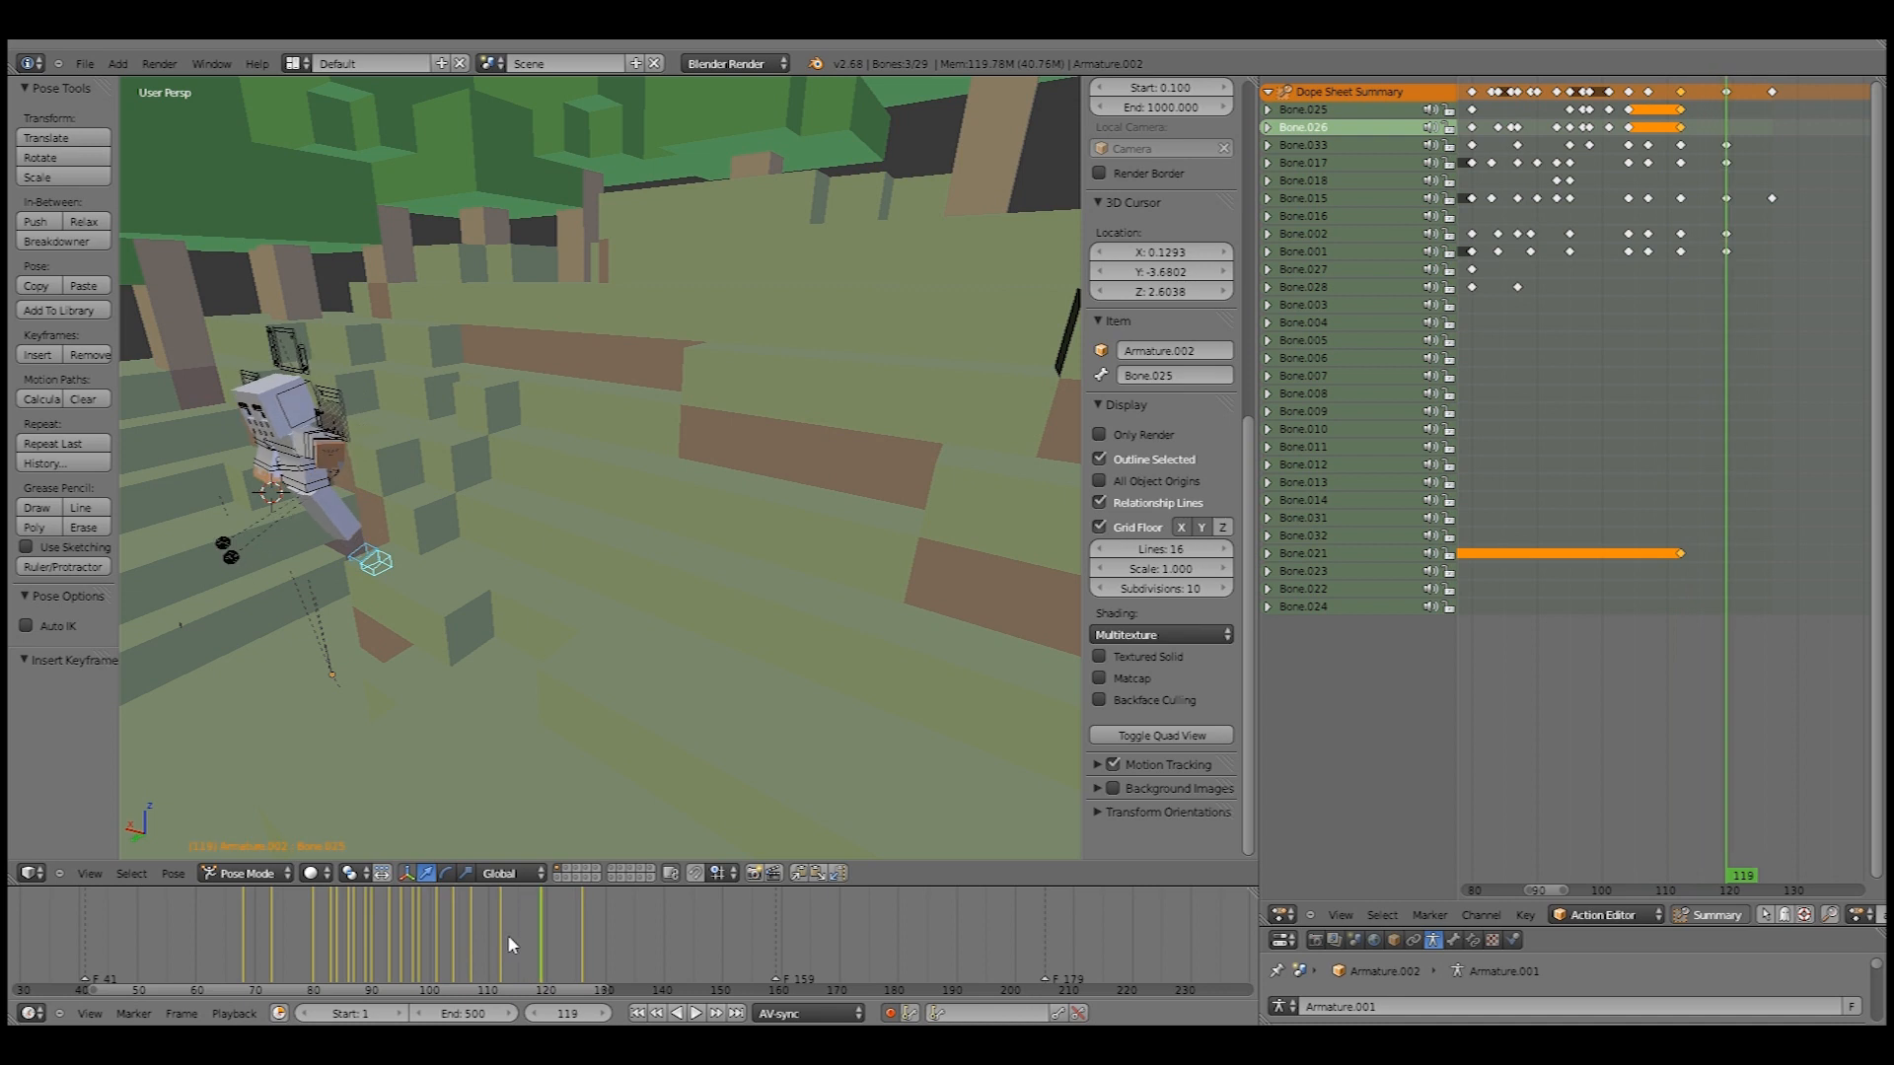
{"action": "left_click", "coordinate": [474, 967]}
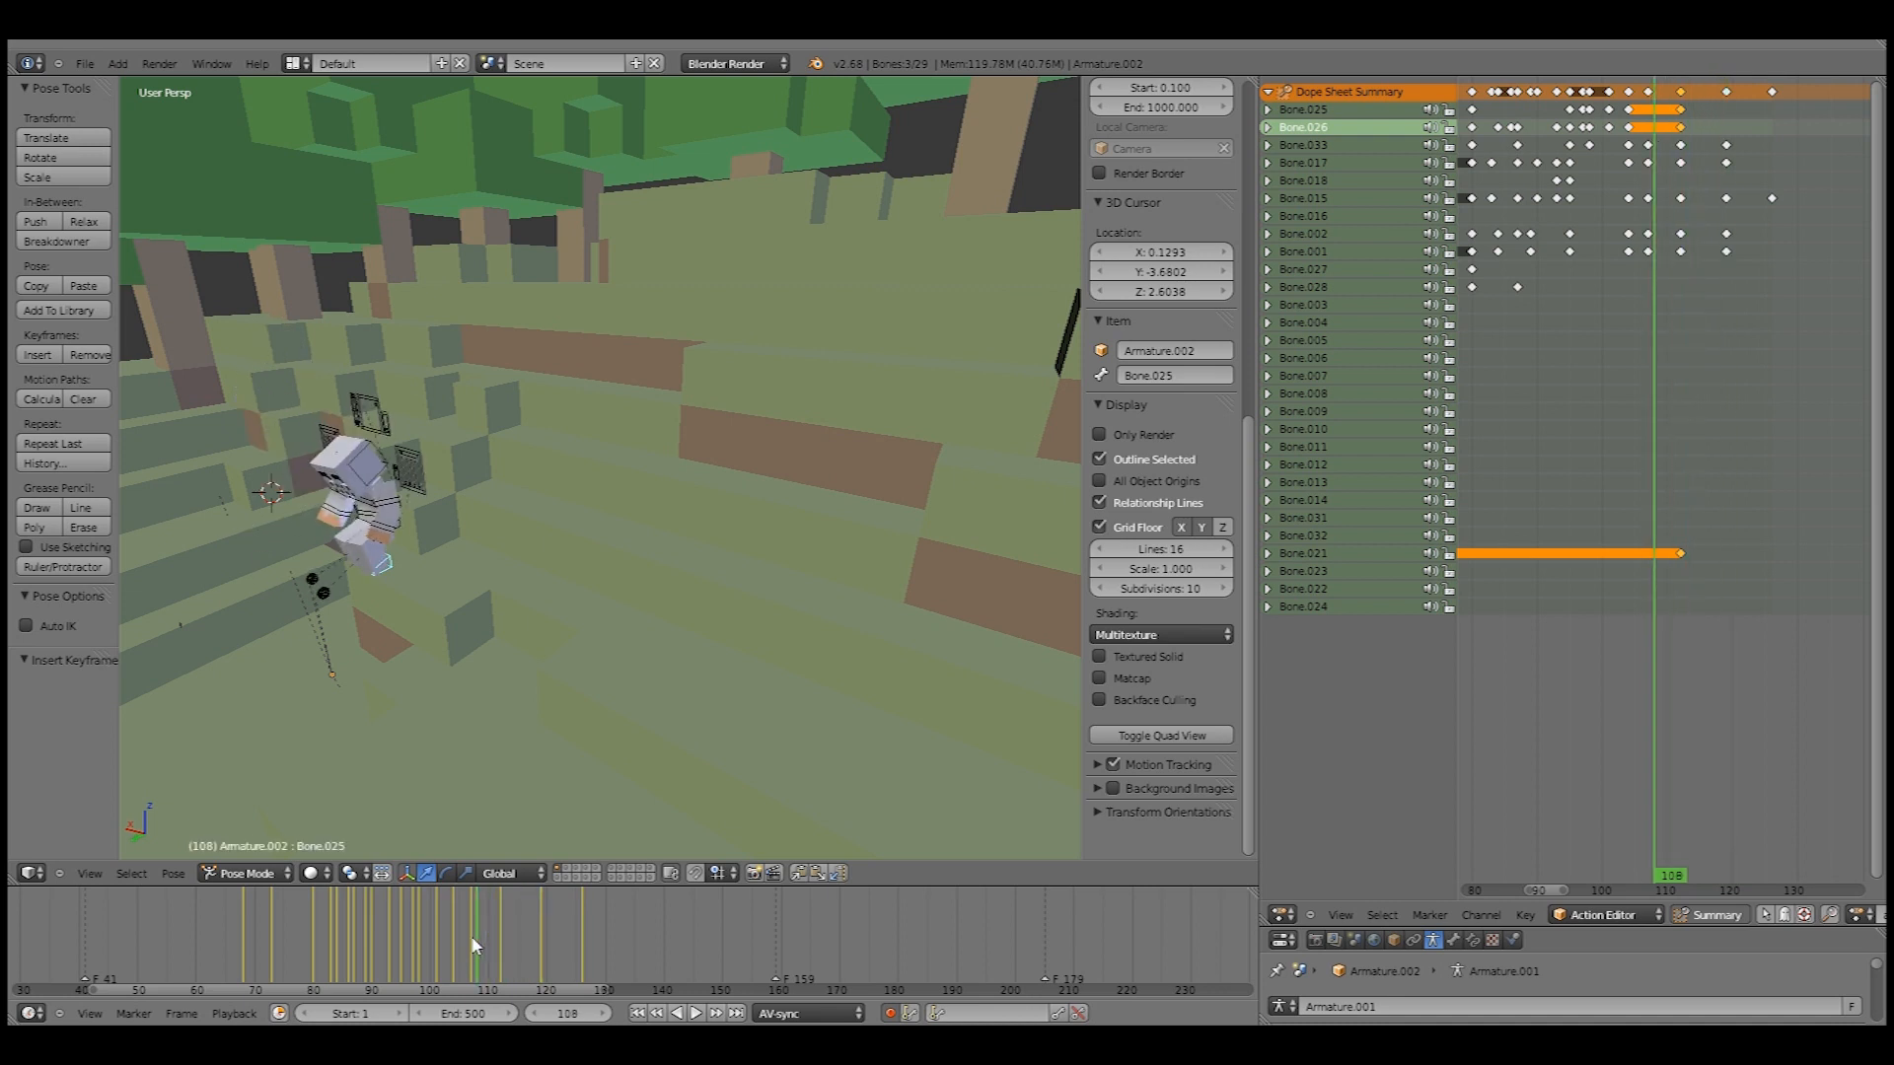
{"action": "left_click", "coordinate": [694, 1013]}
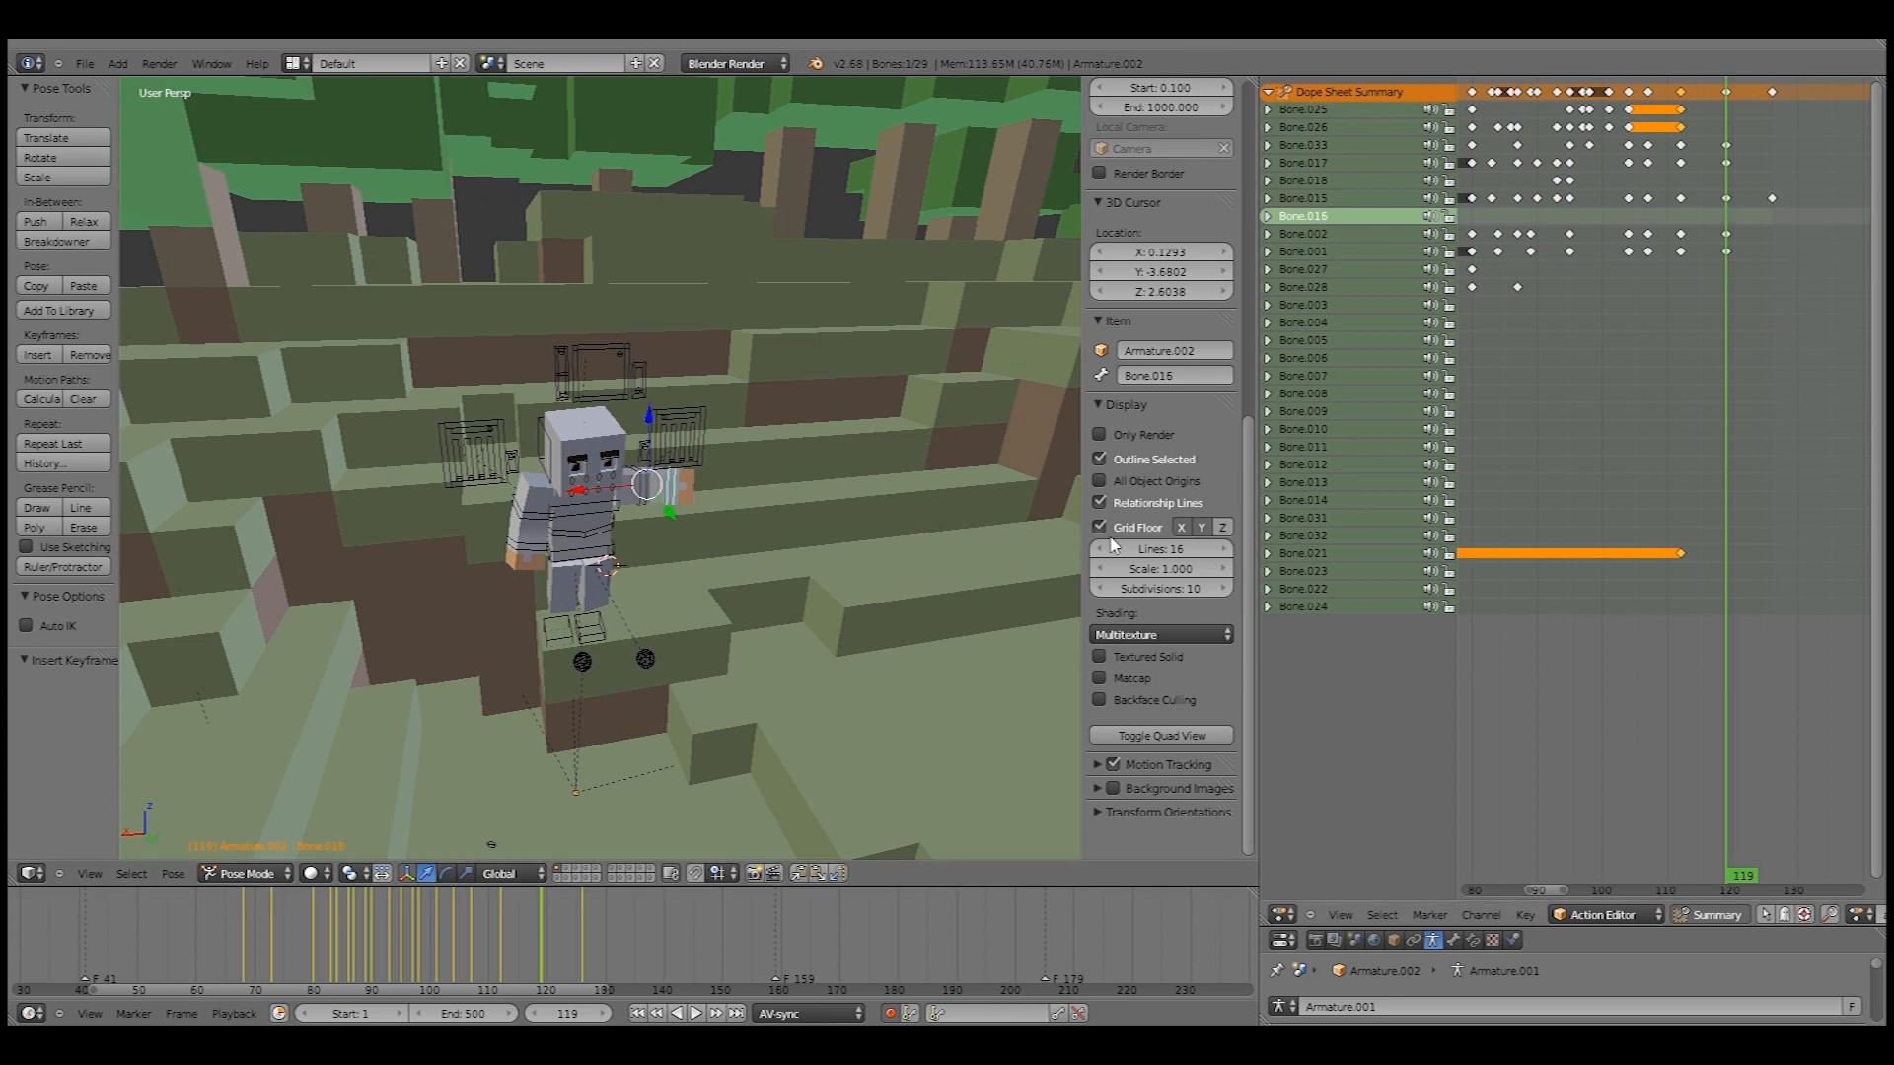
- Select Bone.015, delete its later keys around frames 119–125, and return to frame 88
{"action": "left_click", "coordinate": [1303, 199]}
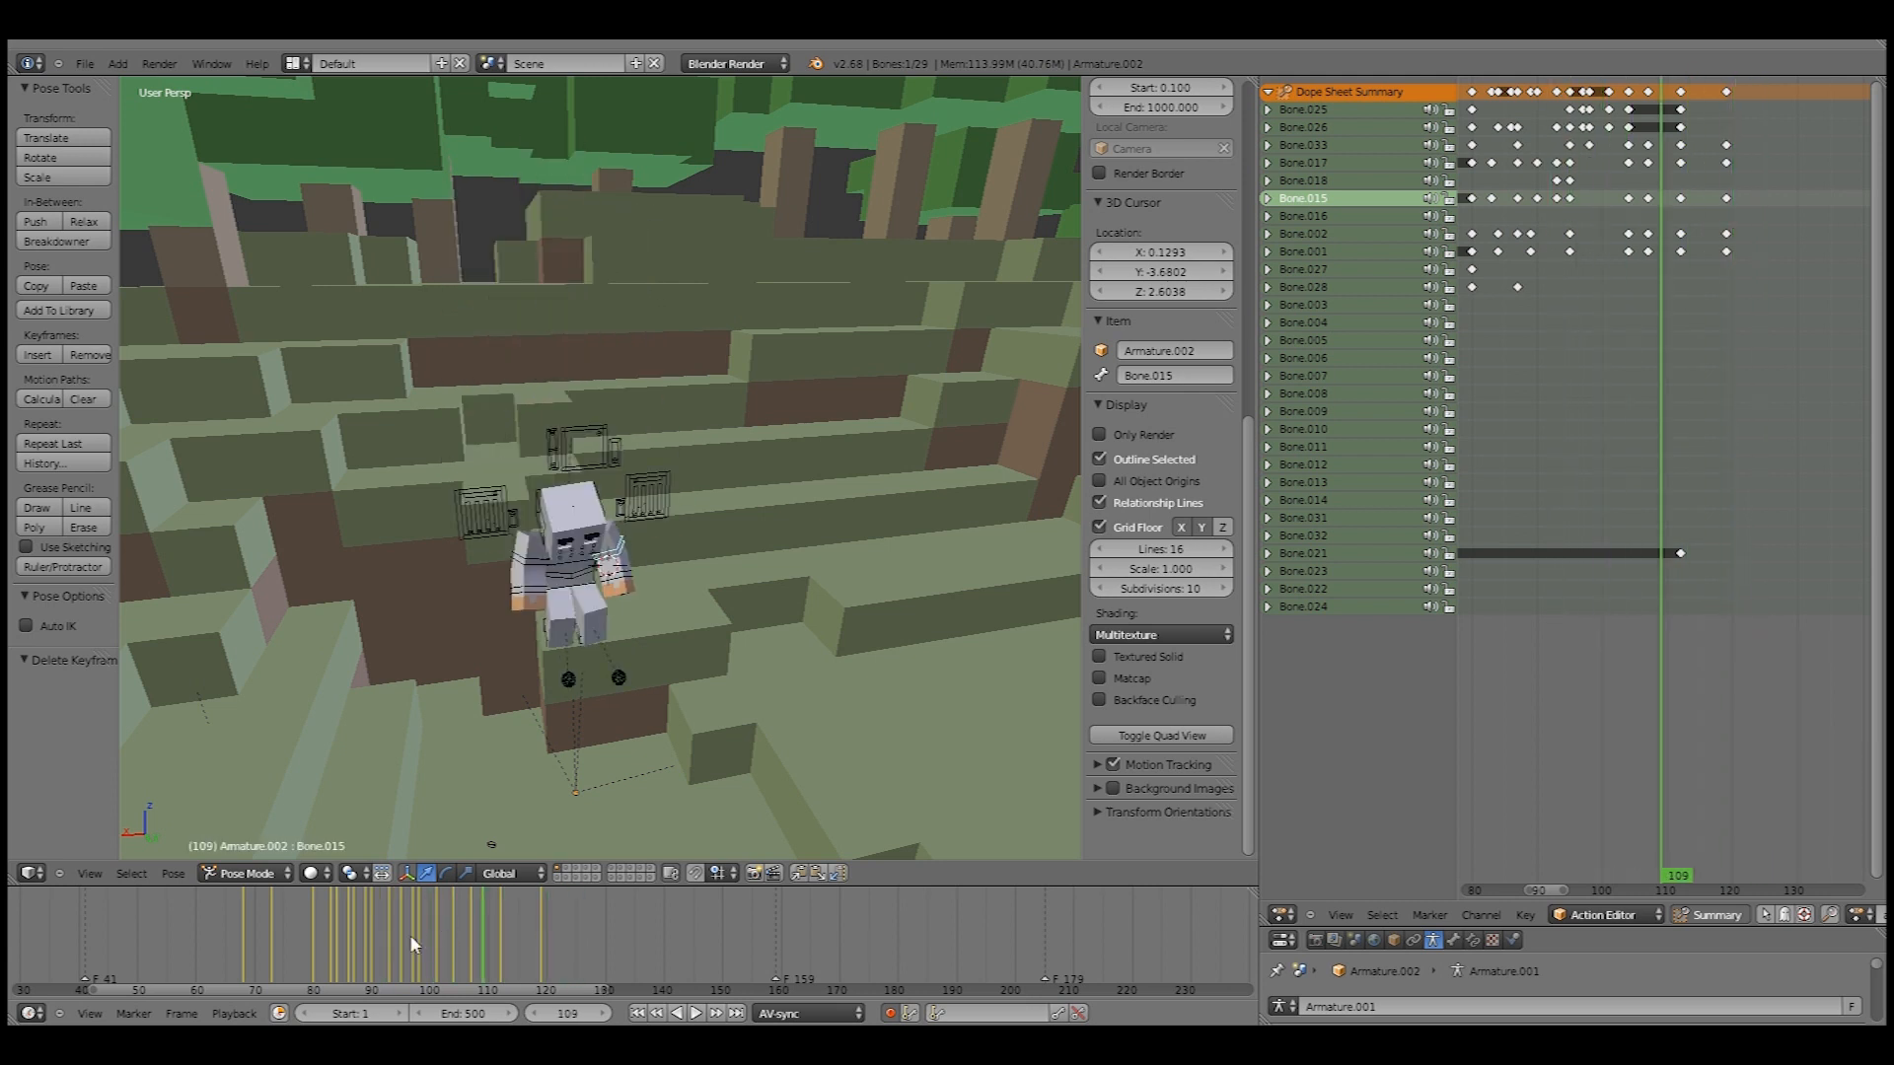
{"action": "left_click", "coordinate": [493, 945]}
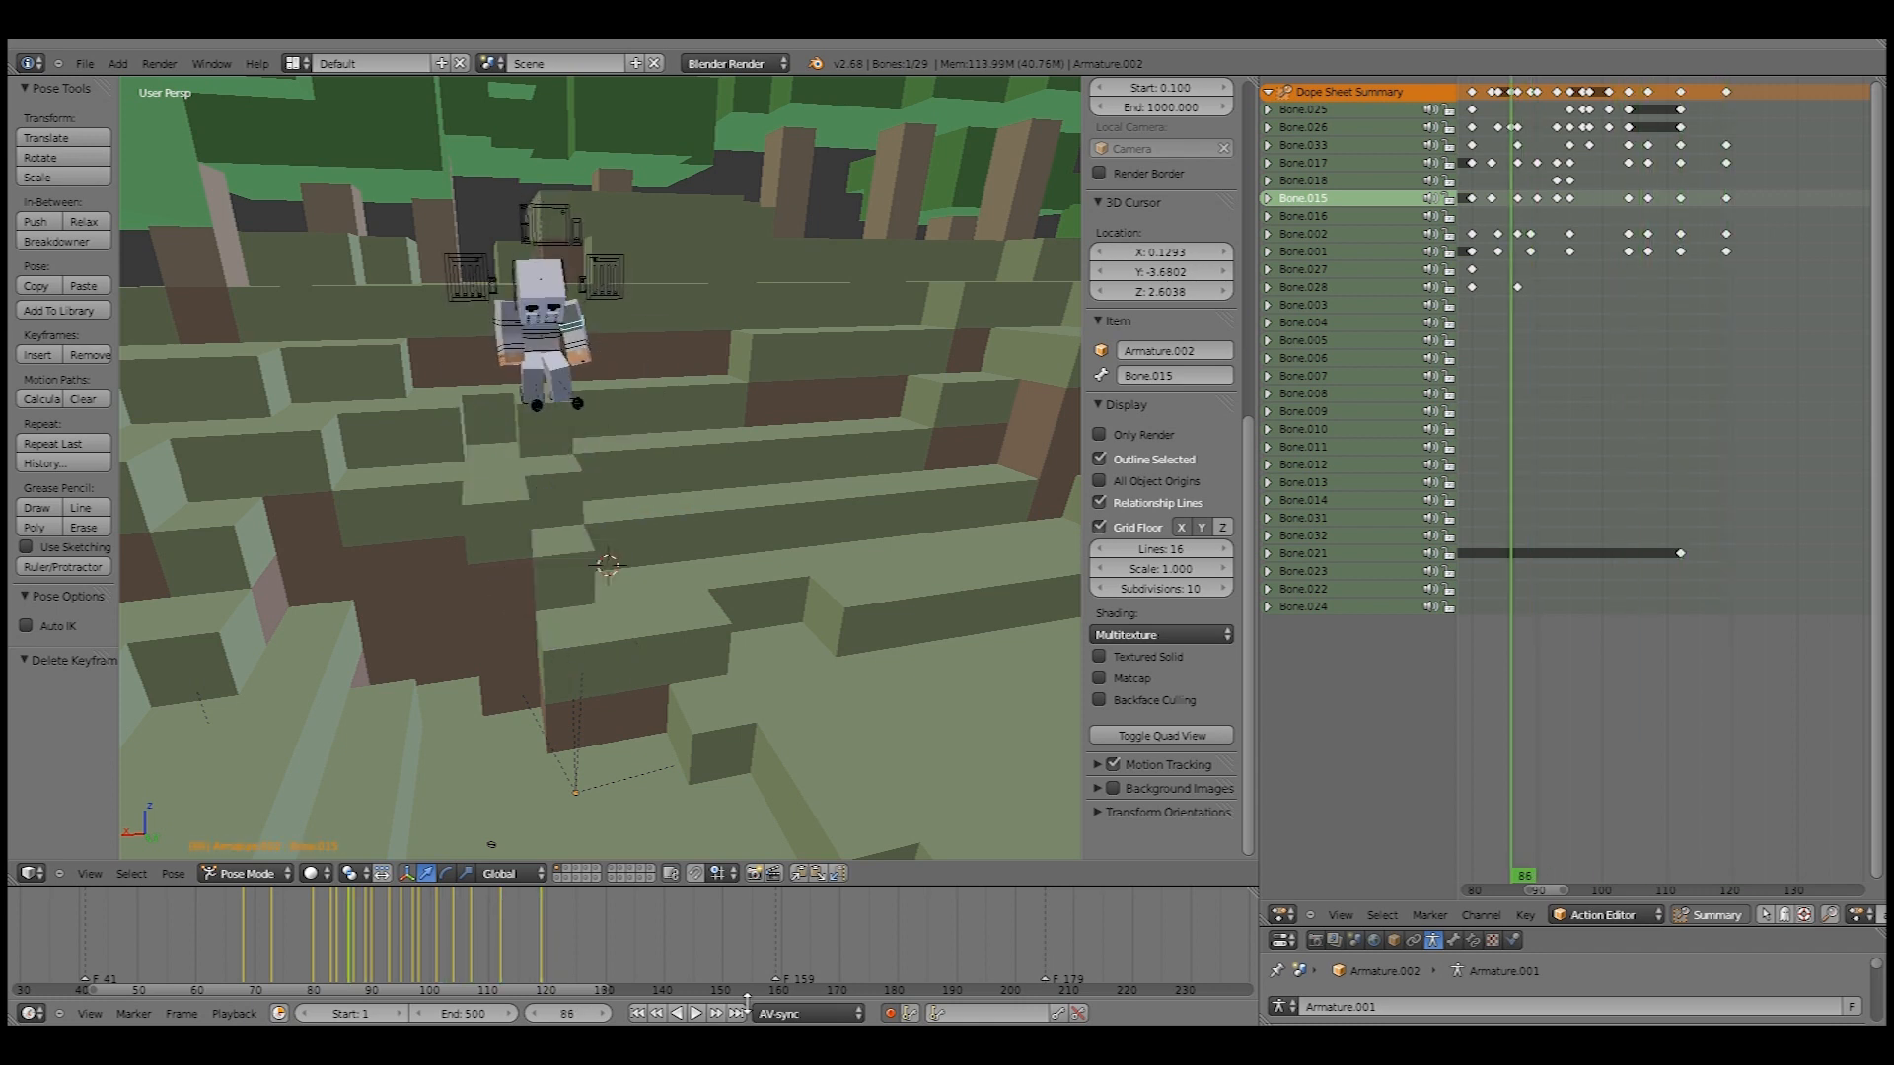
{"action": "mouse_move", "coordinate": [695, 1013]}
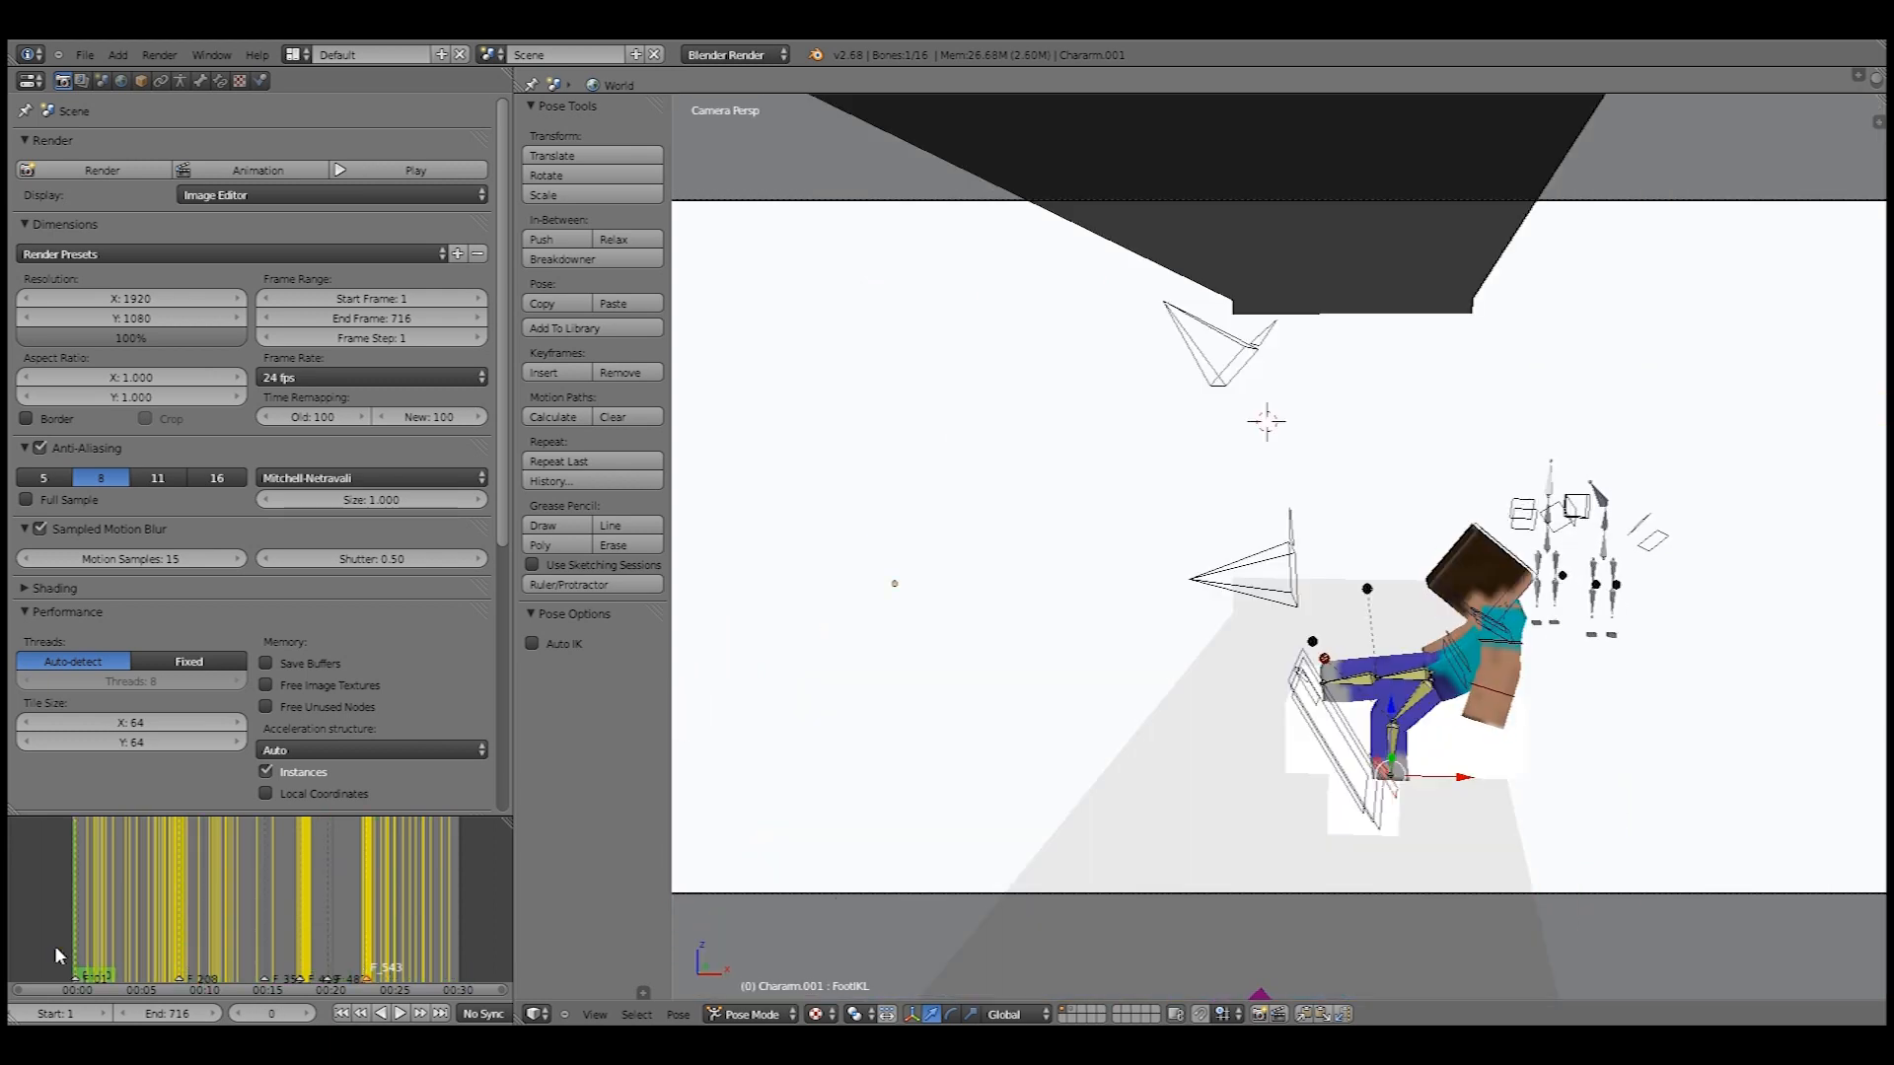
{"action": "left_click", "coordinate": [399, 1013]}
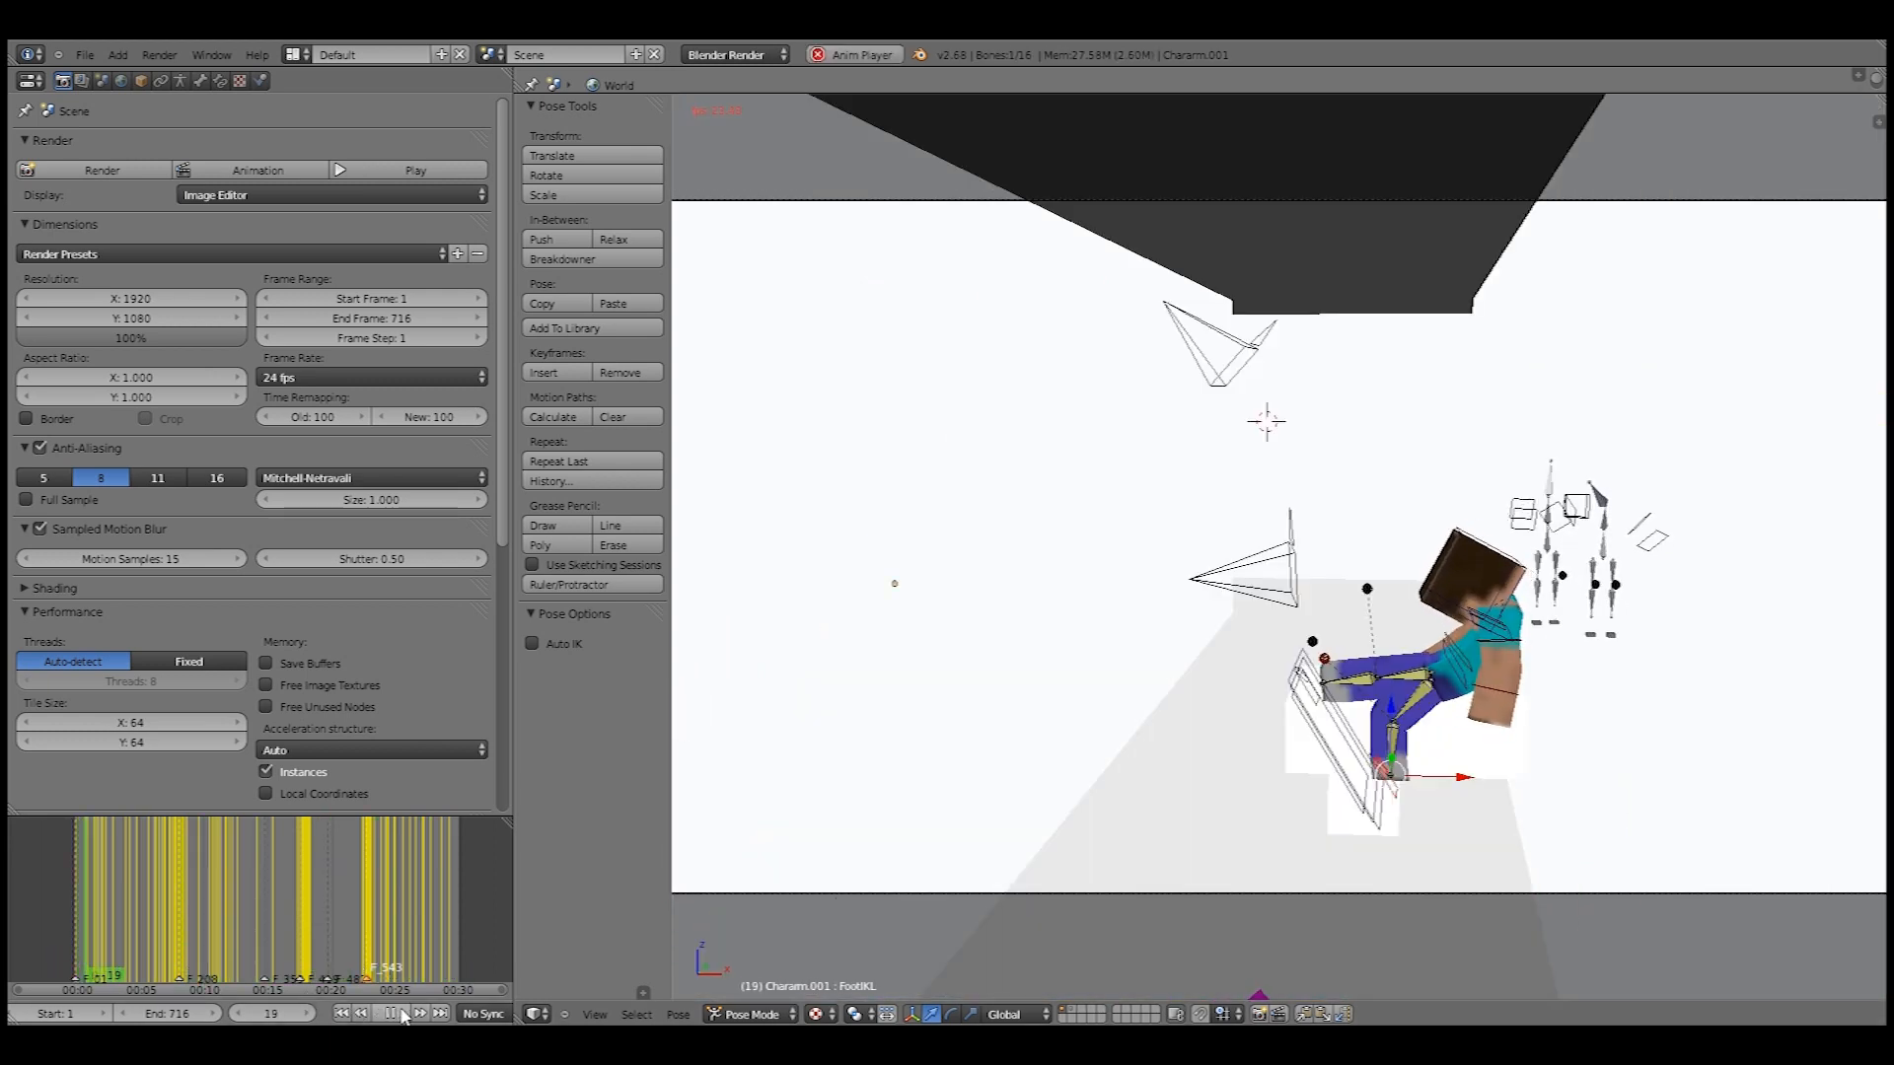
{"action": "left_click", "coordinate": [818, 1013]}
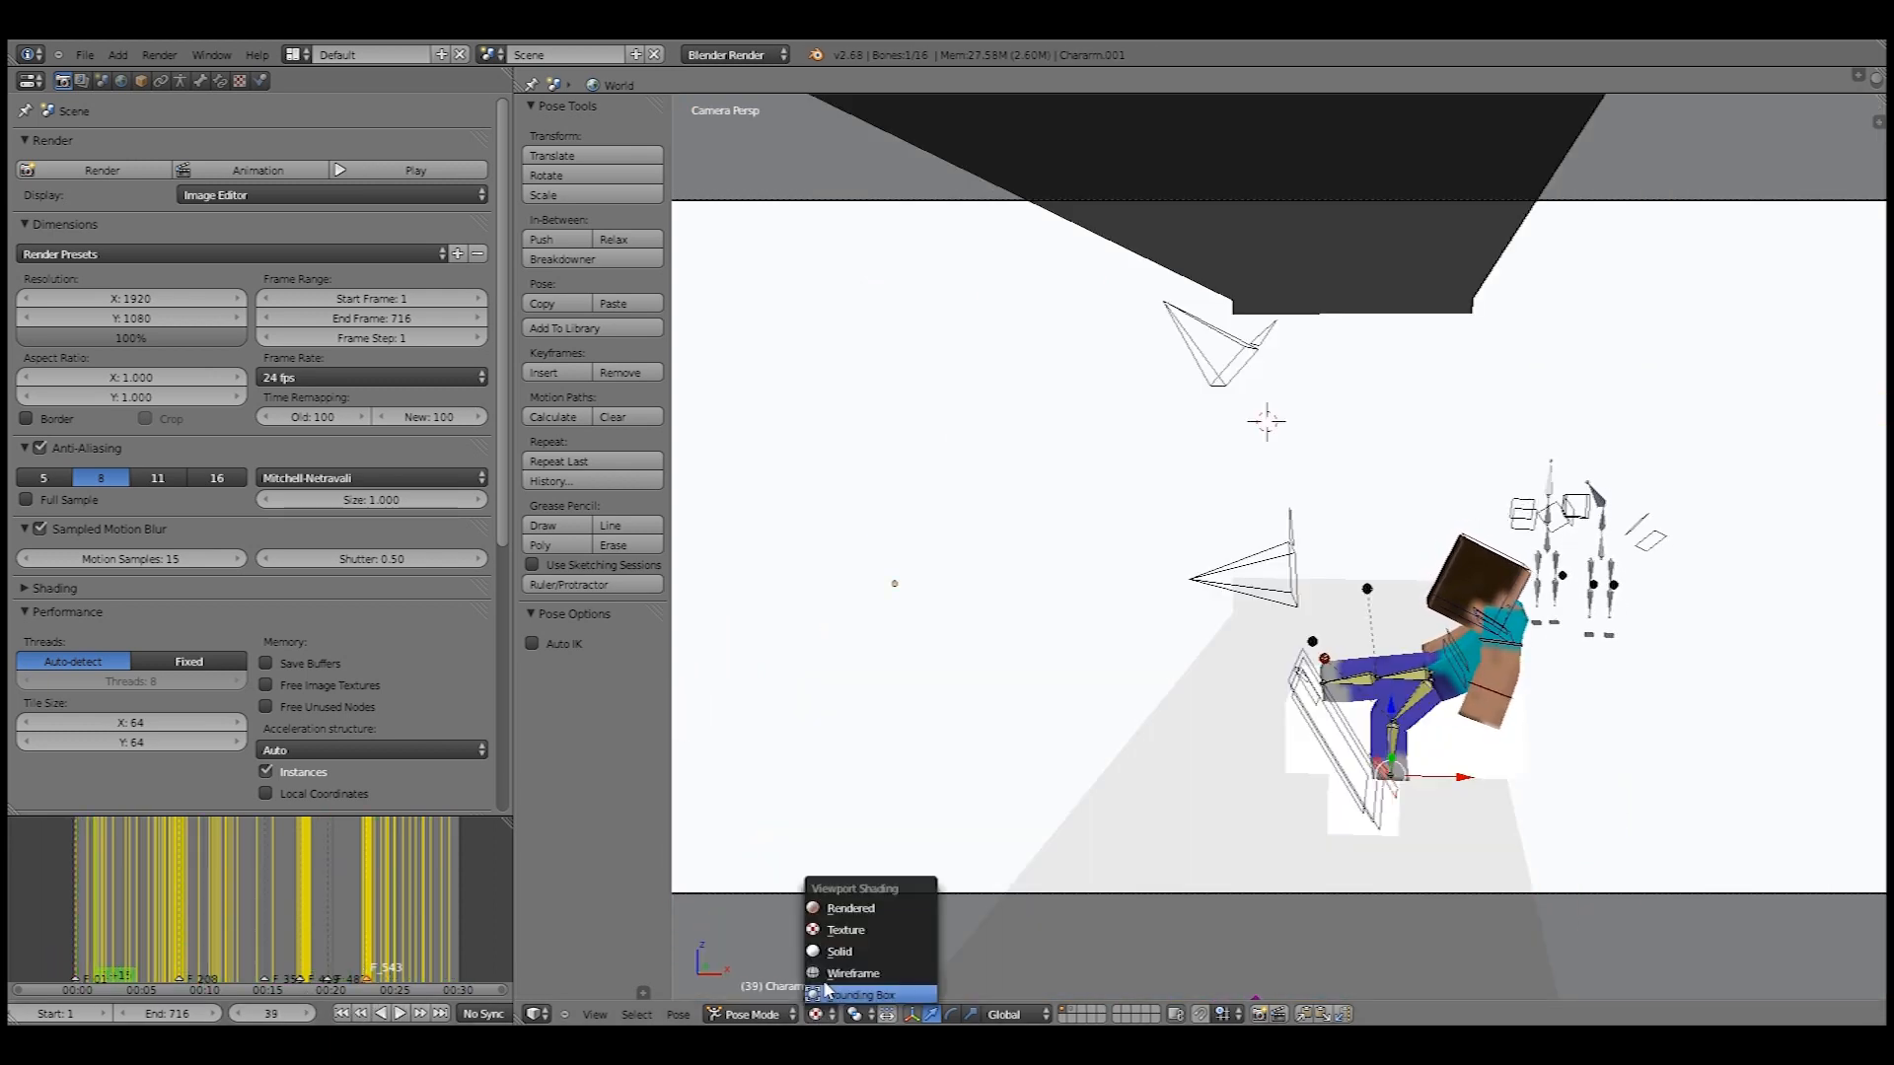
{"action": "left_click", "coordinate": [852, 973]}
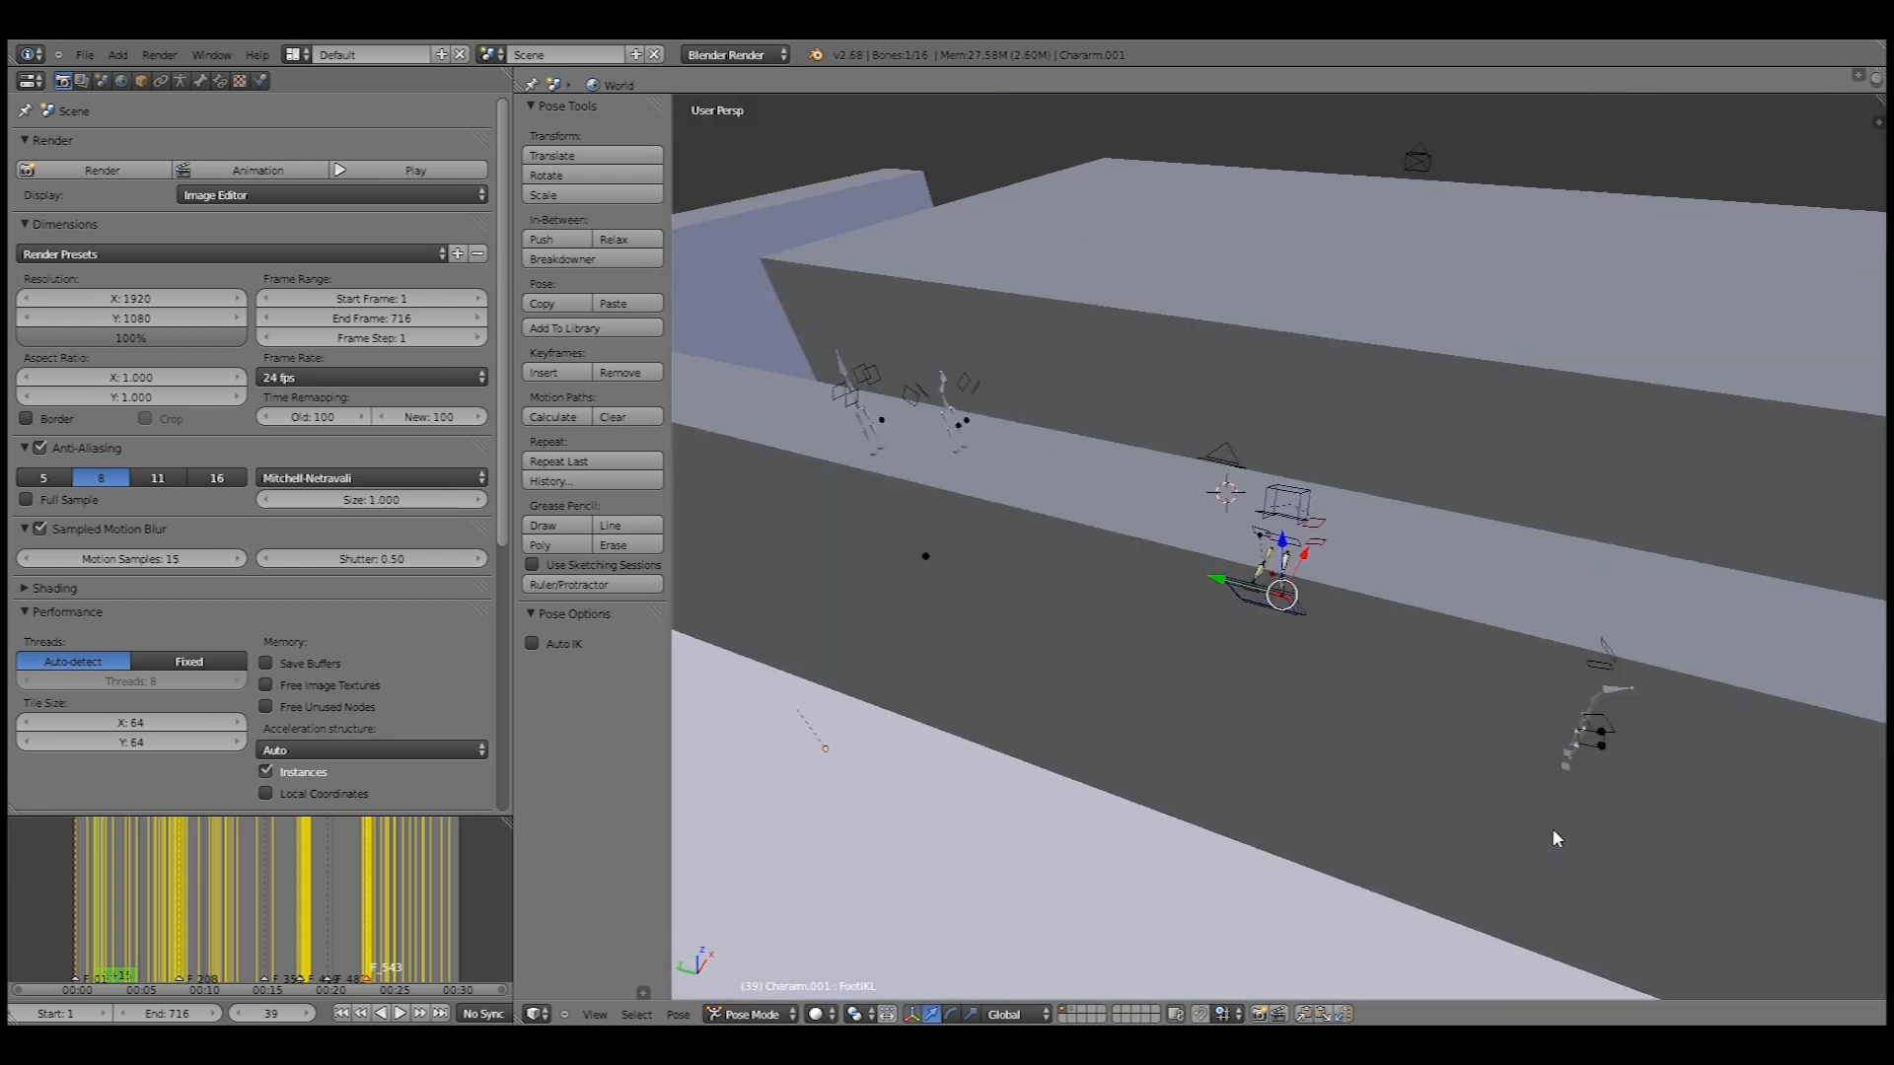
{"action": "left_click", "coordinate": [749, 1012]}
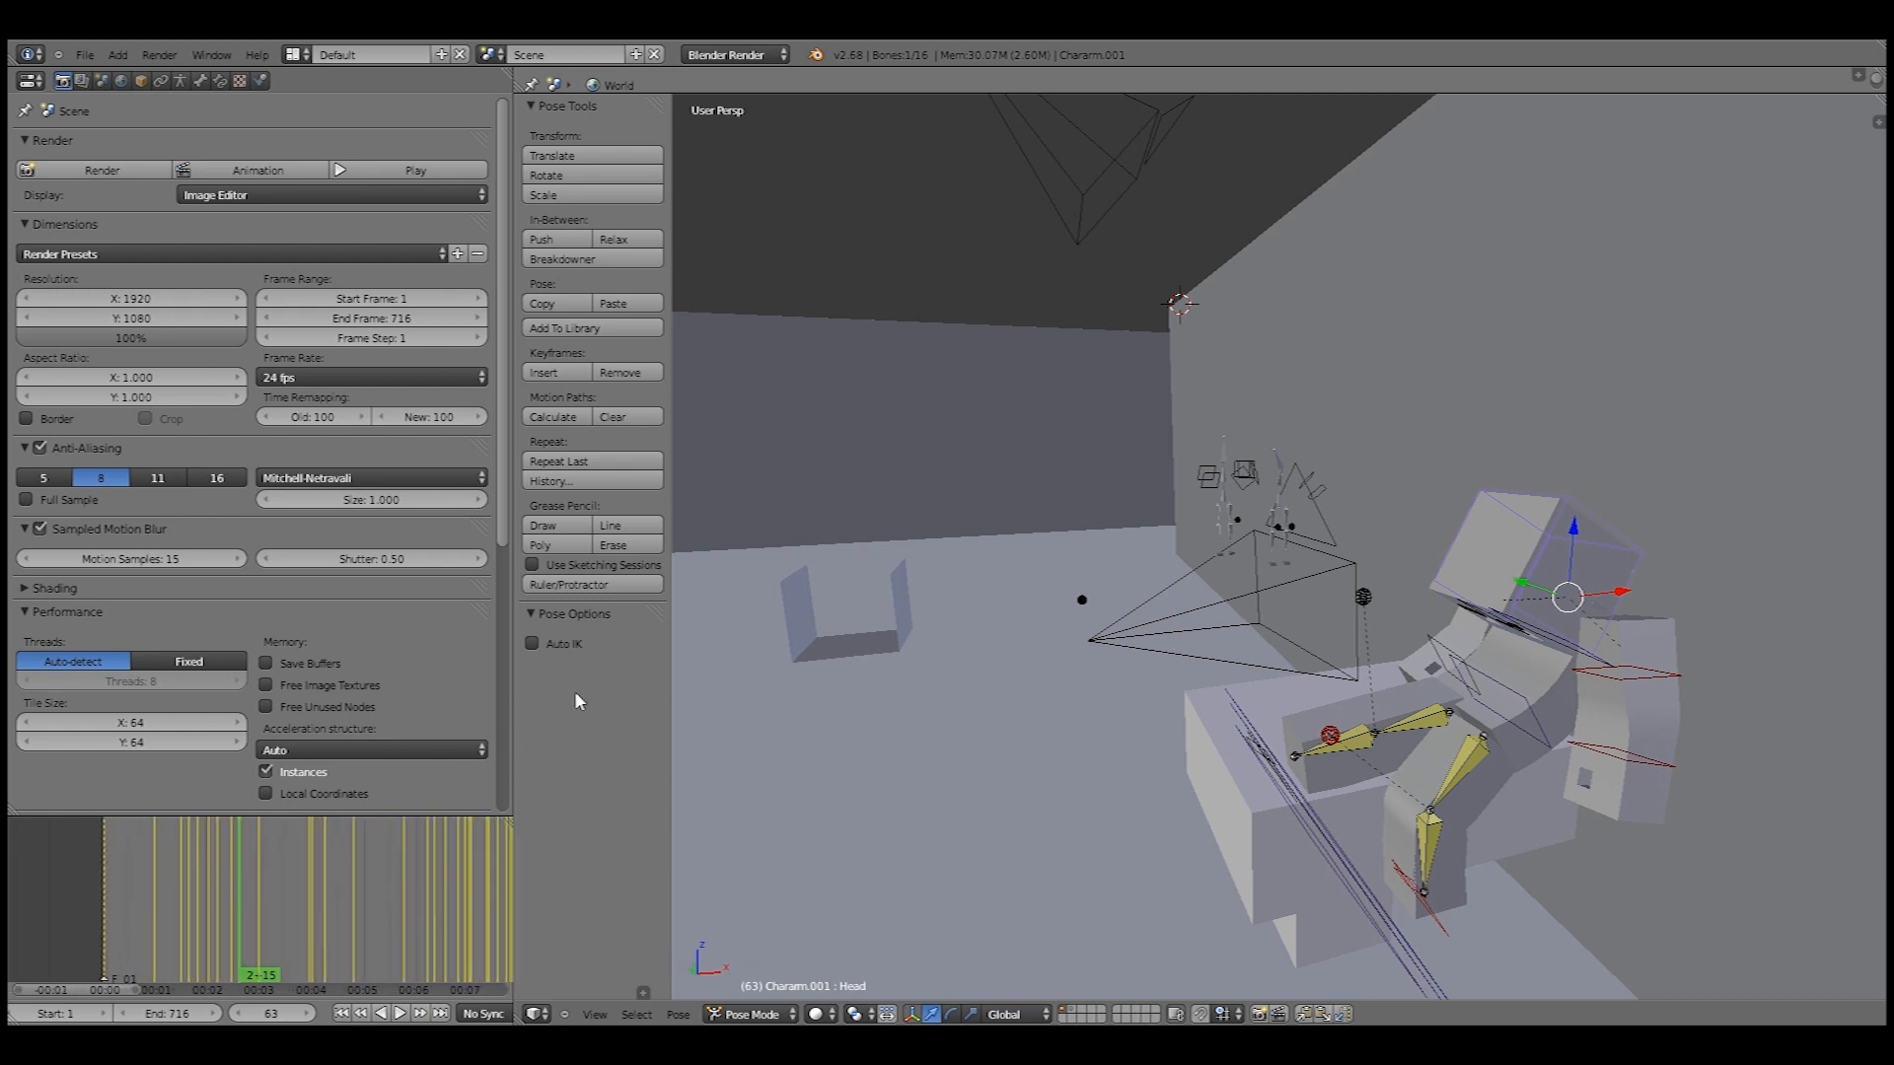
{"action": "mouse_move", "coordinate": [225, 888]}
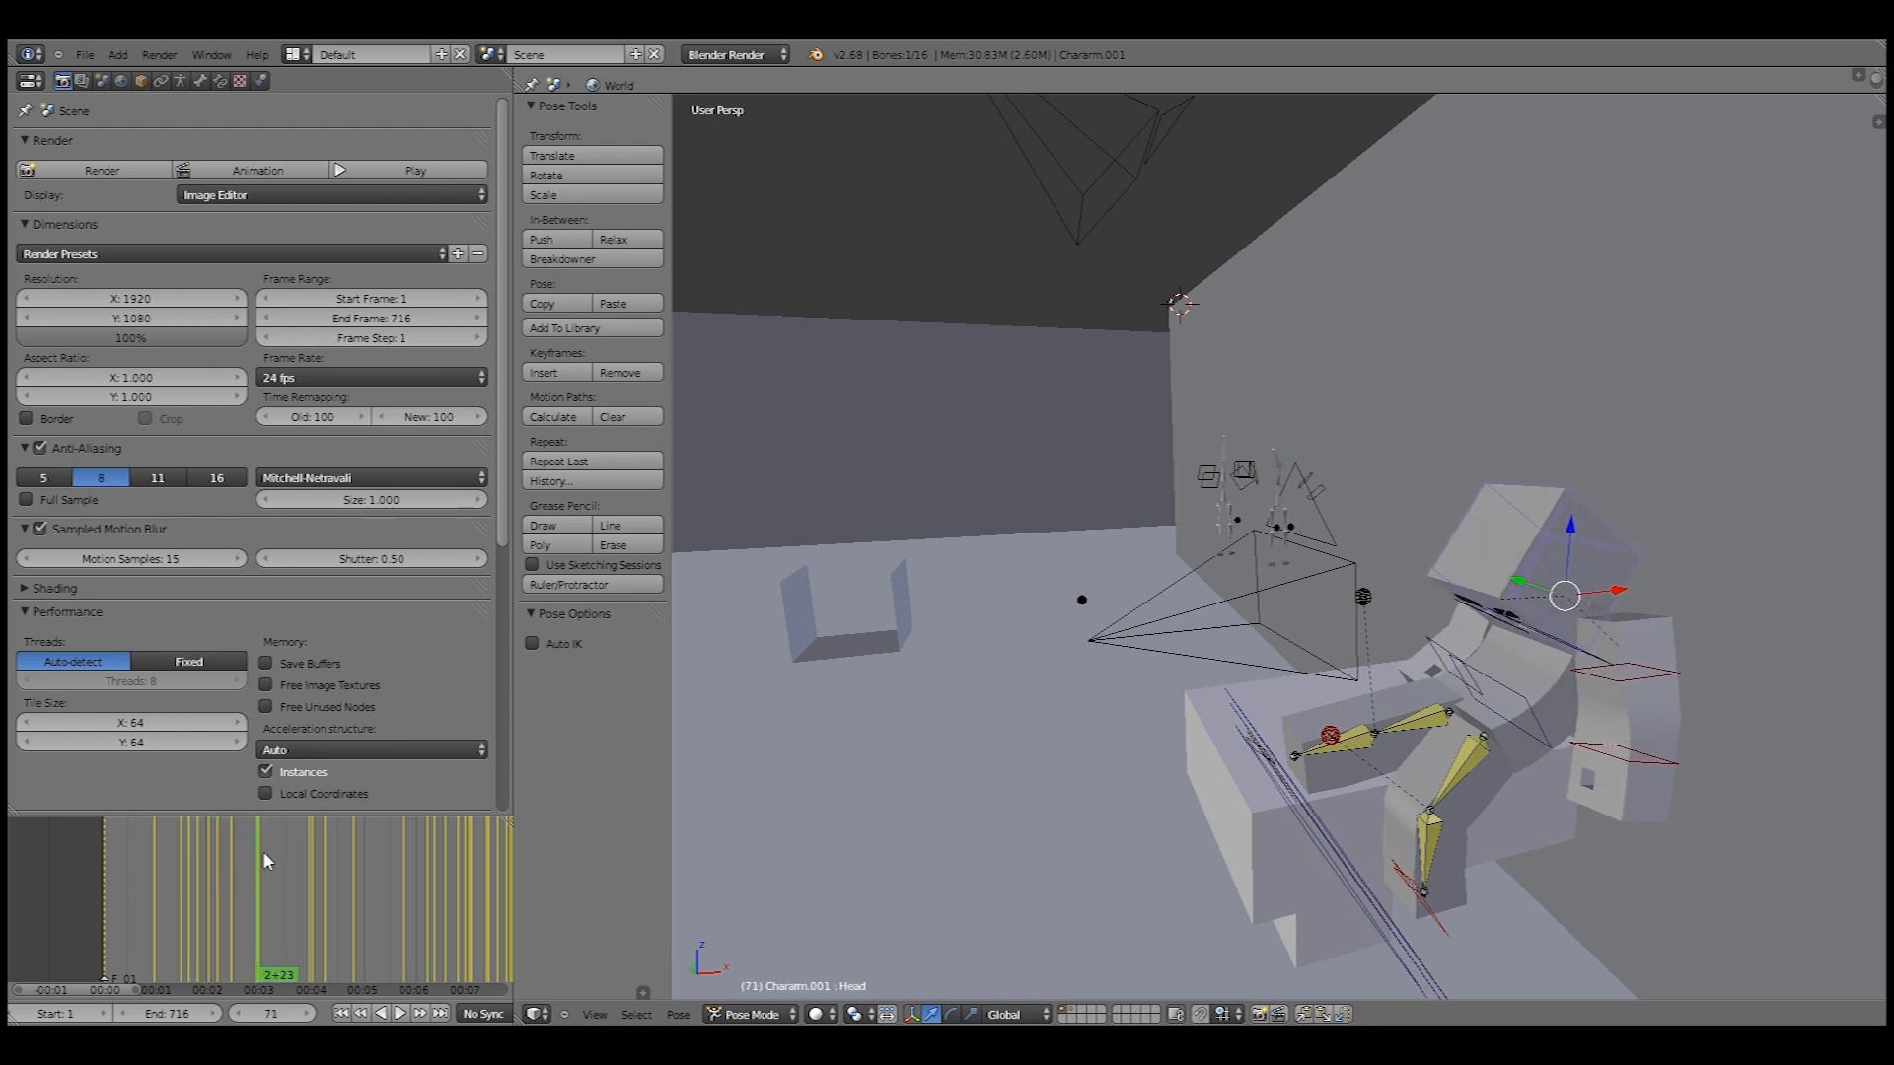
{"action": "left_click", "coordinate": [366, 841]}
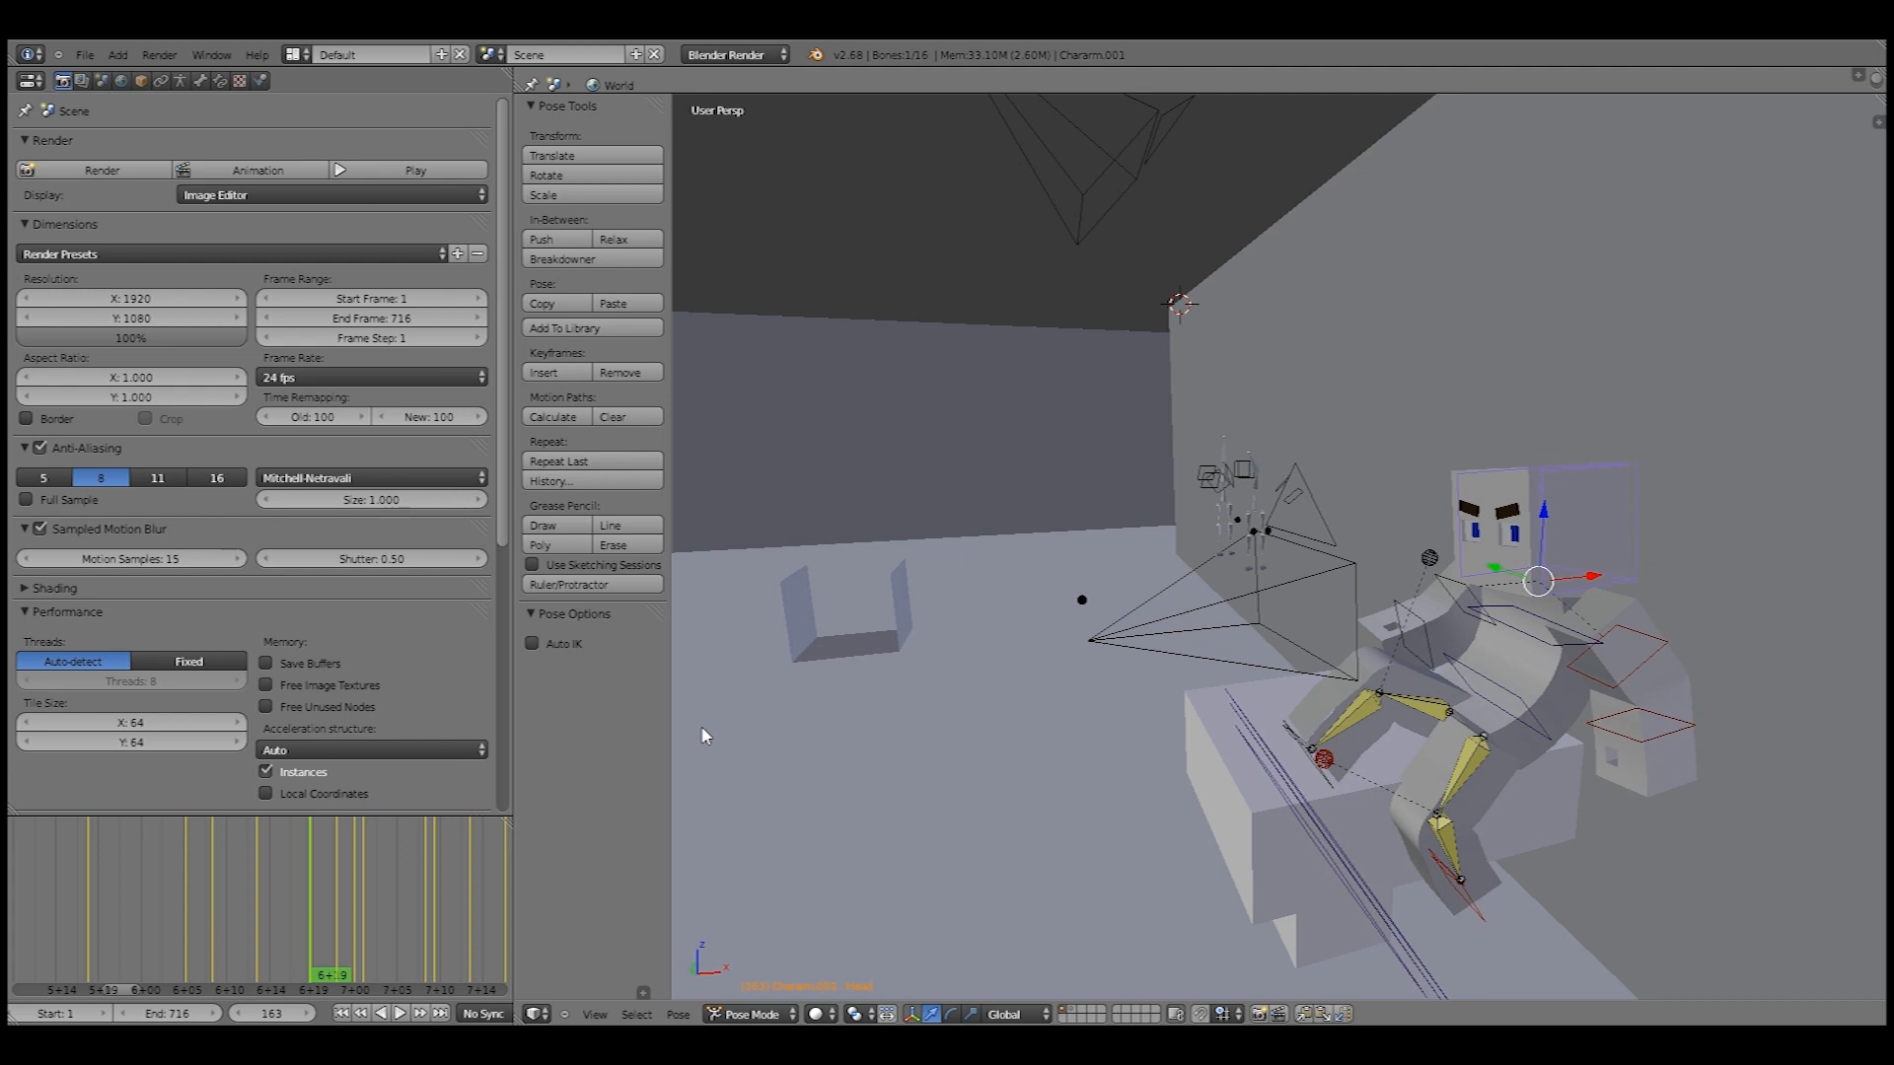
{"action": "mouse_move", "coordinate": [493, 938]}
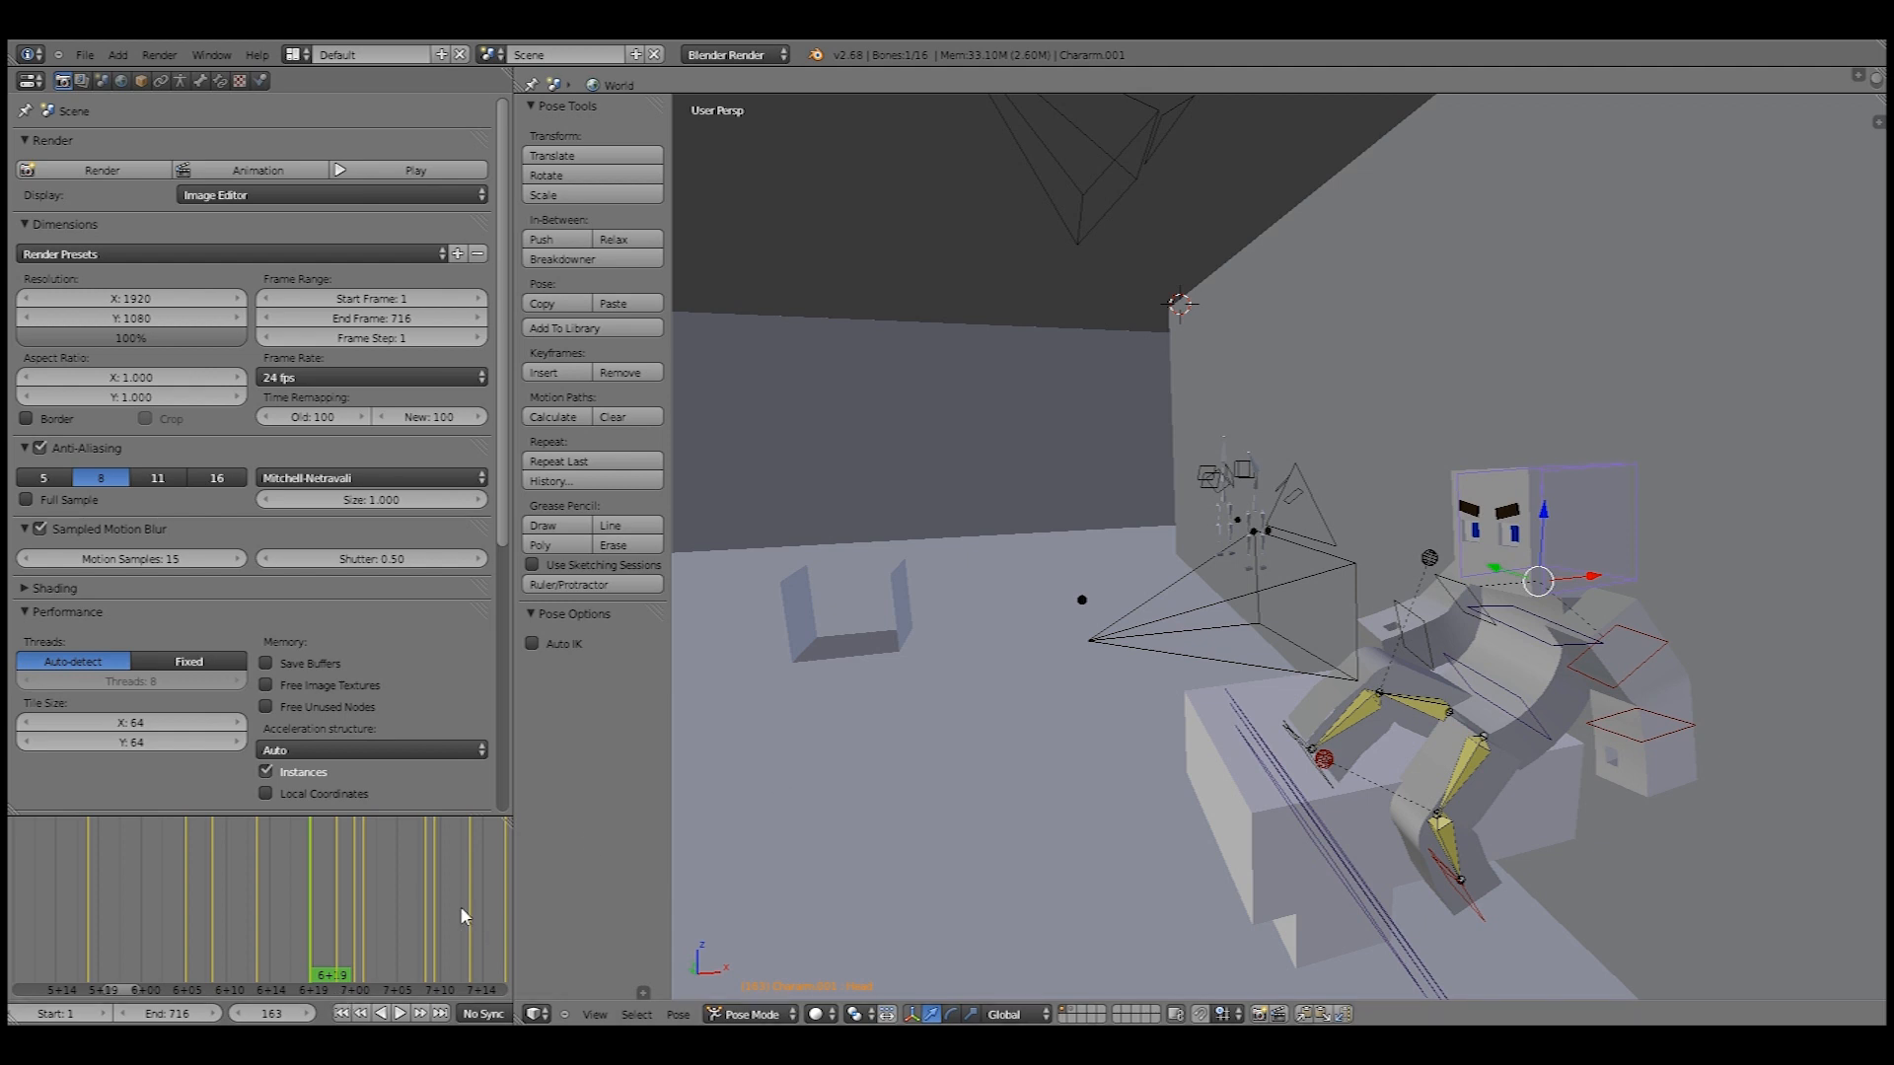
{"action": "mouse_move", "coordinate": [342, 897]}
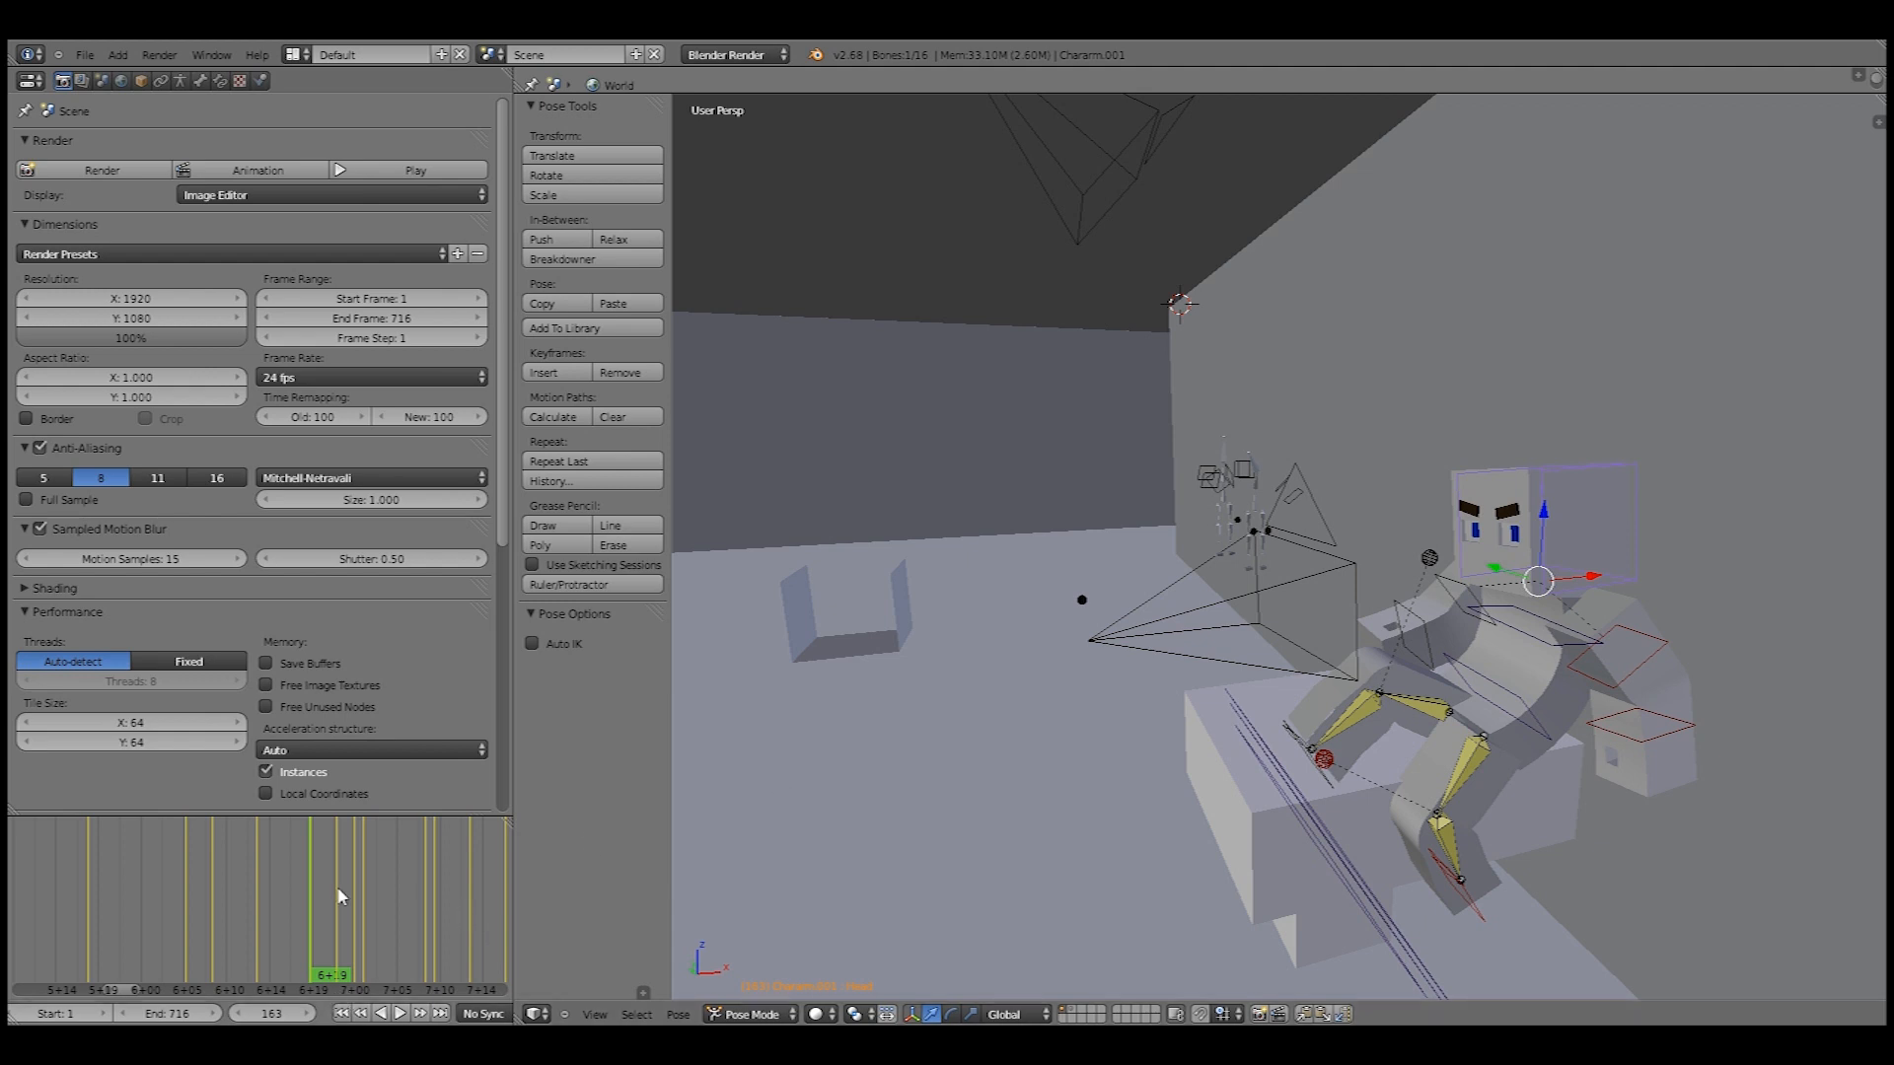
{"action": "left_click", "coordinate": [347, 900]}
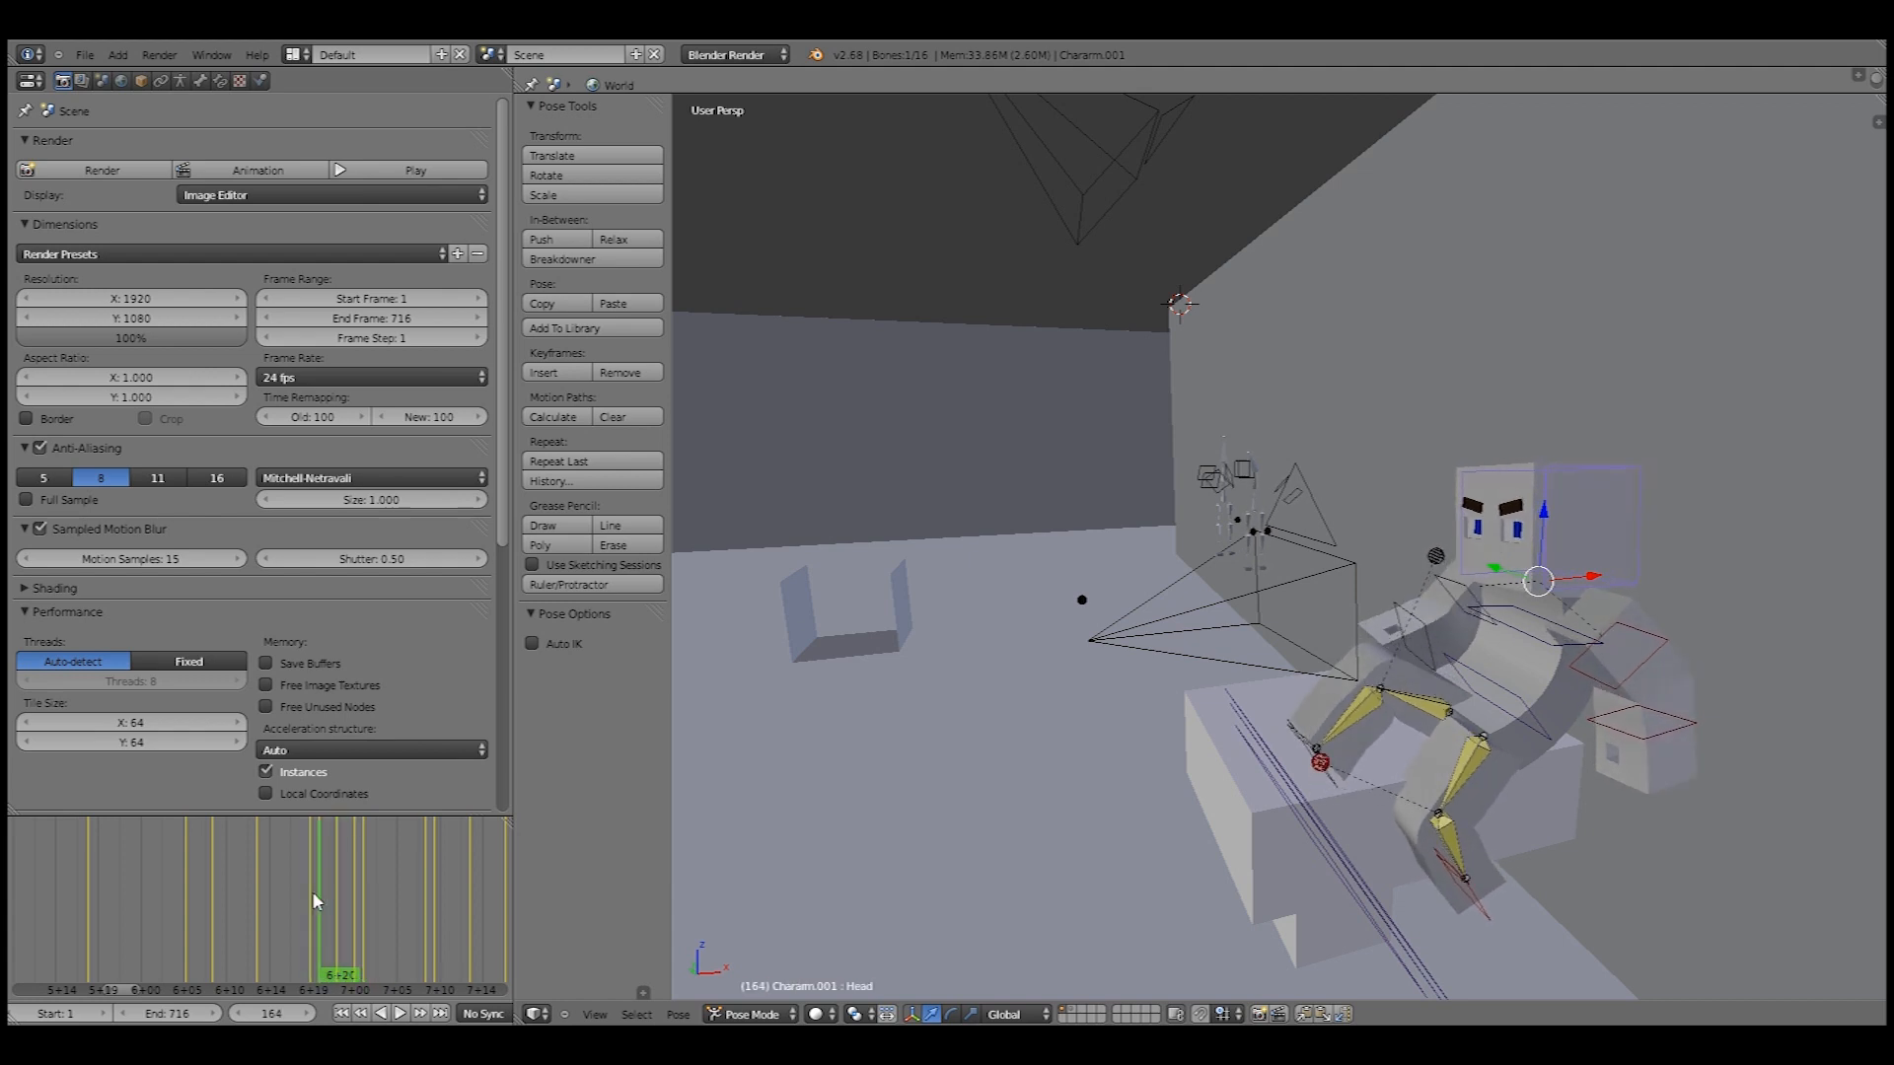
{"action": "left_click", "coordinate": [362, 878]}
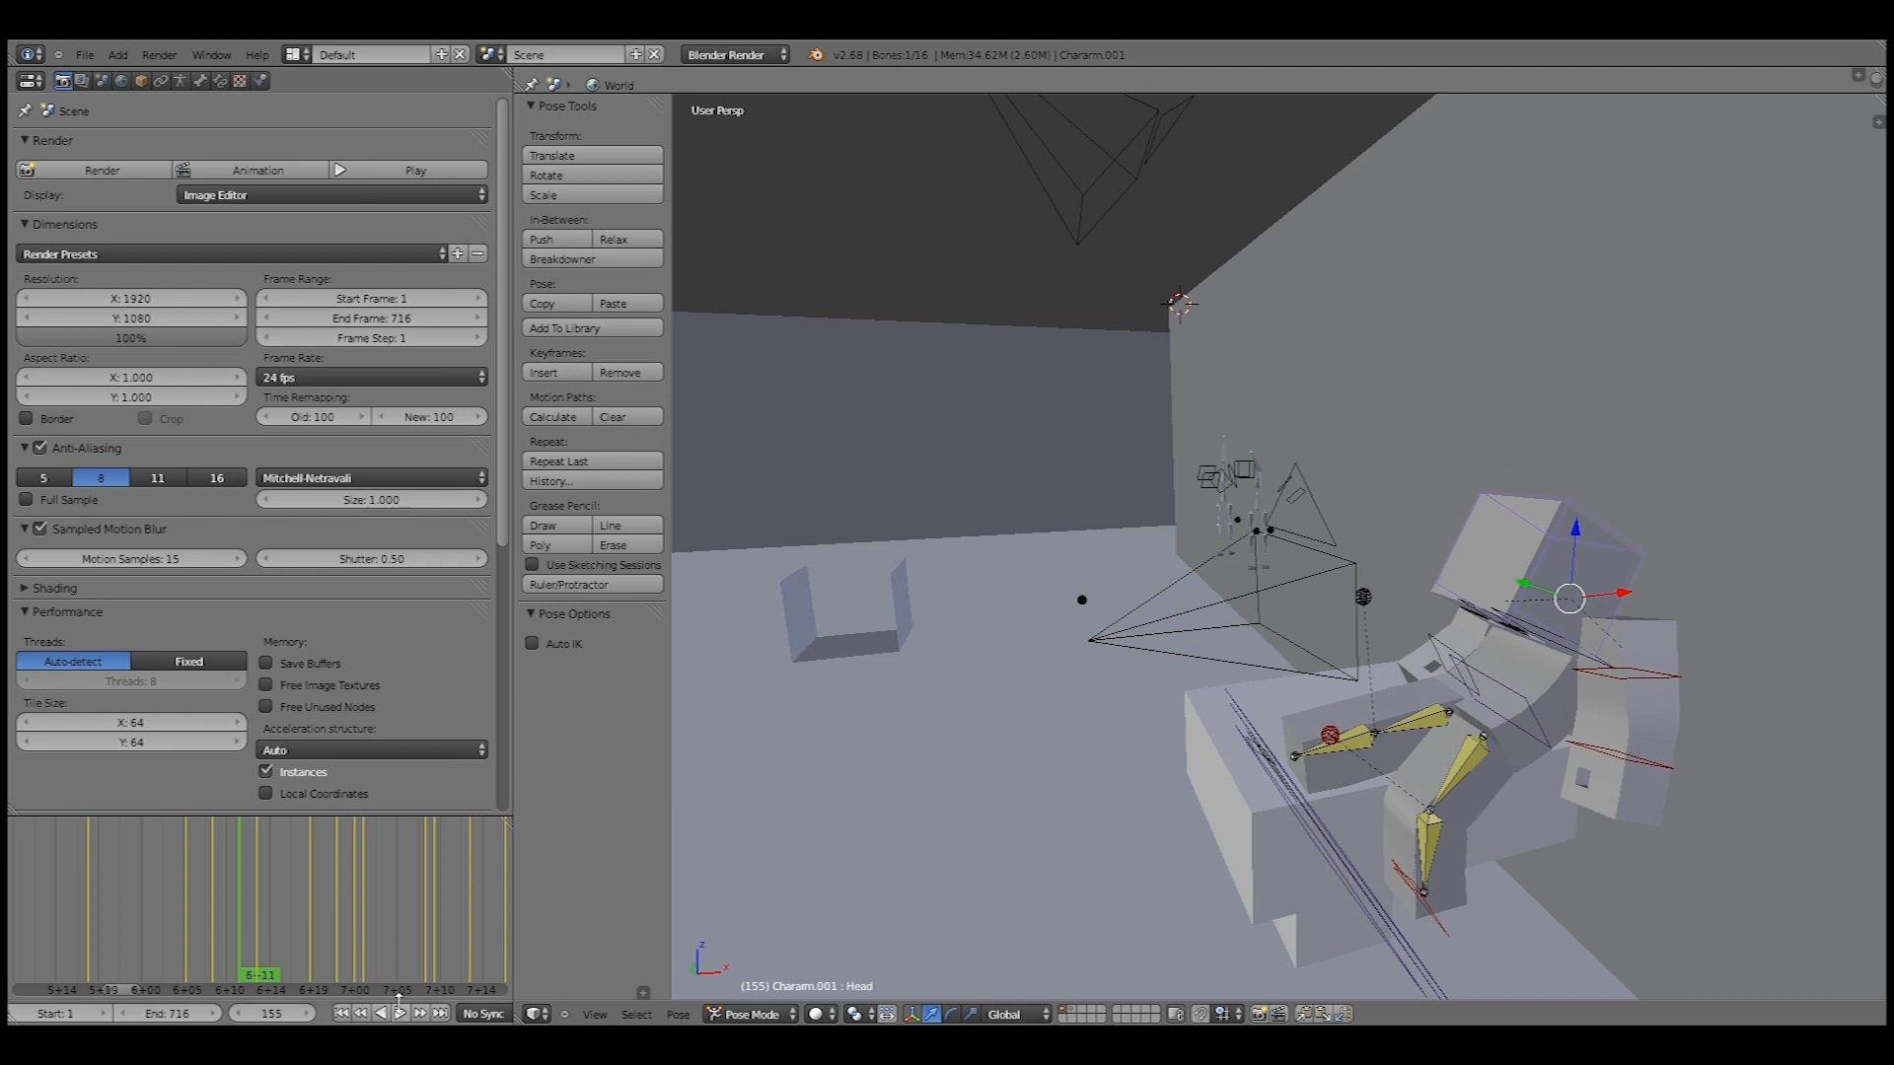
{"action": "mouse_move", "coordinate": [398, 1012]}
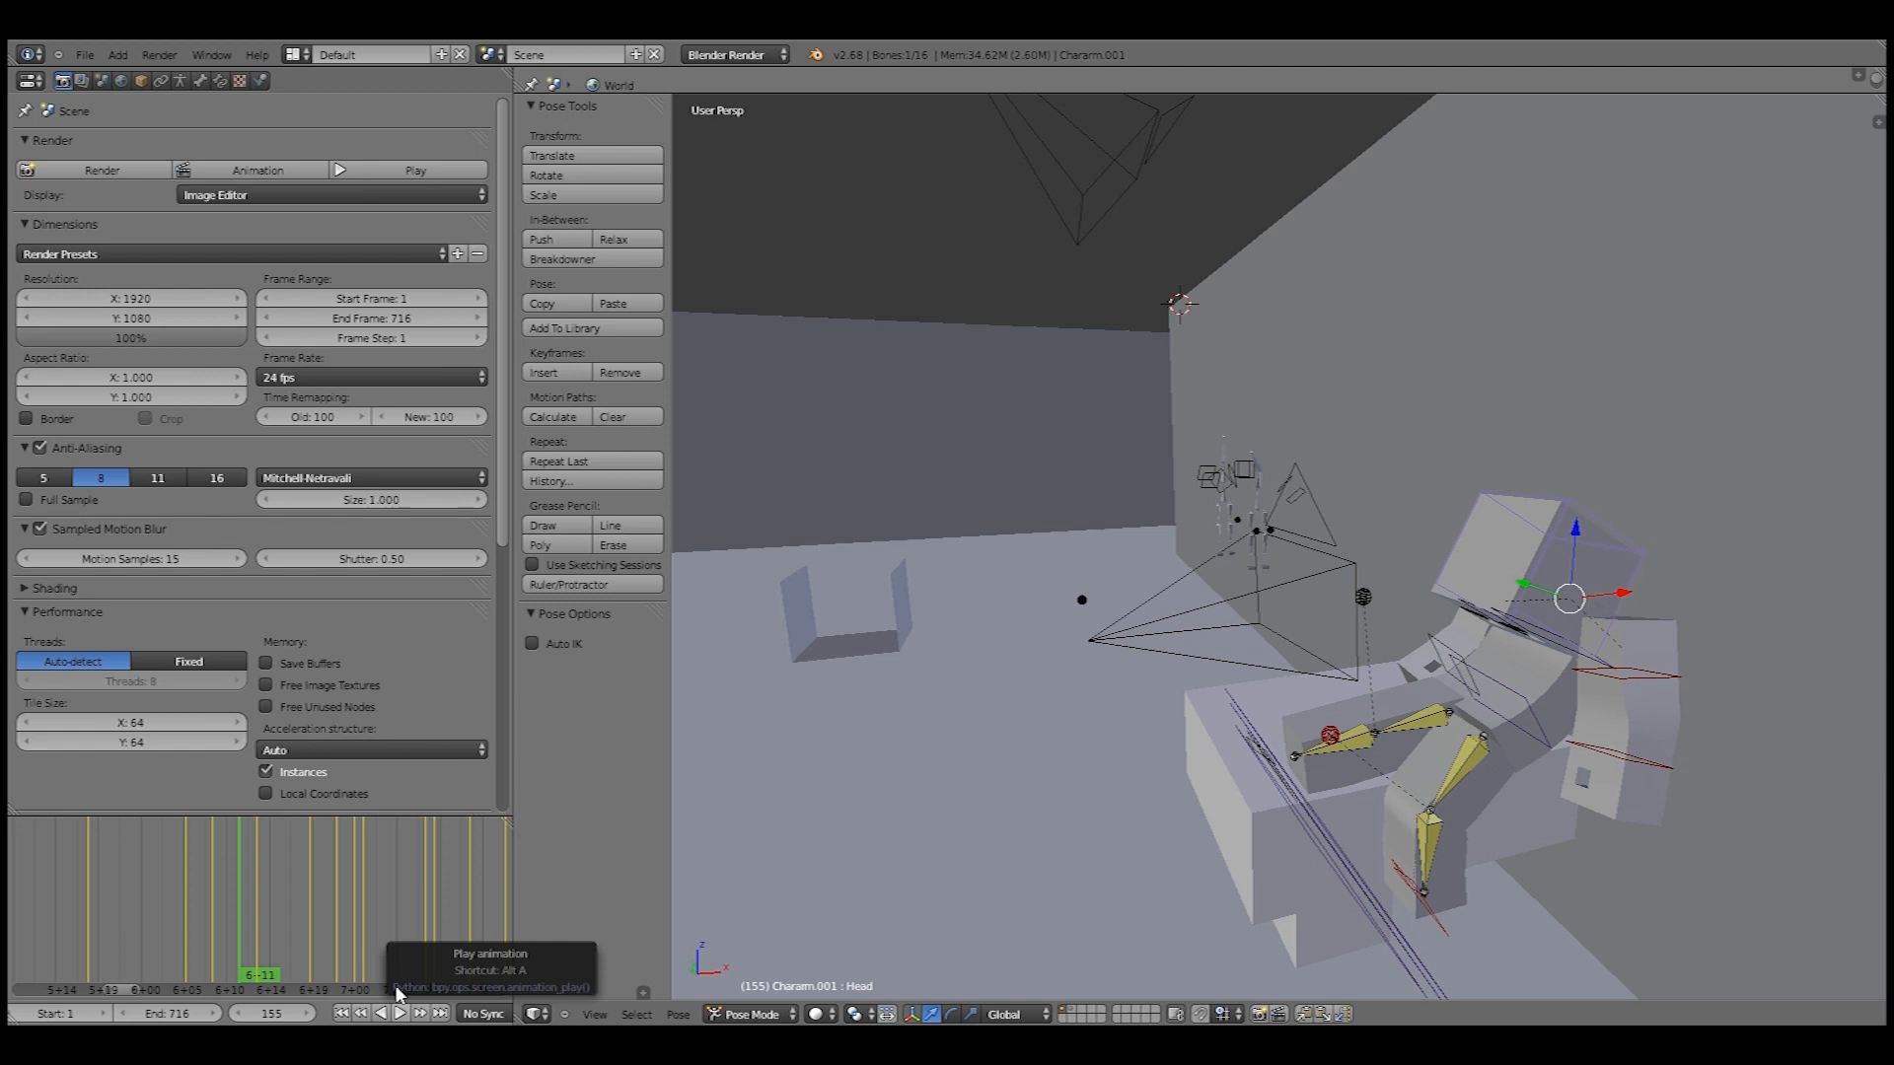
{"action": "mouse_move", "coordinate": [333, 934]}
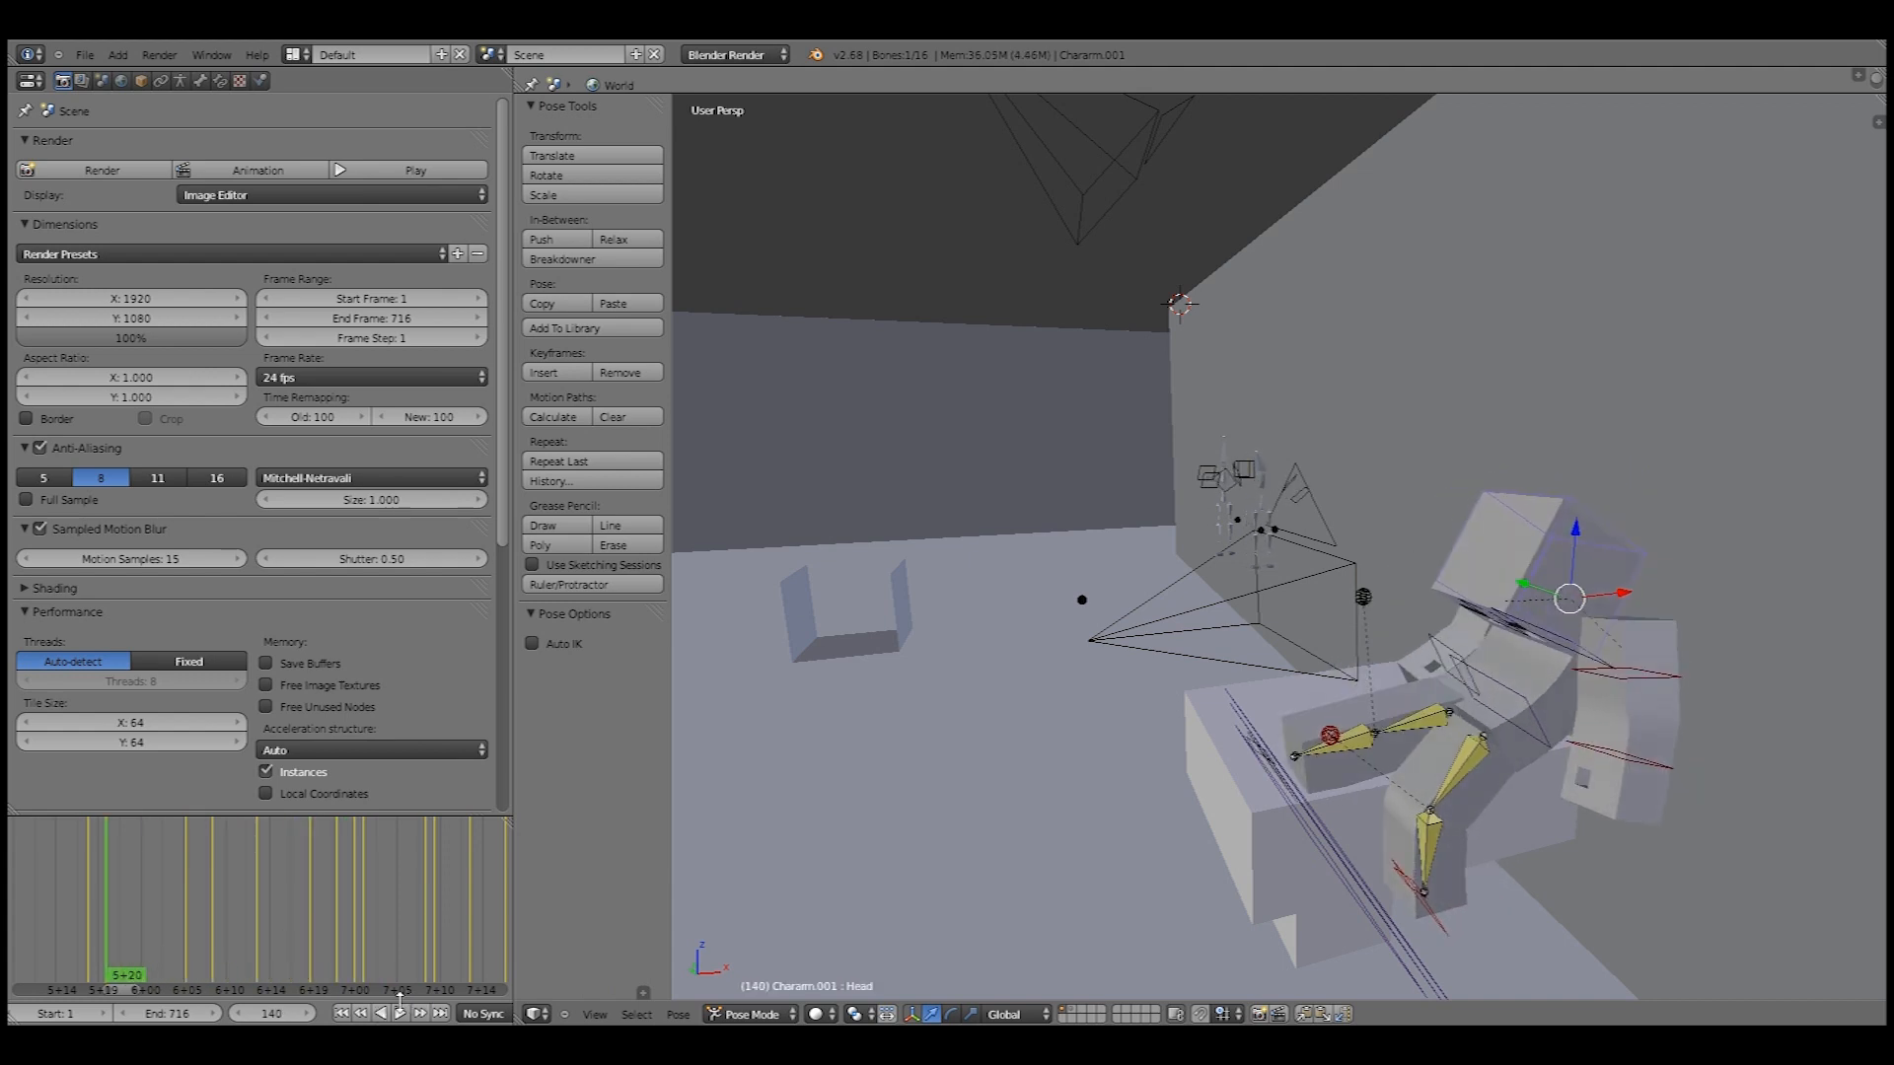
- Scrub between frames 168 and 193 to compare the head's tilted and settled poses
{"action": "left_click", "coordinate": [388, 1012]}
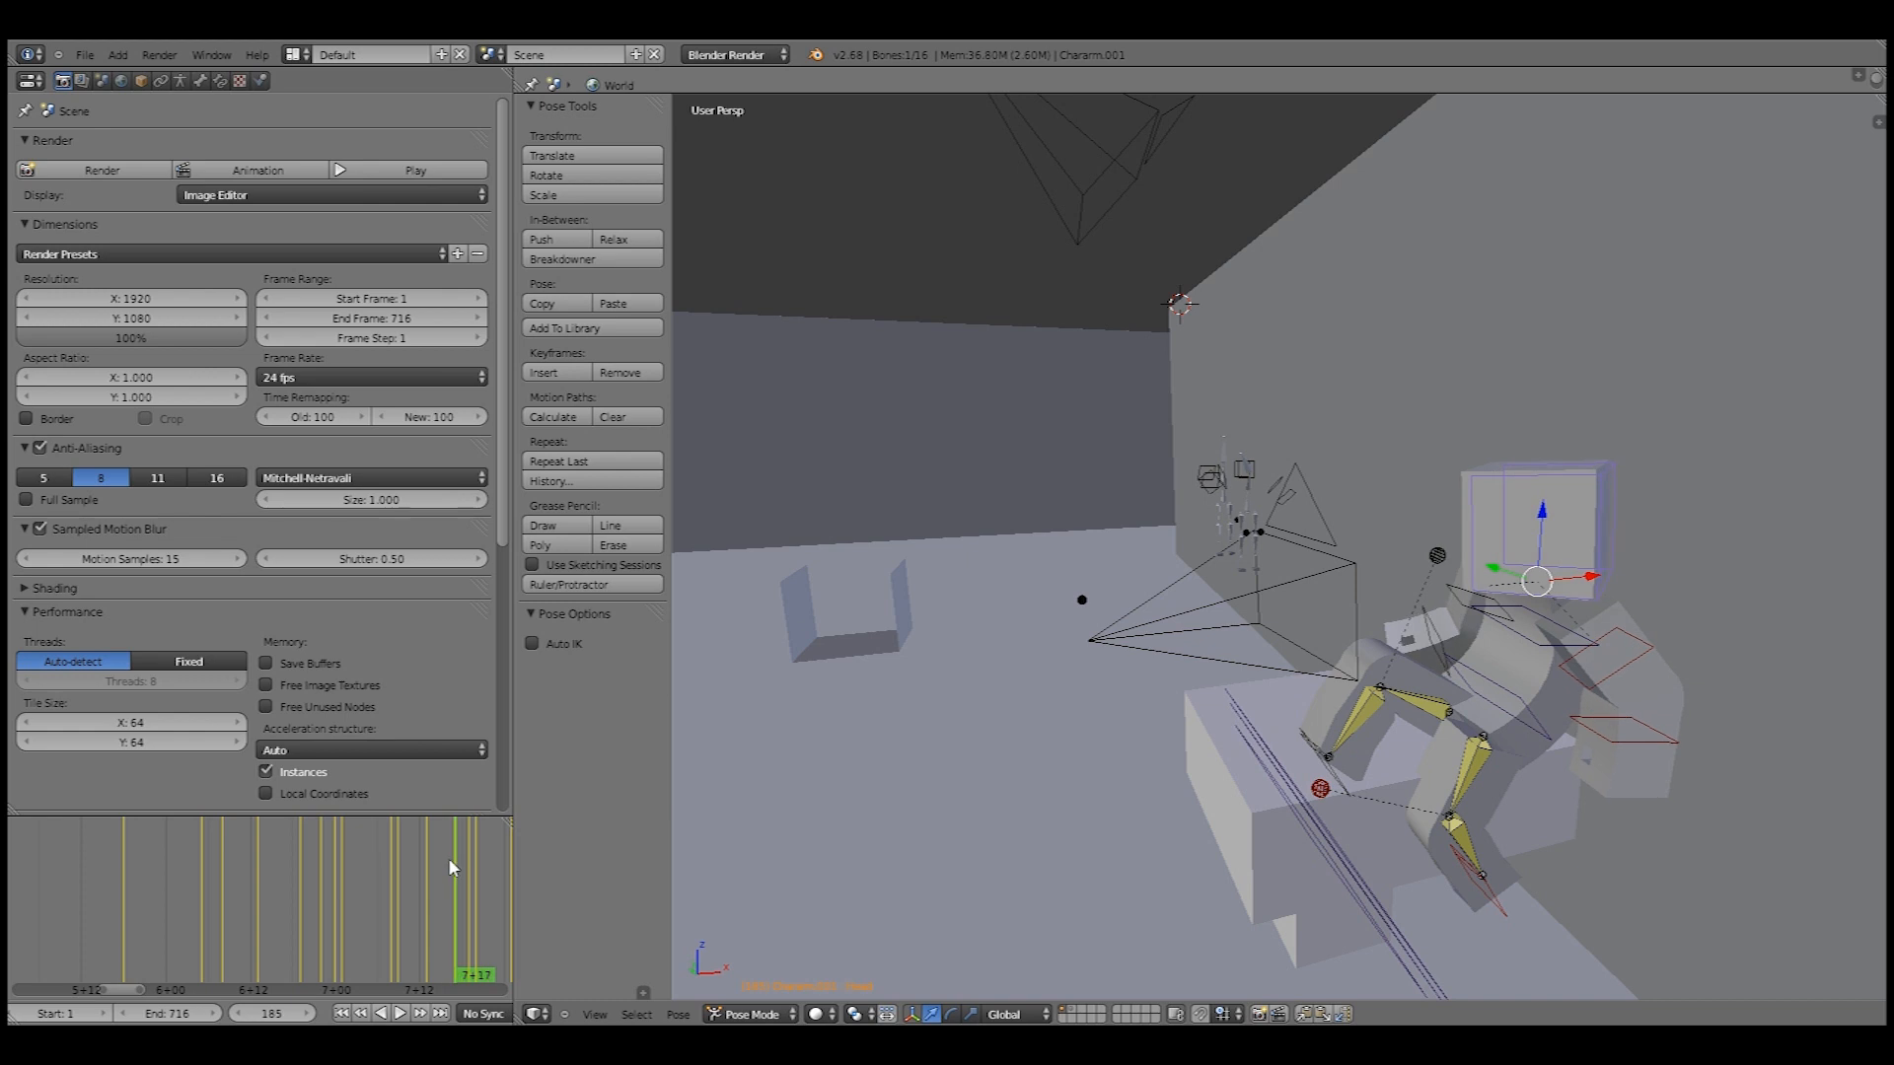
{"action": "left_click", "coordinate": [415, 875]}
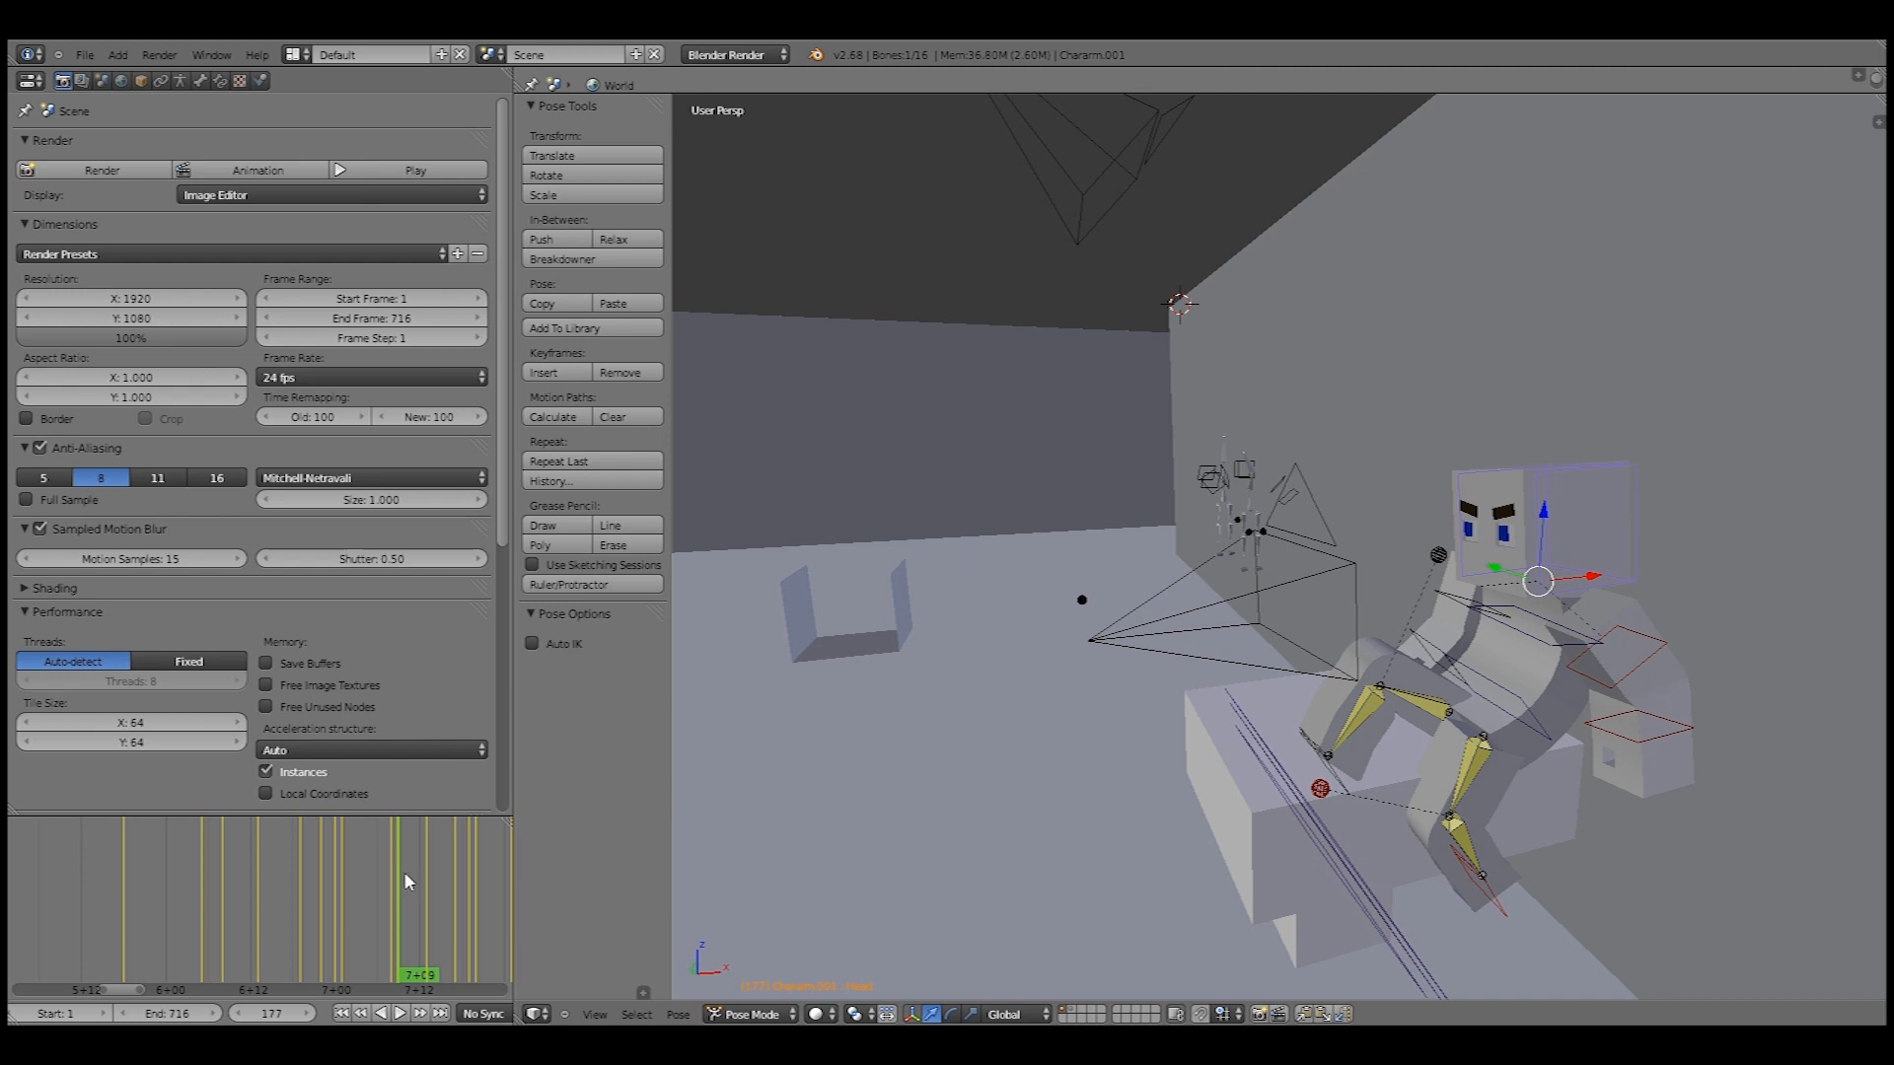
{"action": "left_click", "coordinate": [447, 875]}
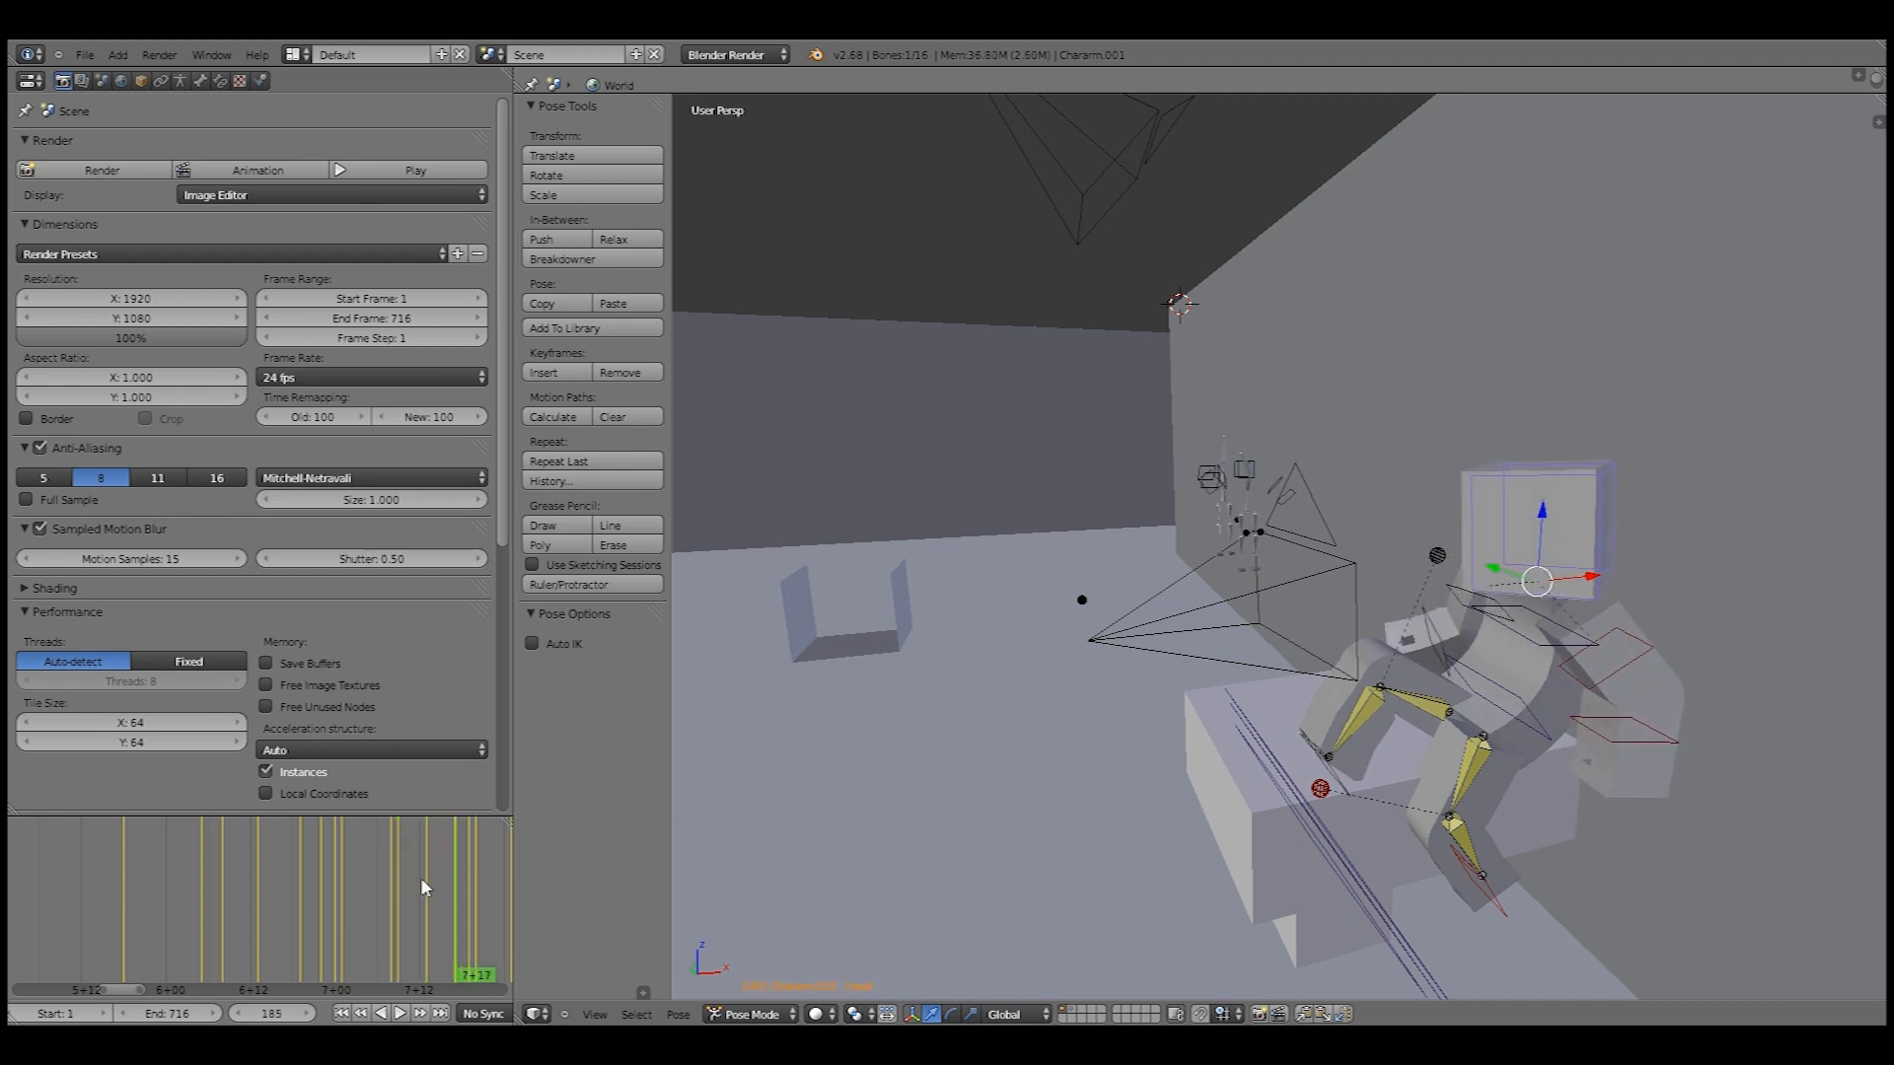
{"action": "left_click", "coordinate": [430, 887]}
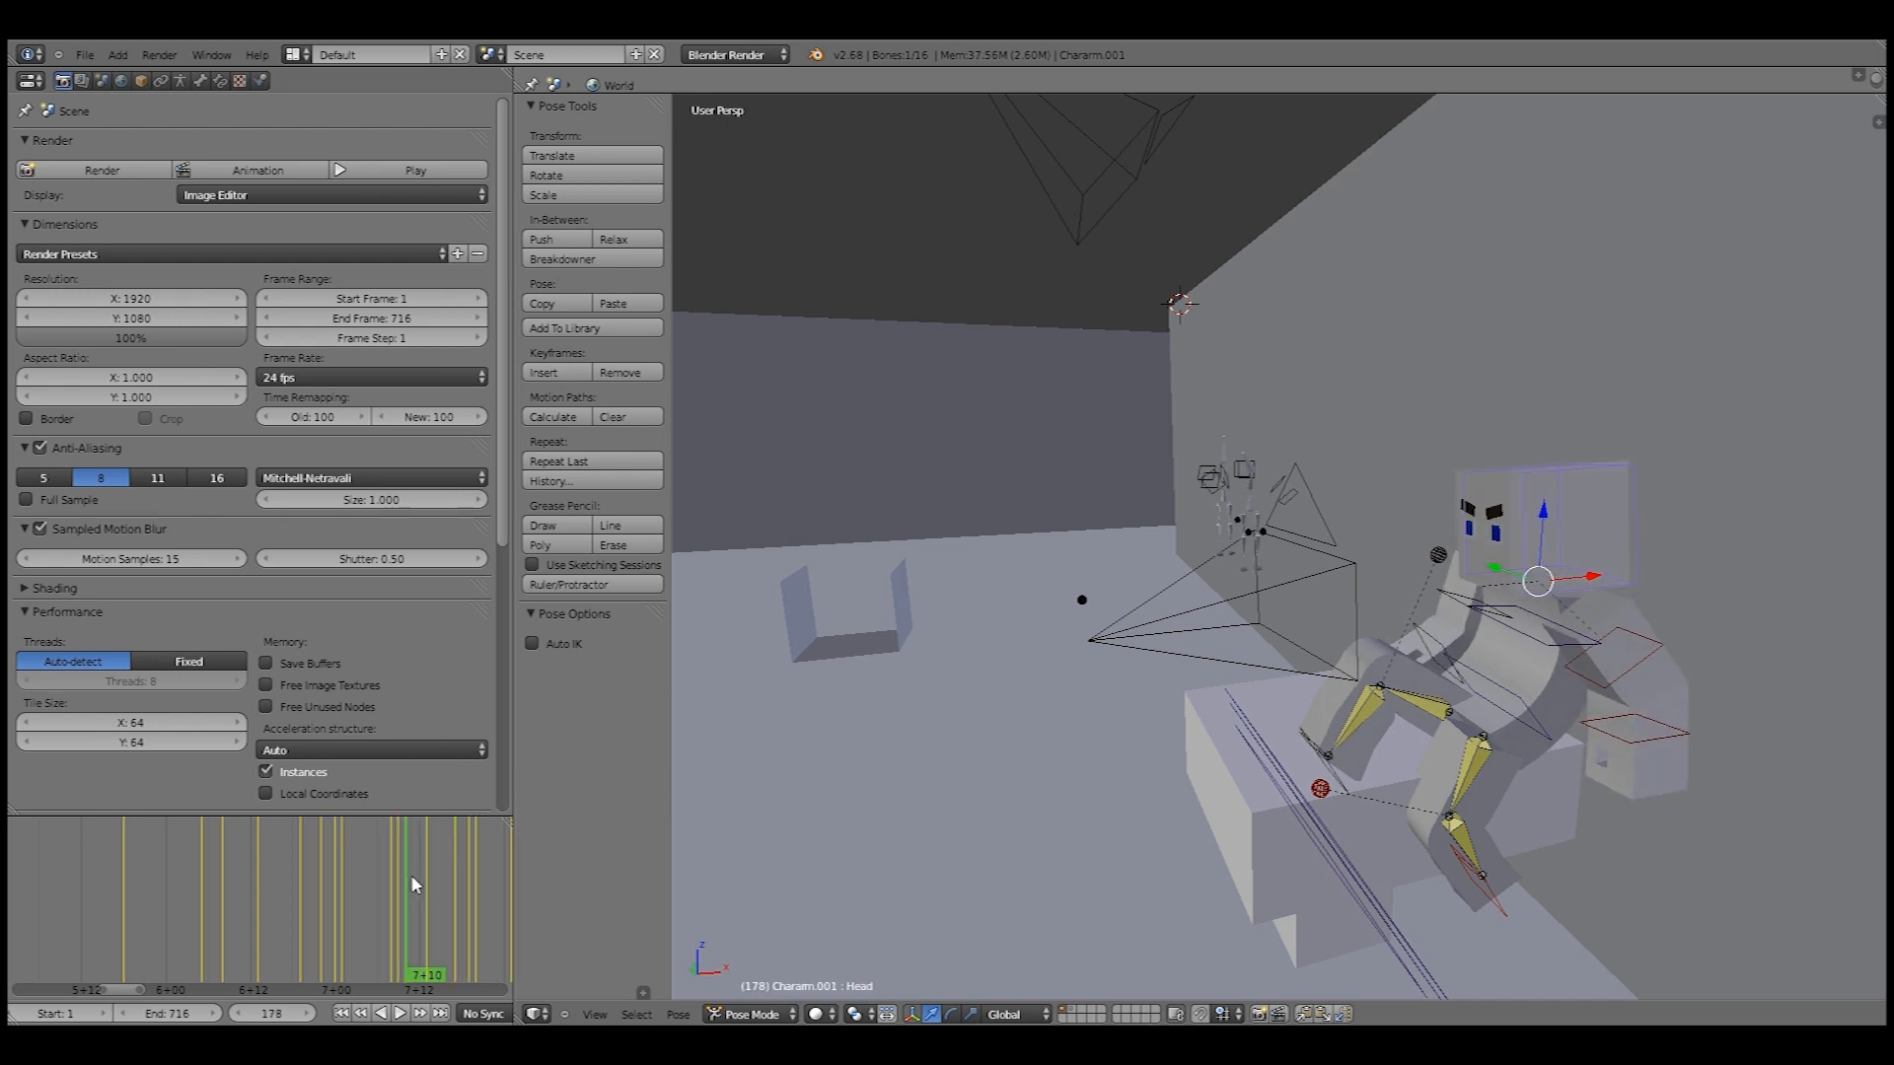
{"action": "left_click", "coordinate": [456, 870]}
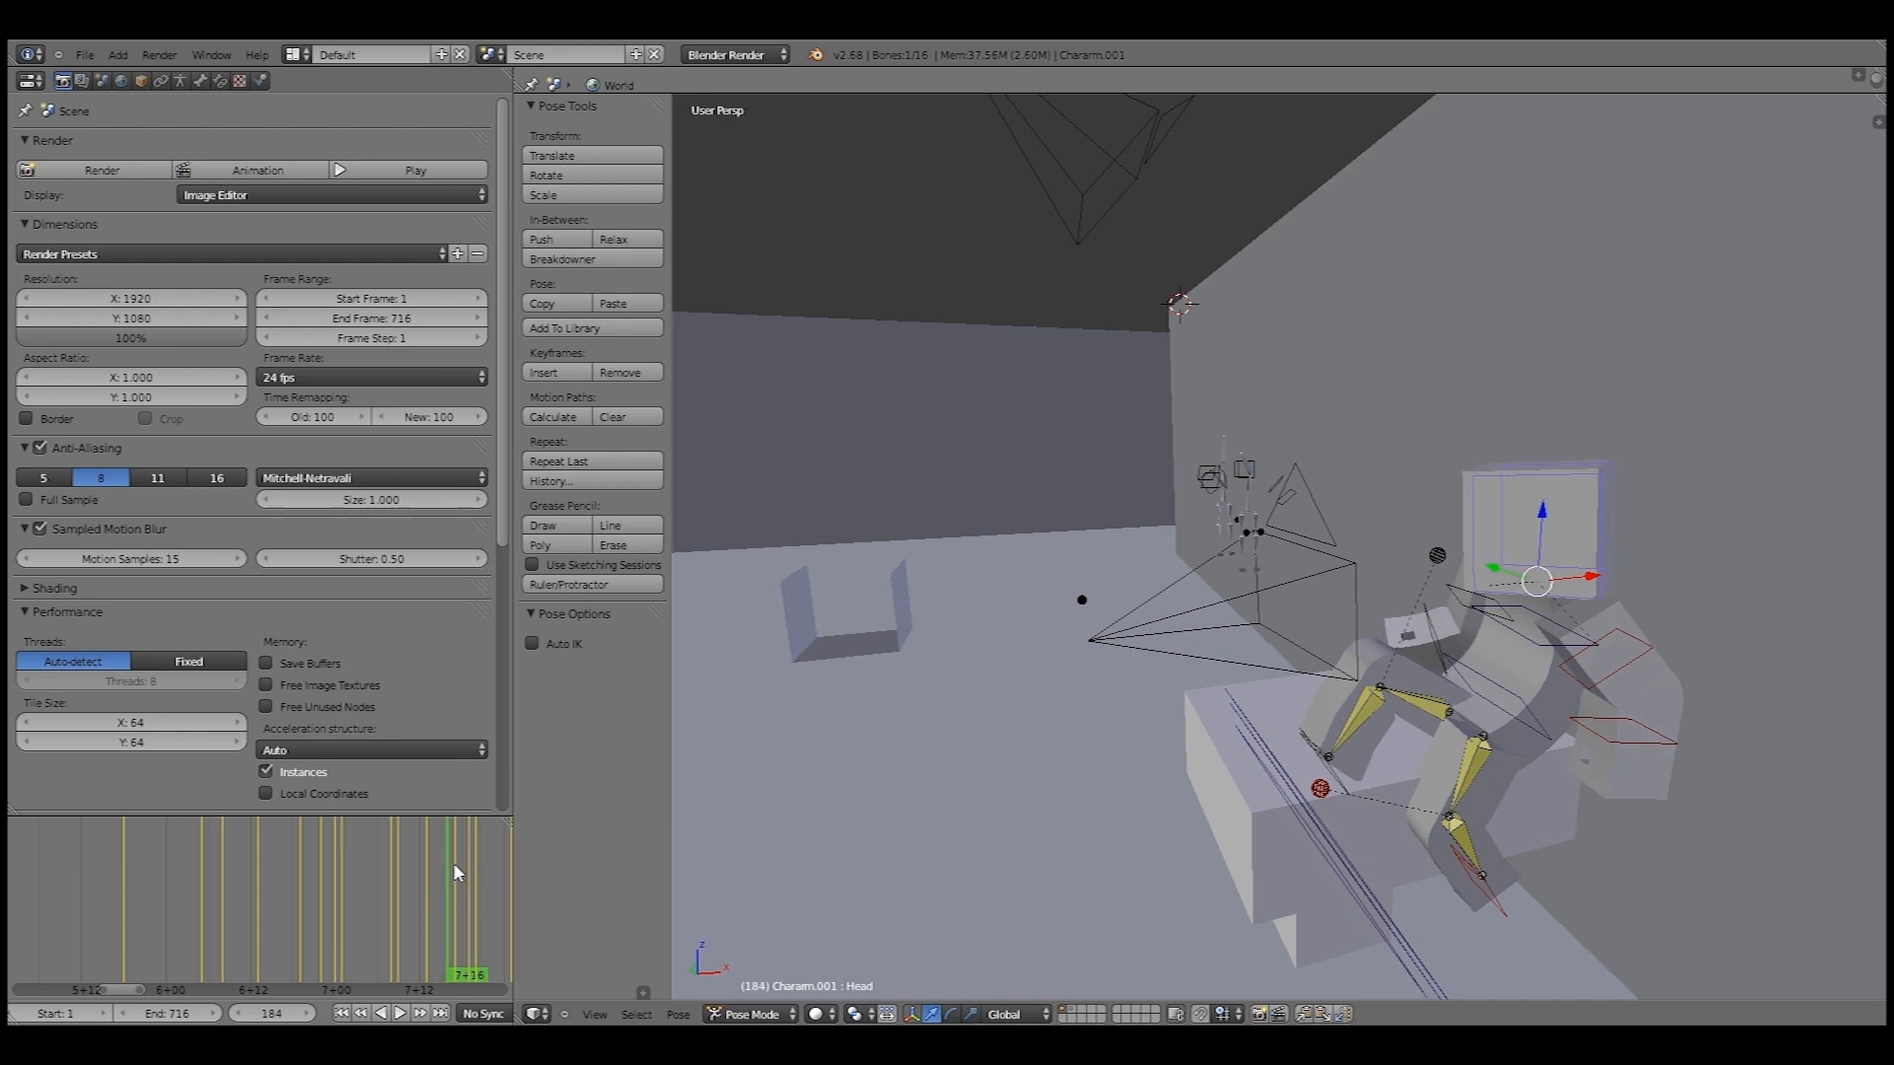
{"action": "left_click", "coordinate": [354, 974]}
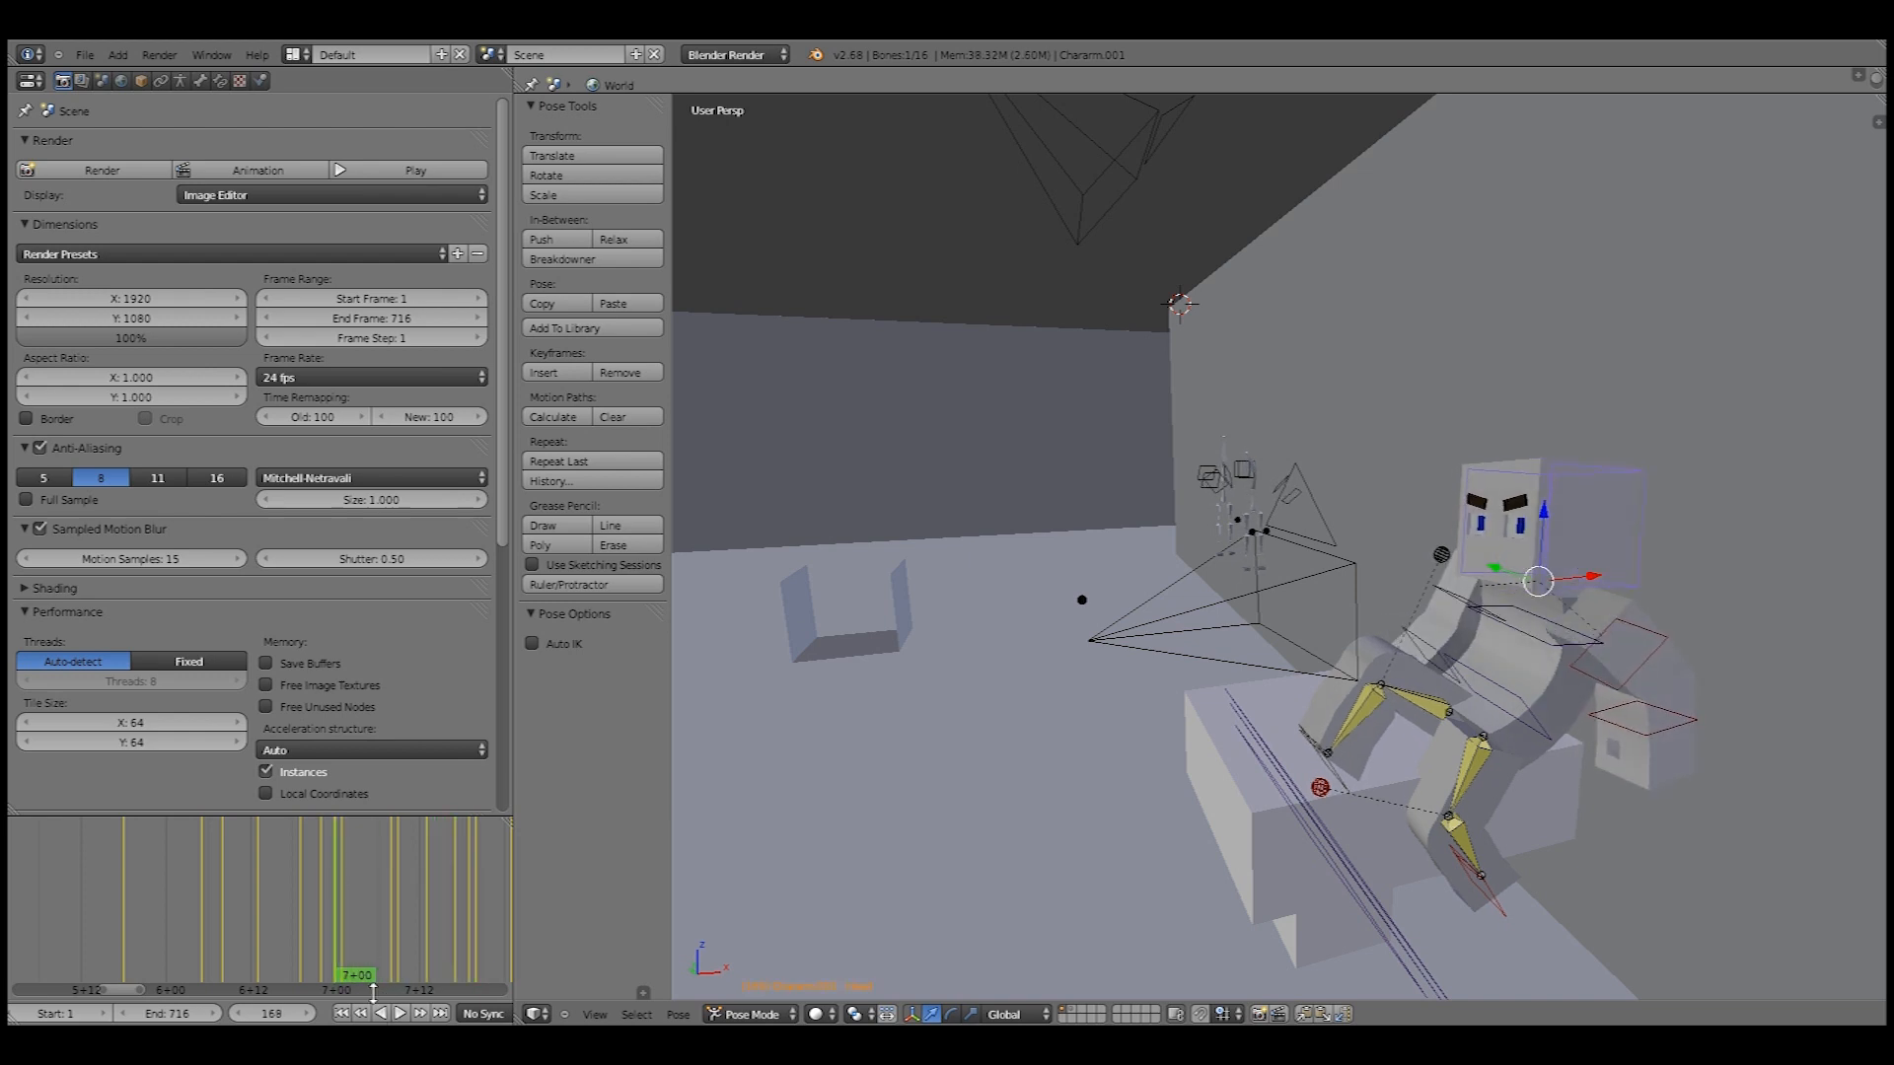
{"action": "left_click", "coordinate": [389, 1013]}
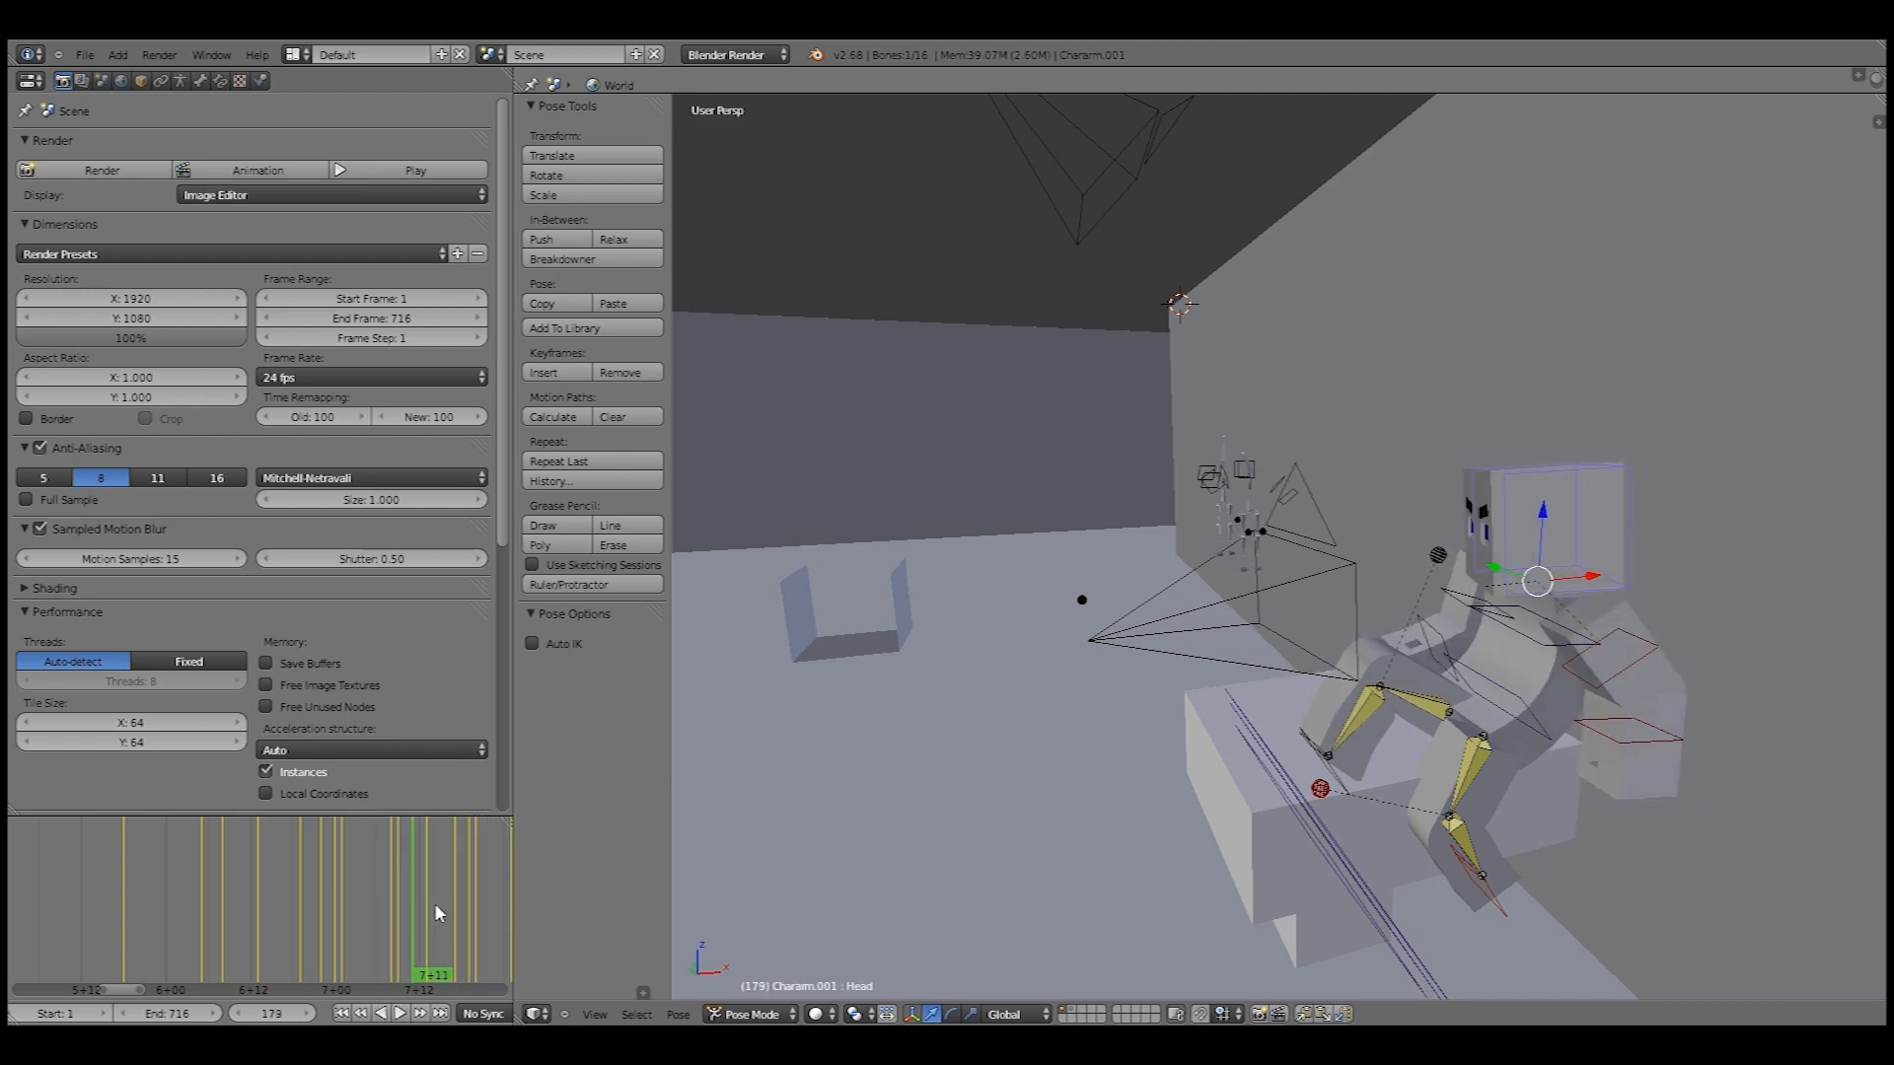
{"action": "left_click", "coordinate": [434, 911]}
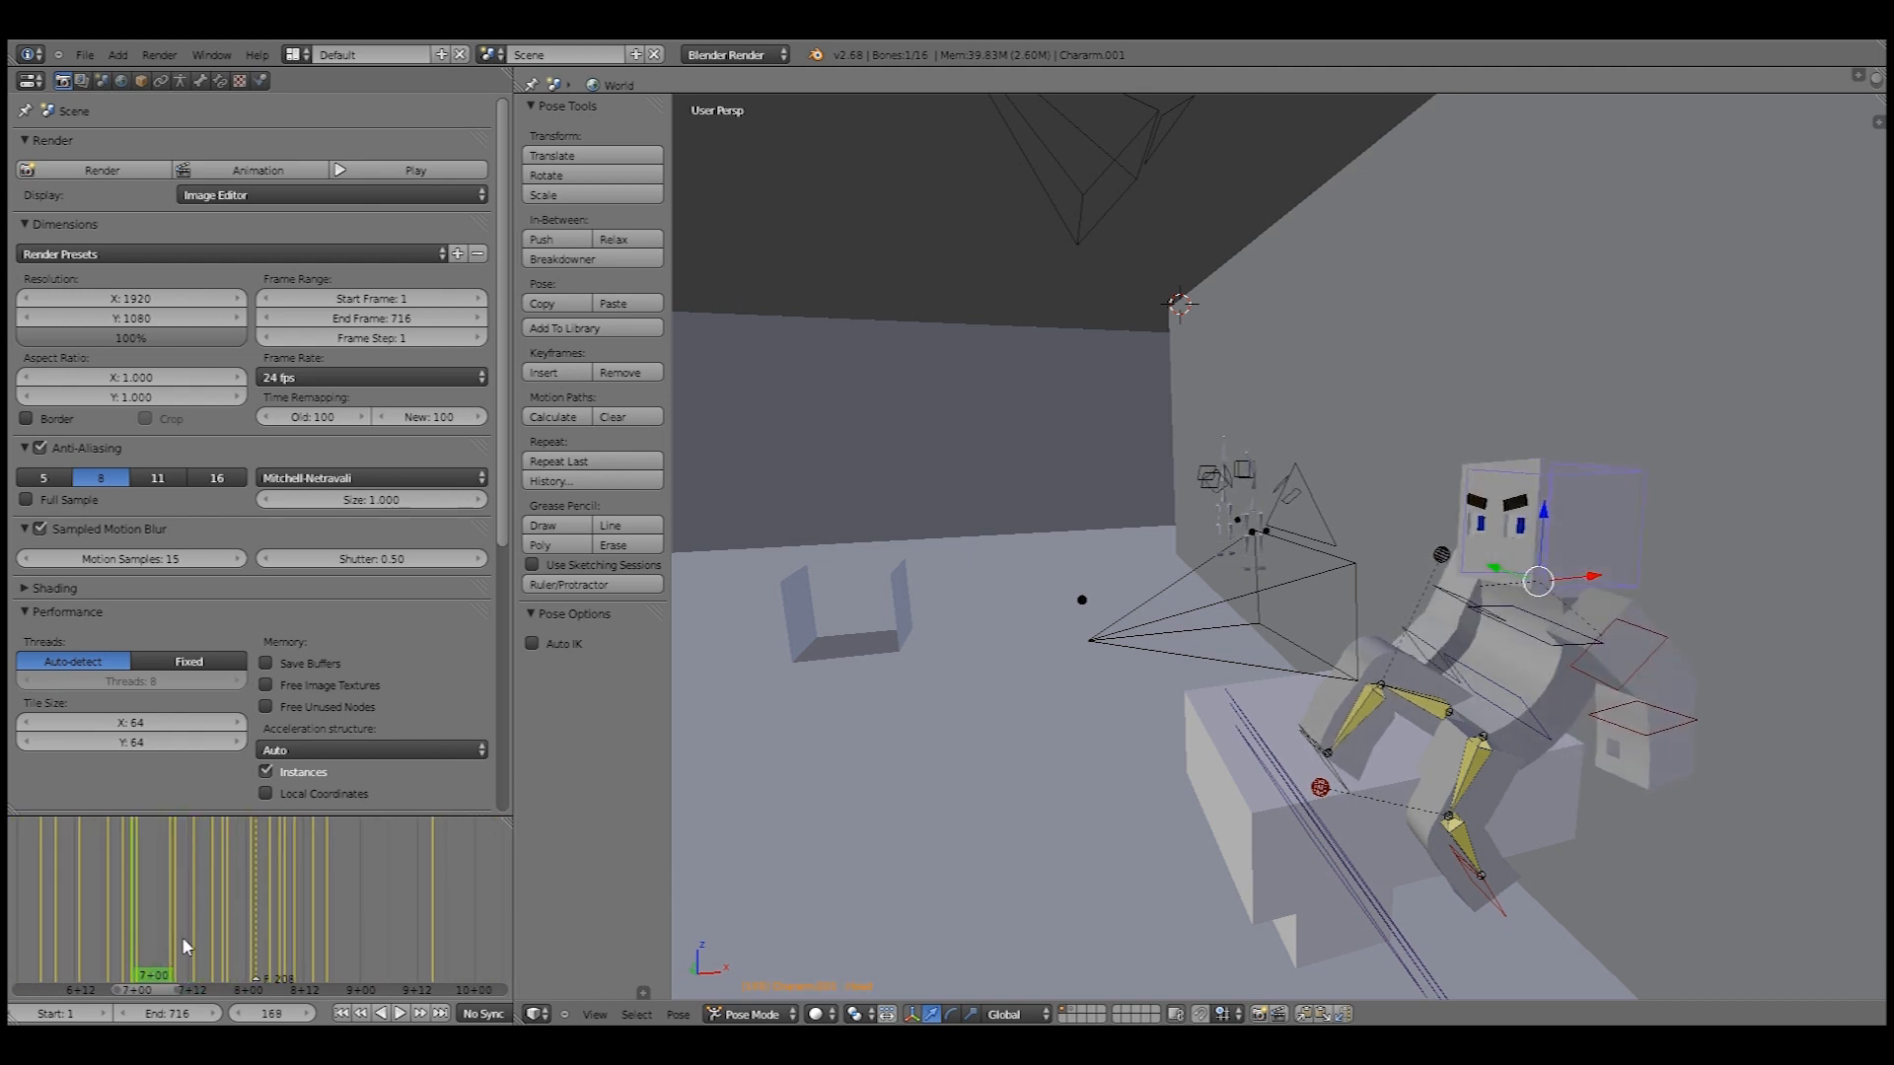
{"action": "left_click", "coordinate": [211, 972]}
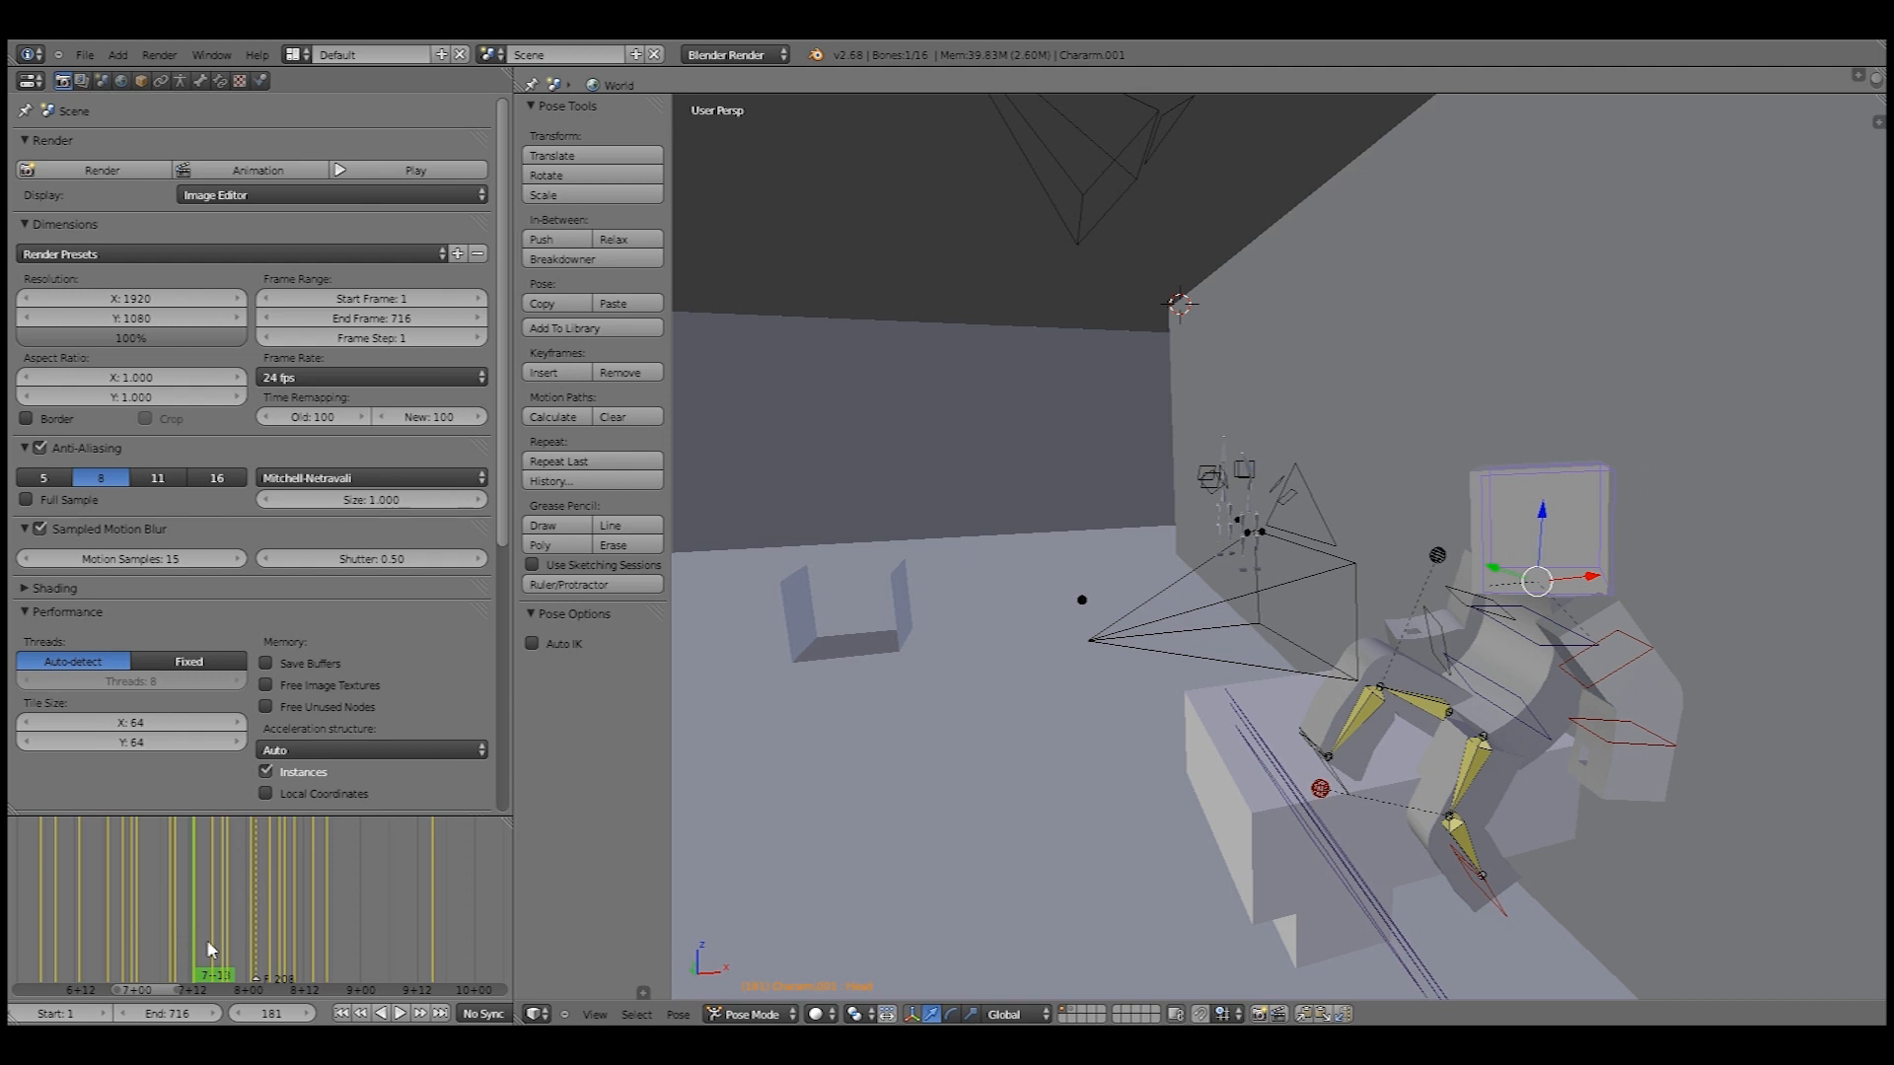
{"action": "left_click", "coordinate": [236, 974]}
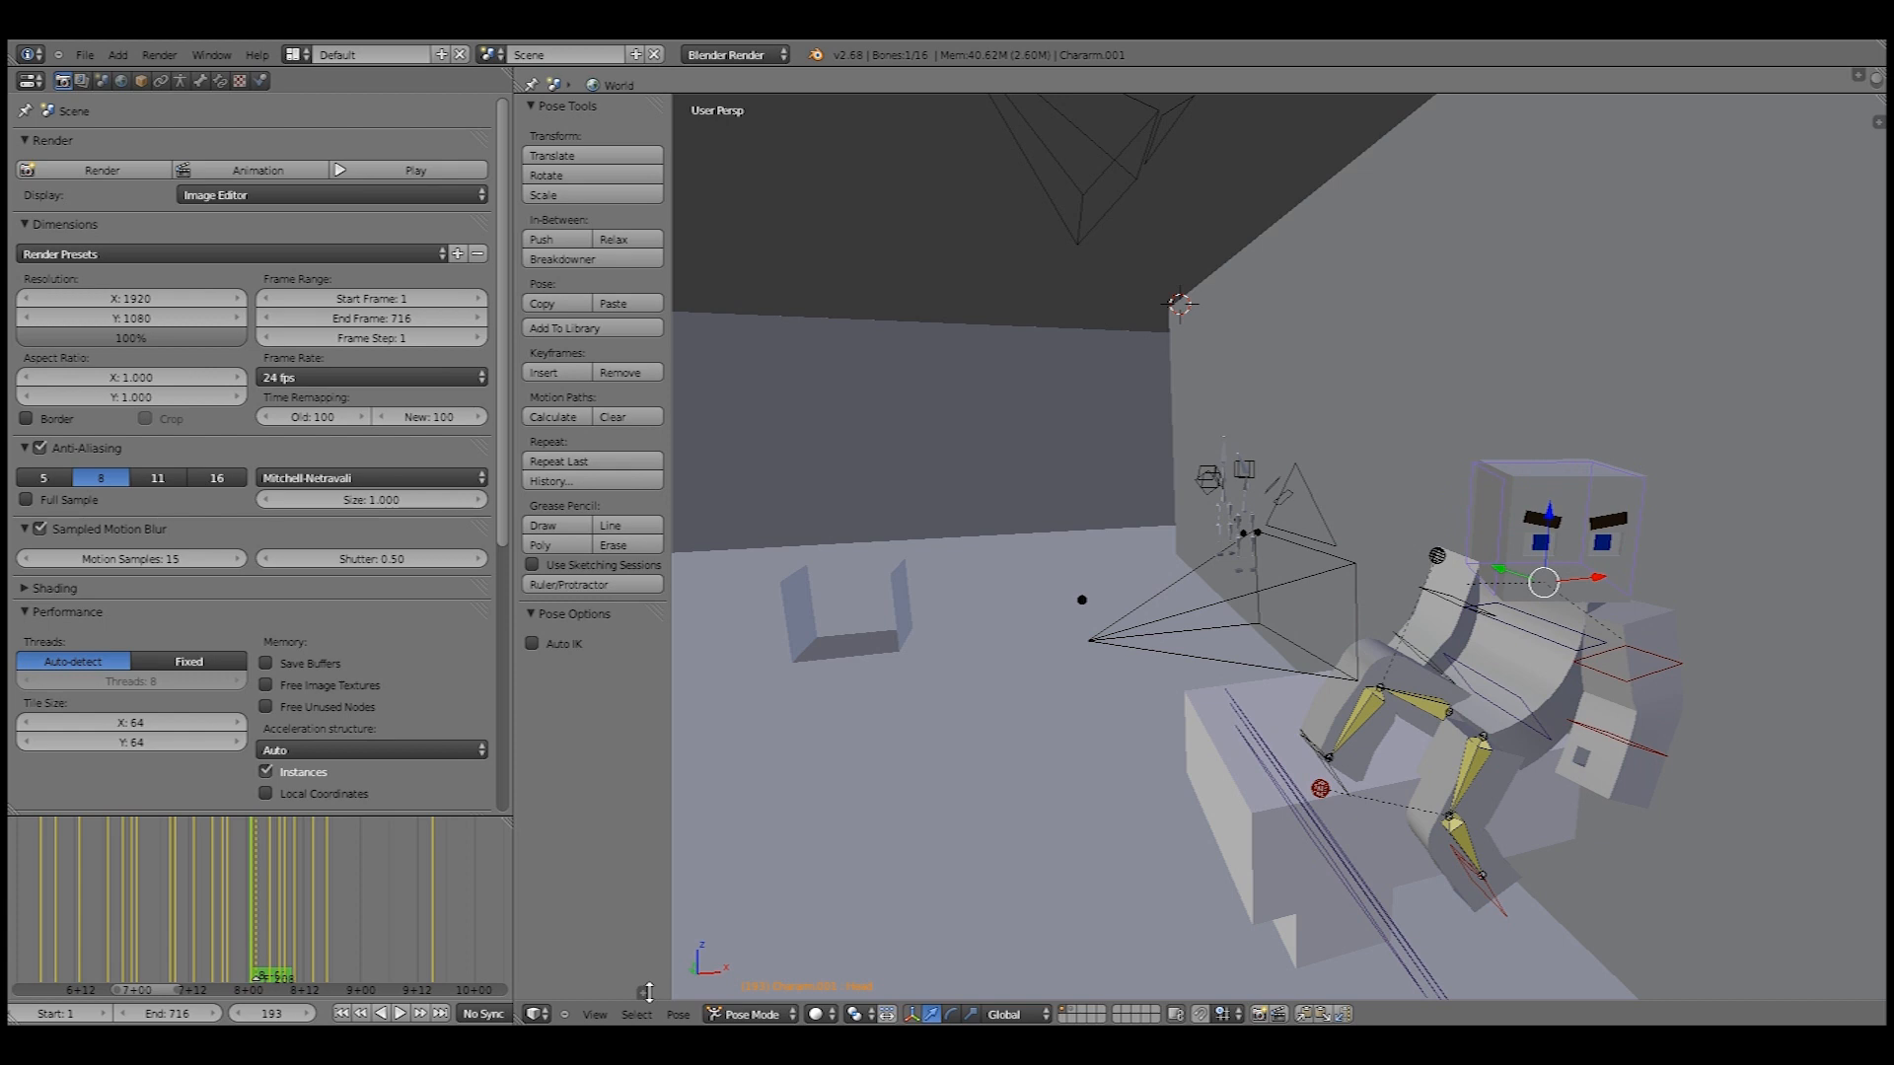
{"action": "mouse_move", "coordinate": [1292, 1012]}
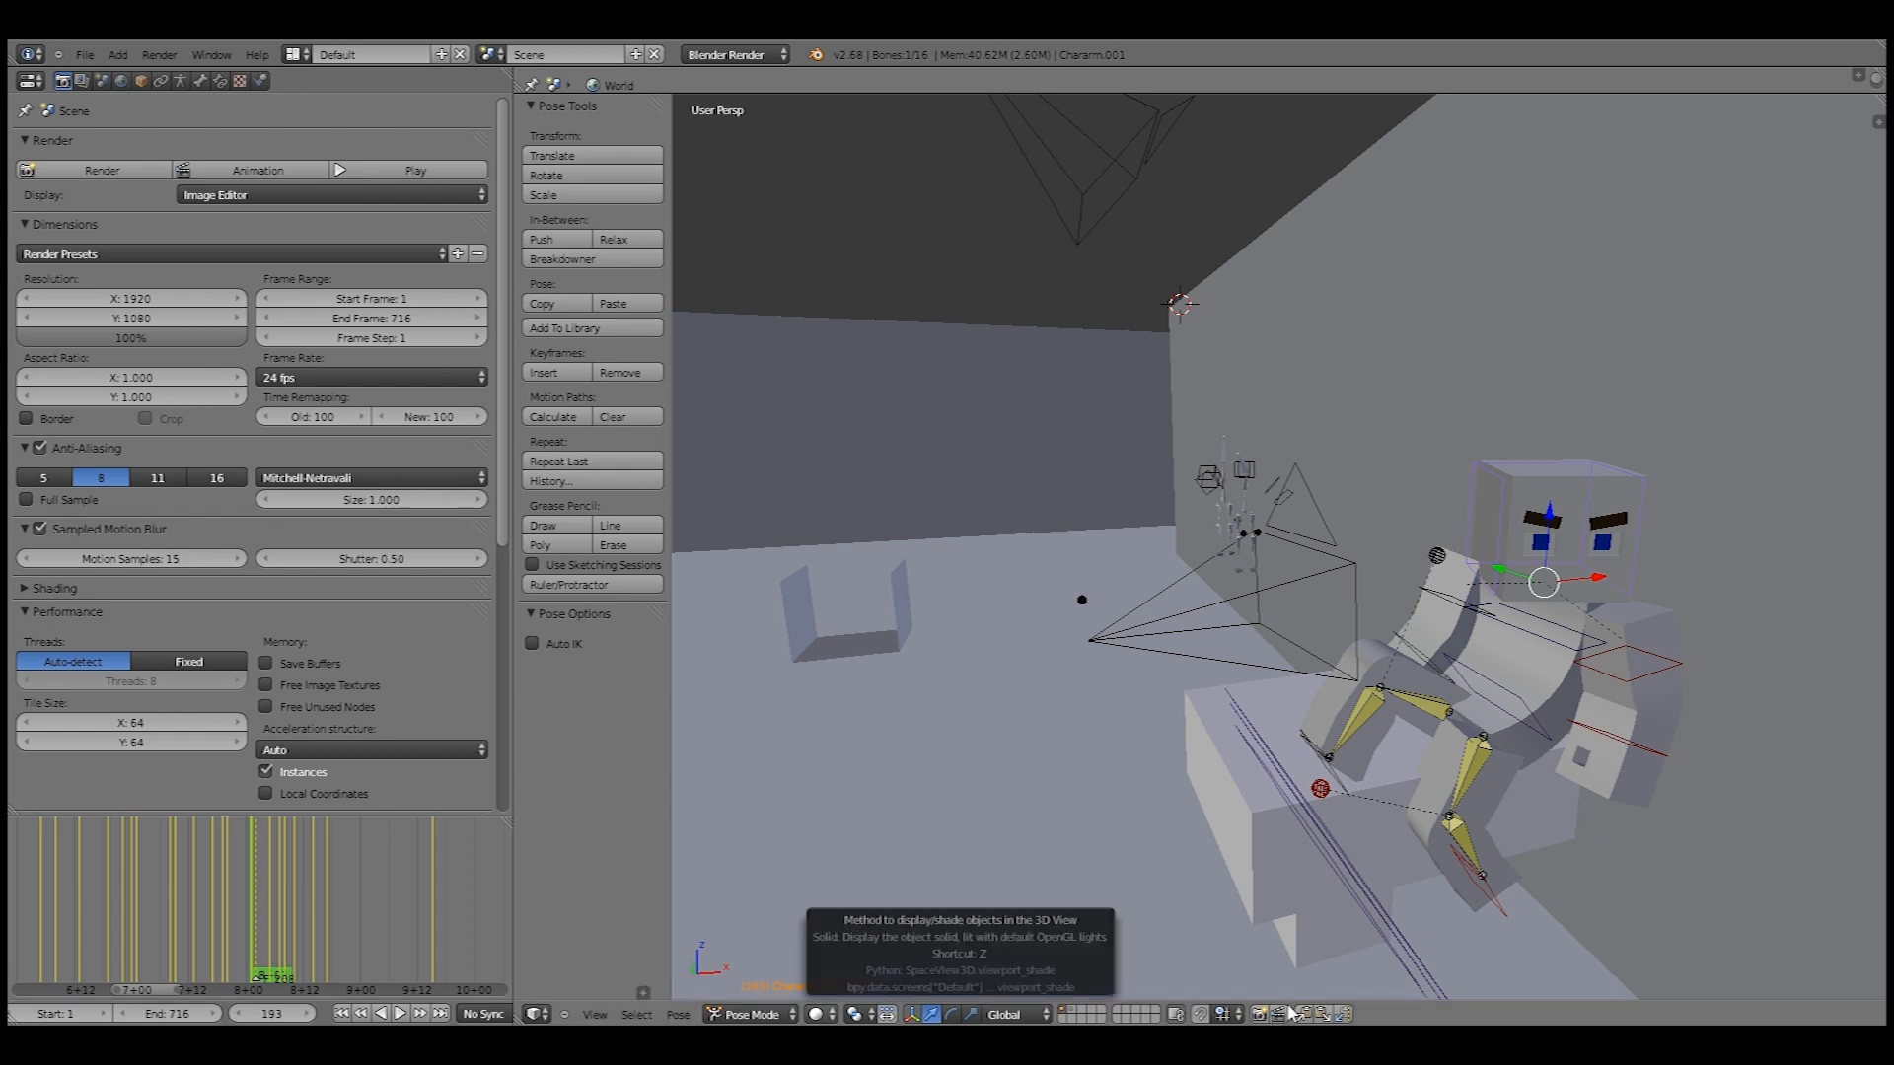
{"action": "mouse_move", "coordinate": [663, 875]}
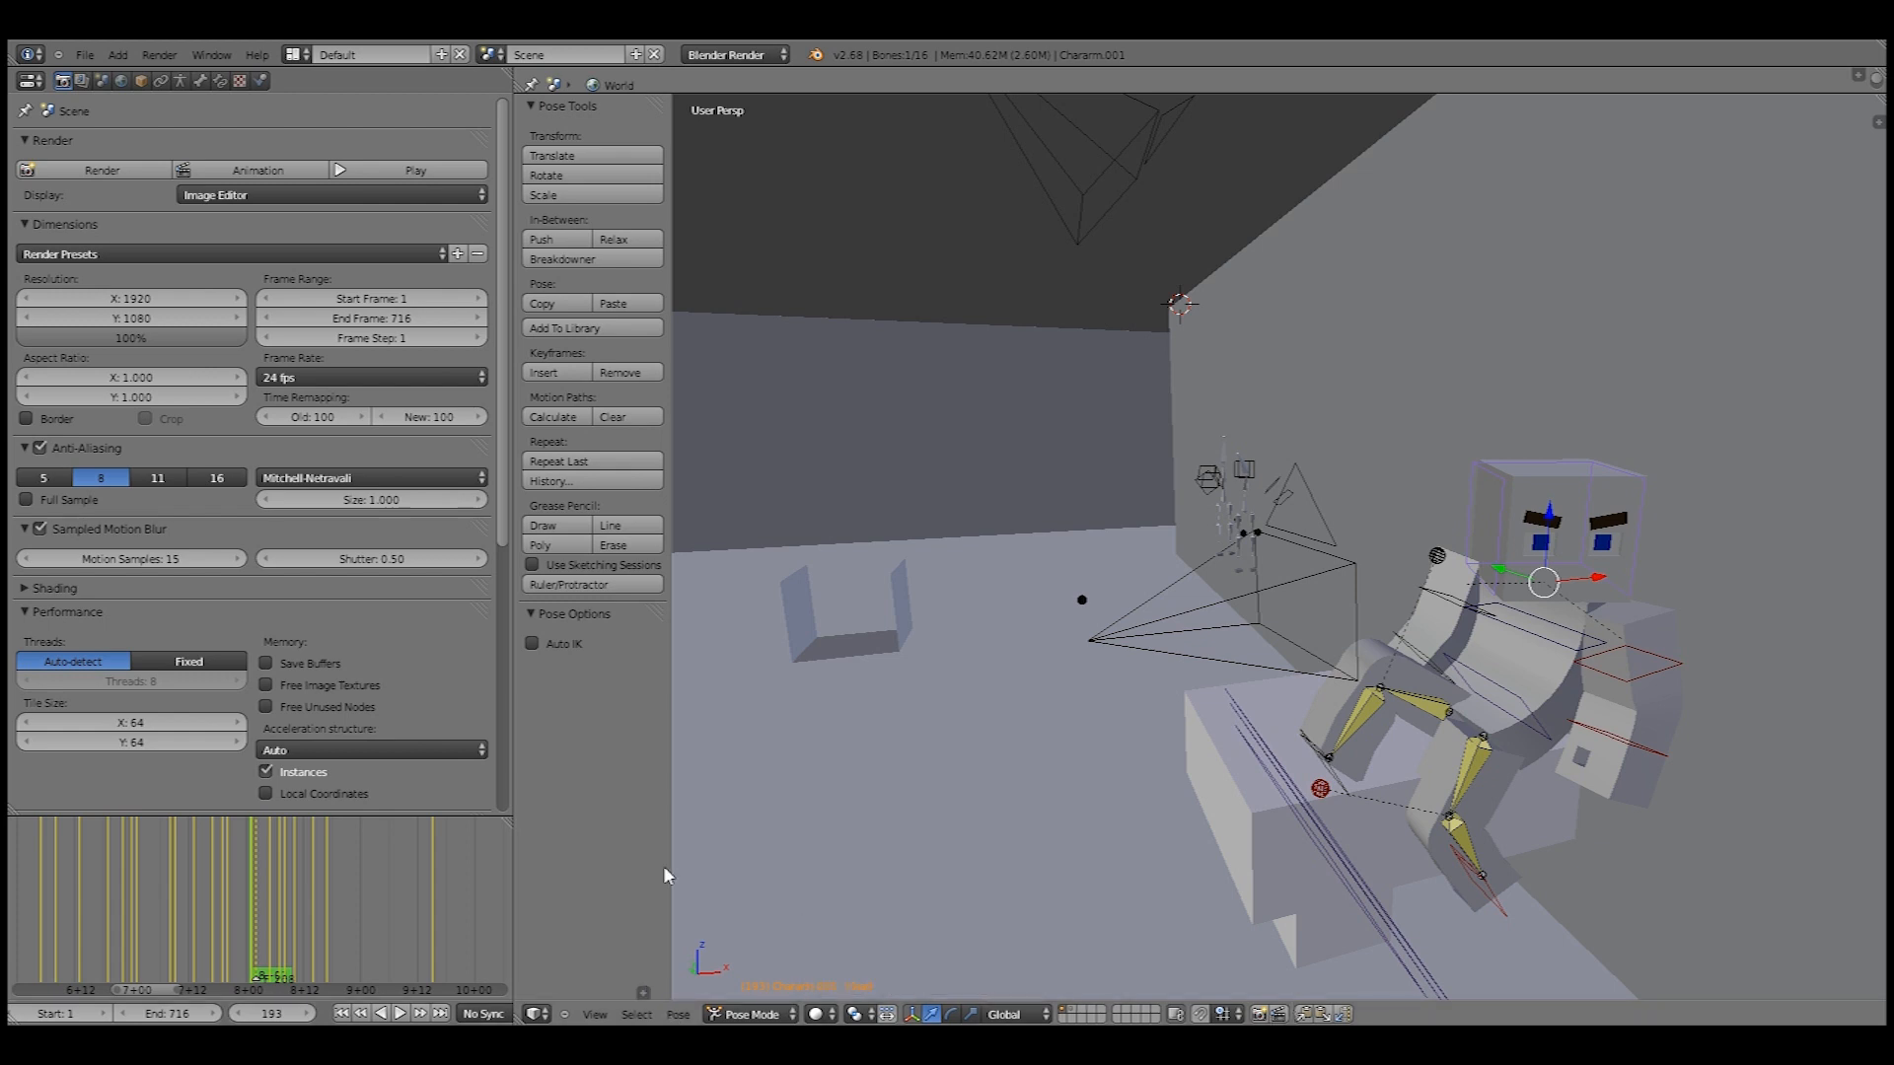
{"action": "left_click", "coordinate": [253, 934]}
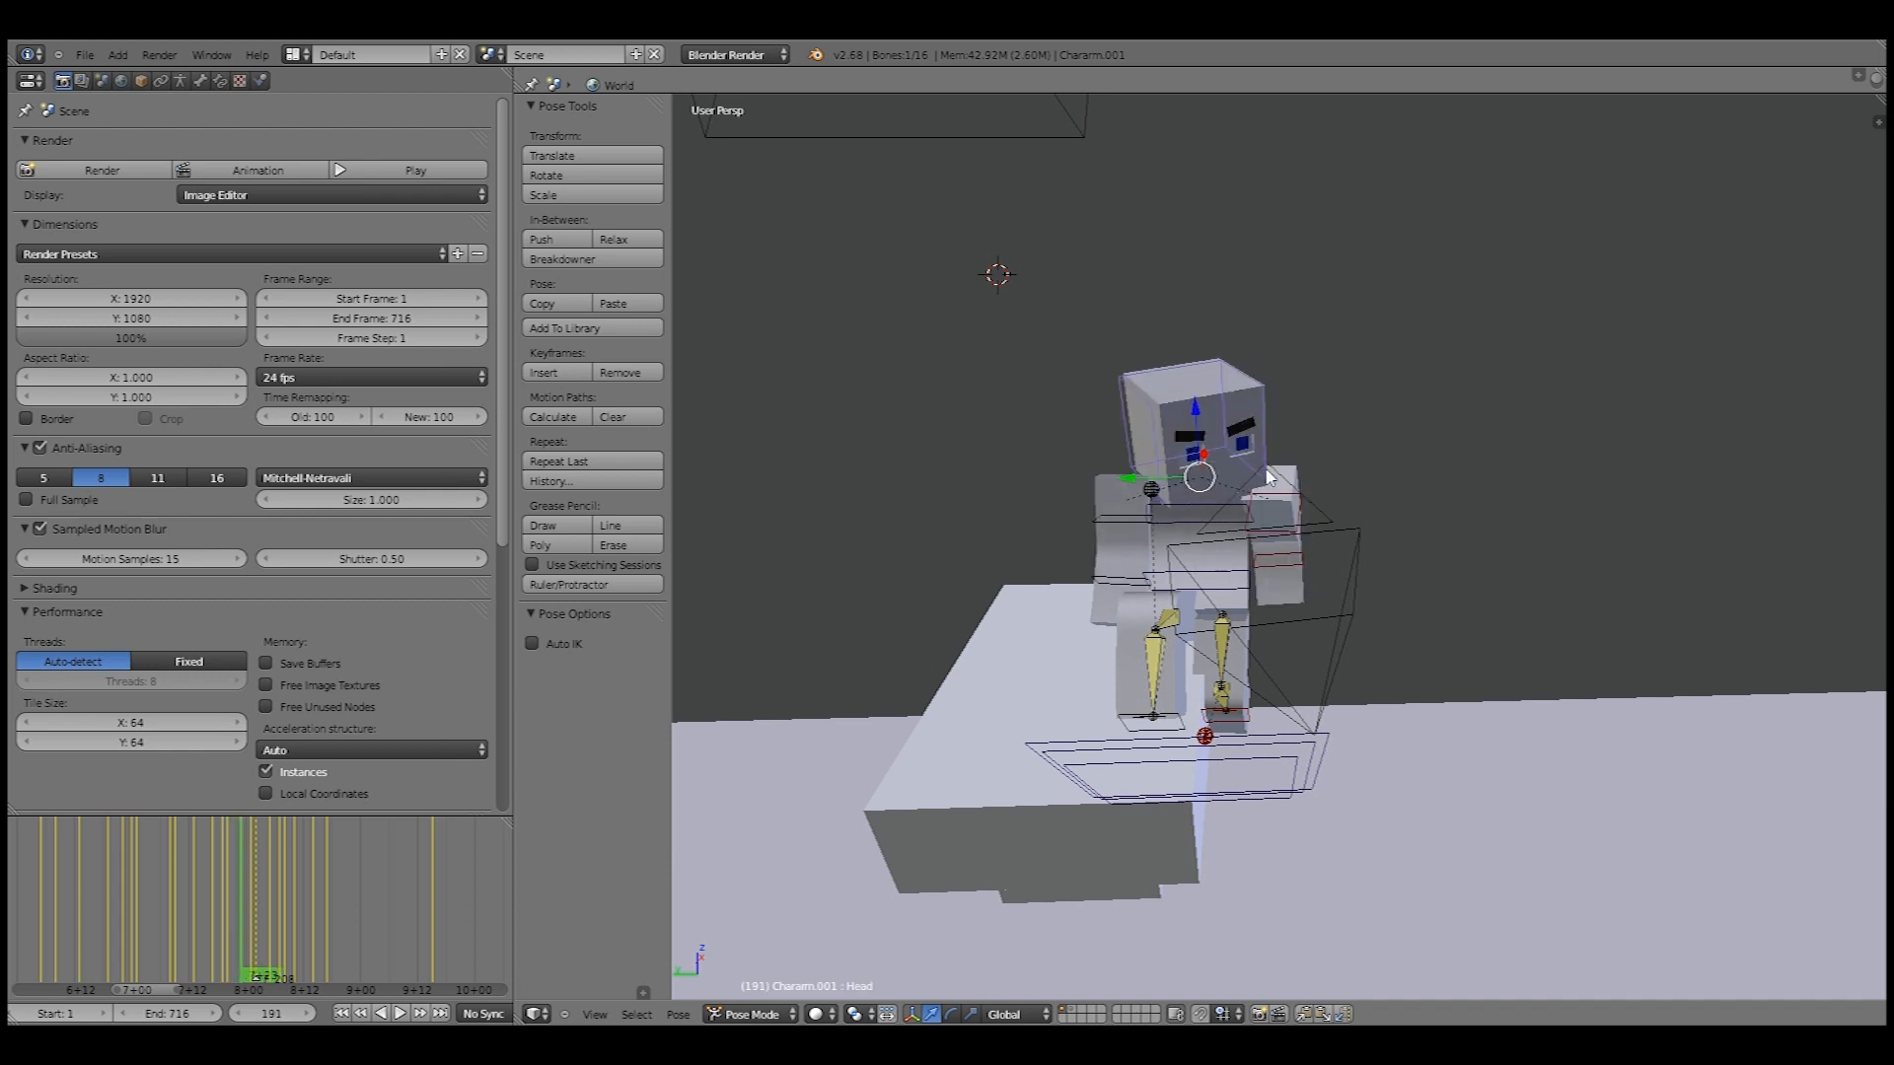
{"action": "left_click", "coordinate": [397, 1012]}
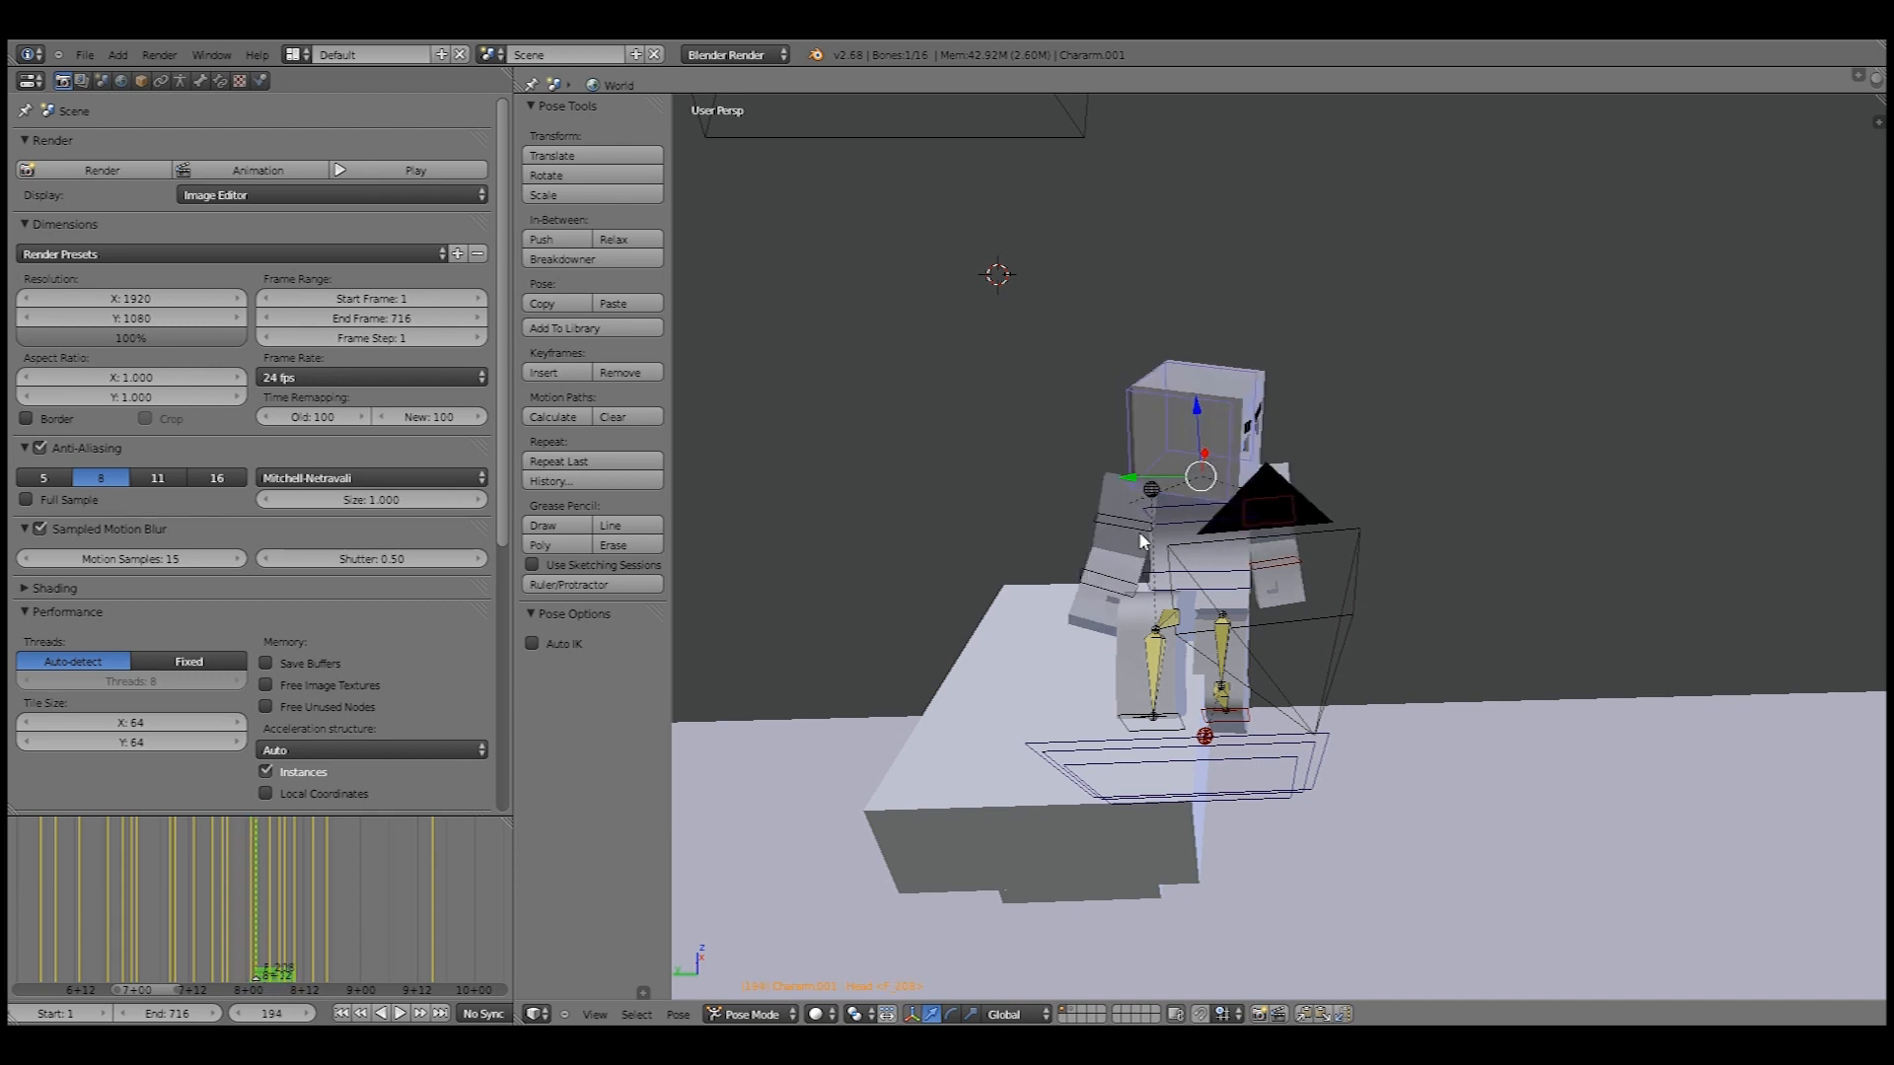
{"action": "left_click", "coordinate": [298, 974]}
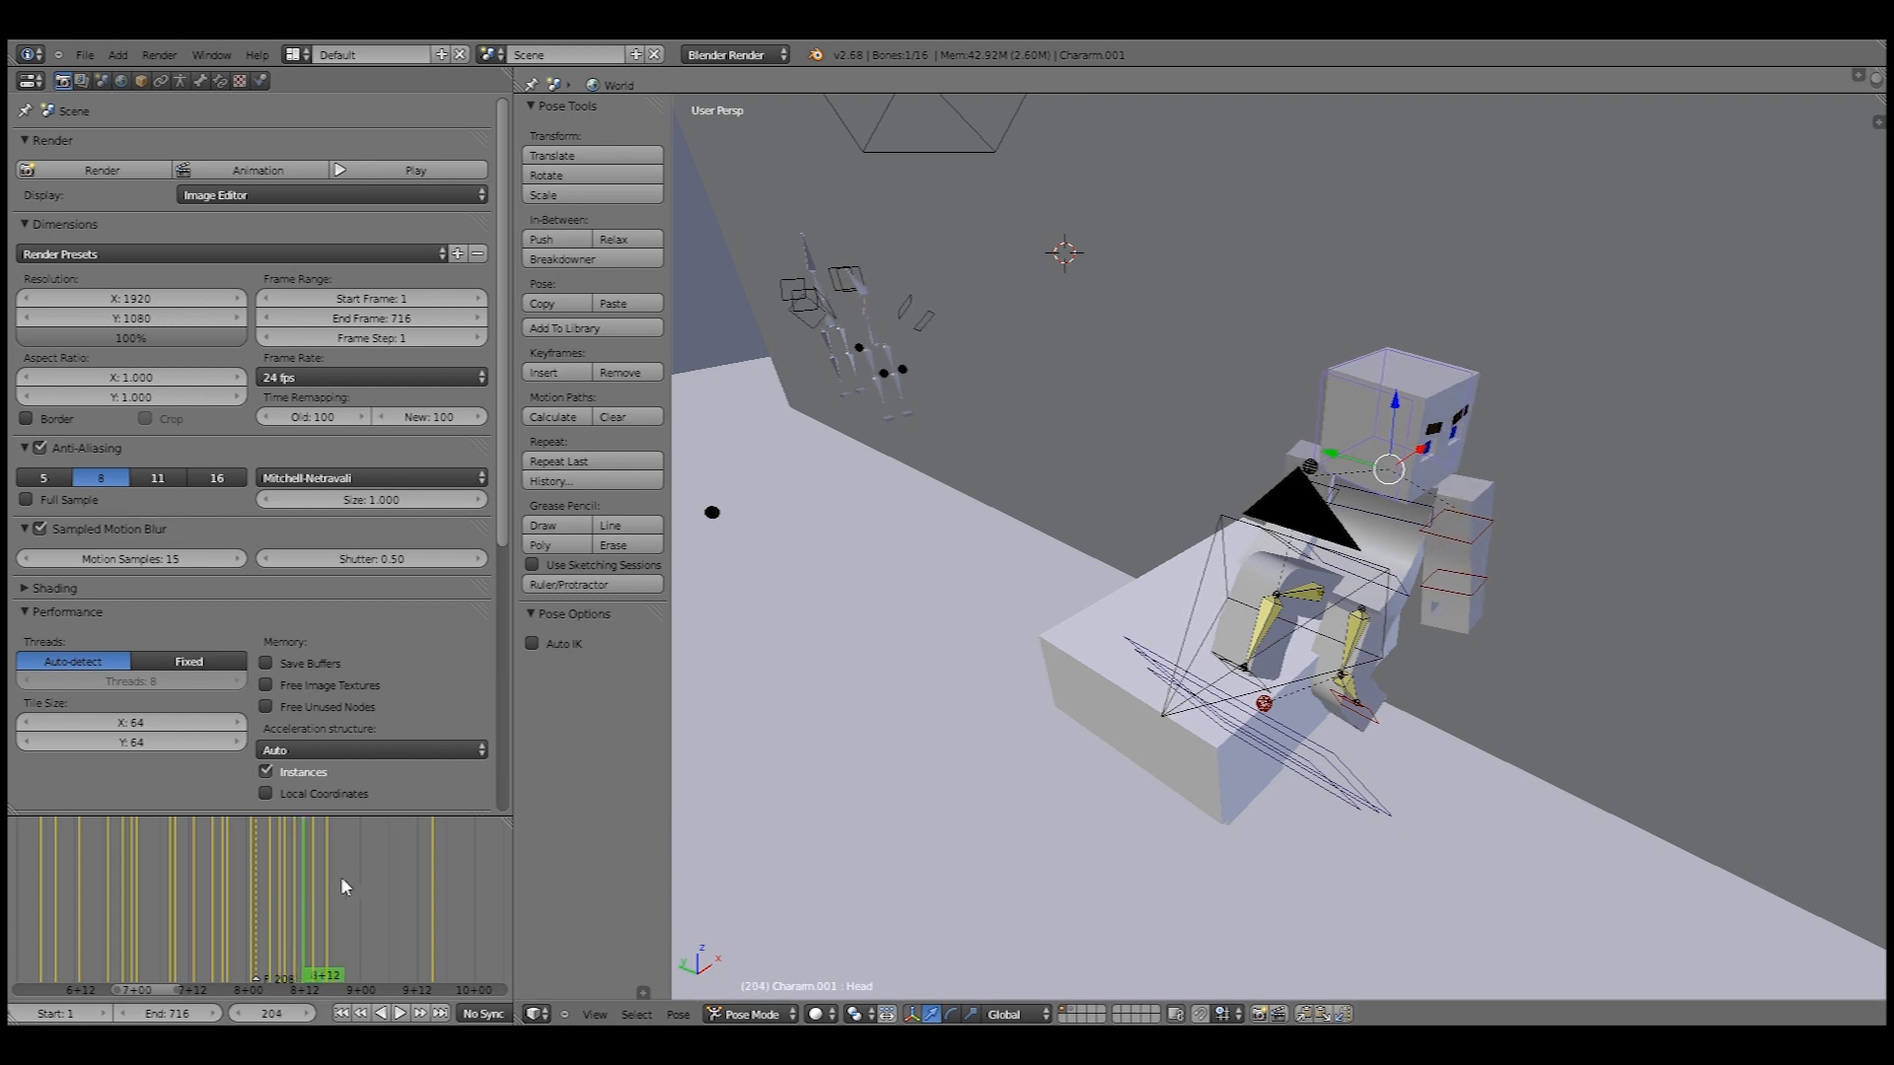
- Return to frame 148 and play the seated character's animation at 24 fps
{"action": "left_click", "coordinate": [398, 1012]}
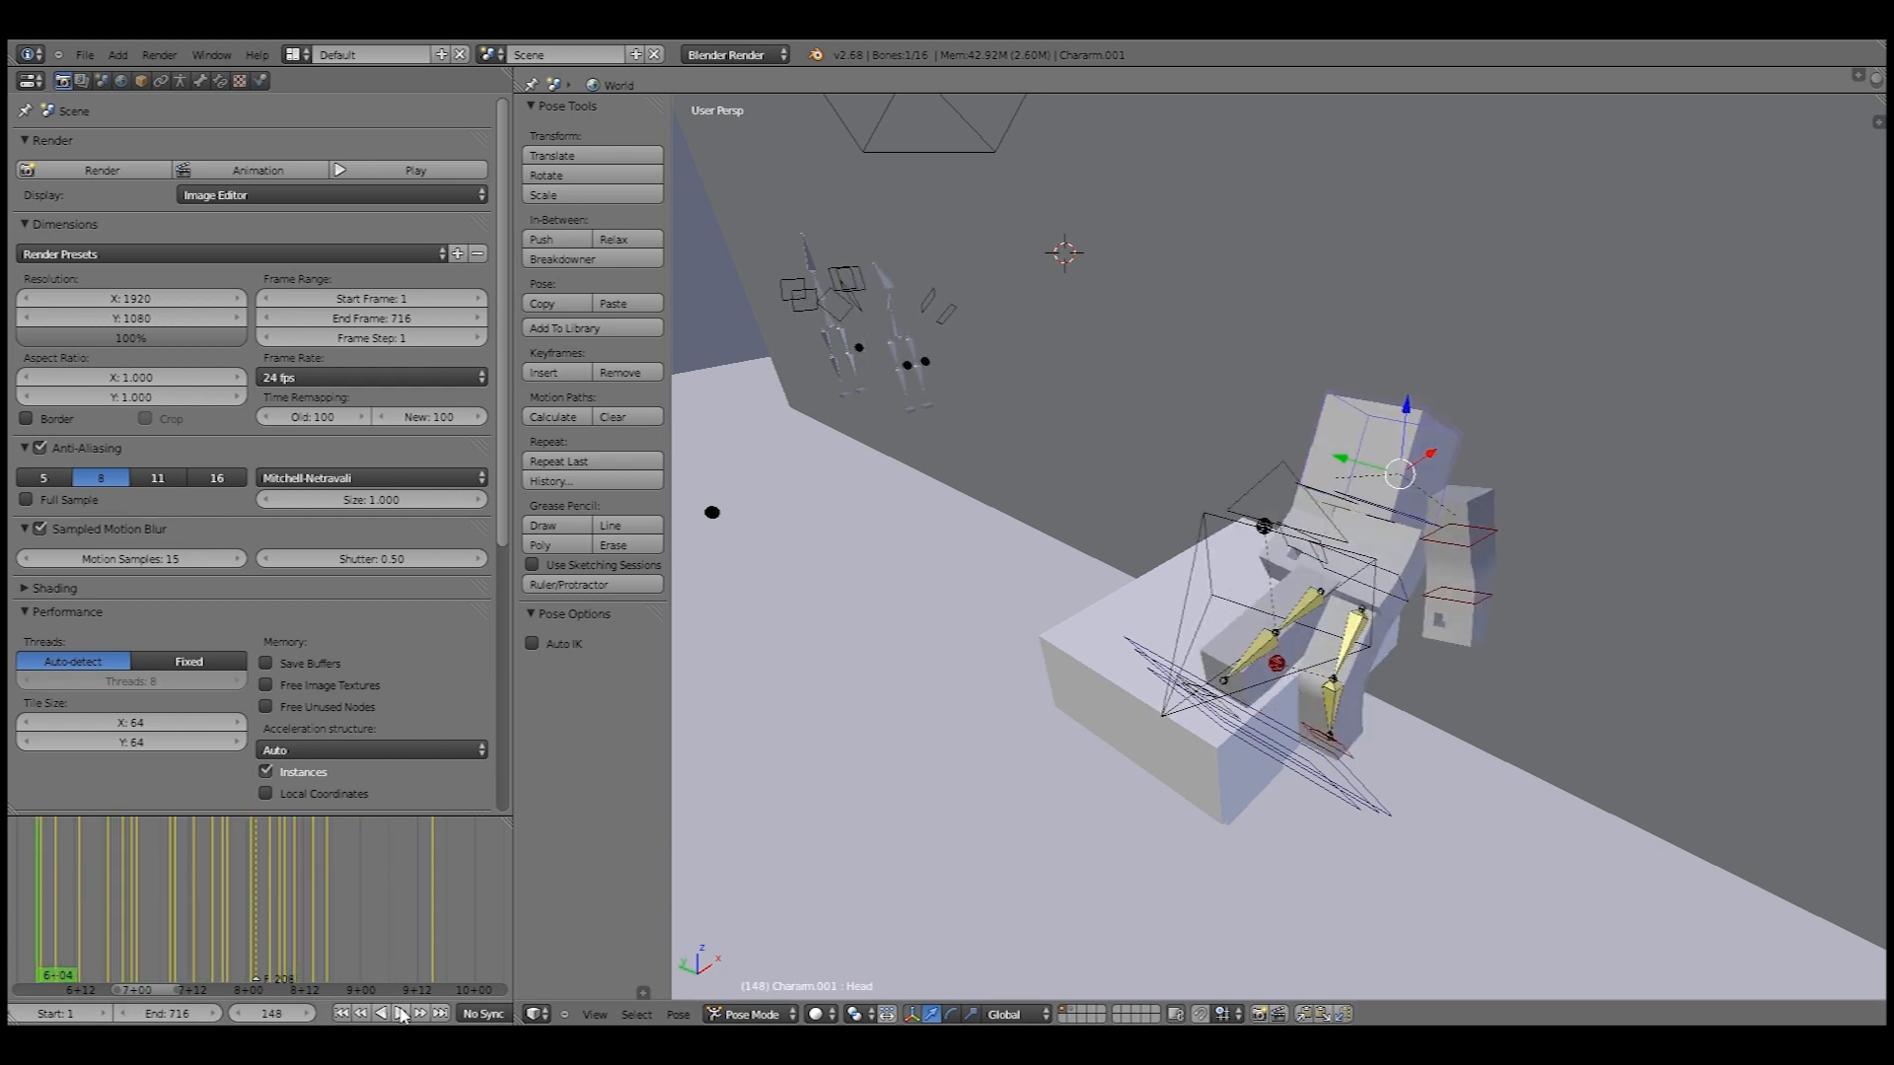
{"action": "left_click", "coordinate": [389, 1012]}
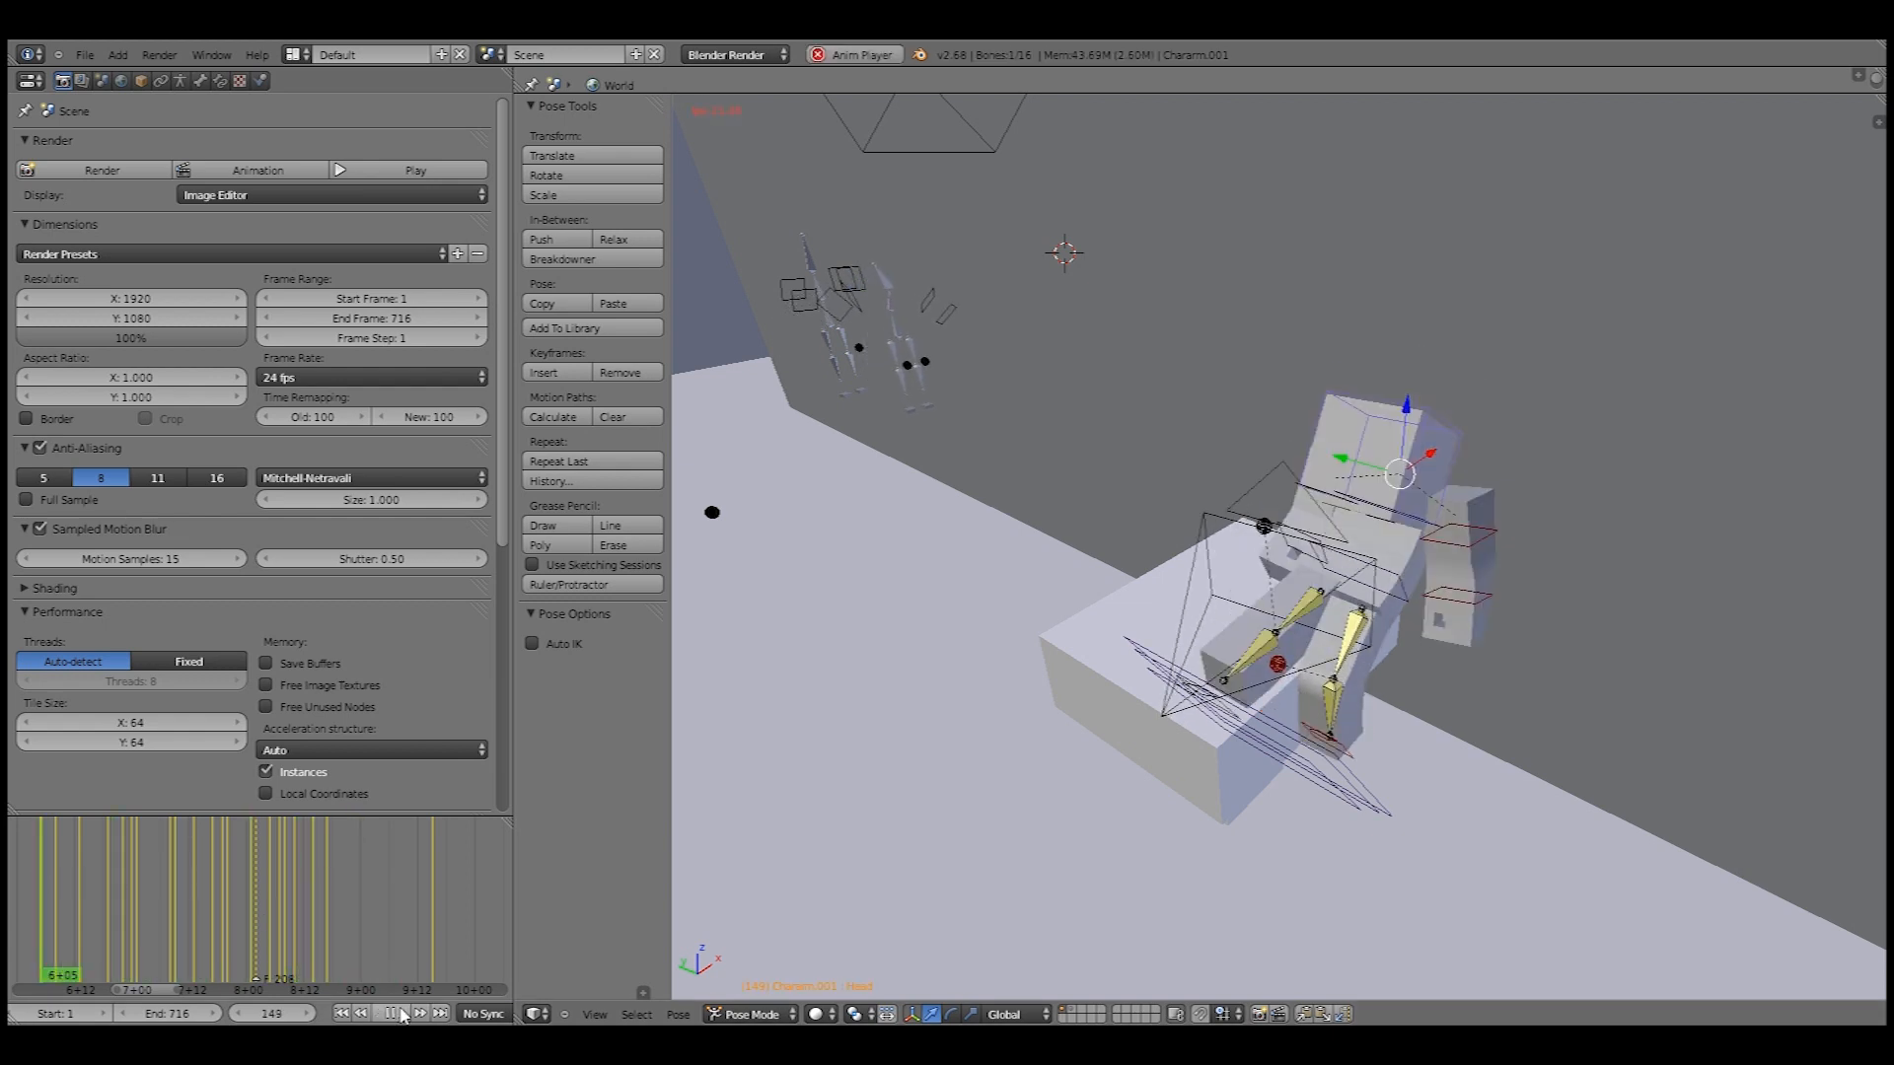
{"action": "left_click", "coordinate": [390, 1012]}
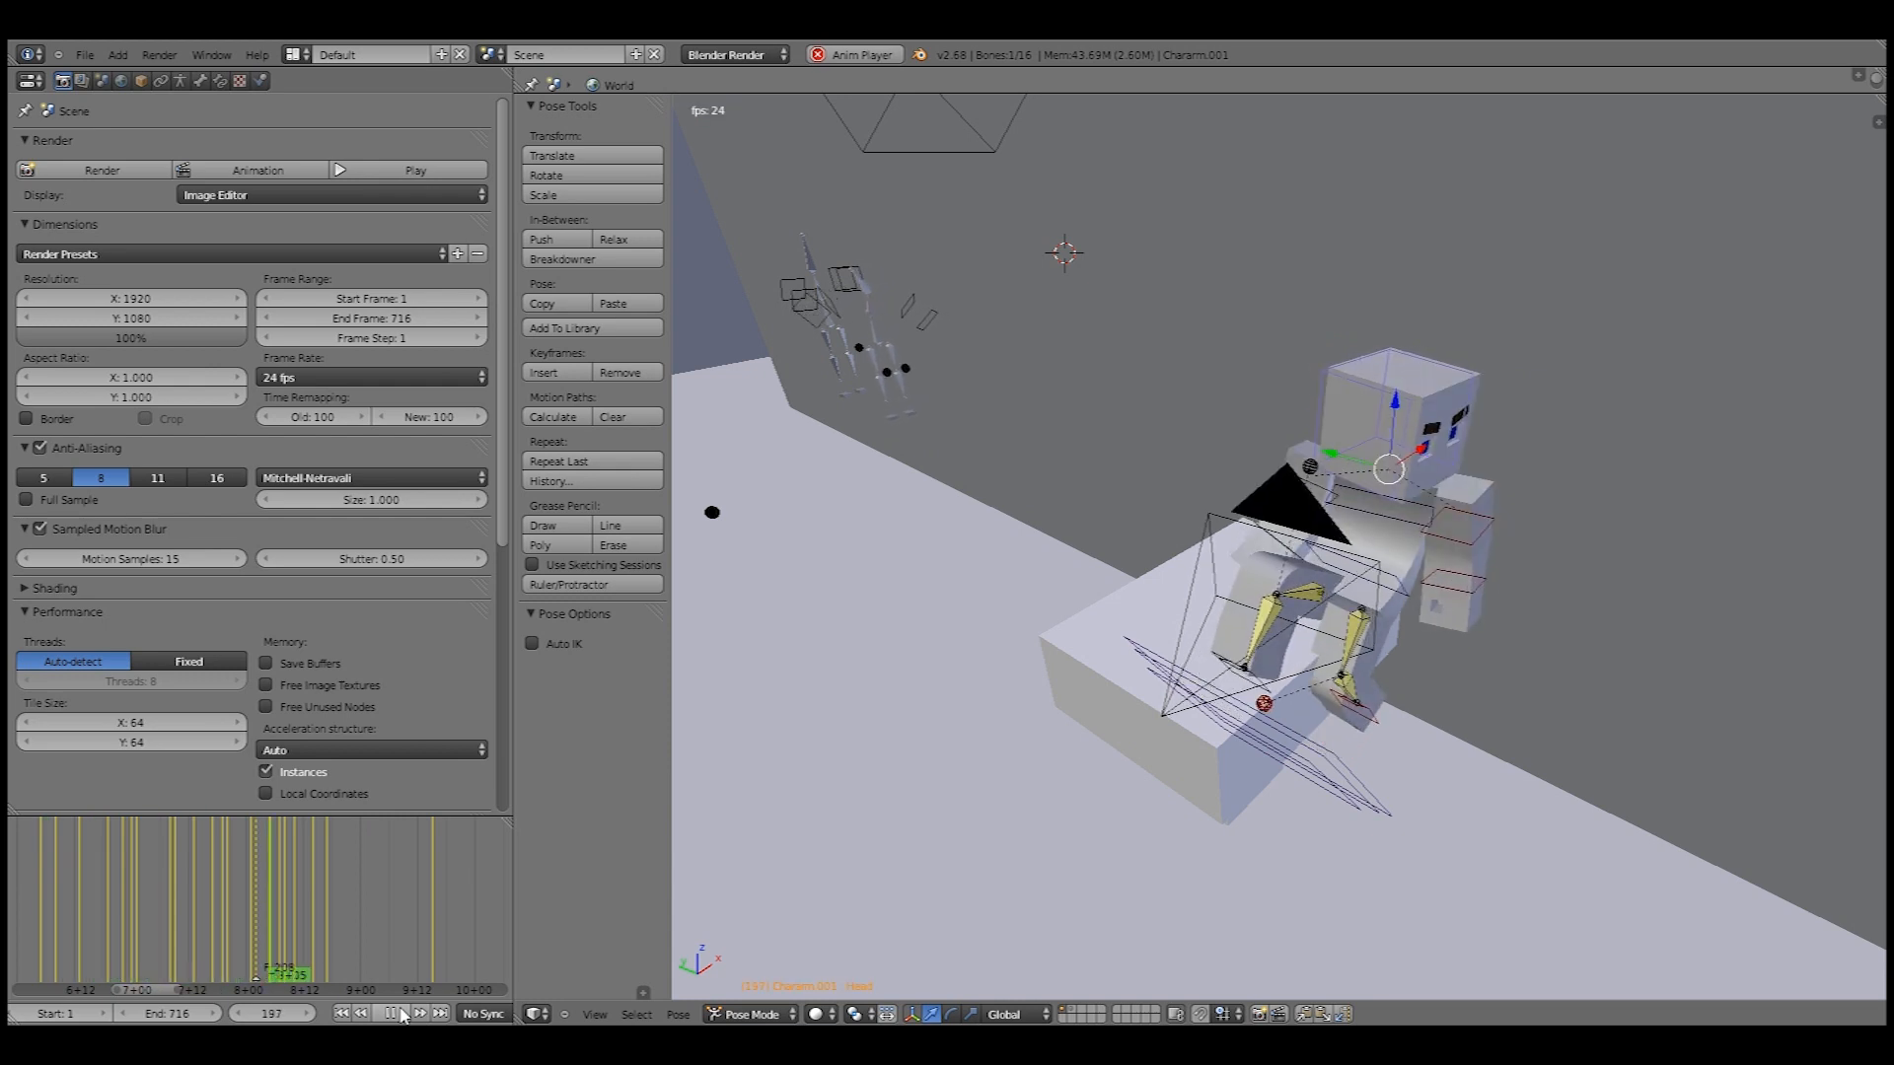
{"action": "left_click", "coordinate": [398, 1012]}
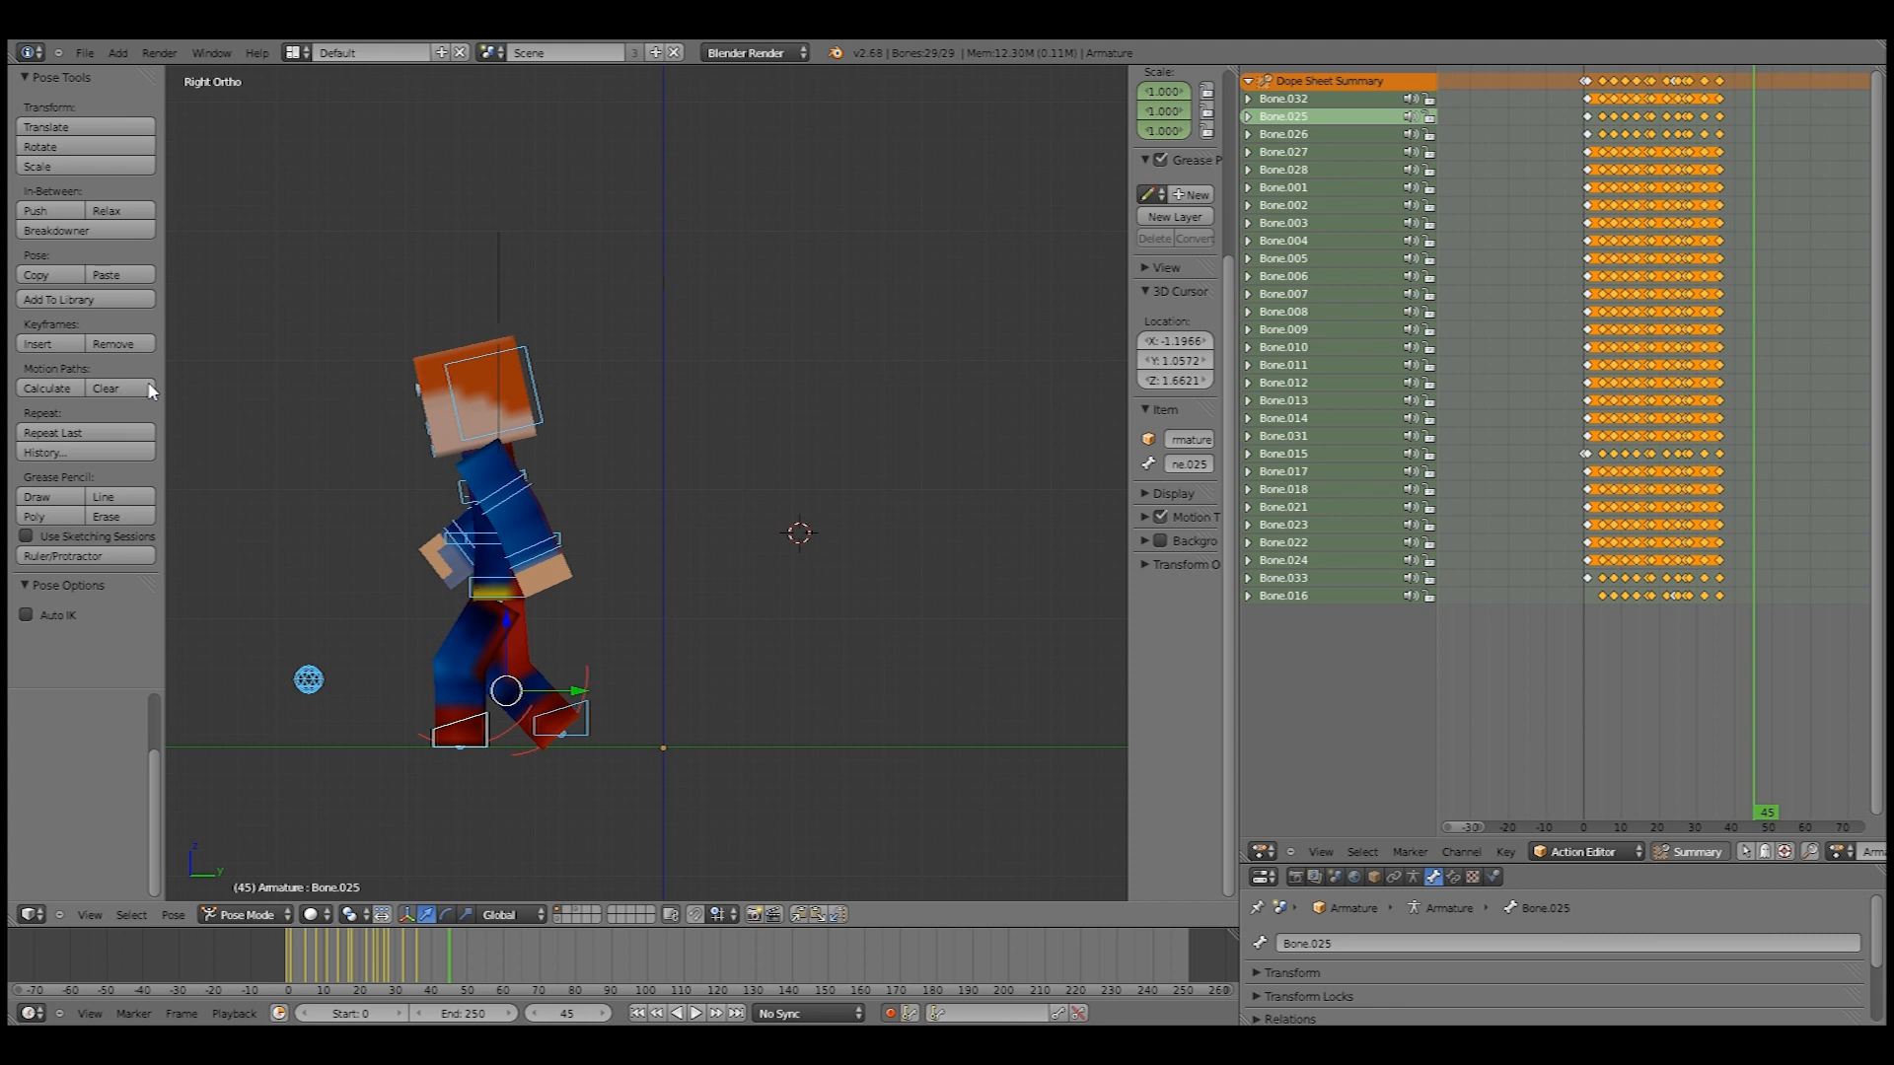
{"action": "mouse_move", "coordinate": [585, 940]}
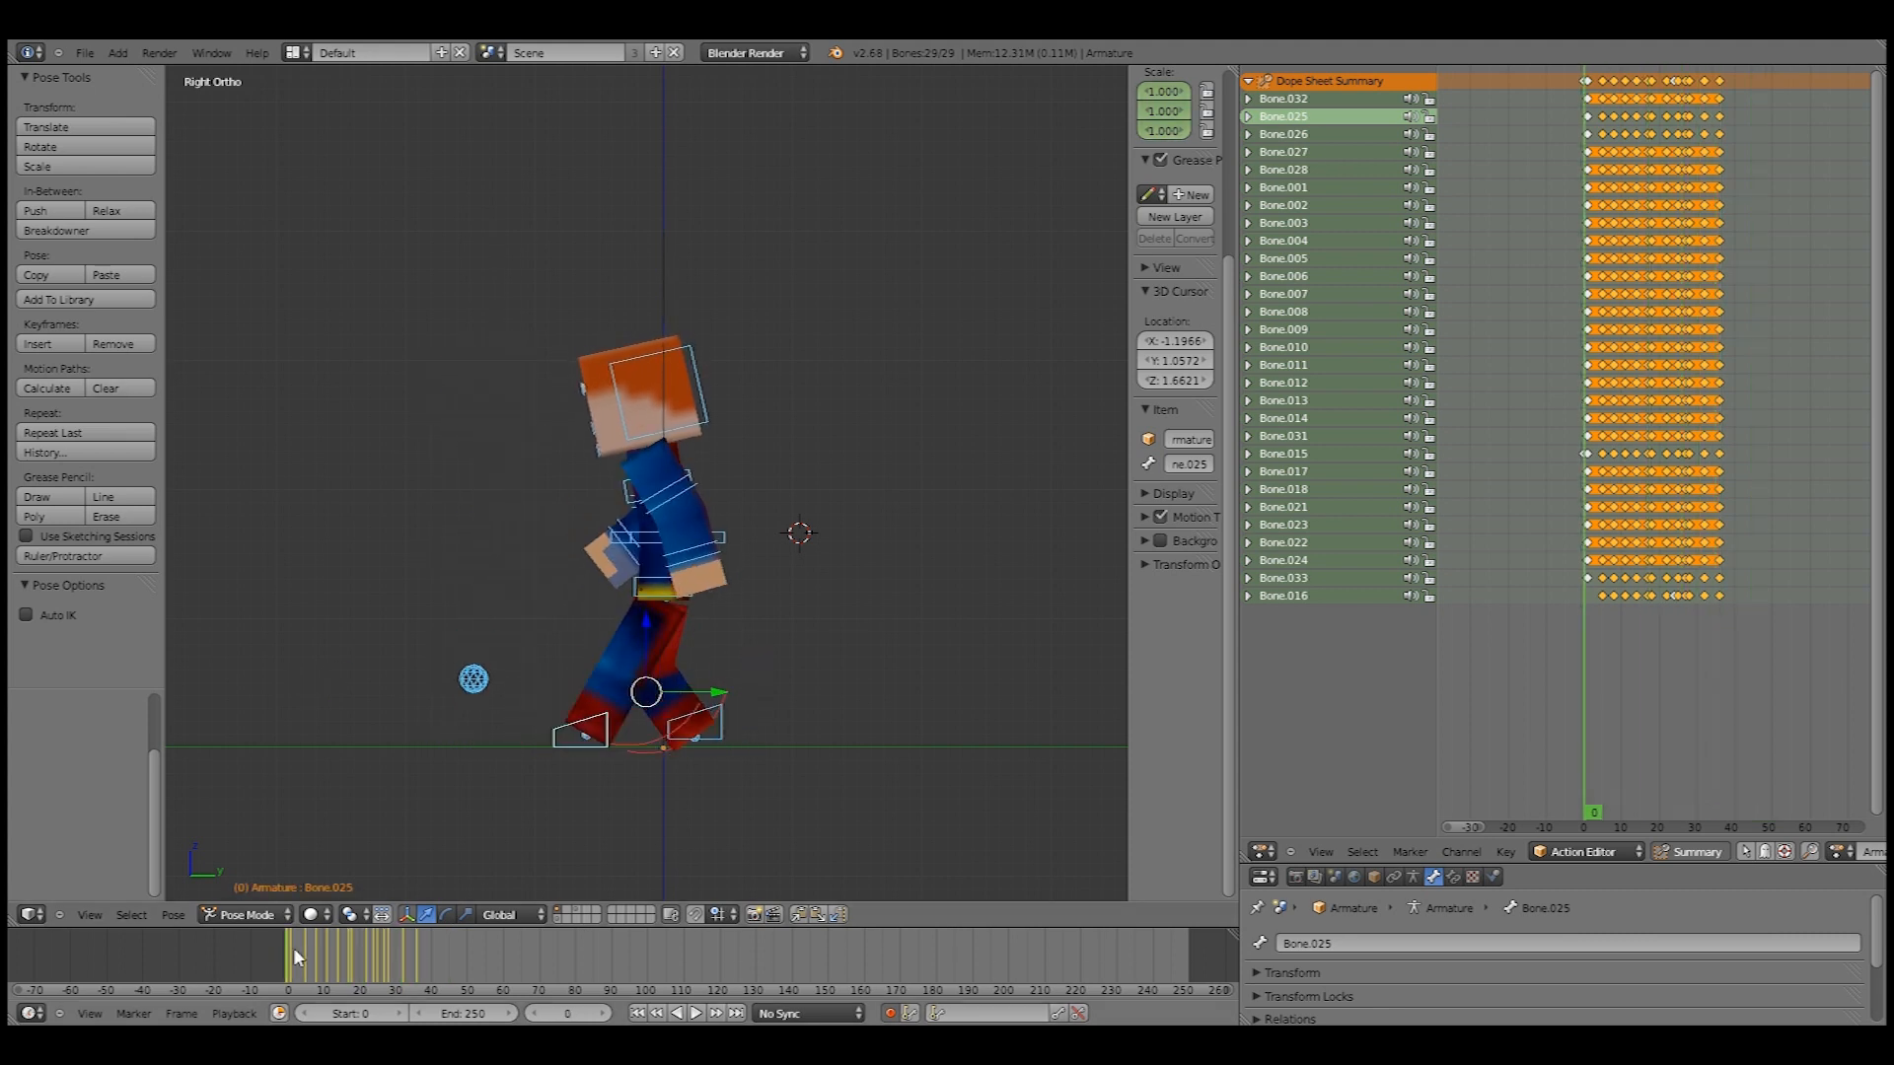
{"action": "left_click", "coordinate": [405, 954]}
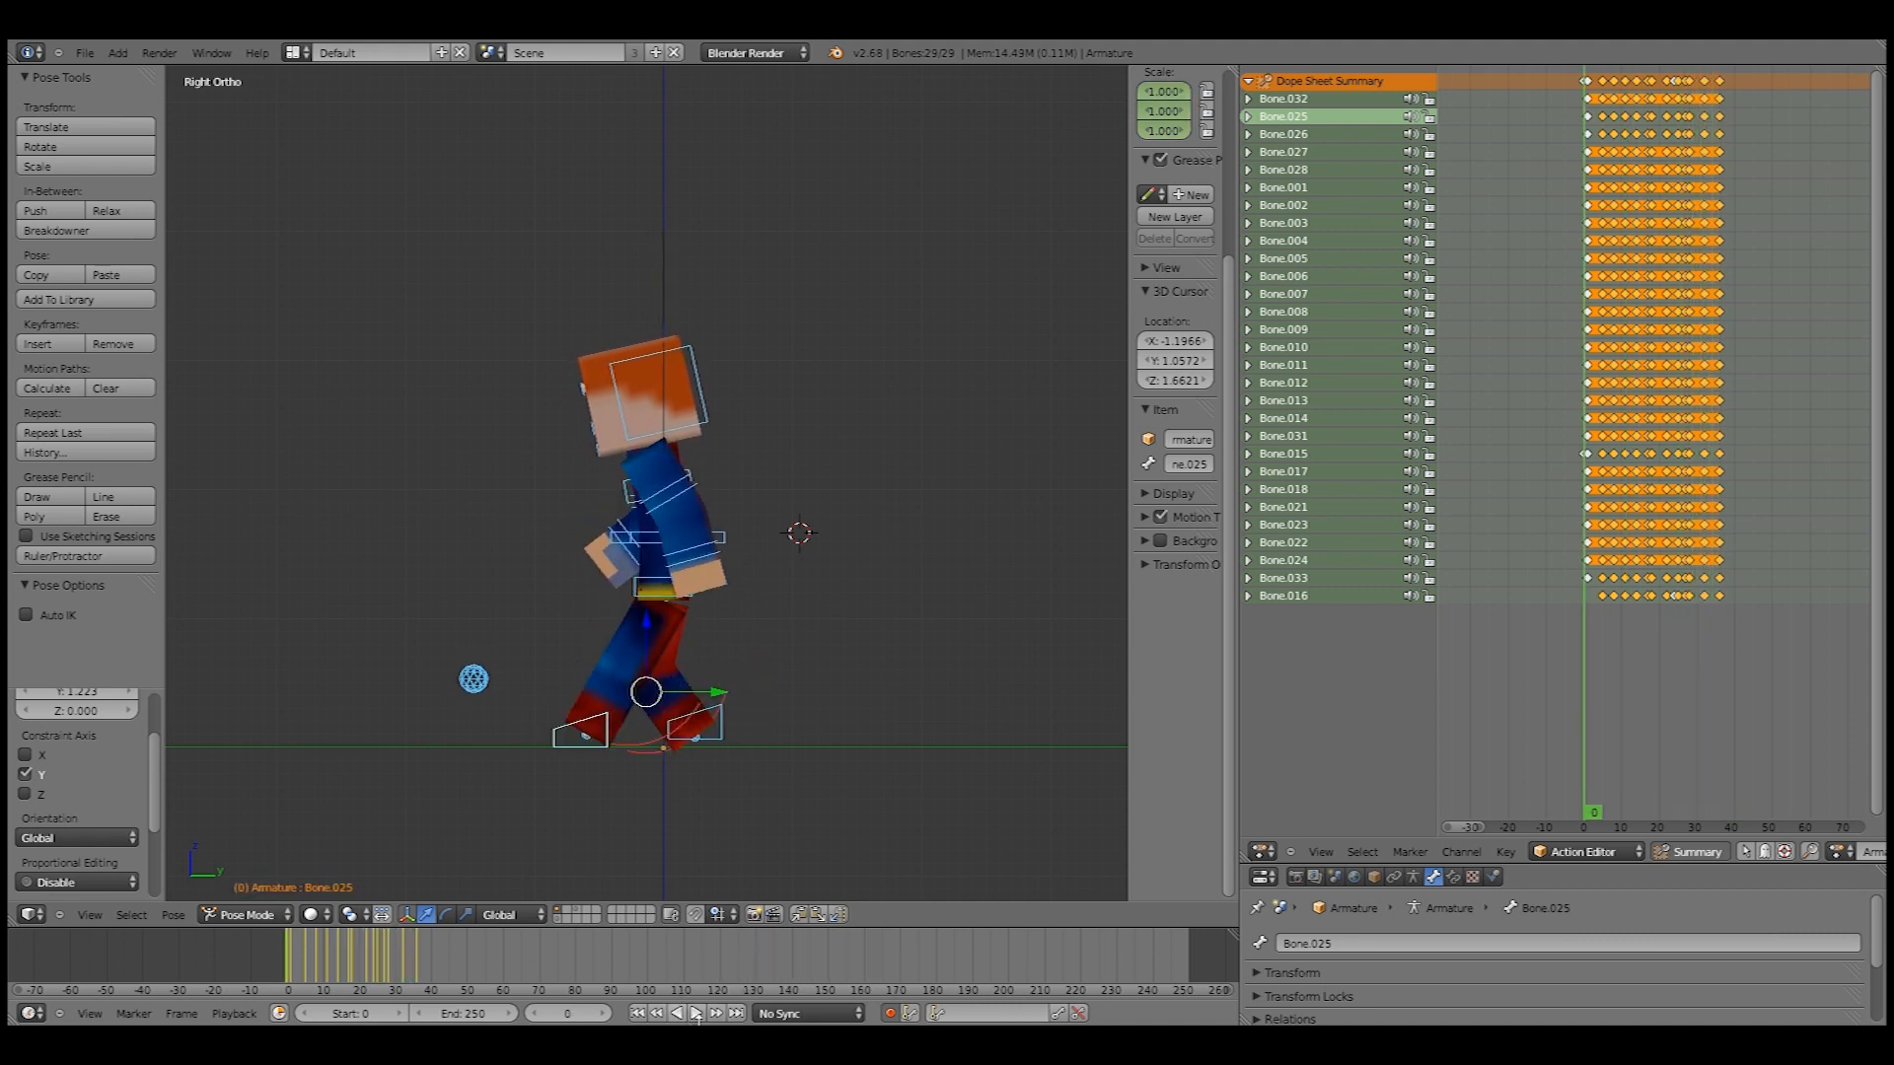
{"action": "mouse_move", "coordinate": [695, 1012]}
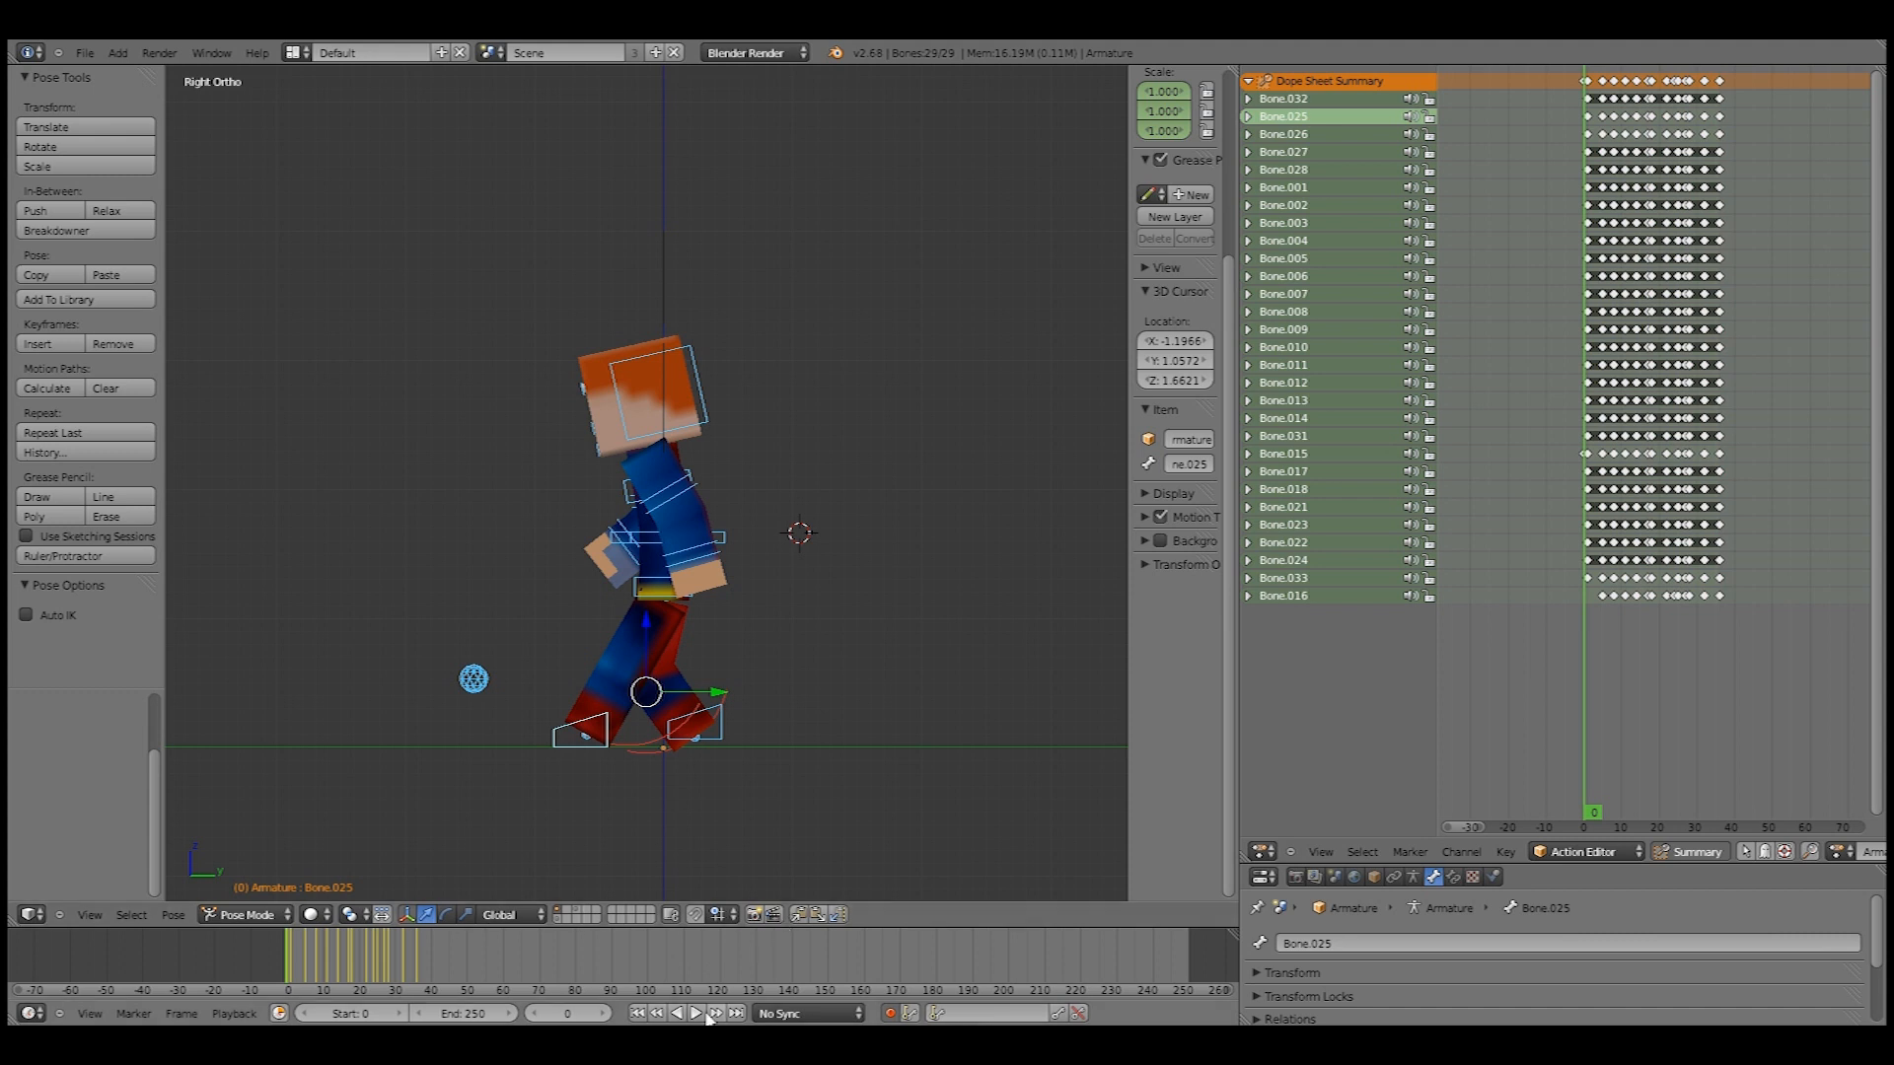
{"action": "left_click", "coordinate": [678, 1013]}
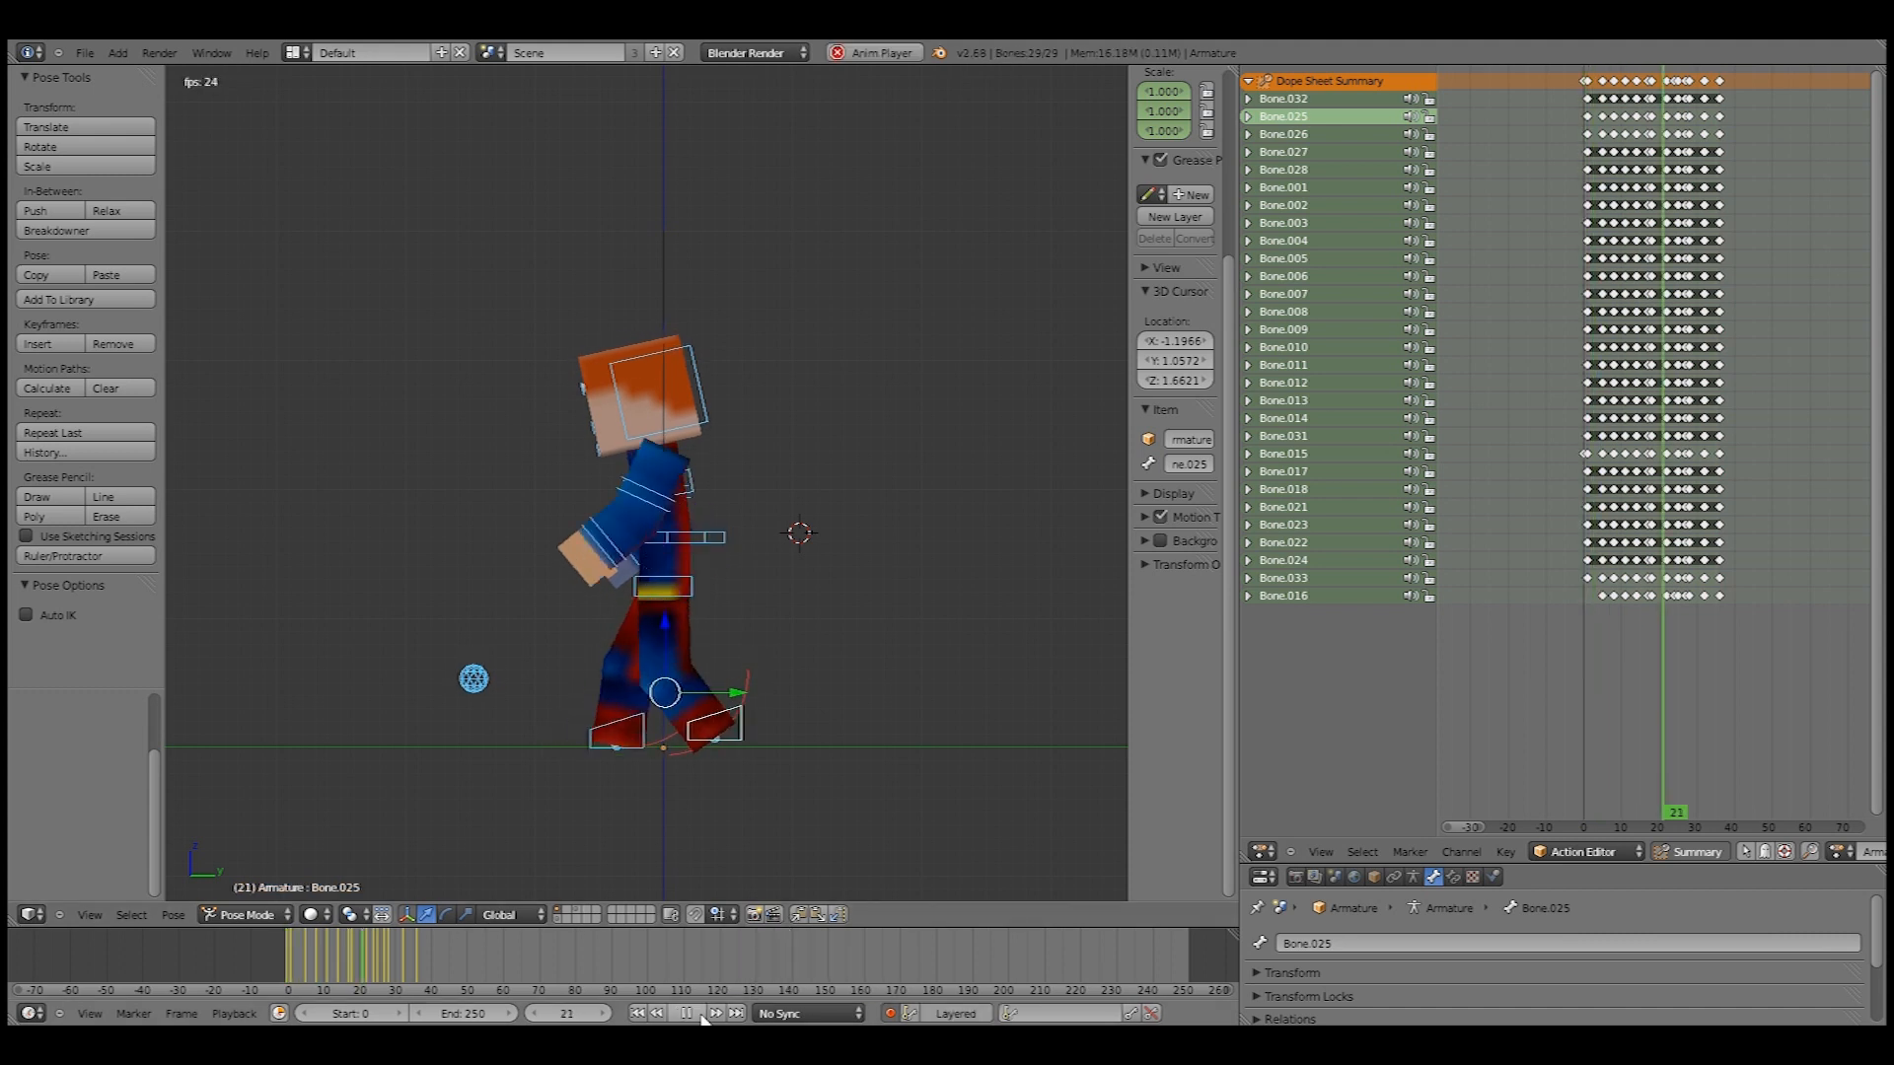
{"action": "left_click", "coordinate": [633, 1013]}
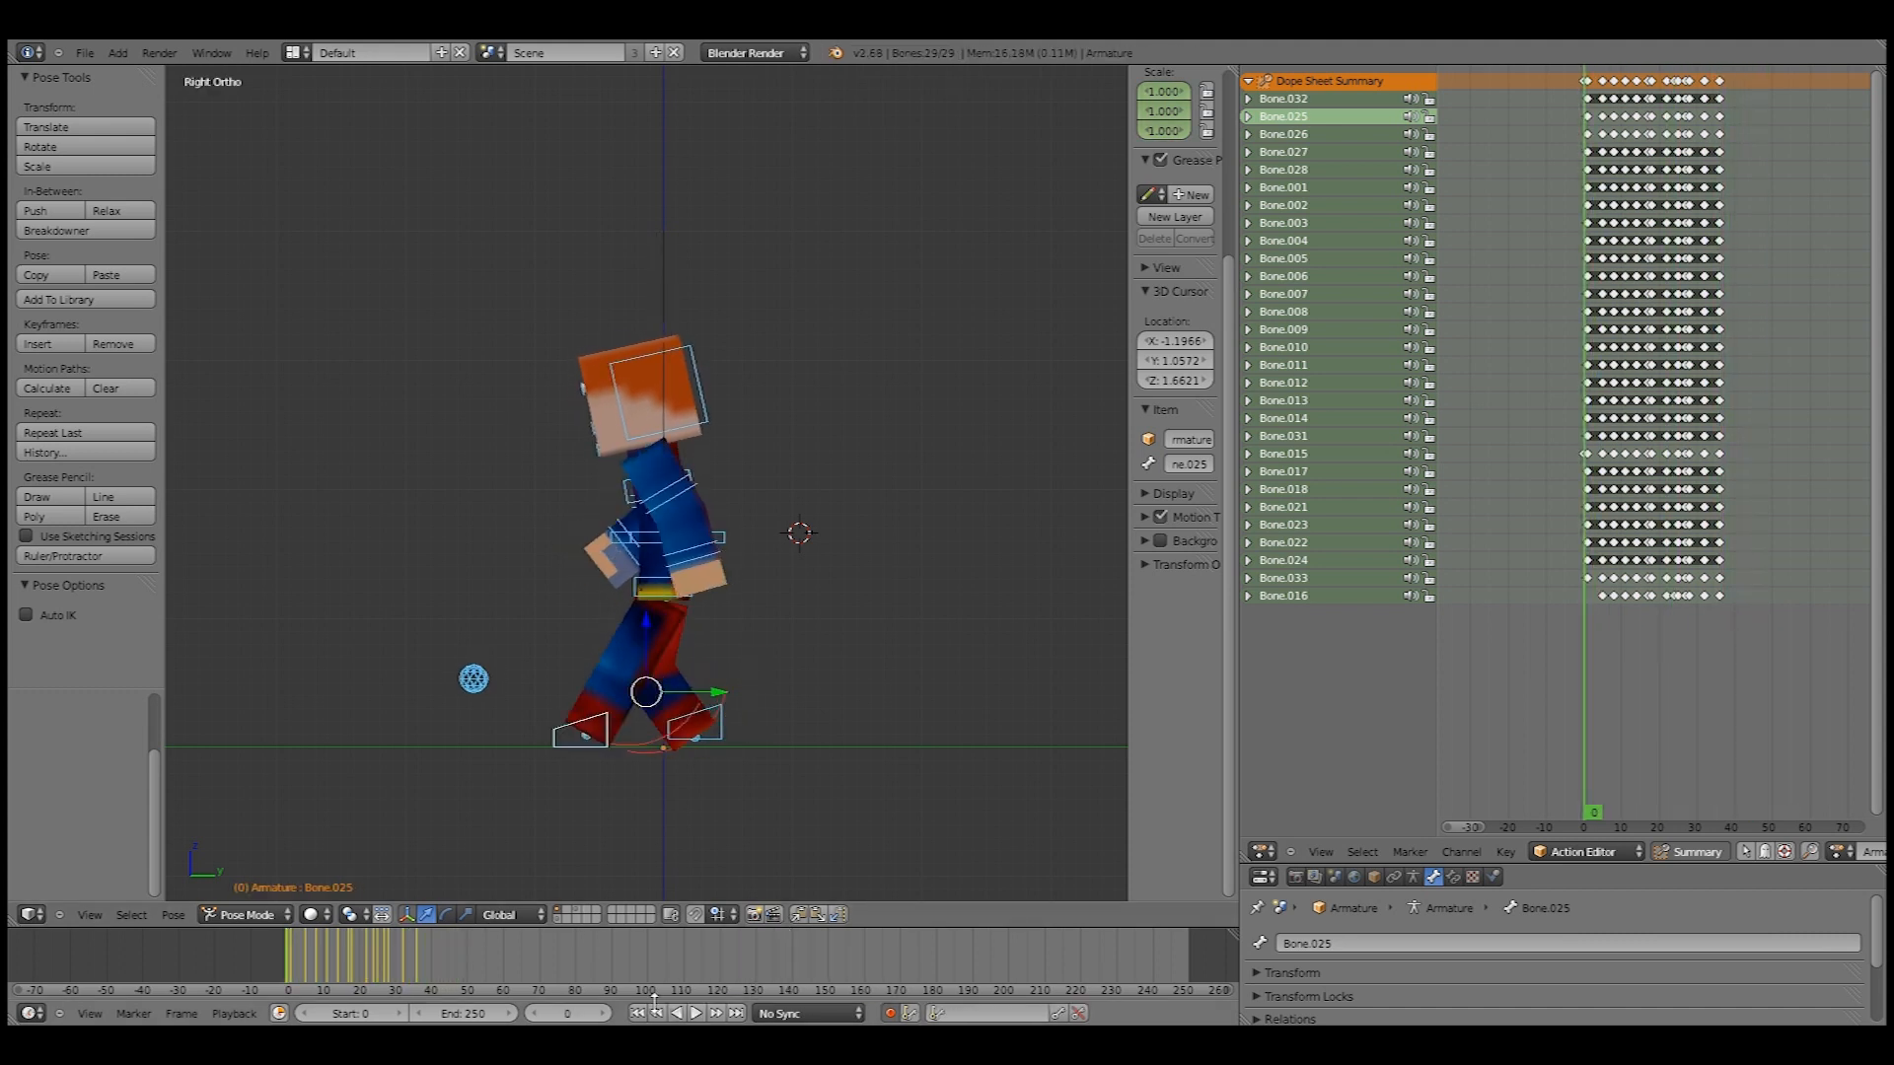
{"action": "left_click", "coordinate": [694, 1013]}
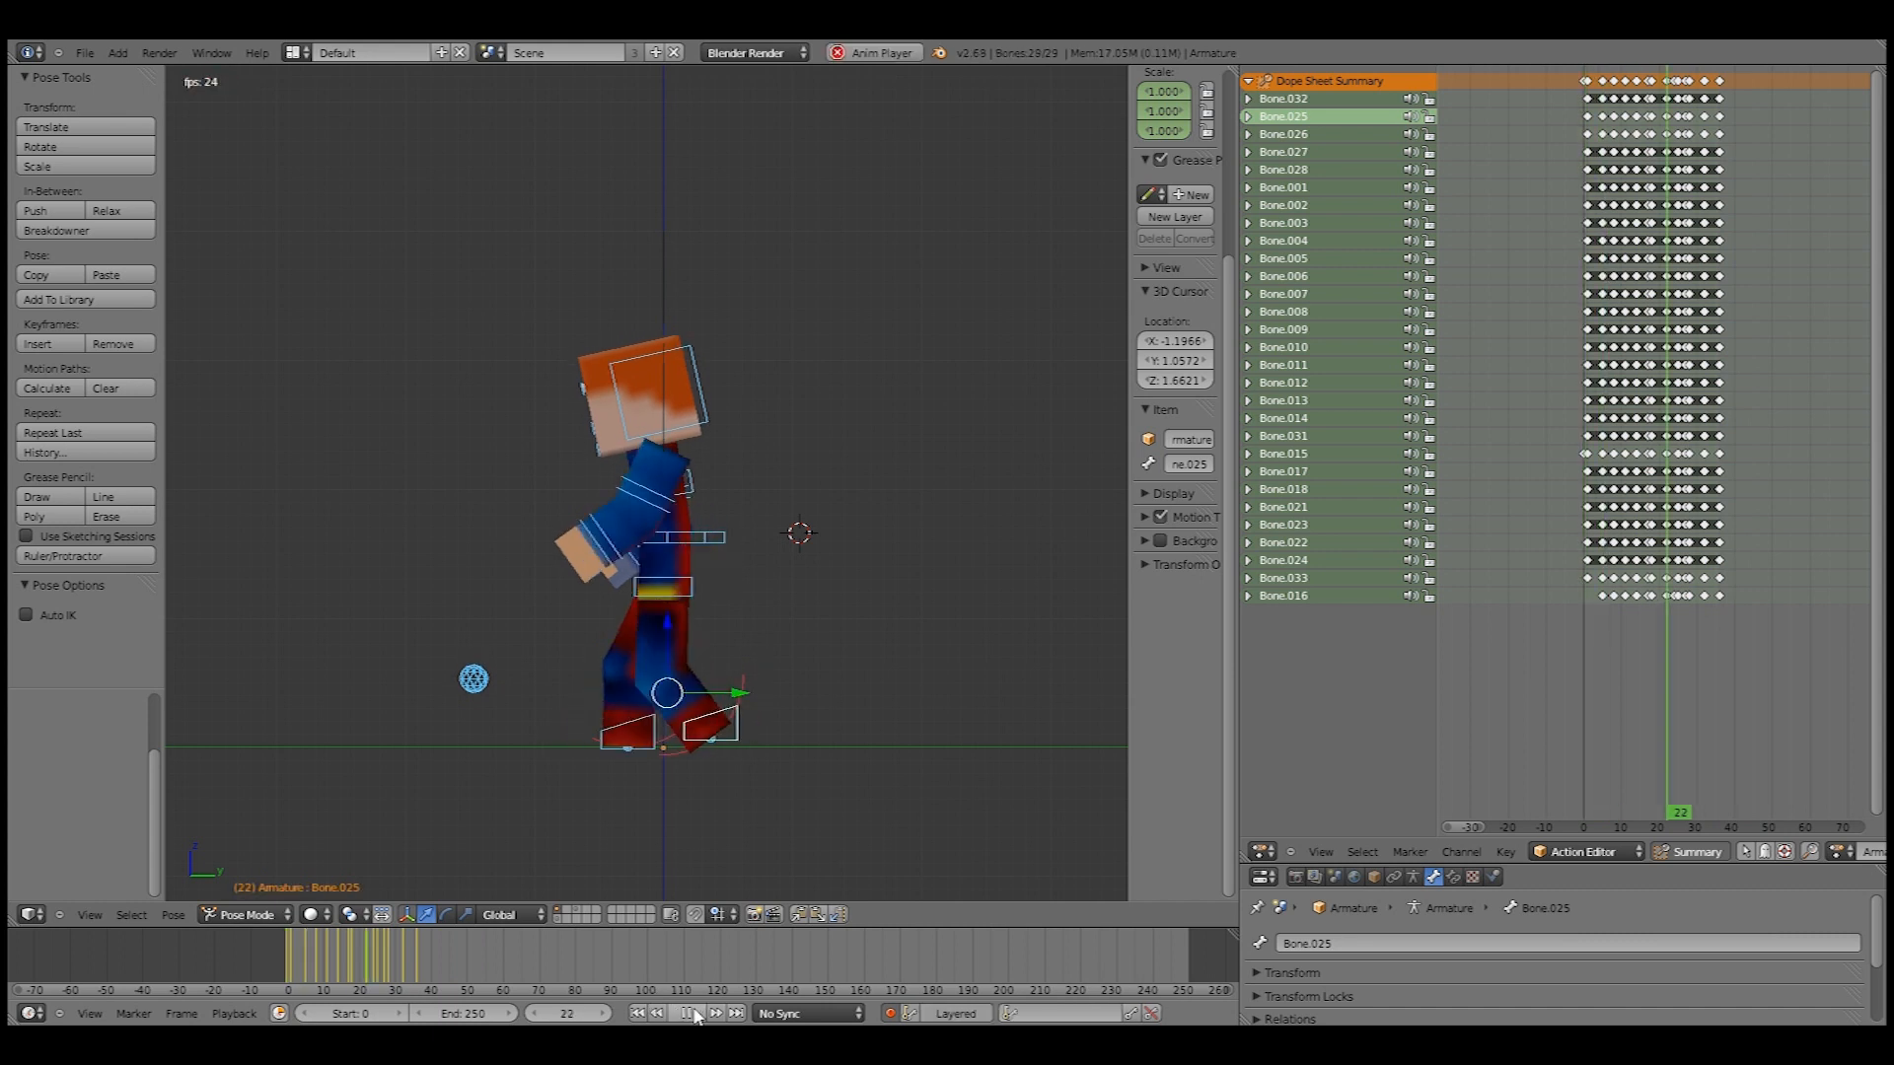
{"action": "left_click", "coordinate": [637, 1012]}
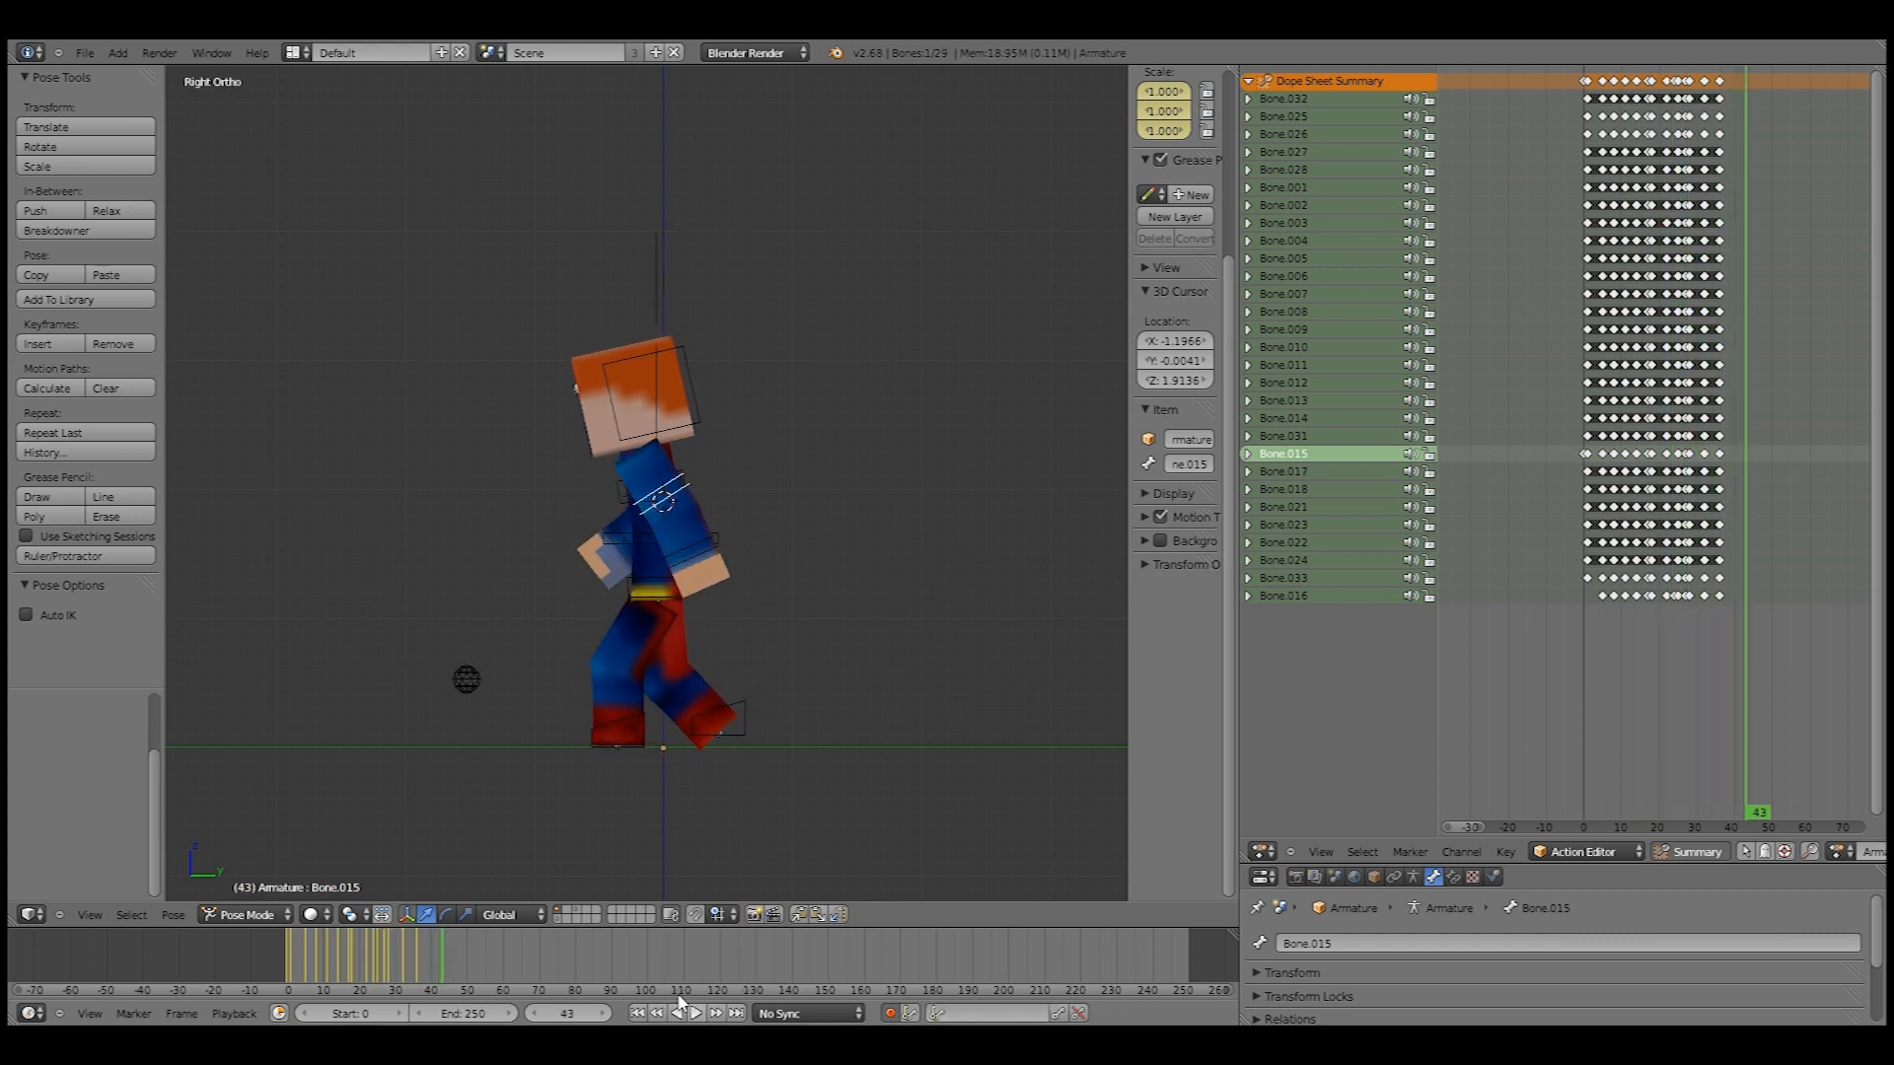
- Check frames 32 and 5, then play and stop the walk cycle
{"action": "left_click", "coordinate": [410, 953]}
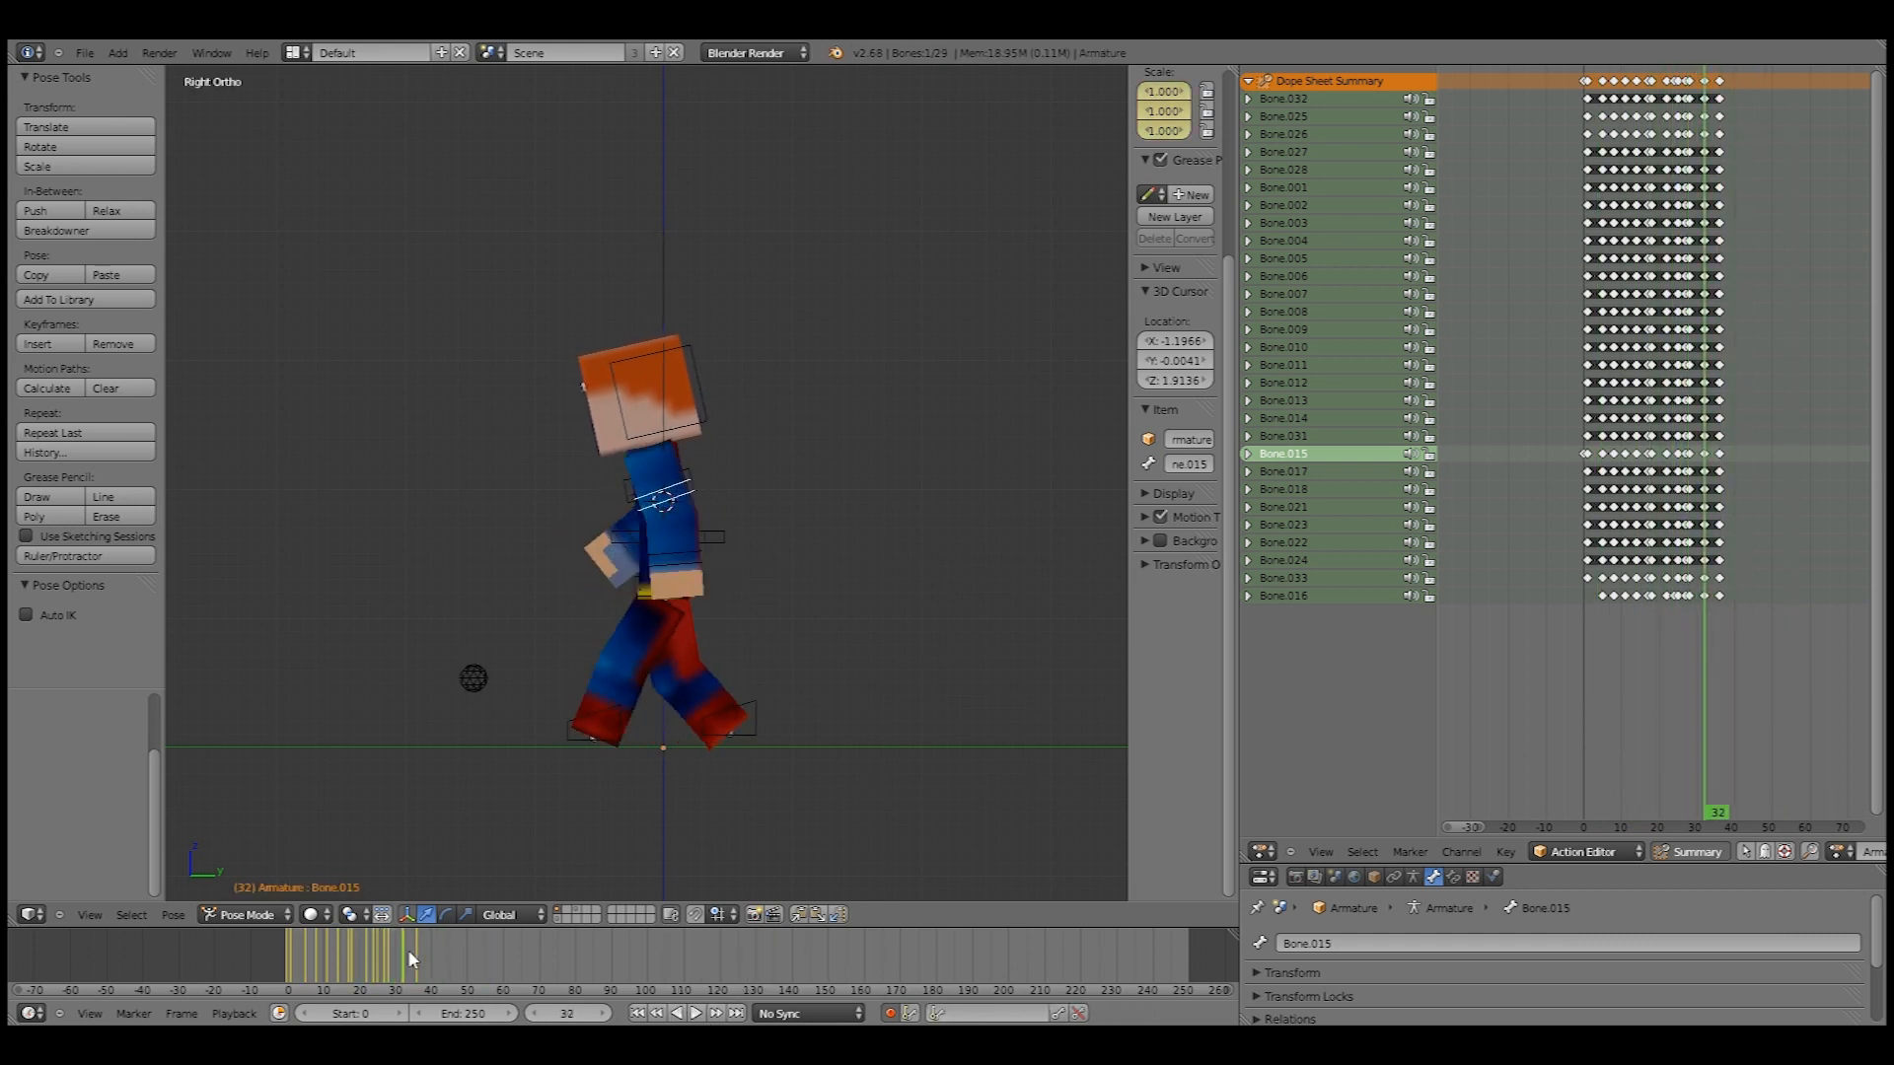
{"action": "left_click", "coordinate": [302, 953]}
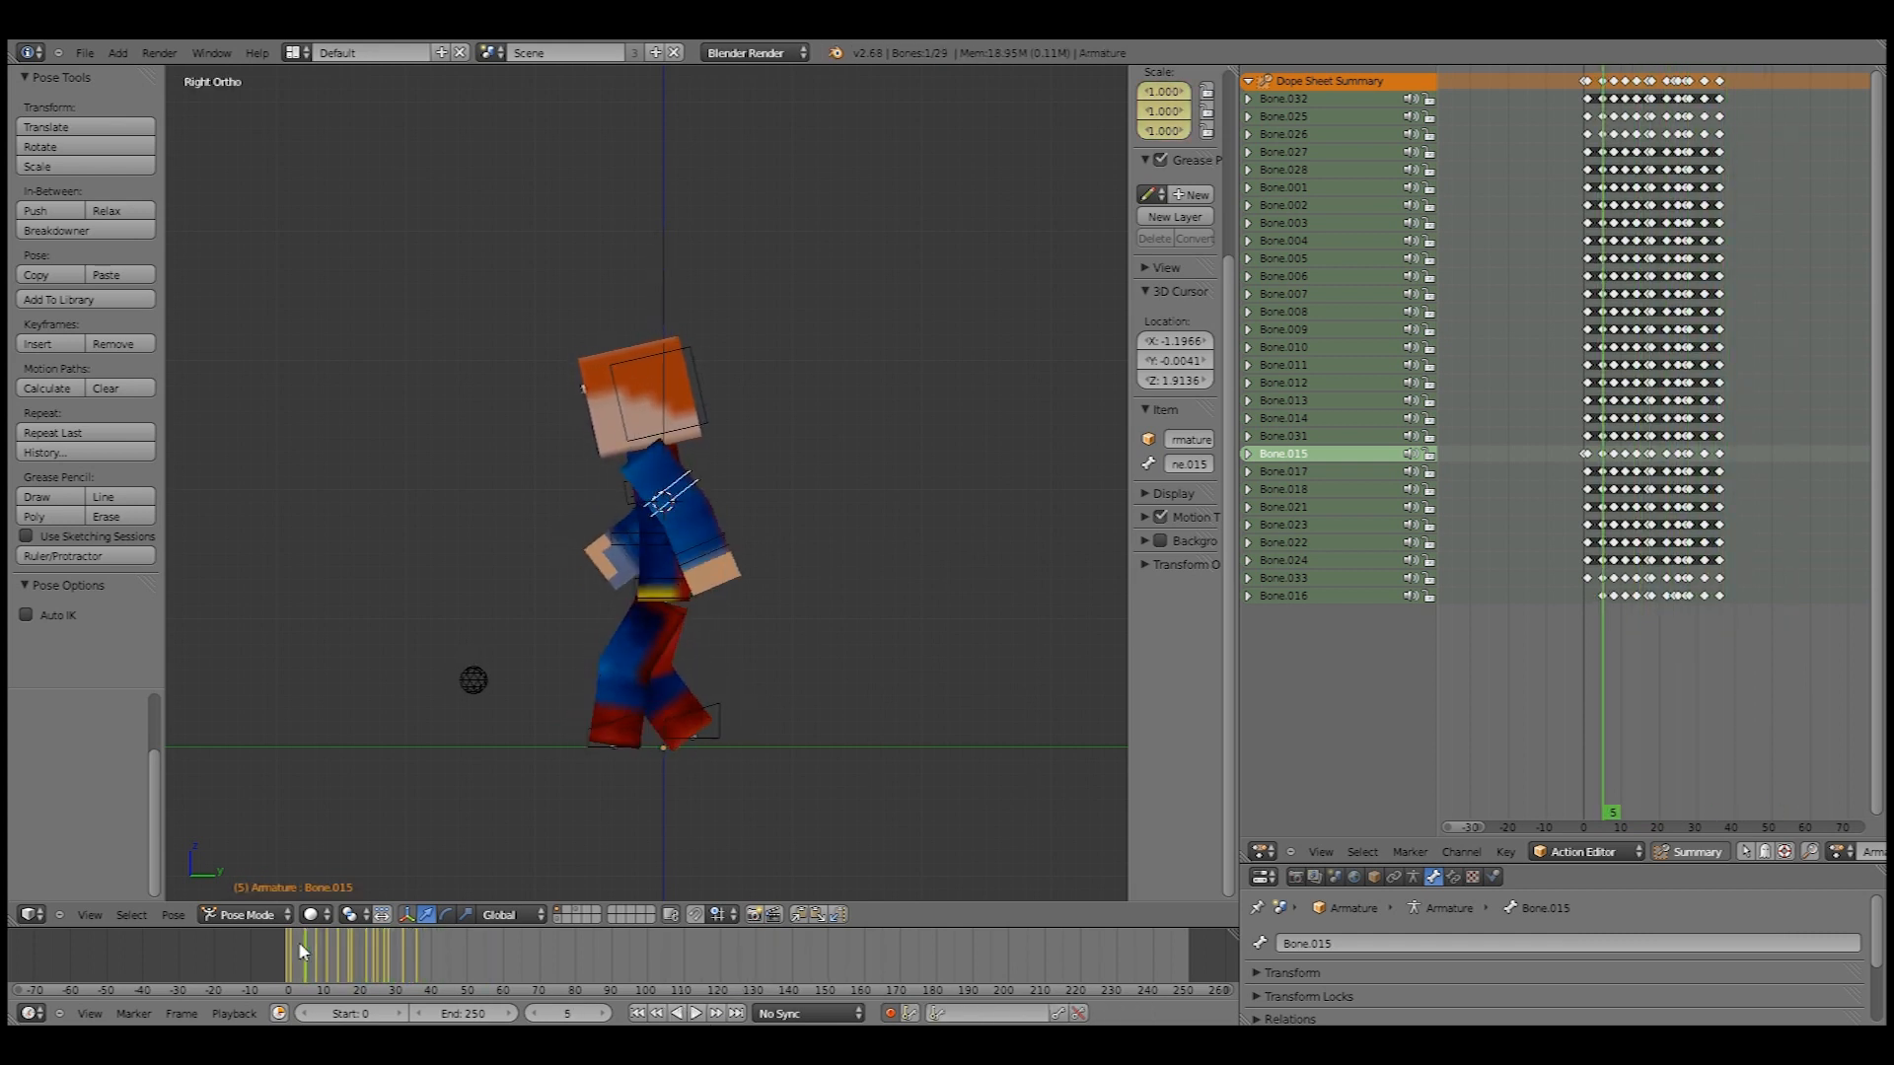
{"action": "left_click", "coordinate": [694, 1012]}
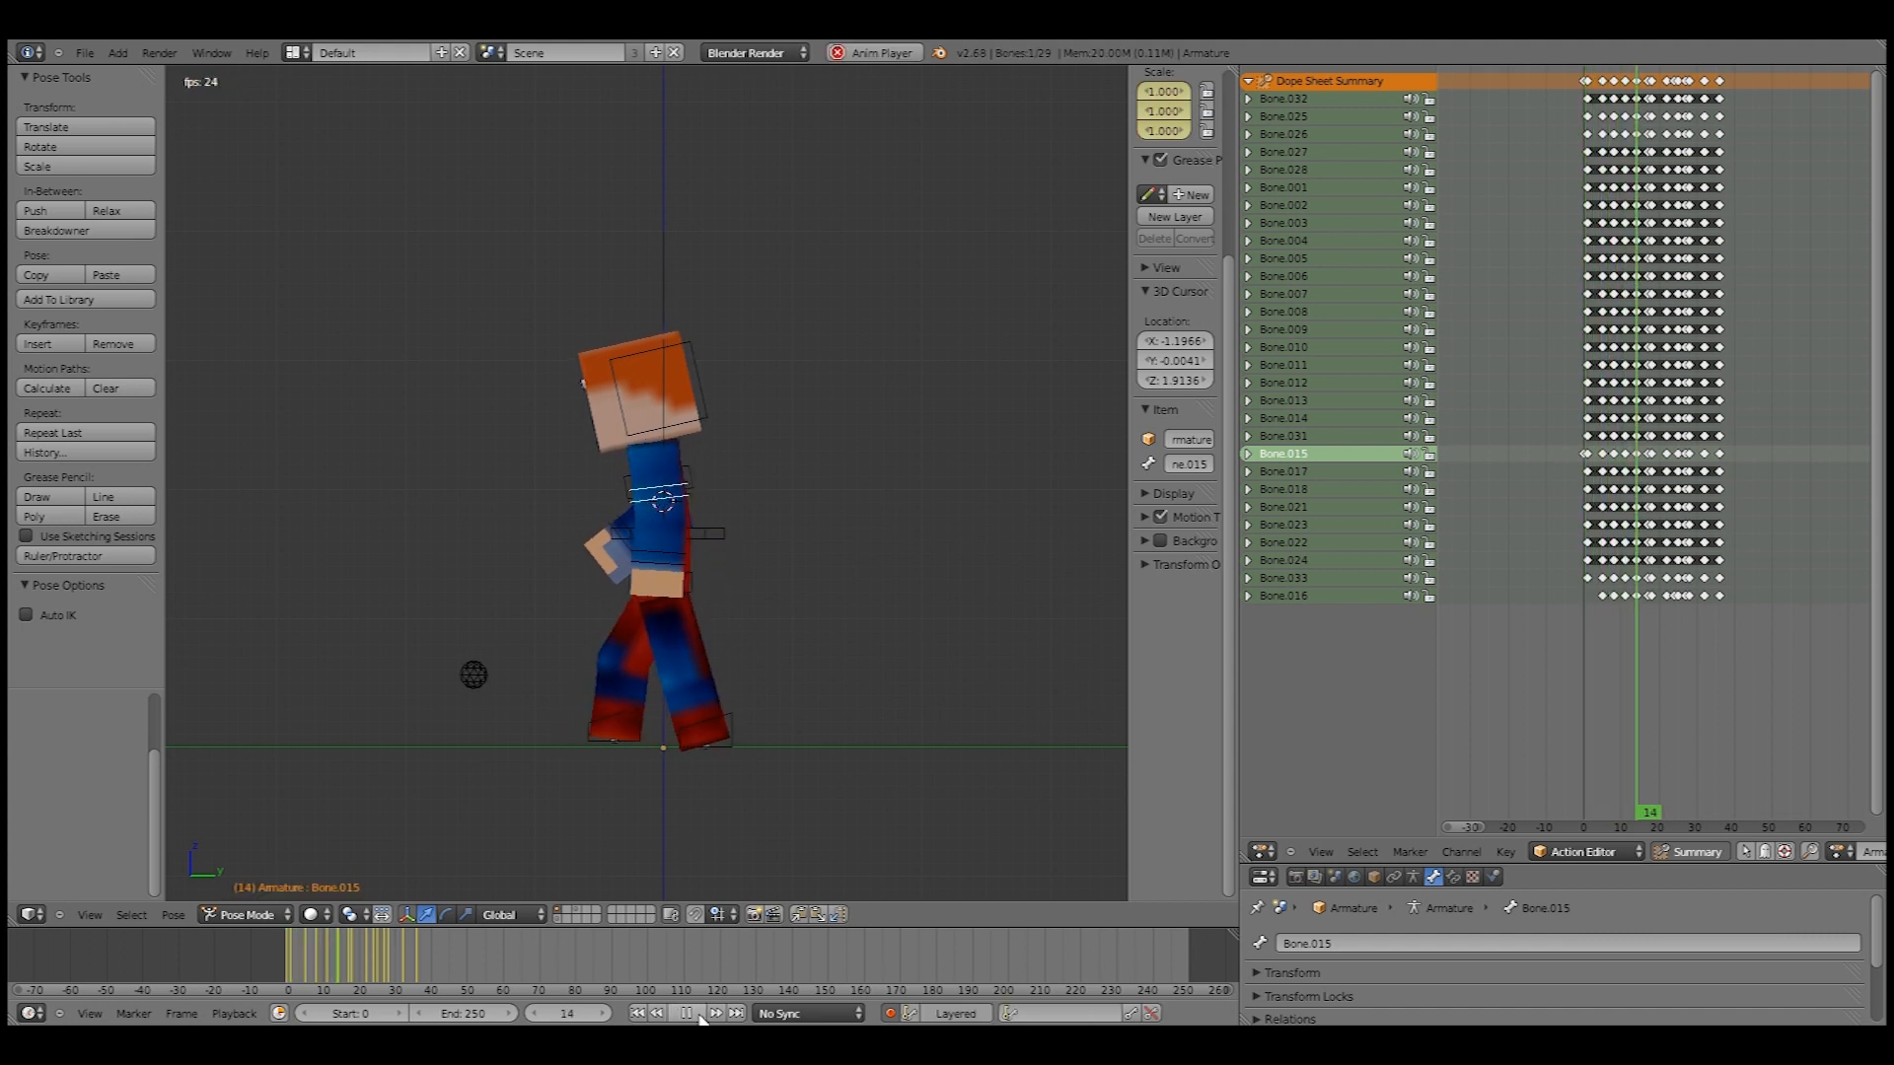
{"action": "left_click", "coordinate": [687, 1012]}
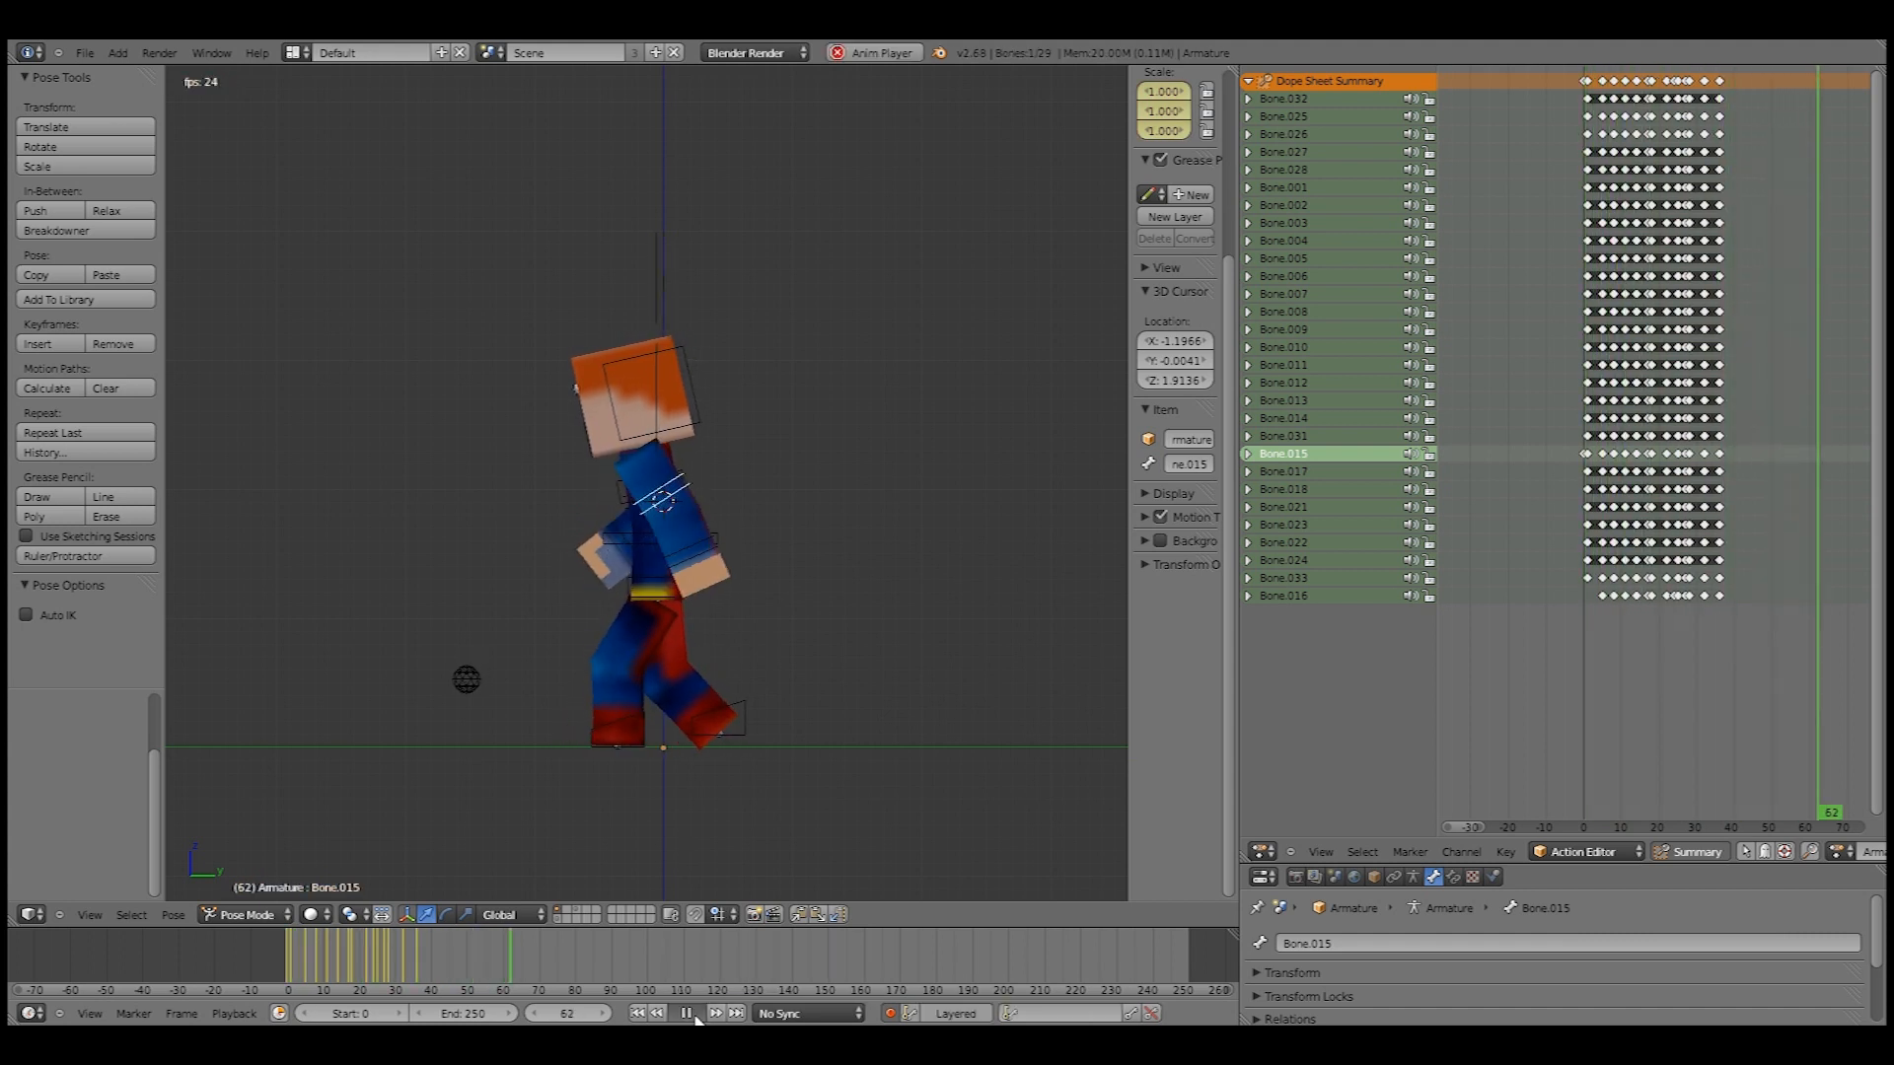
{"action": "left_click", "coordinate": [683, 1012]}
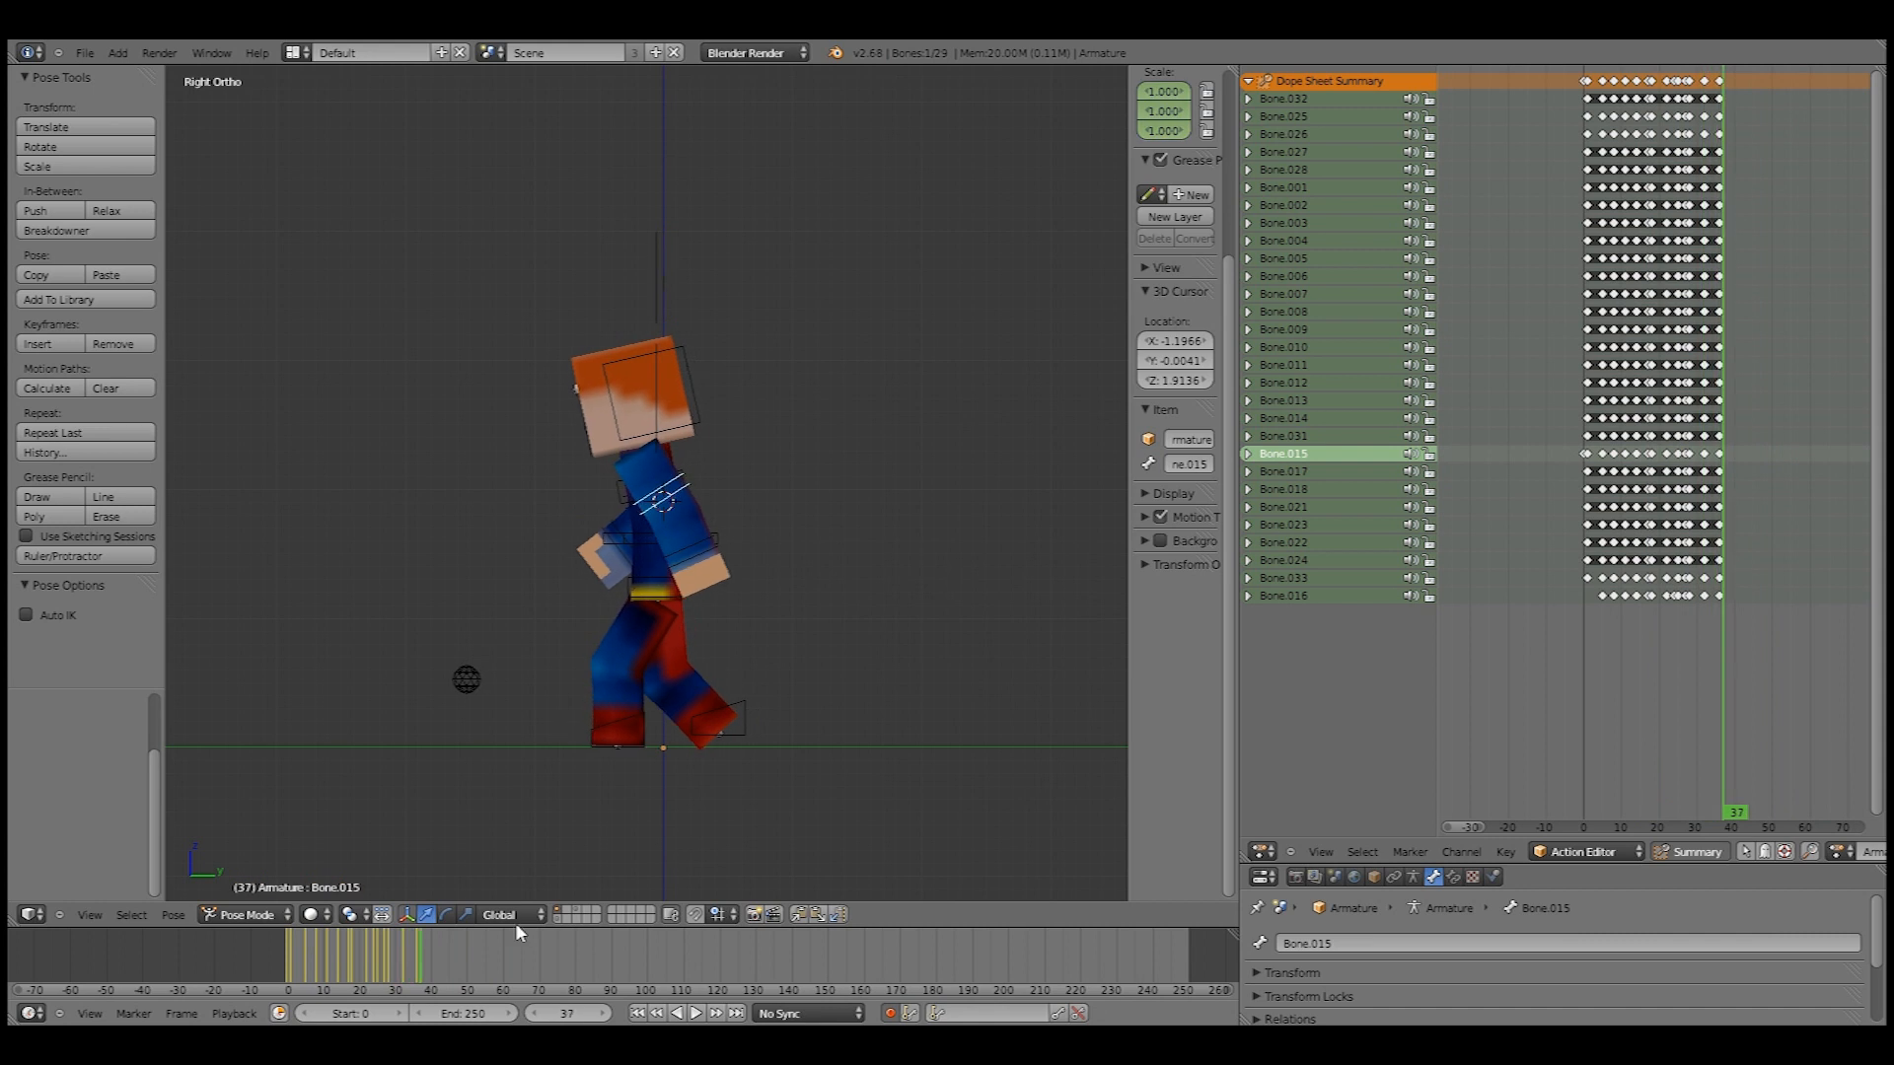
{"action": "mouse_move", "coordinate": [423, 954]}
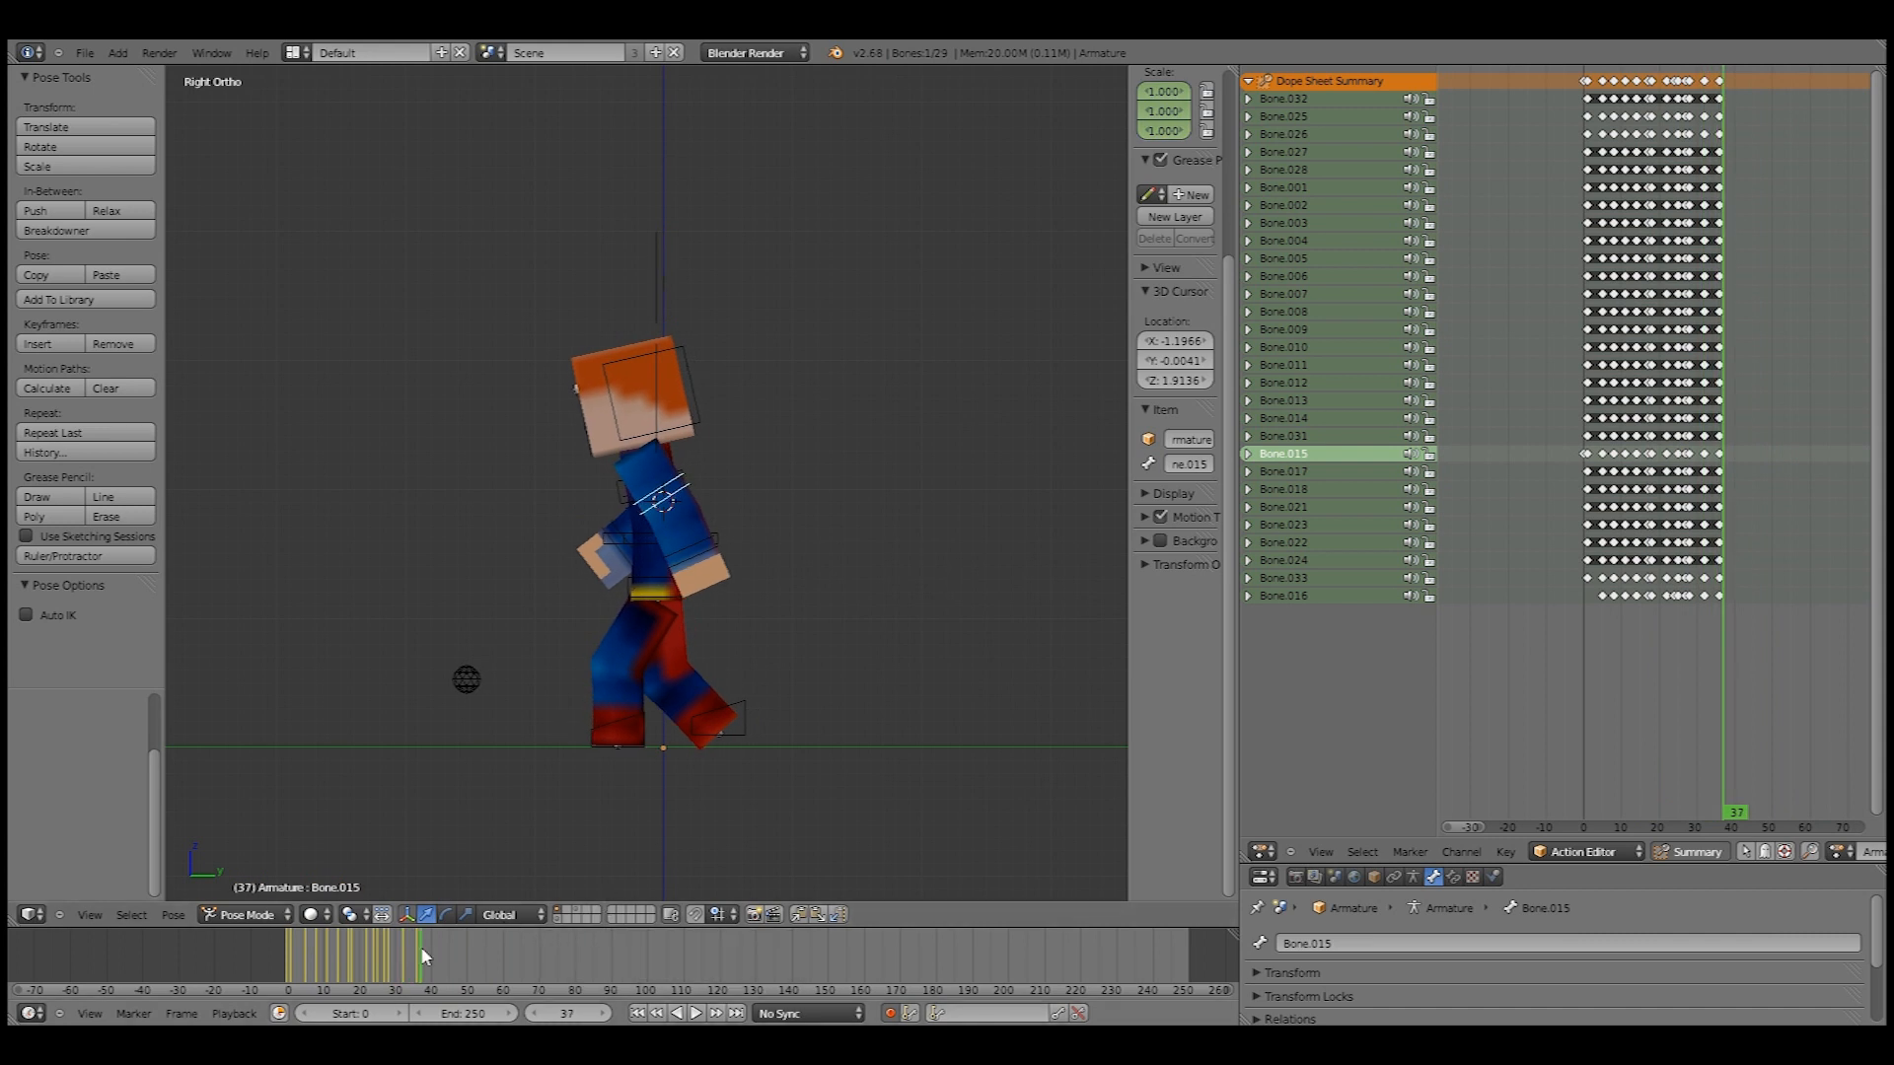
- Go to frame 14, raise the foot IK bone with G Z, and key it
{"action": "left_click", "coordinate": [296, 954]}
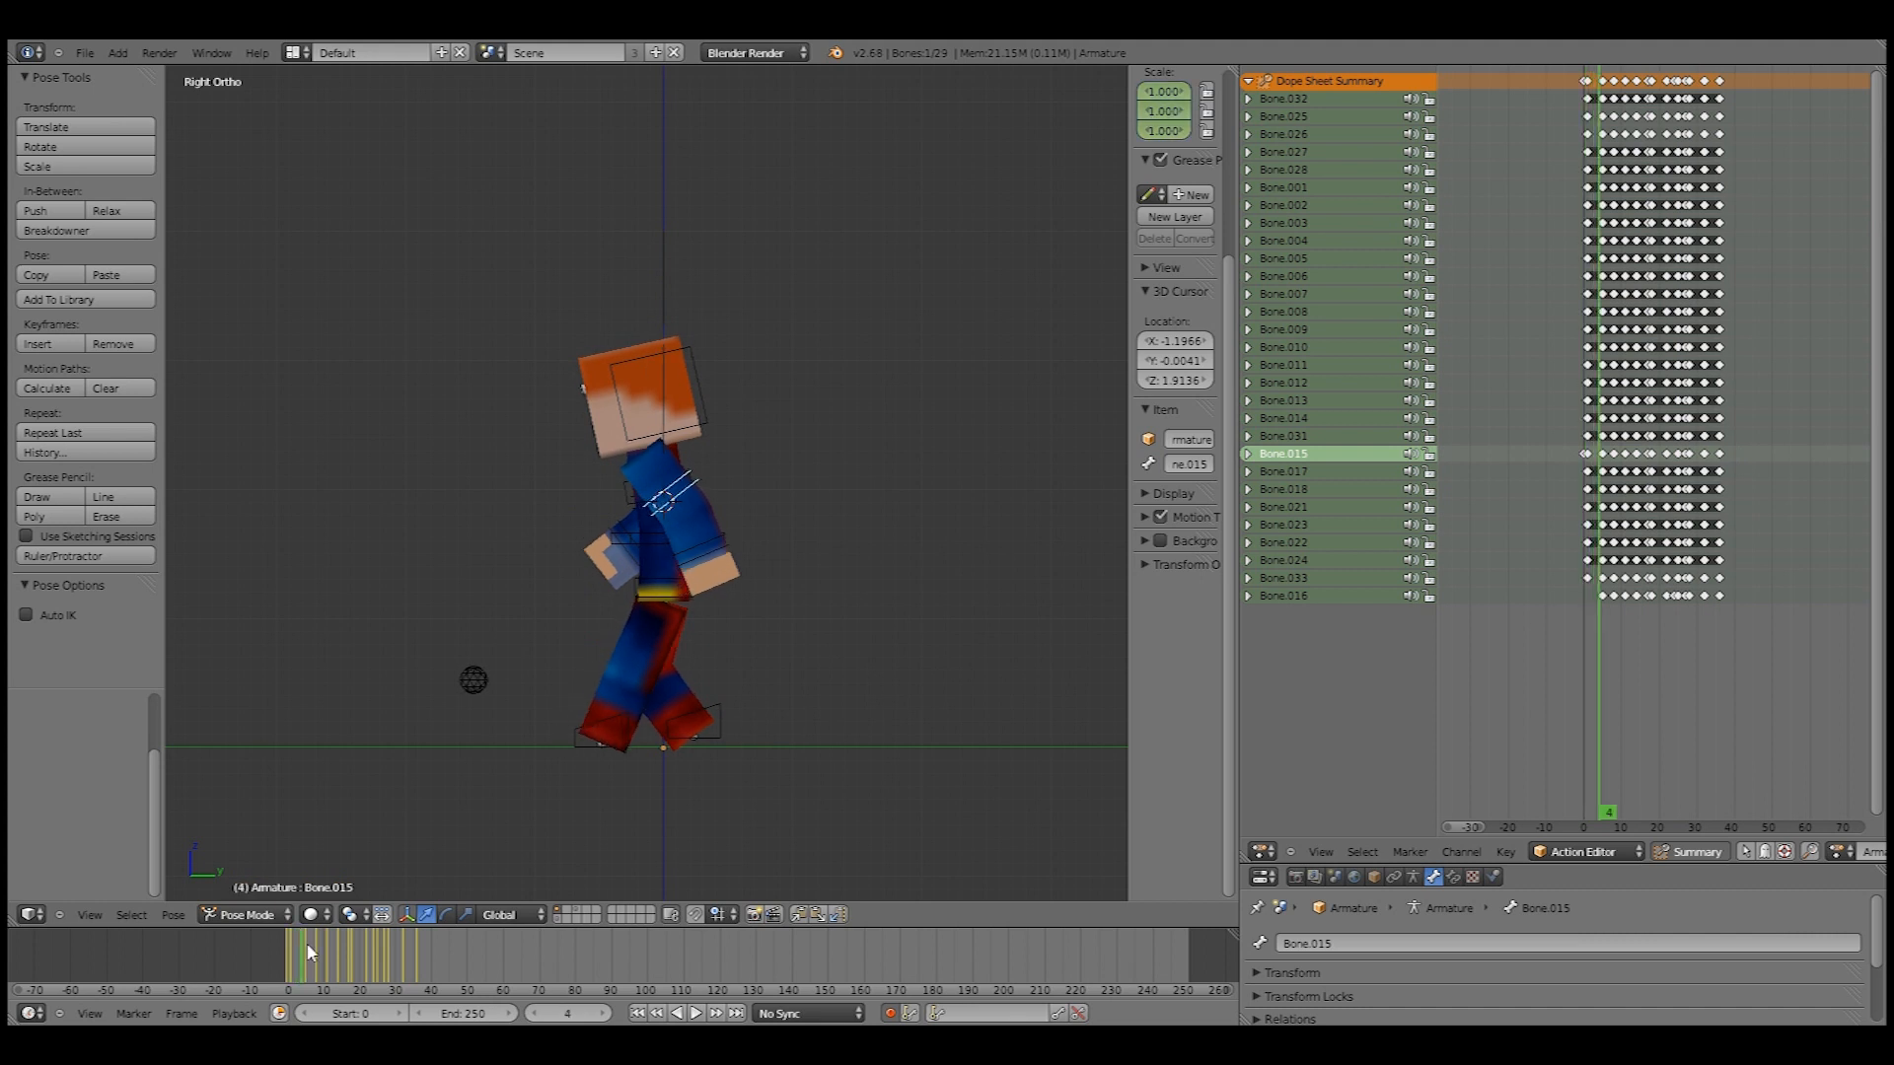
{"action": "left_click", "coordinate": [324, 953]}
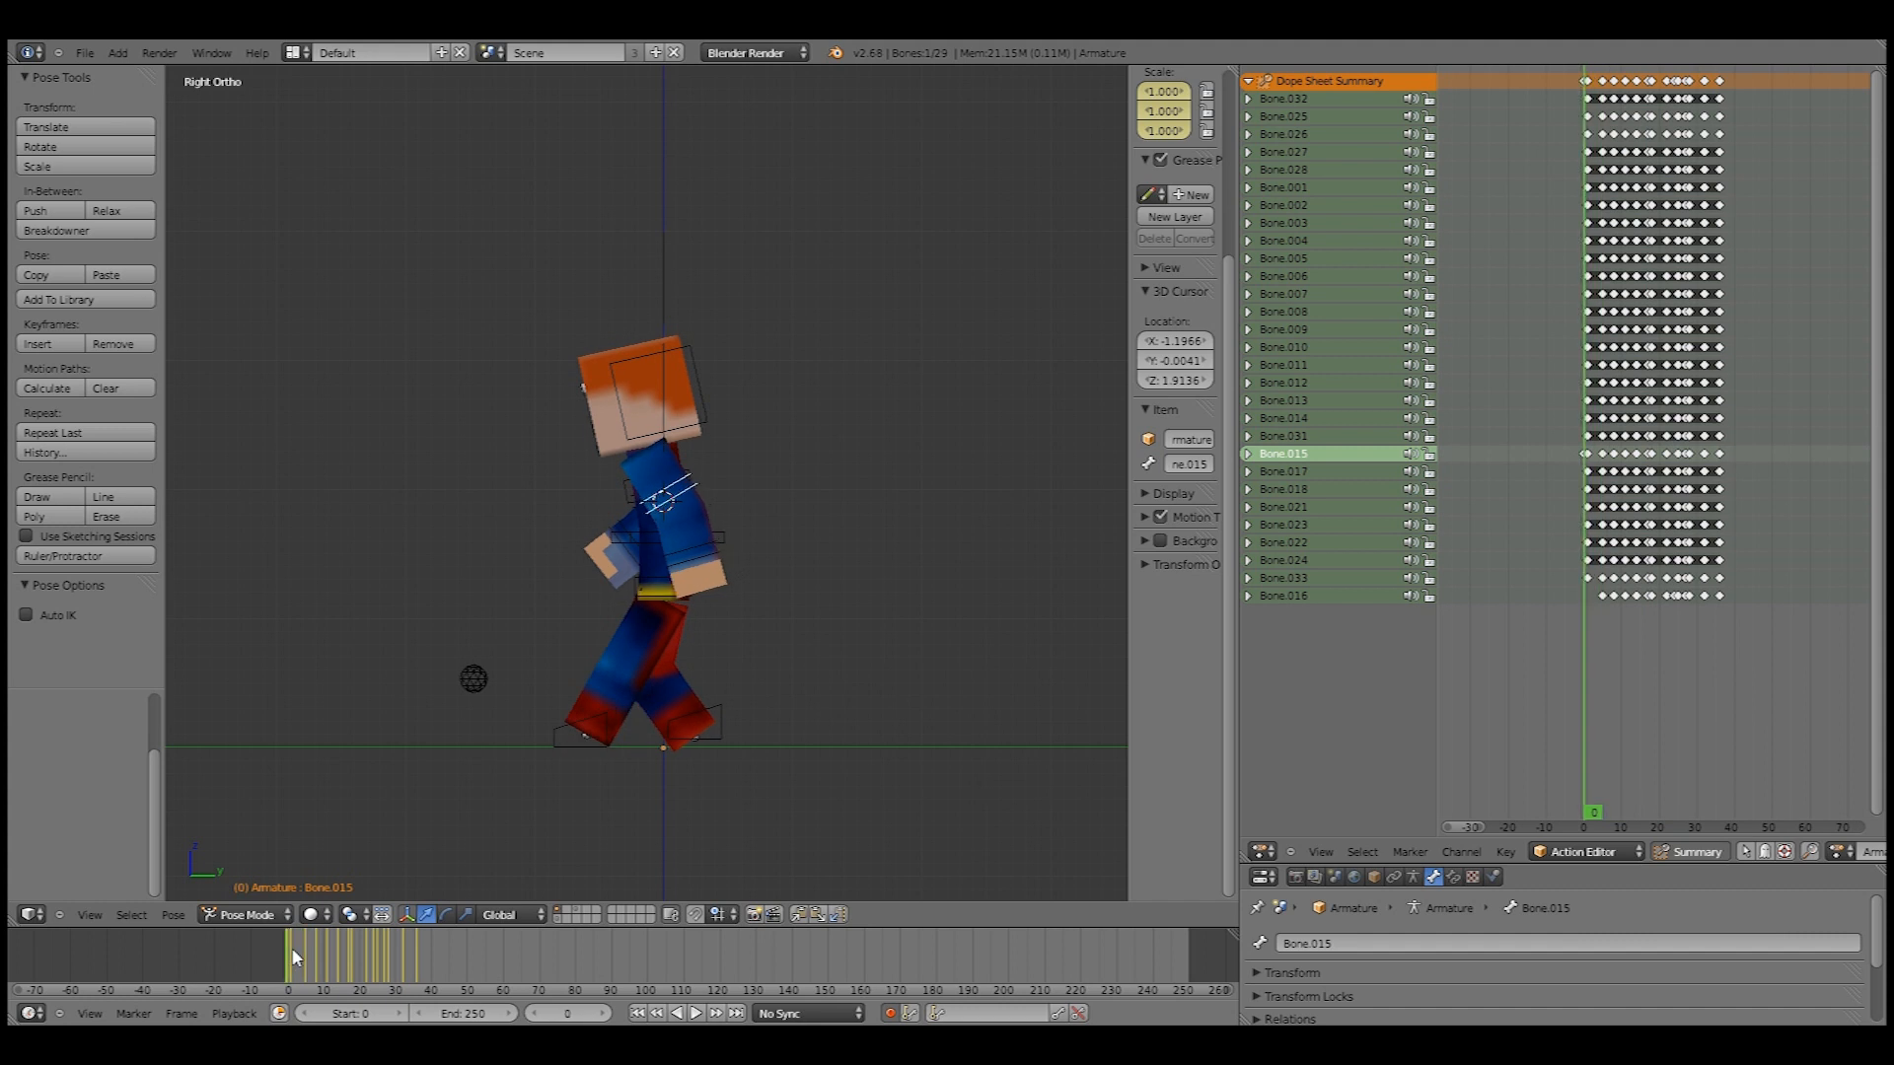
{"action": "left_click", "coordinate": [298, 954]}
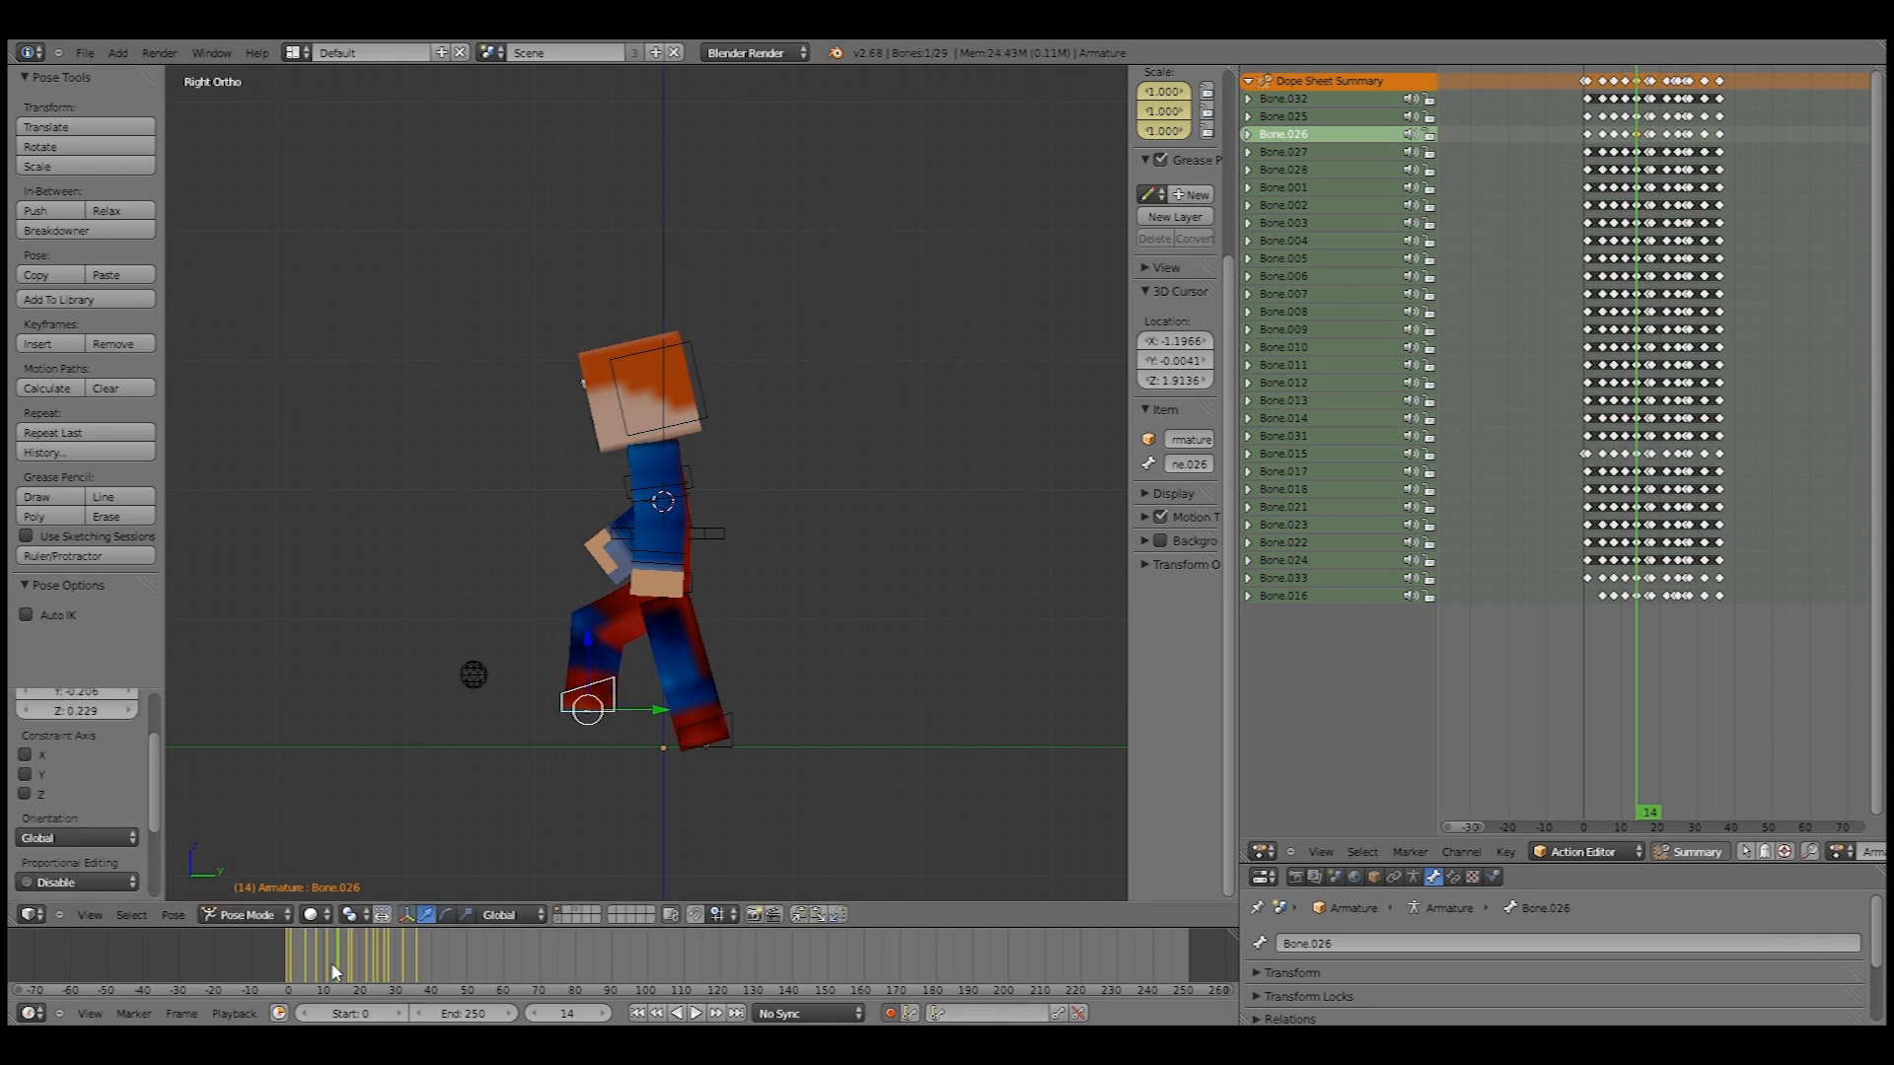
{"action": "left_click", "coordinate": [693, 1012]}
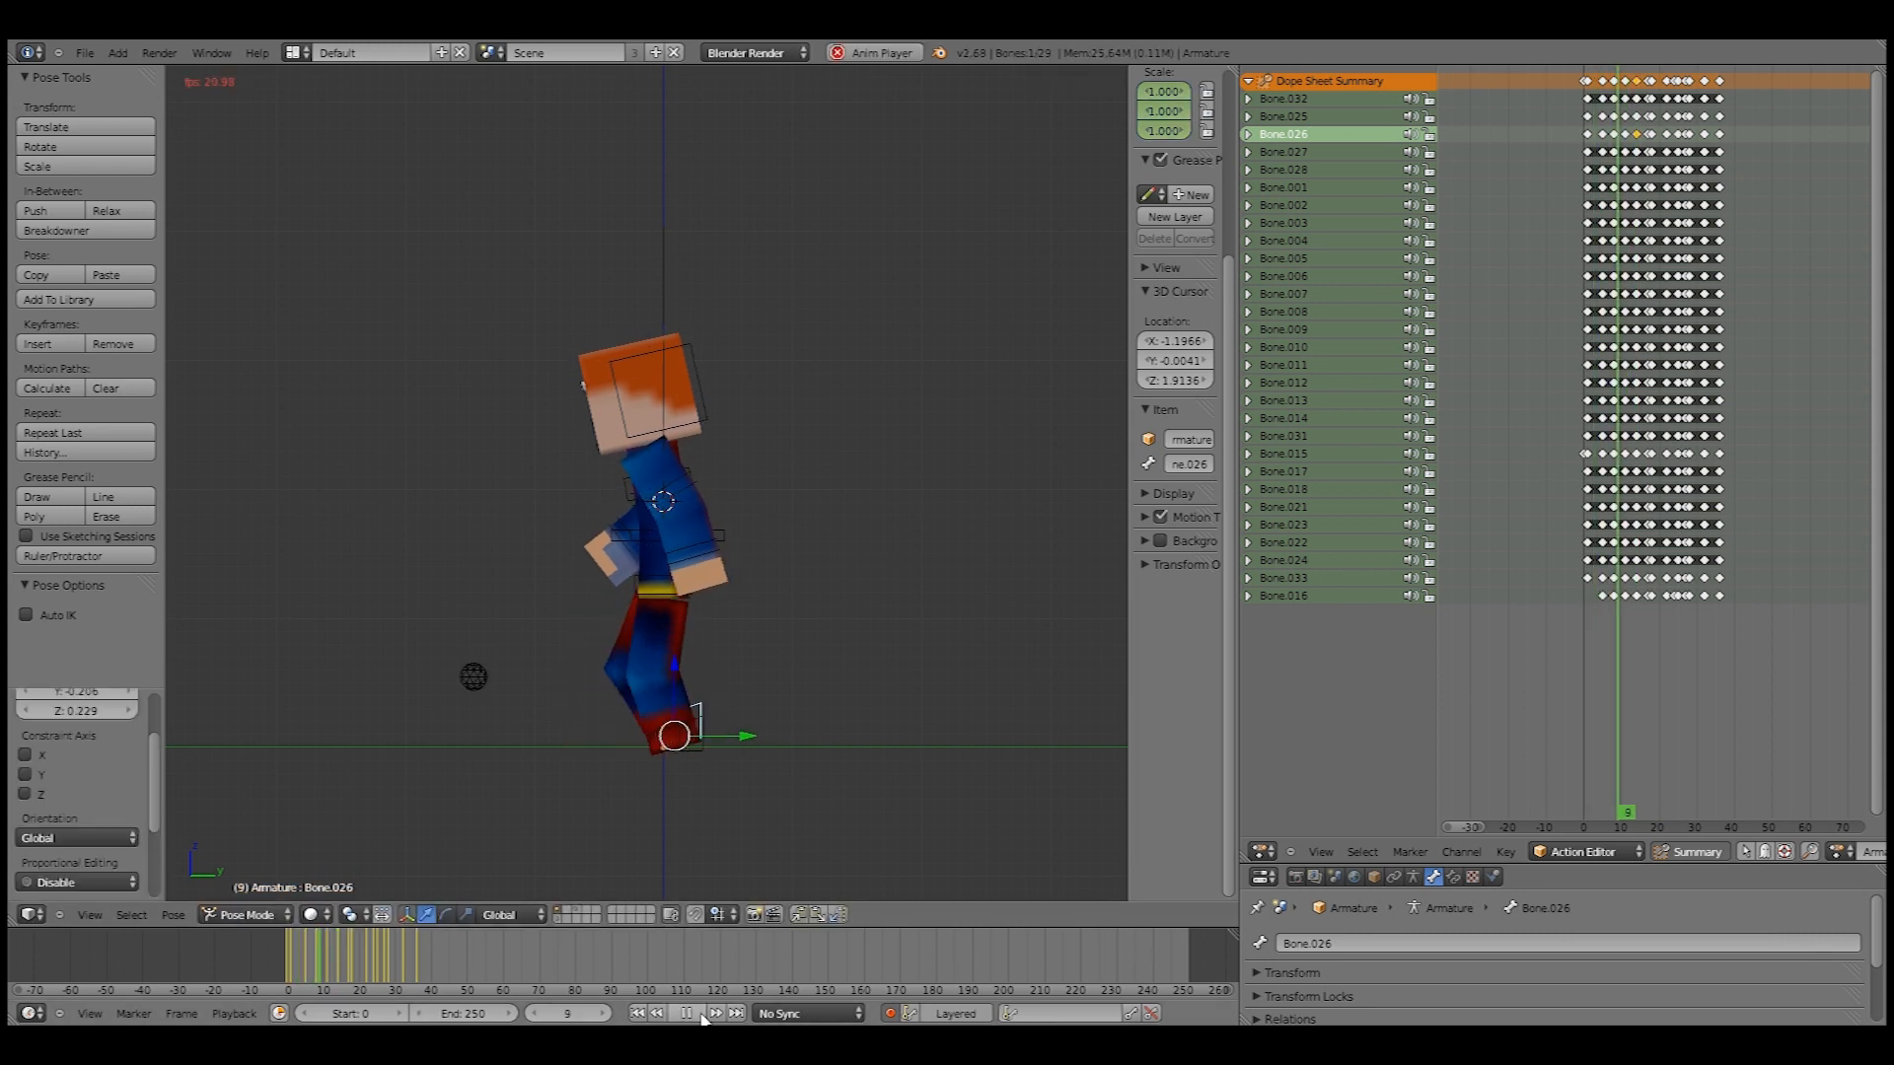
{"action": "left_click", "coordinate": [694, 1011]}
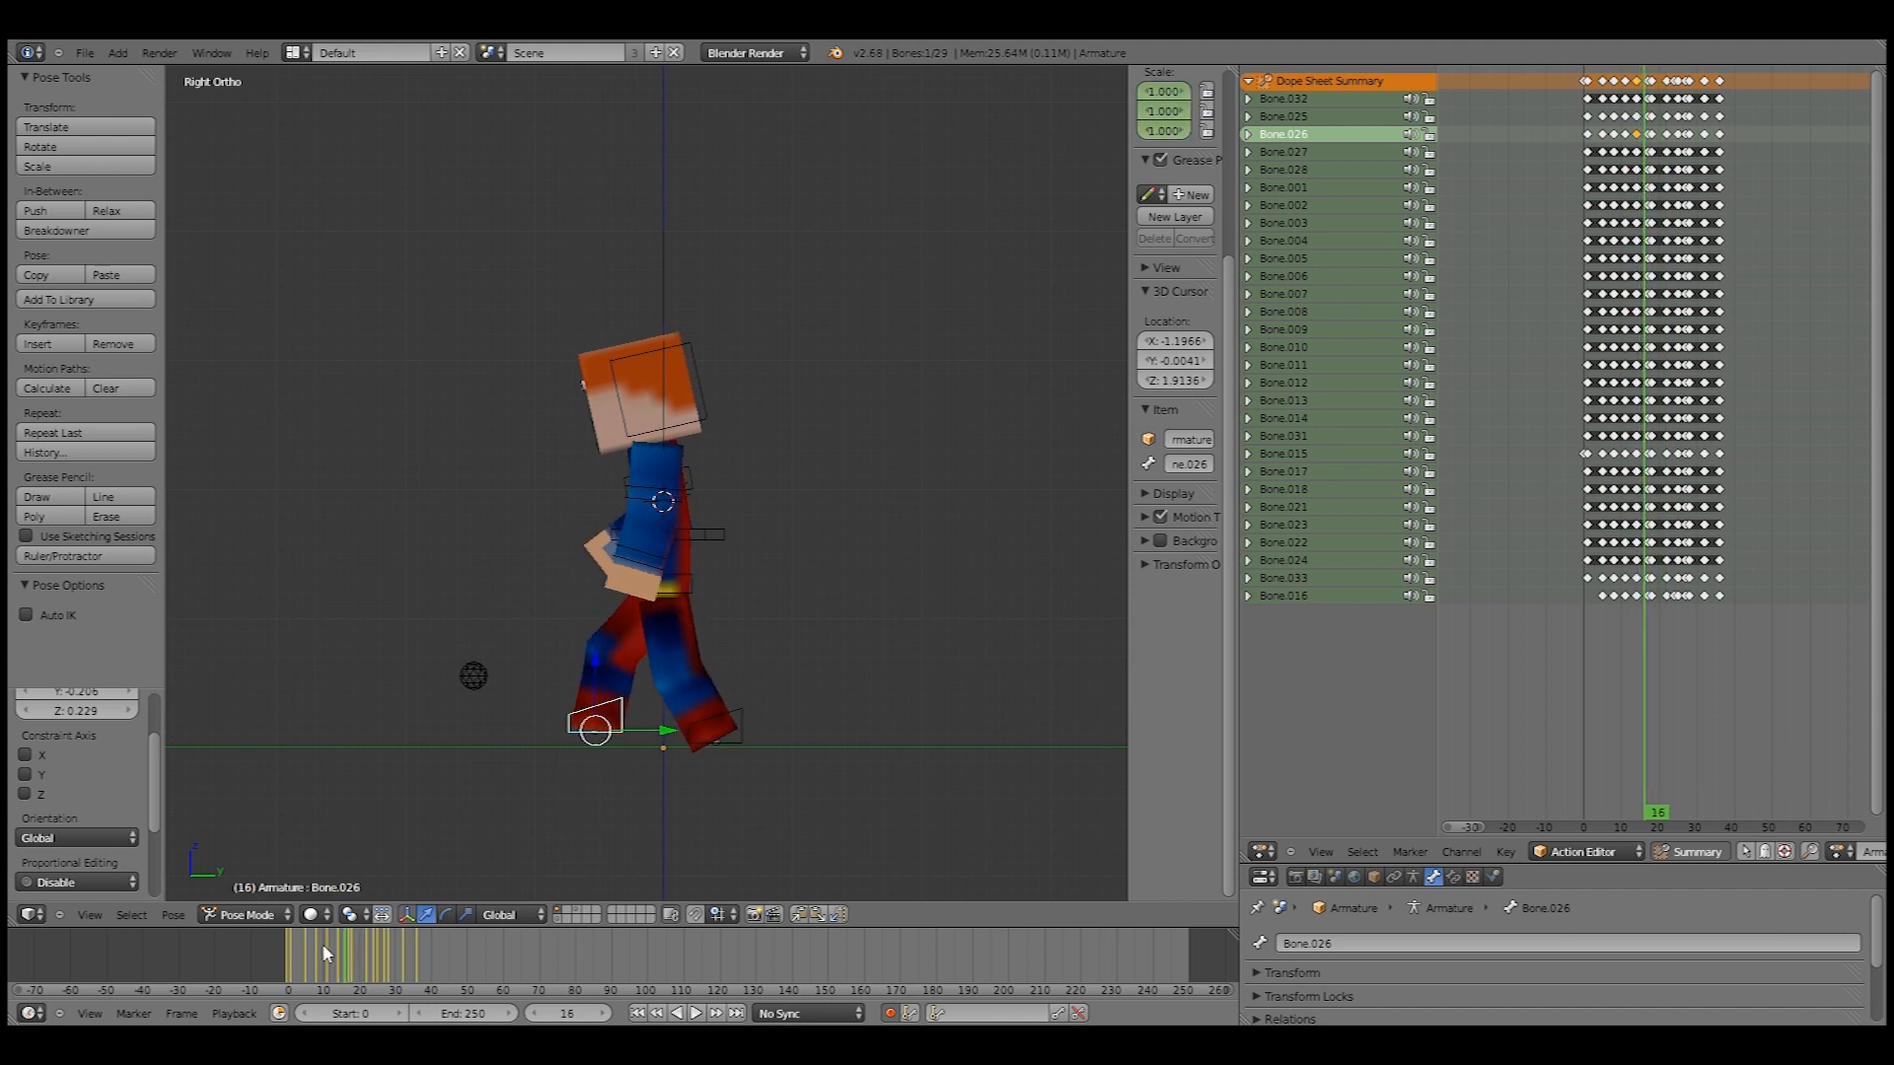
{"action": "left_click", "coordinate": [342, 951]}
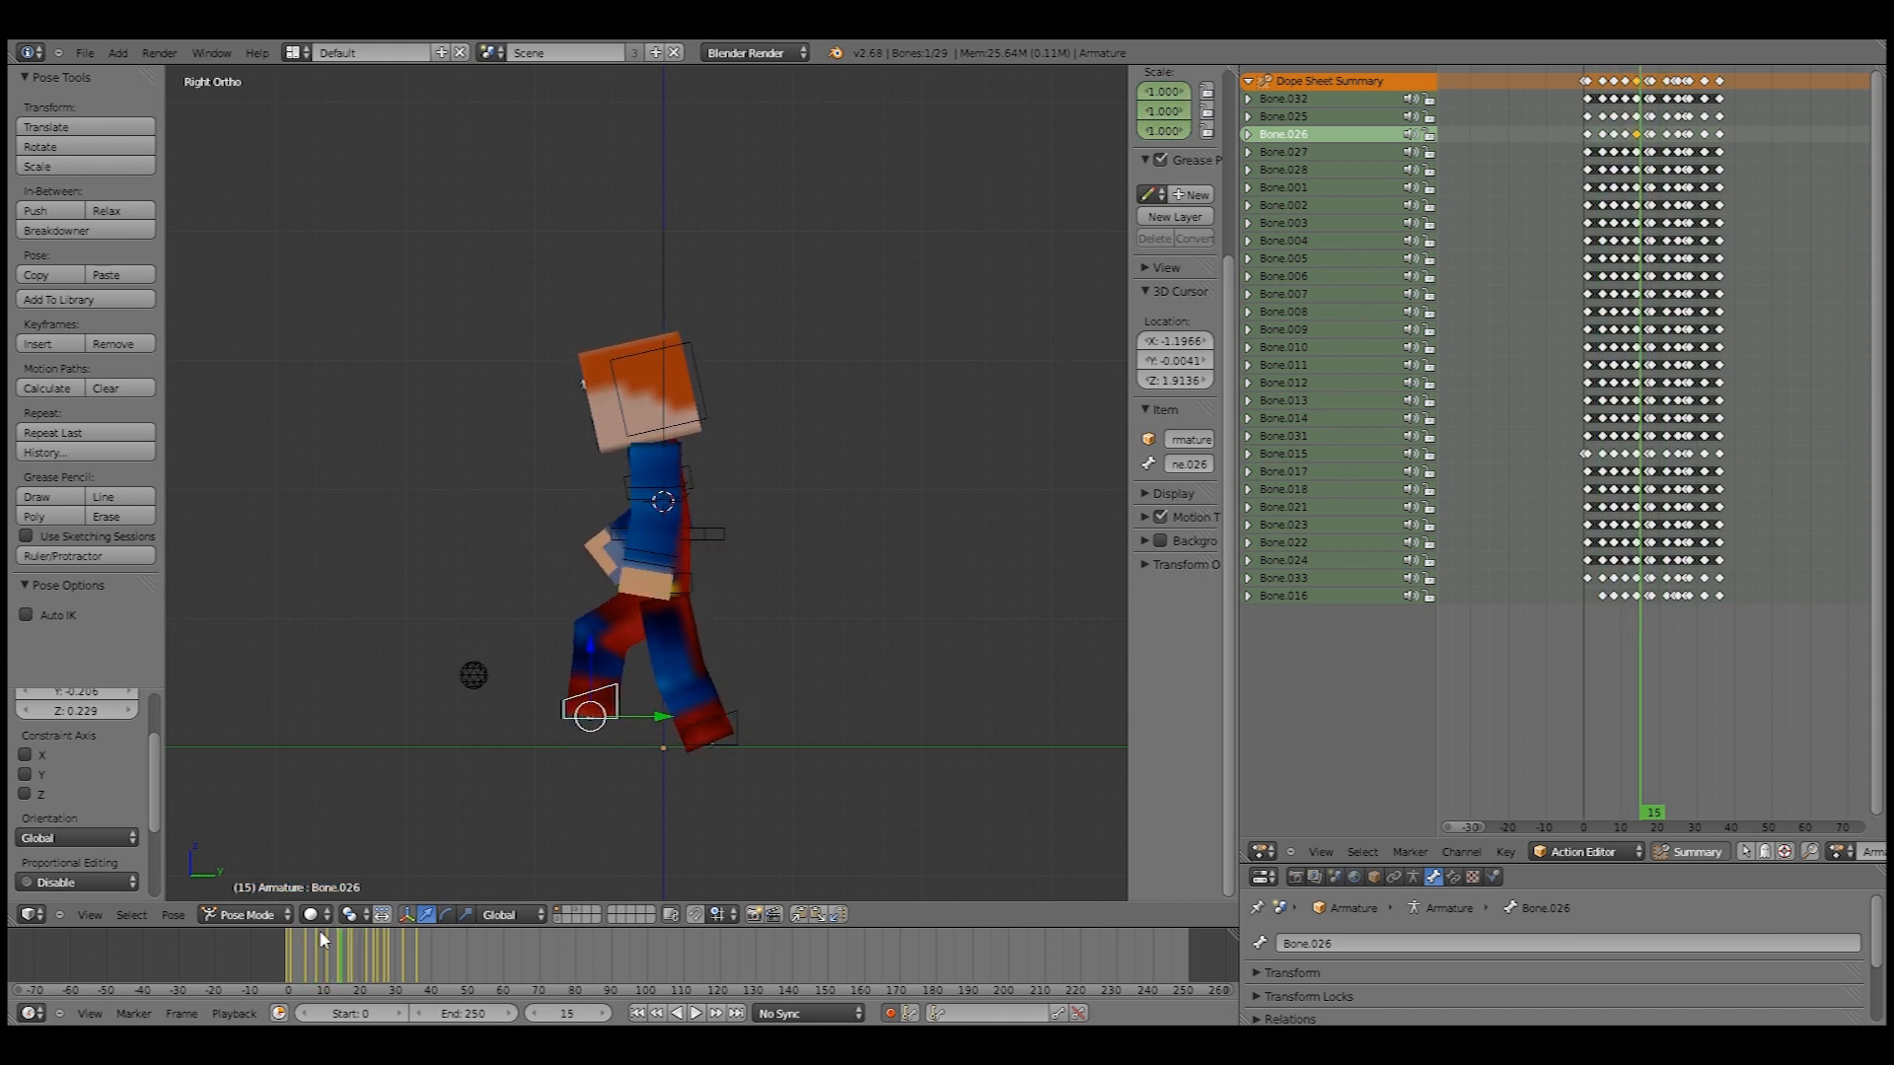
{"action": "left_click", "coordinate": [302, 954]}
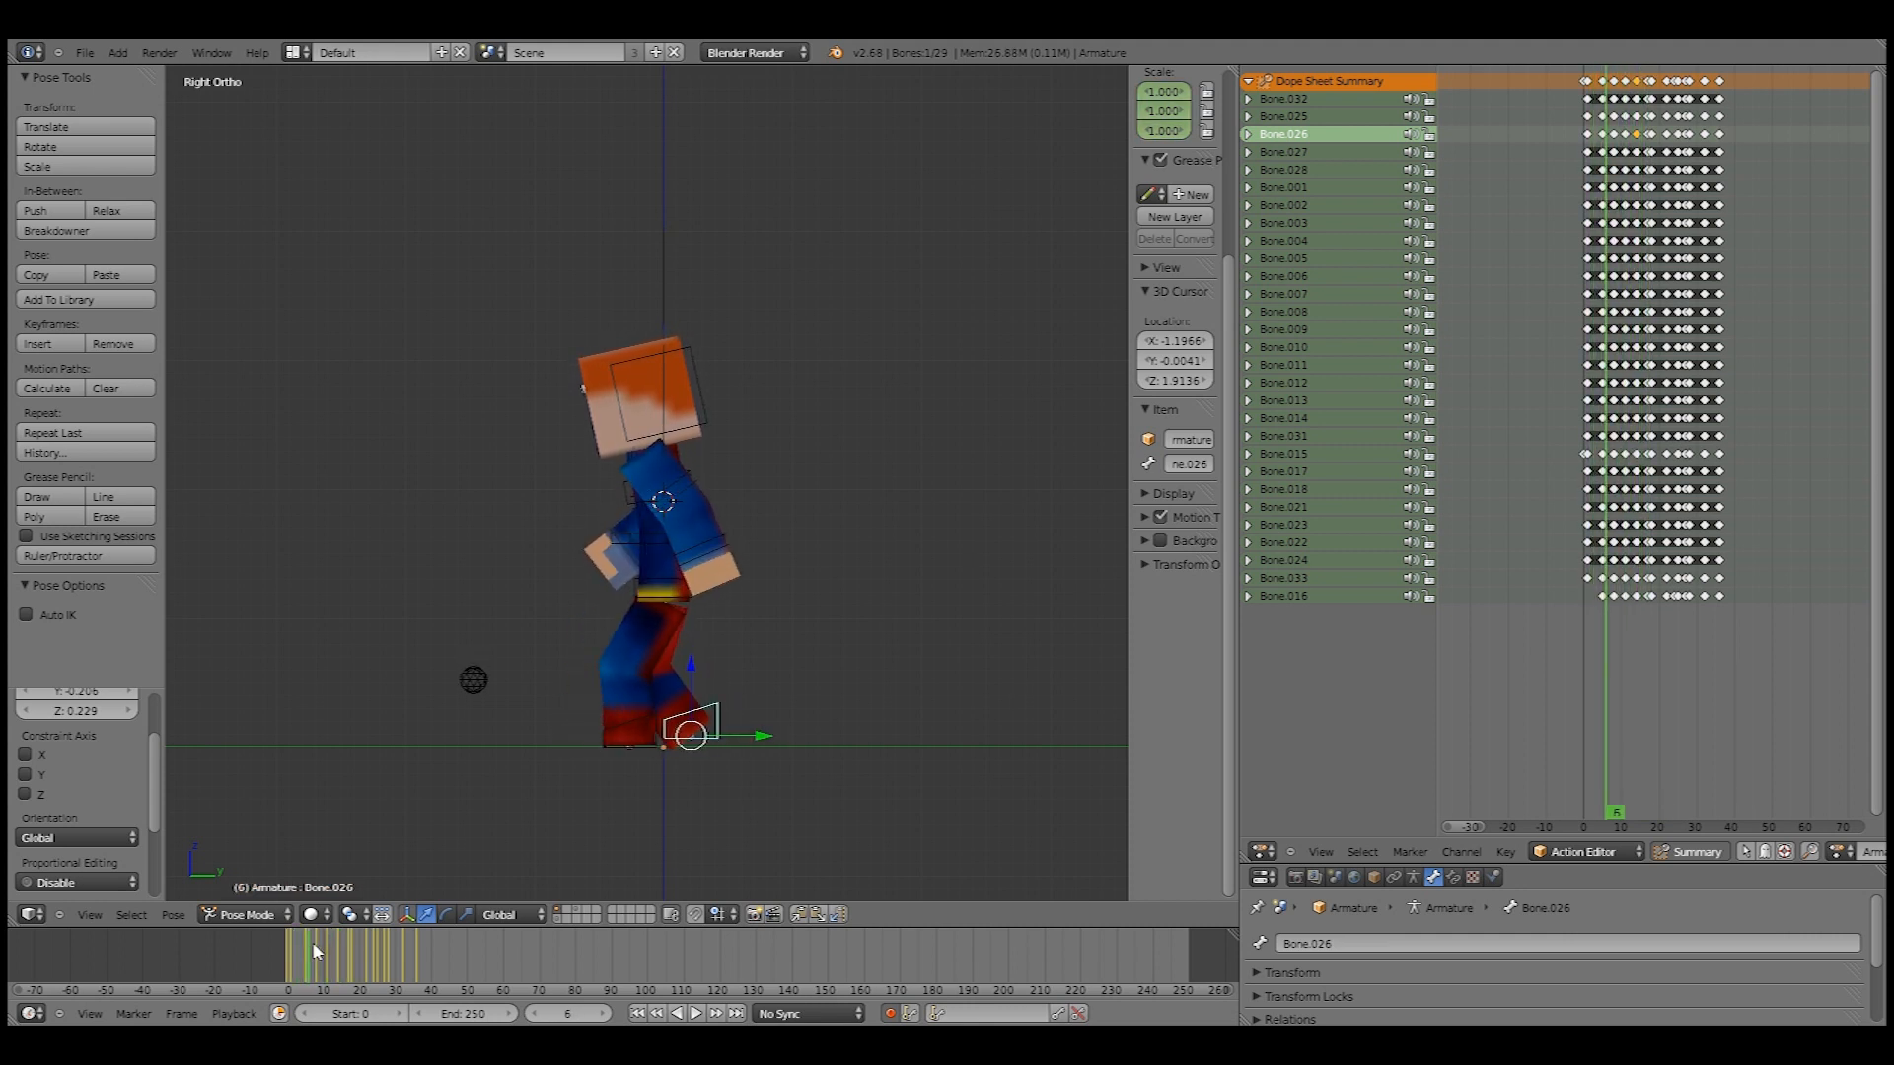
{"action": "left_click", "coordinate": [336, 946]}
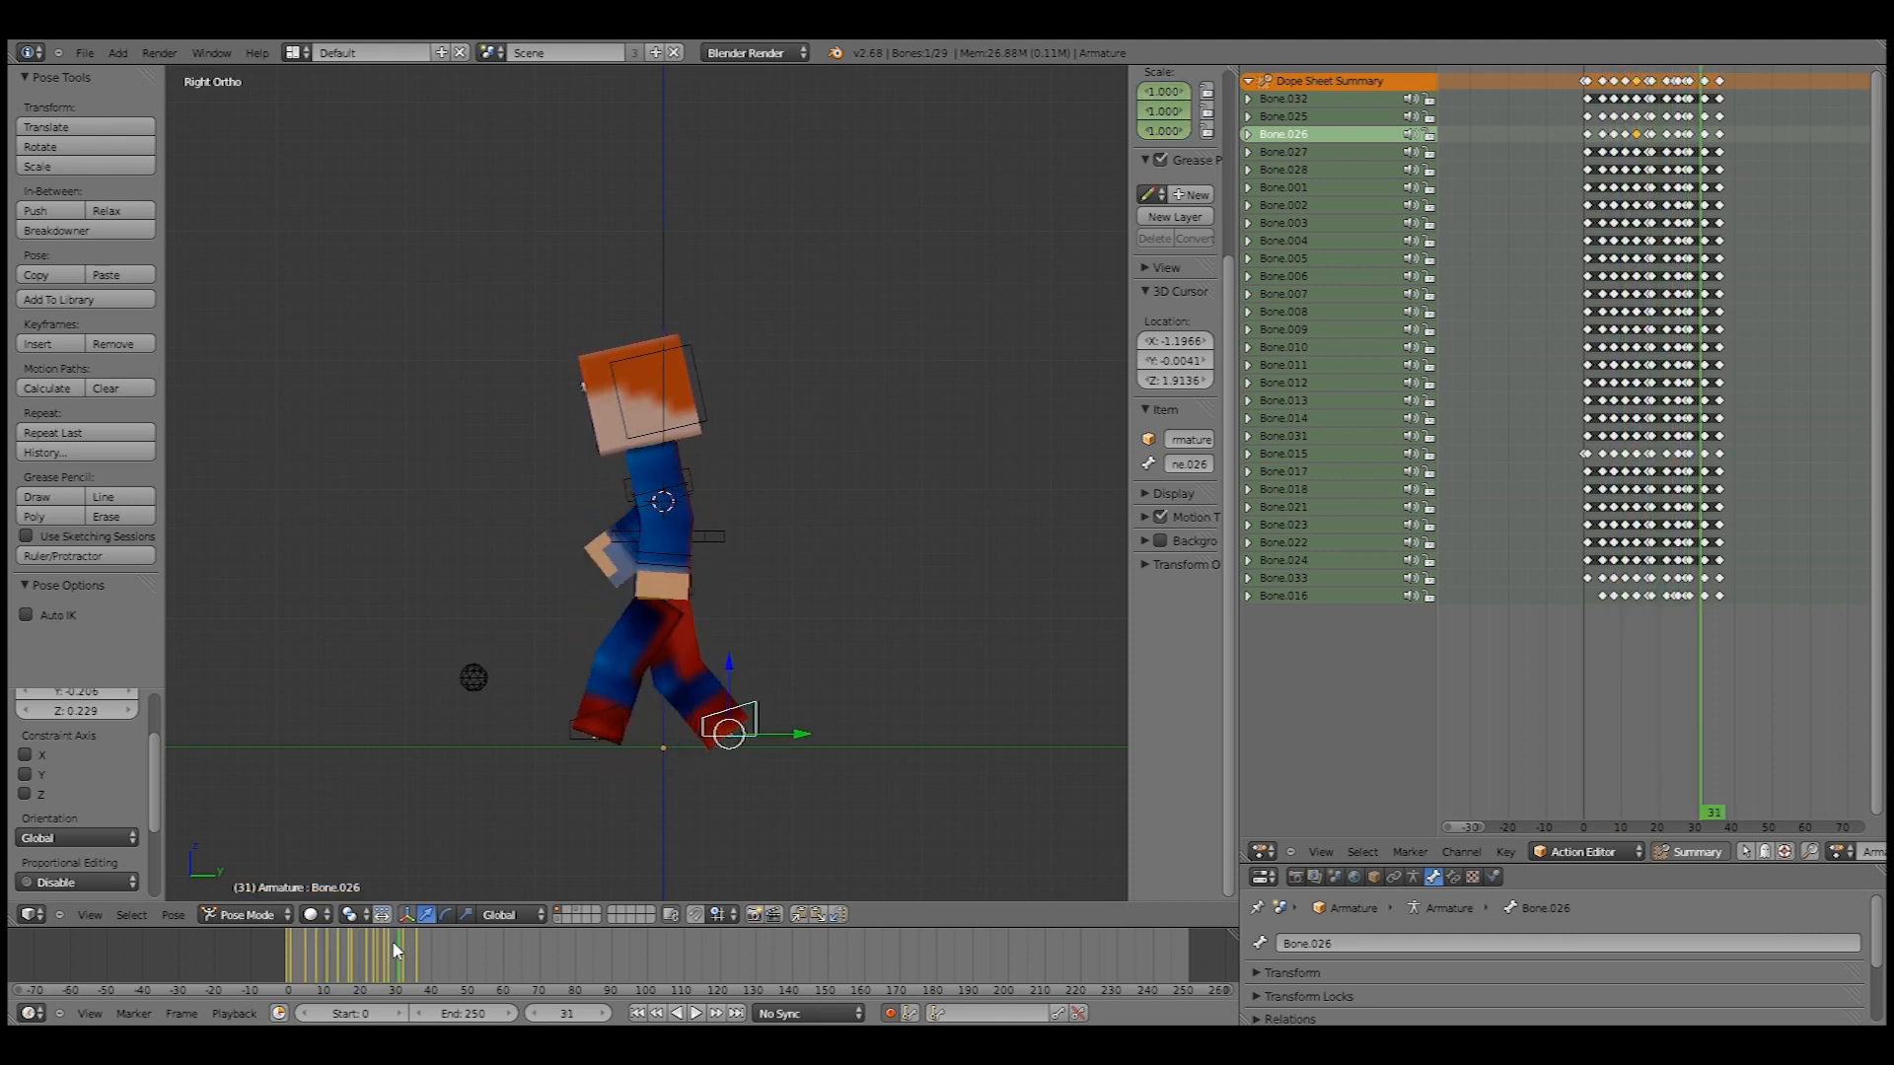
{"action": "left_click", "coordinate": [344, 956]}
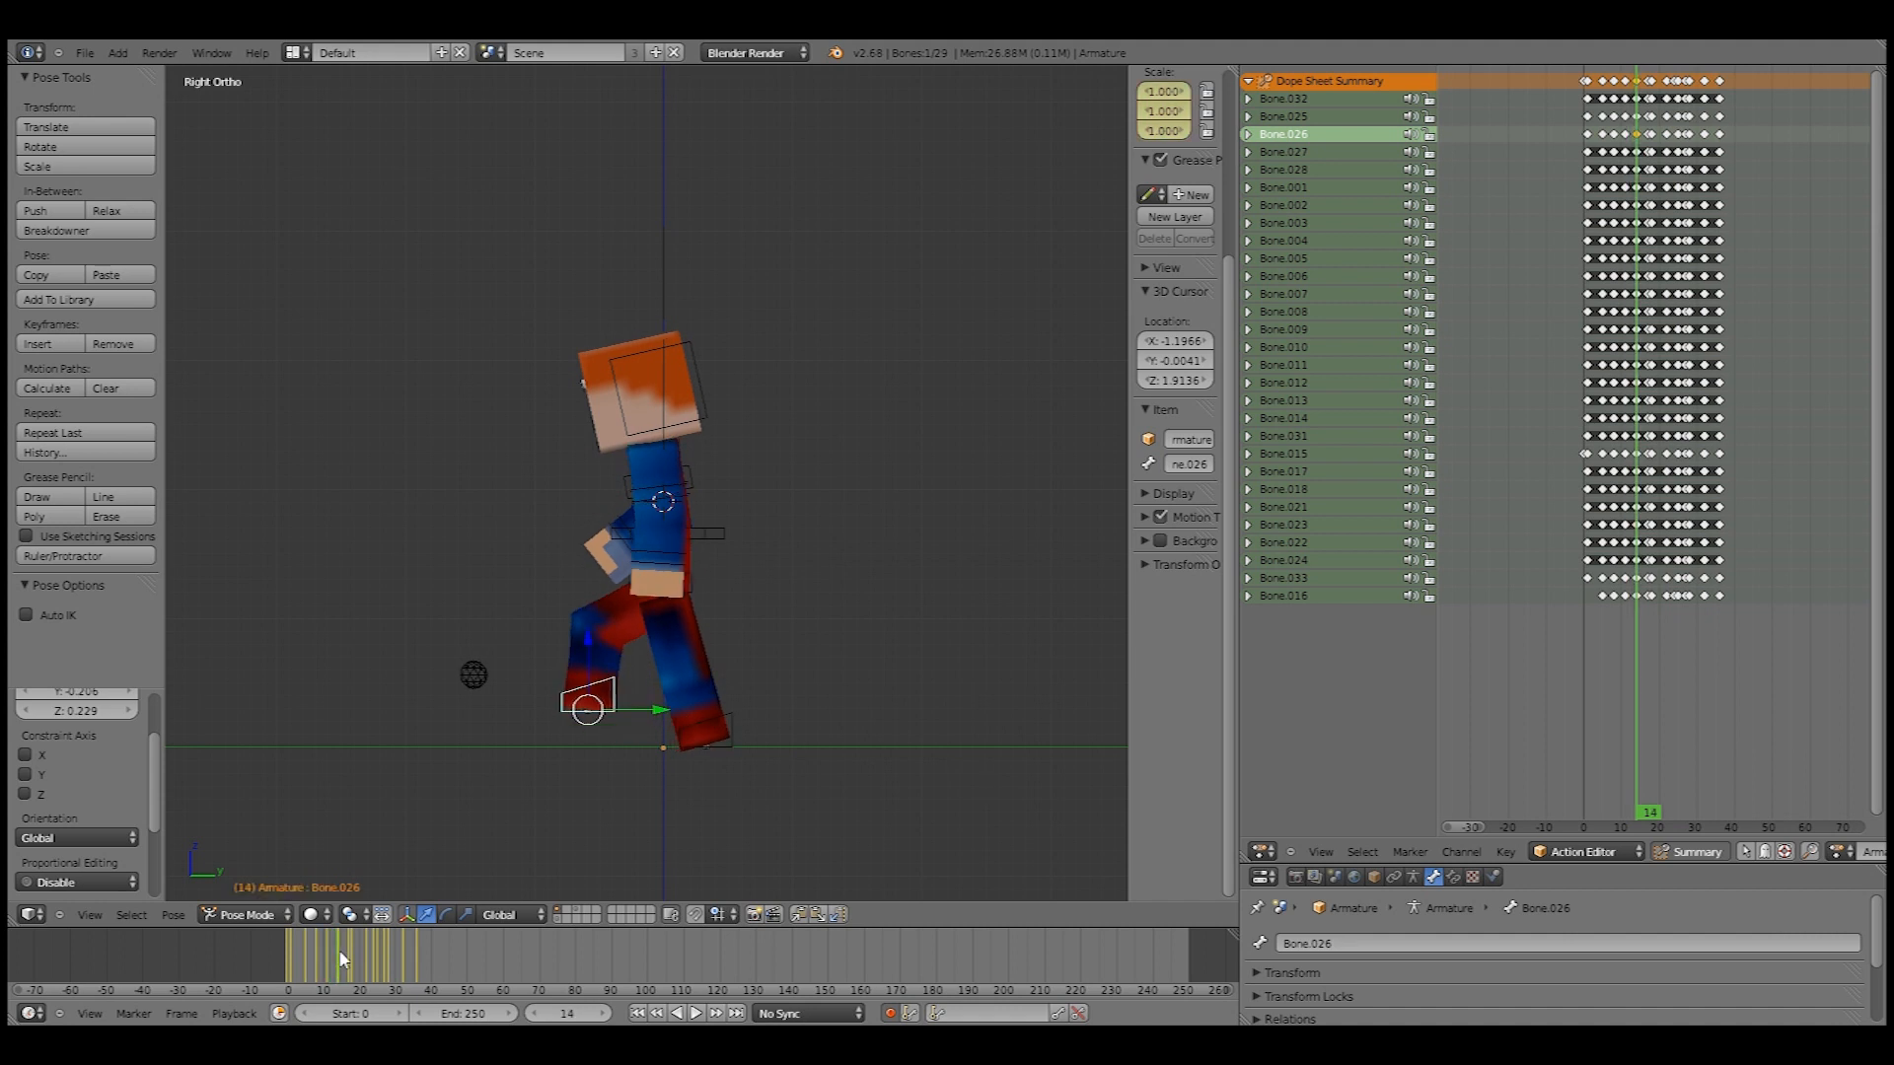
{"action": "left_click", "coordinate": [636, 1013]}
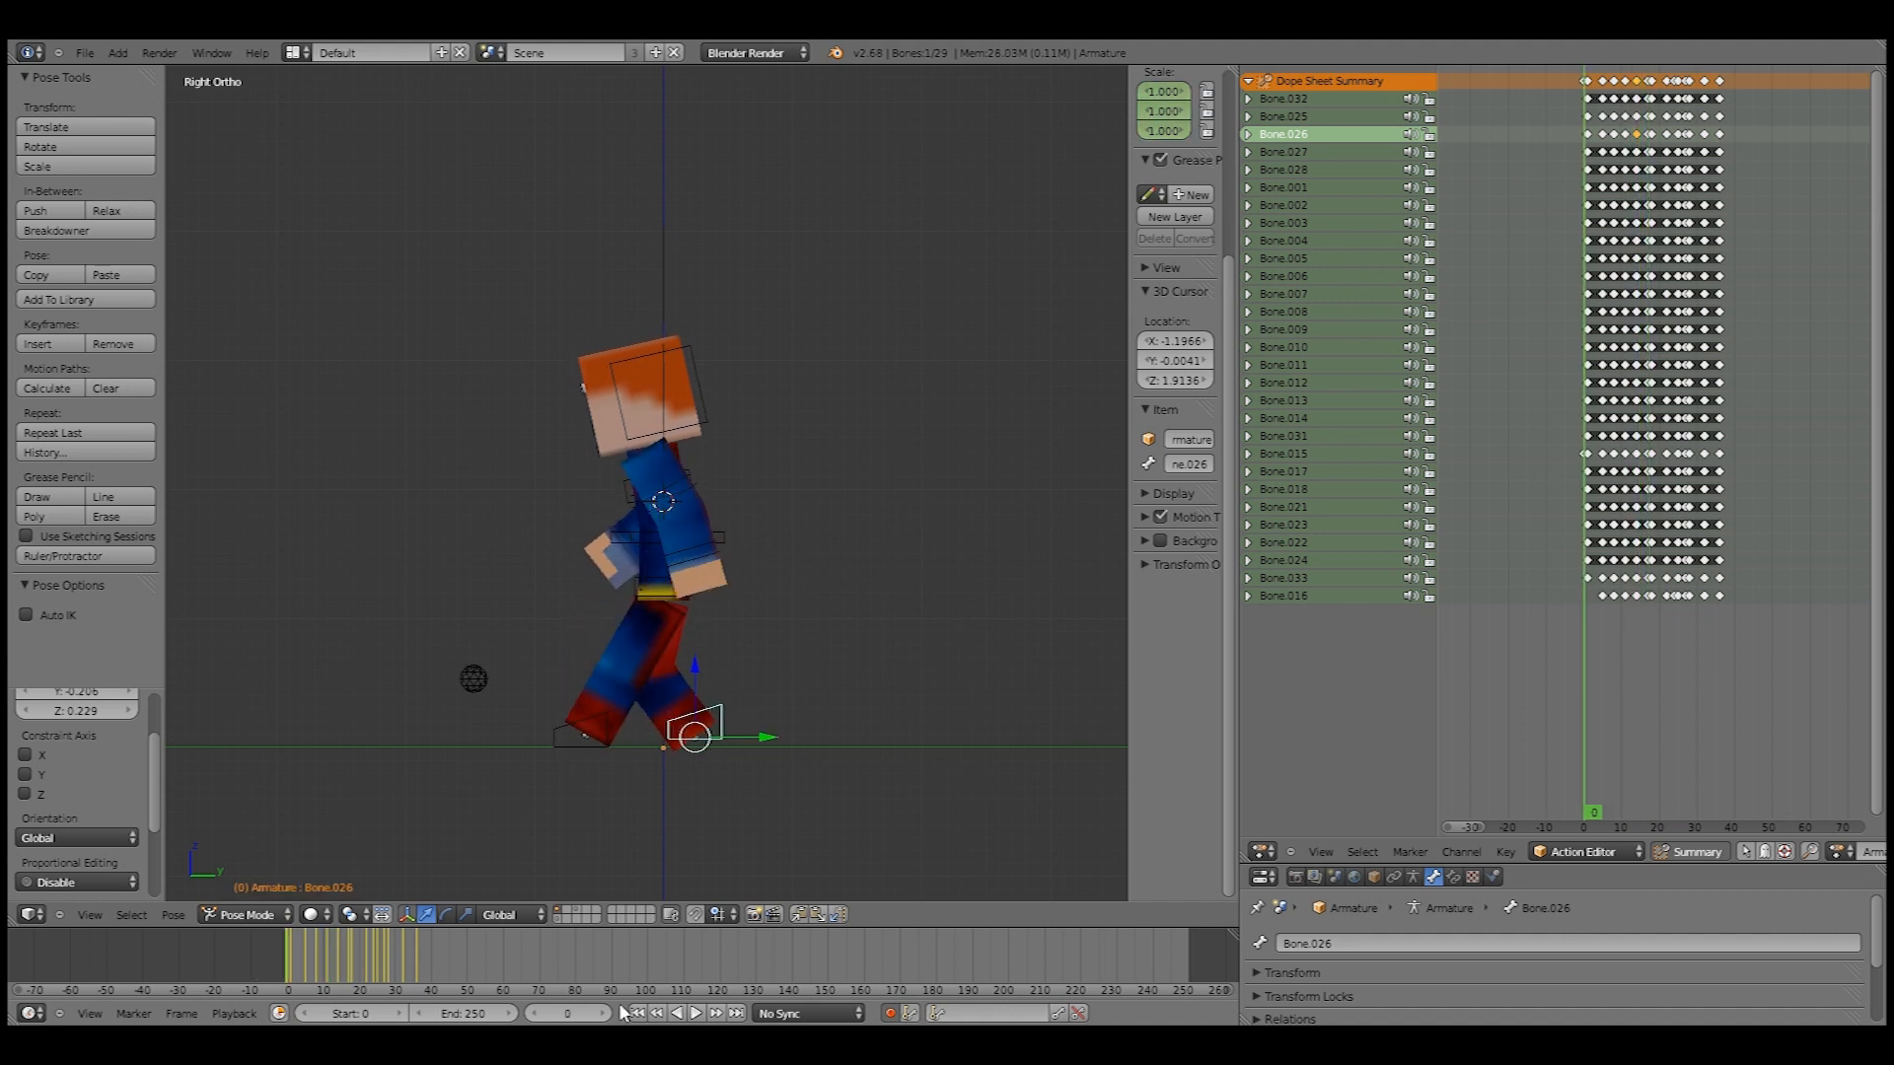
{"action": "left_click", "coordinate": [694, 1013]}
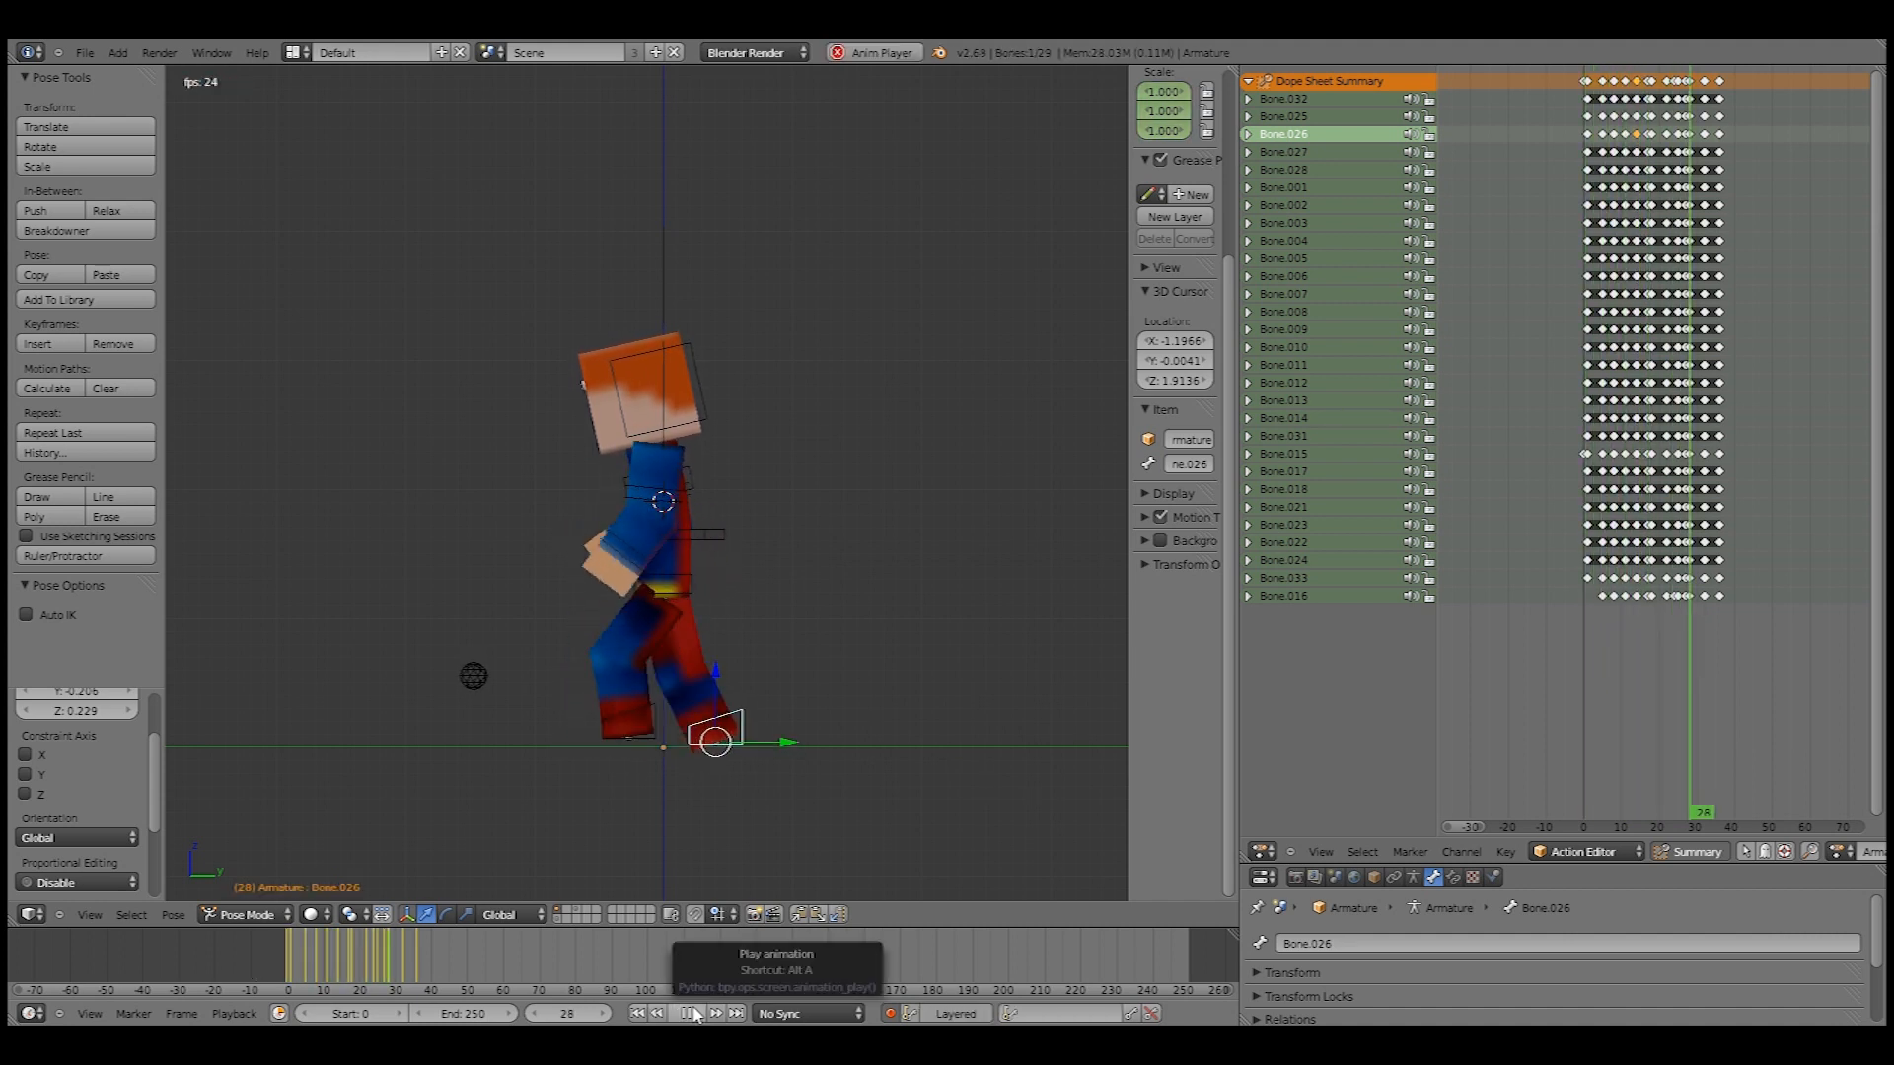
{"action": "left_click", "coordinate": [694, 1012]}
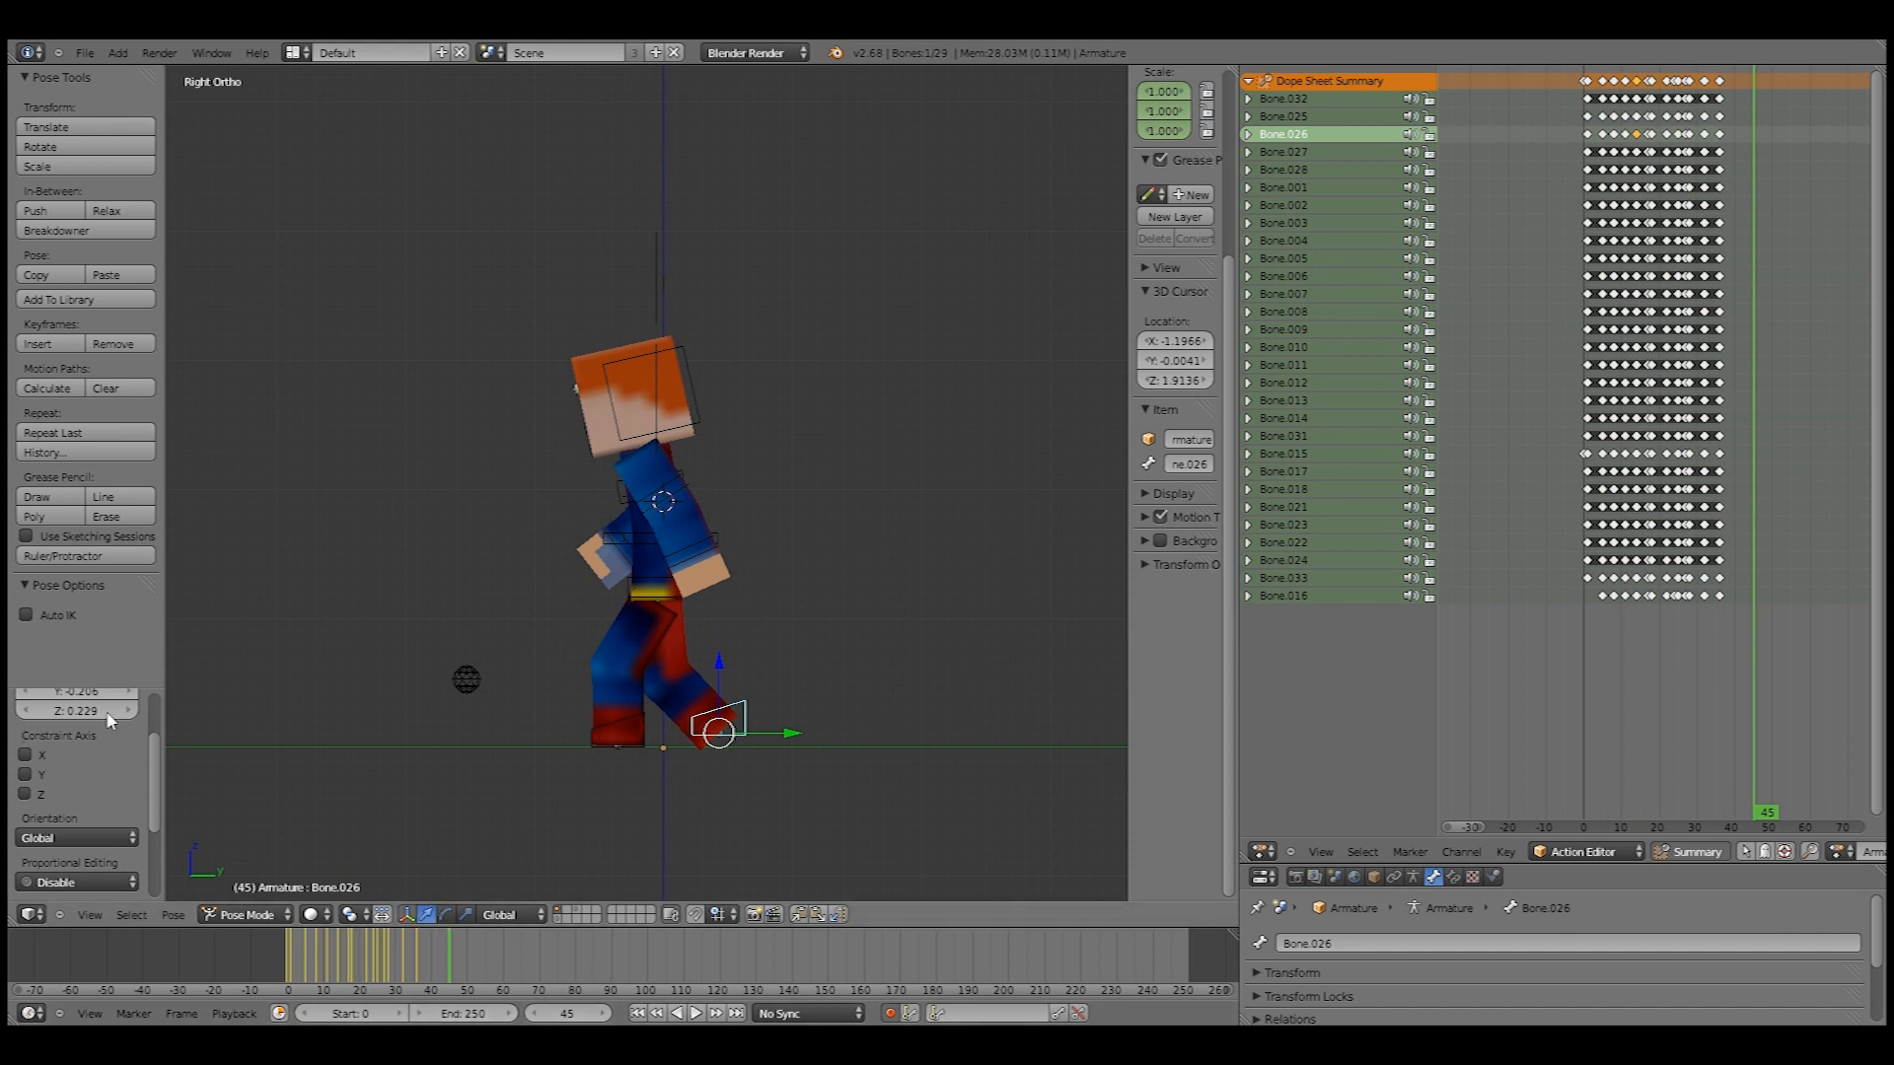
{"action": "mouse_move", "coordinate": [793, 625]}
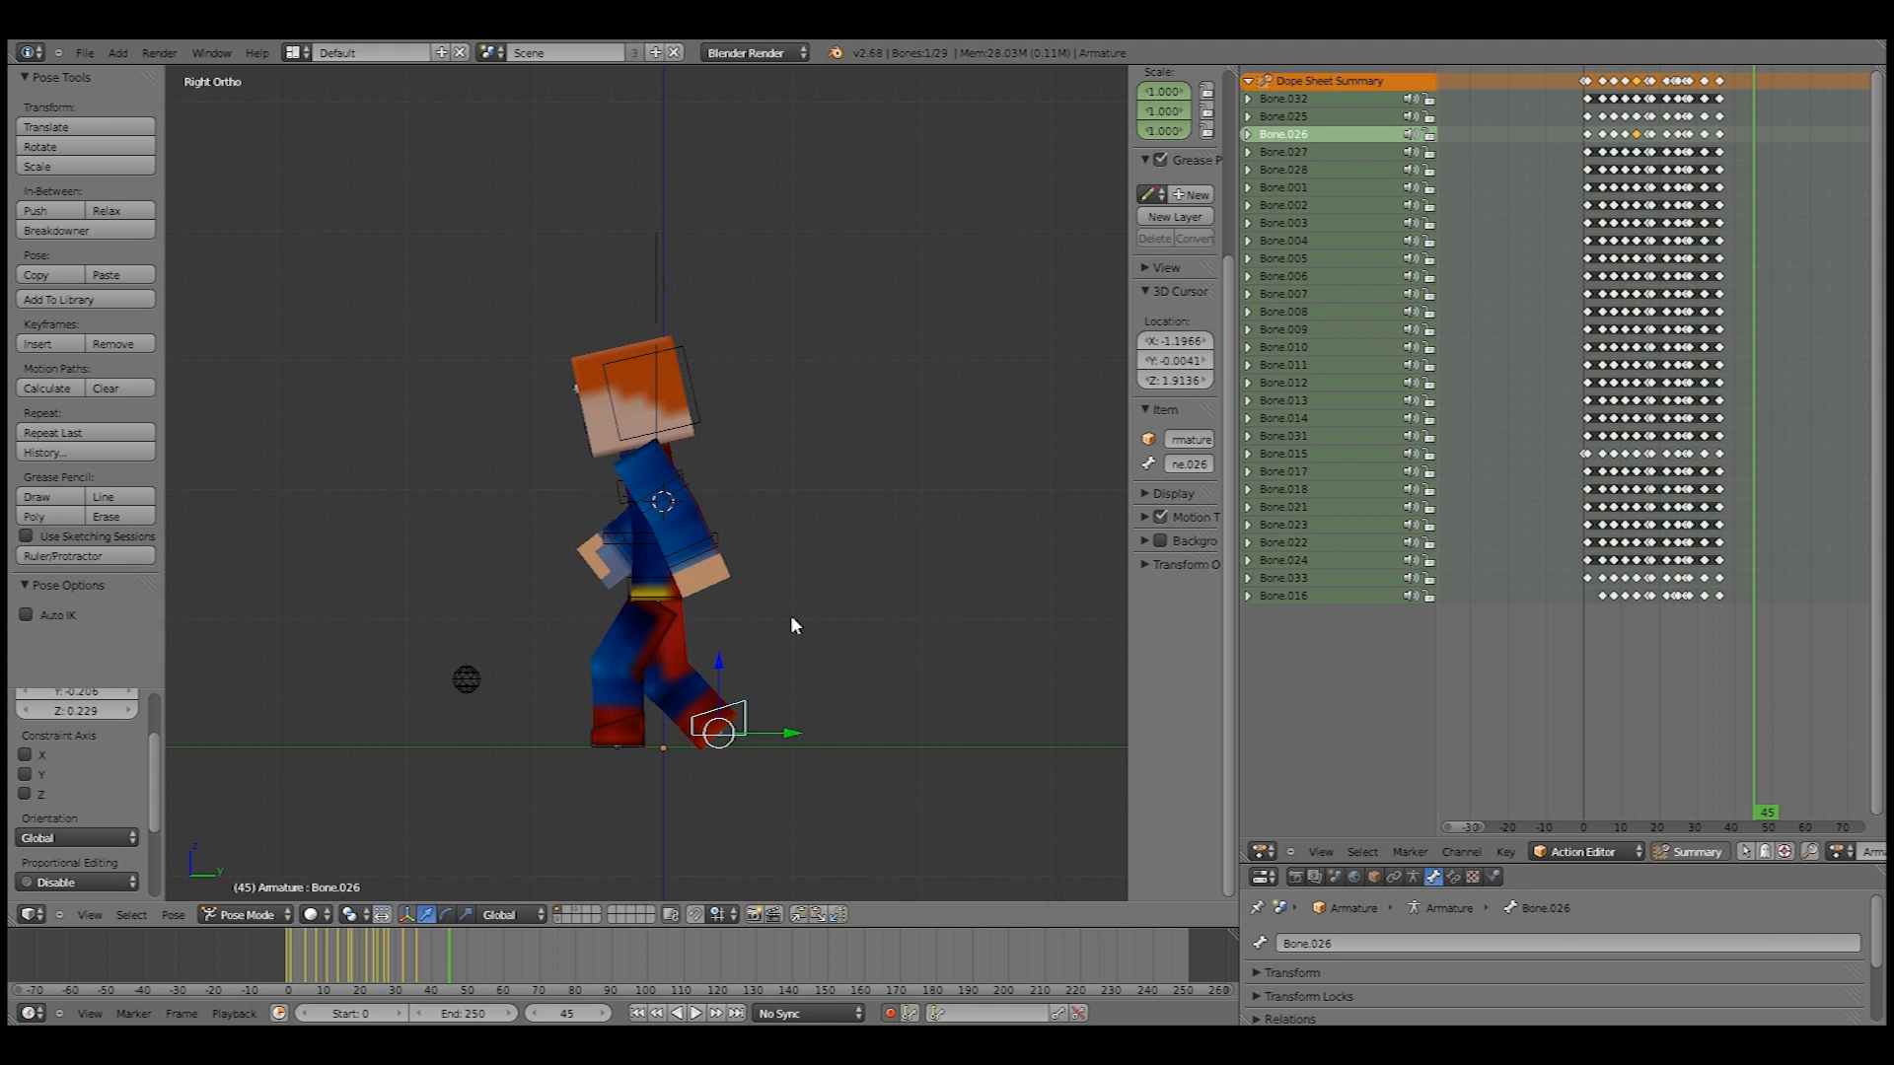